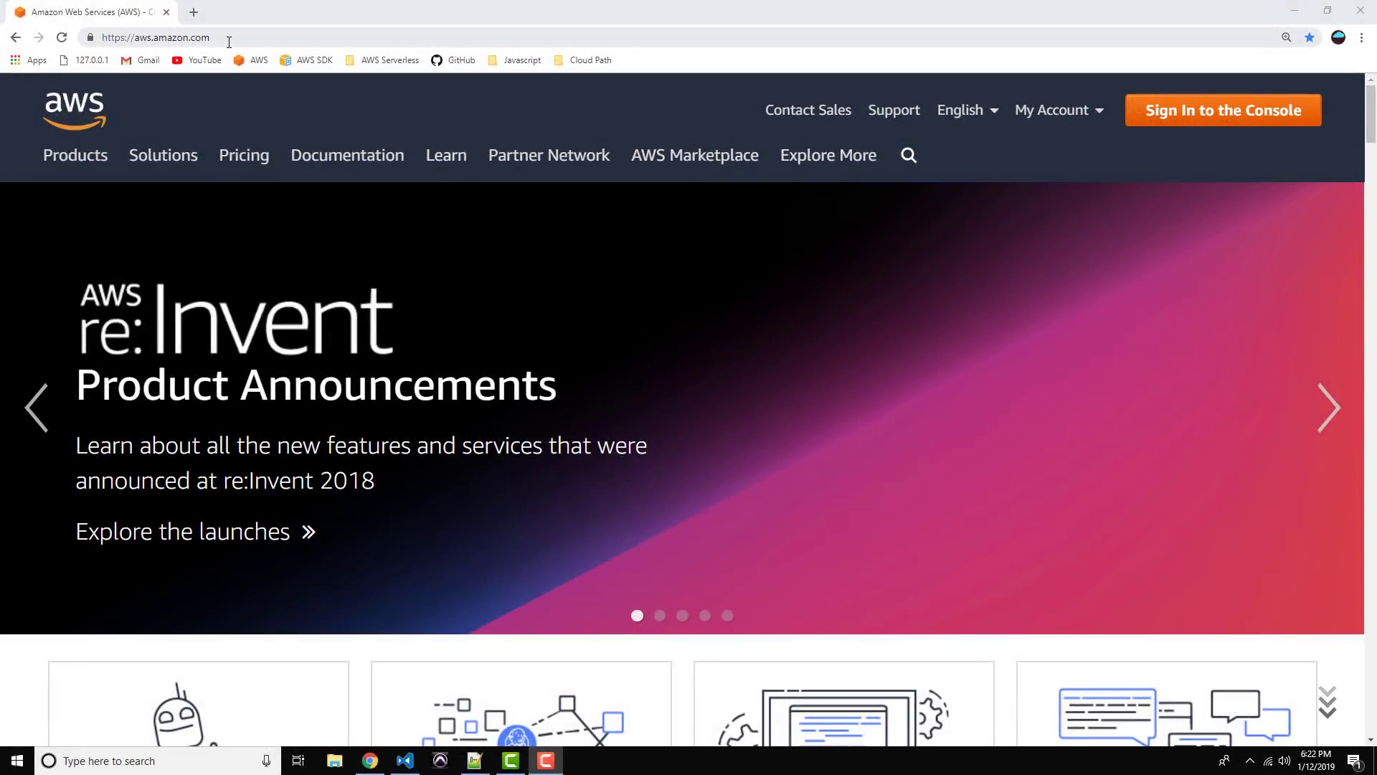
mouse_move(758, 432)
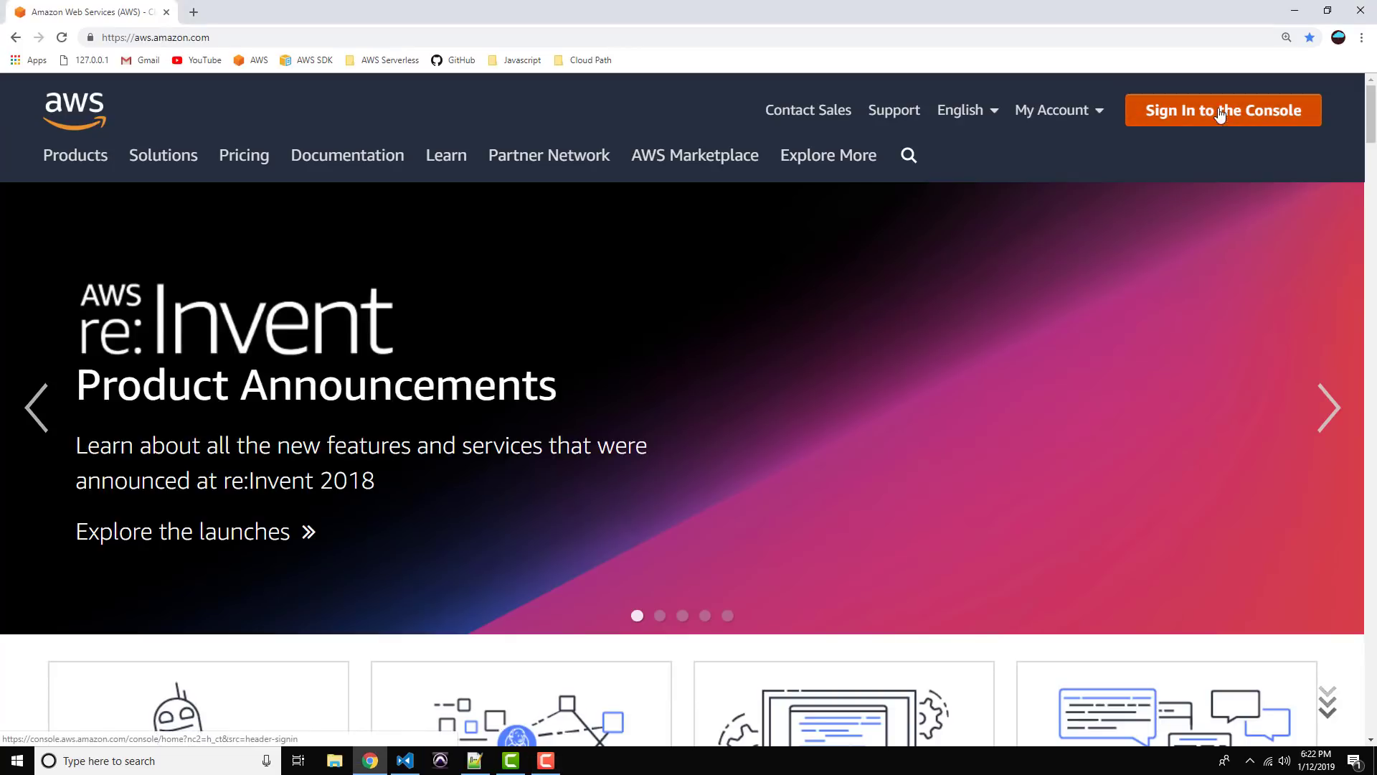
Step: Sign in to the console and go to DynamoDB from recently visited services
left_click(1221, 110)
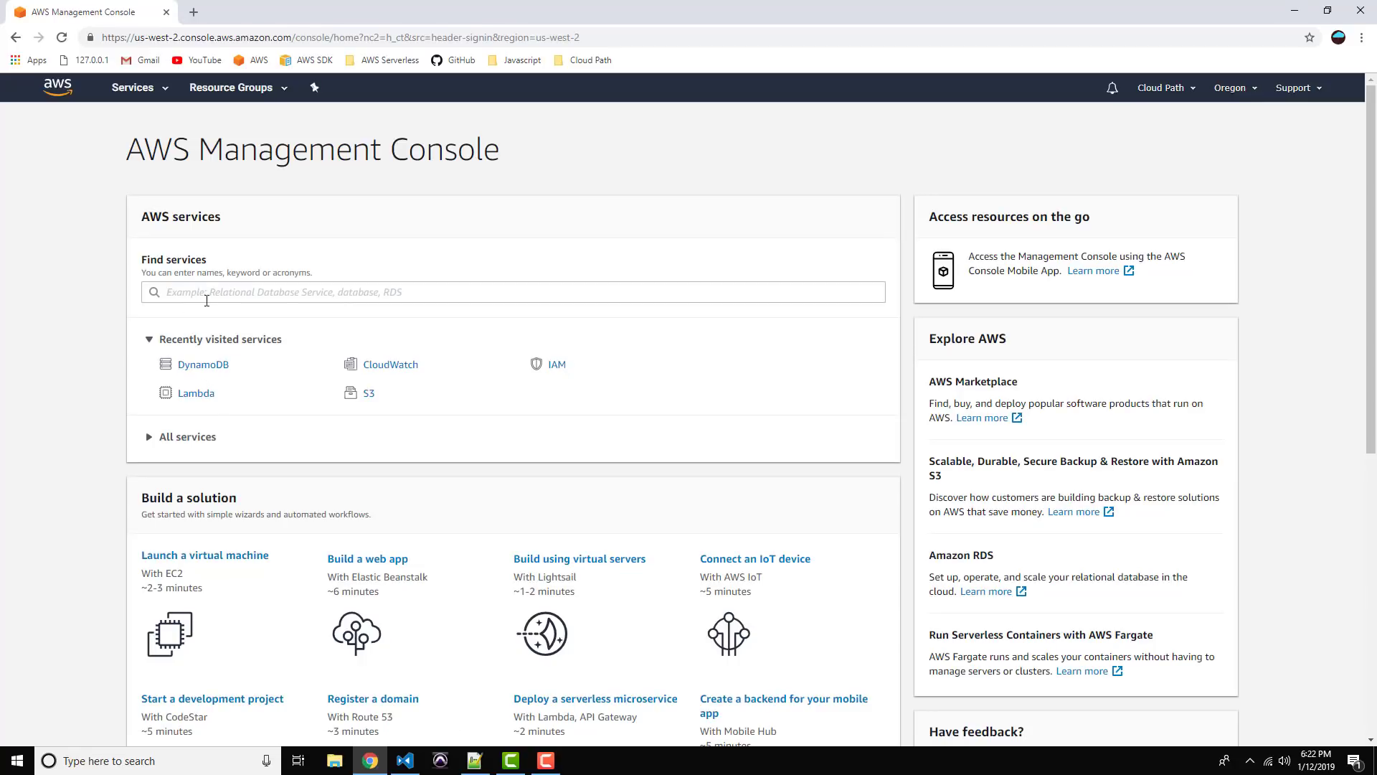
mouse_move(201, 363)
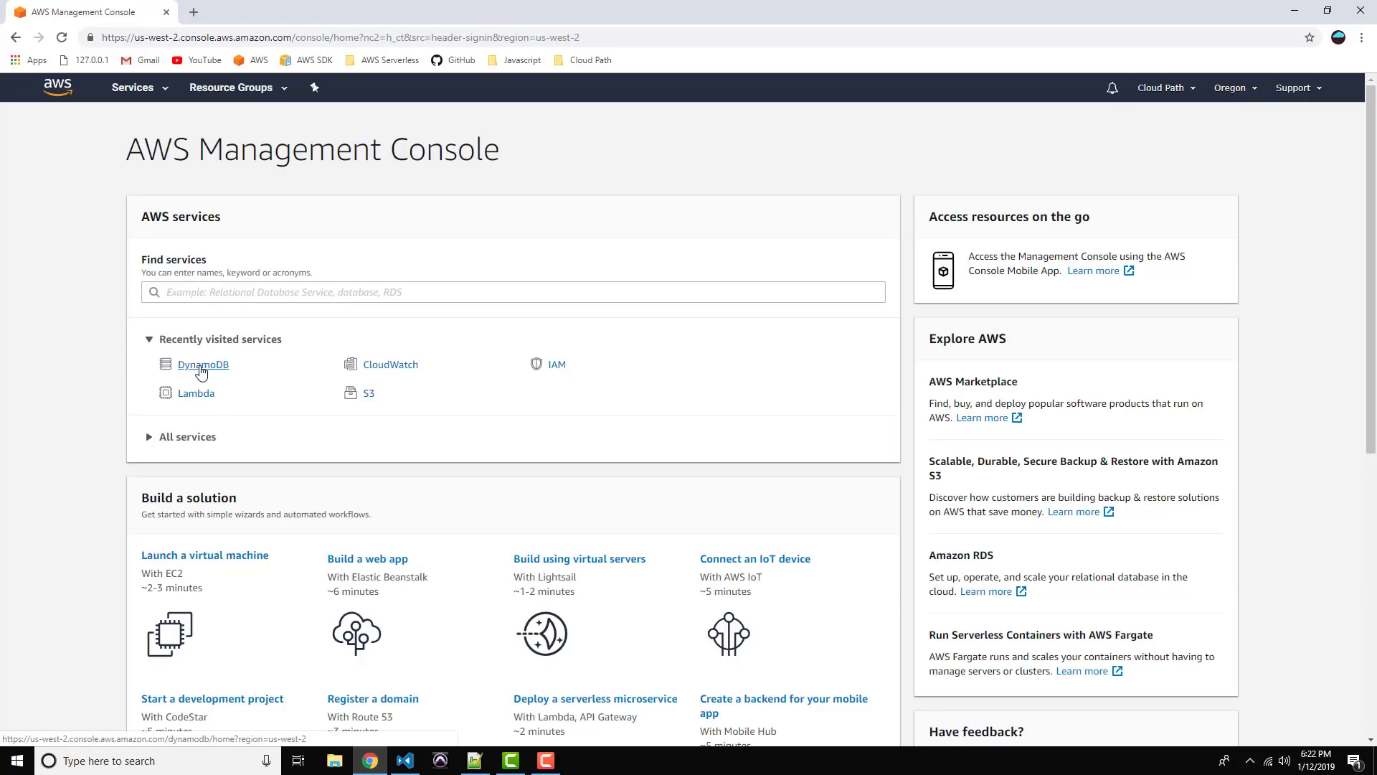
left_click(201, 363)
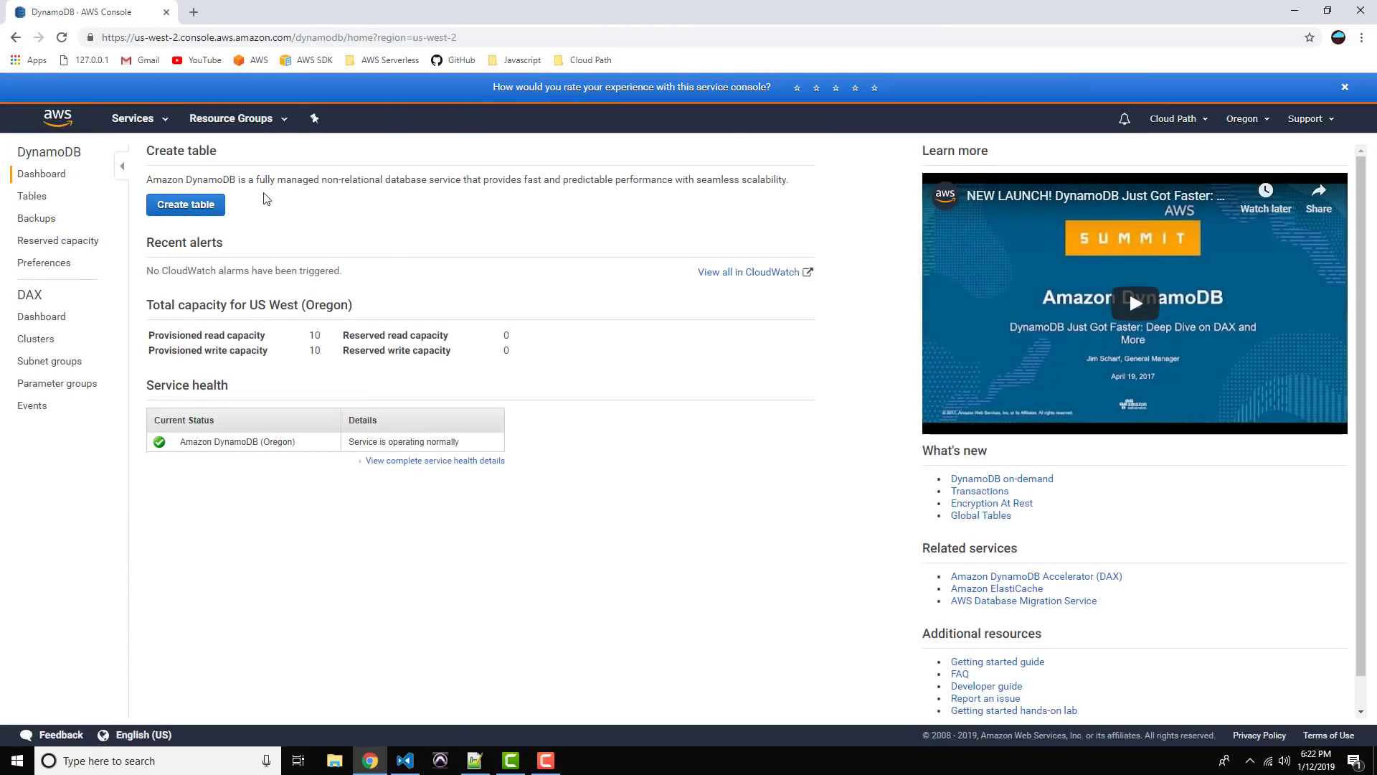
Step: Create a DynamoDB table named Books with string partition key isbn, default settings
left_click(185, 204)
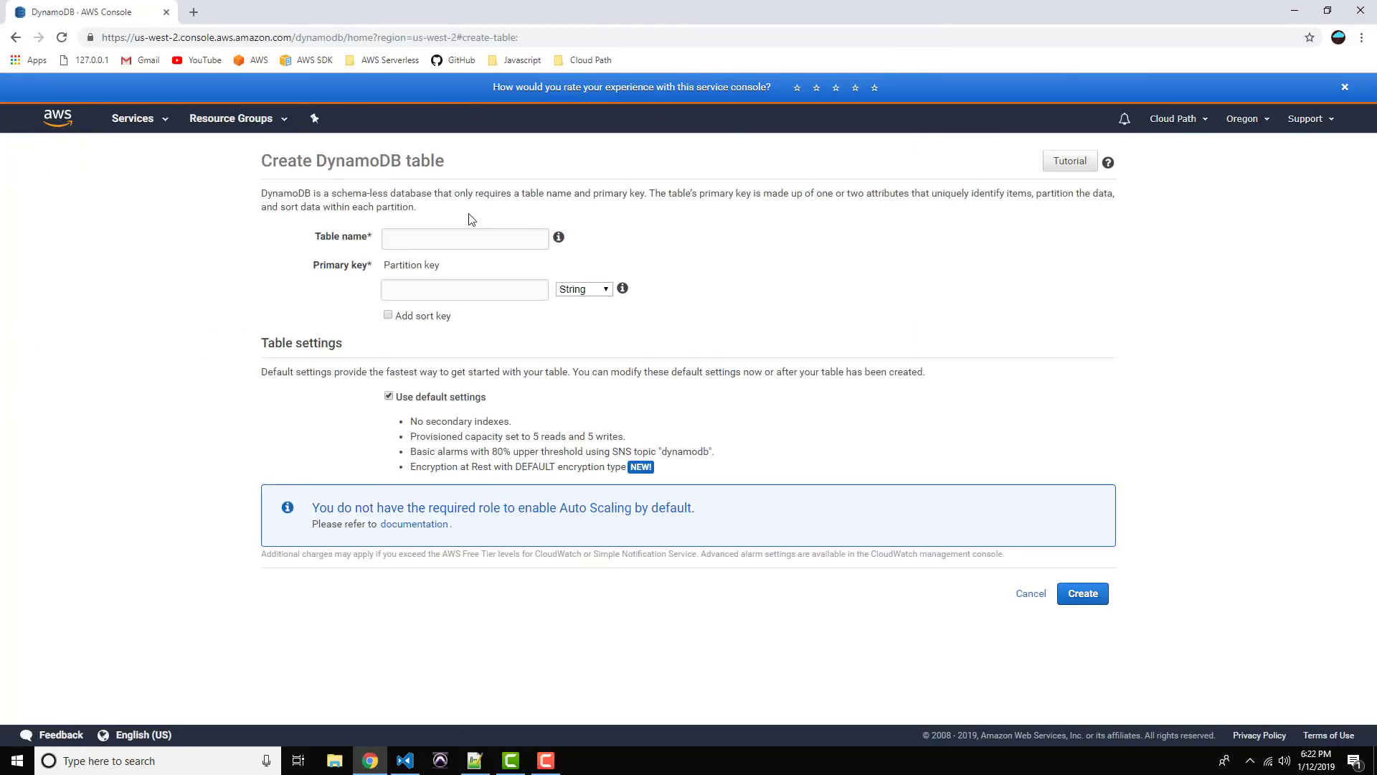
left_click(464, 238)
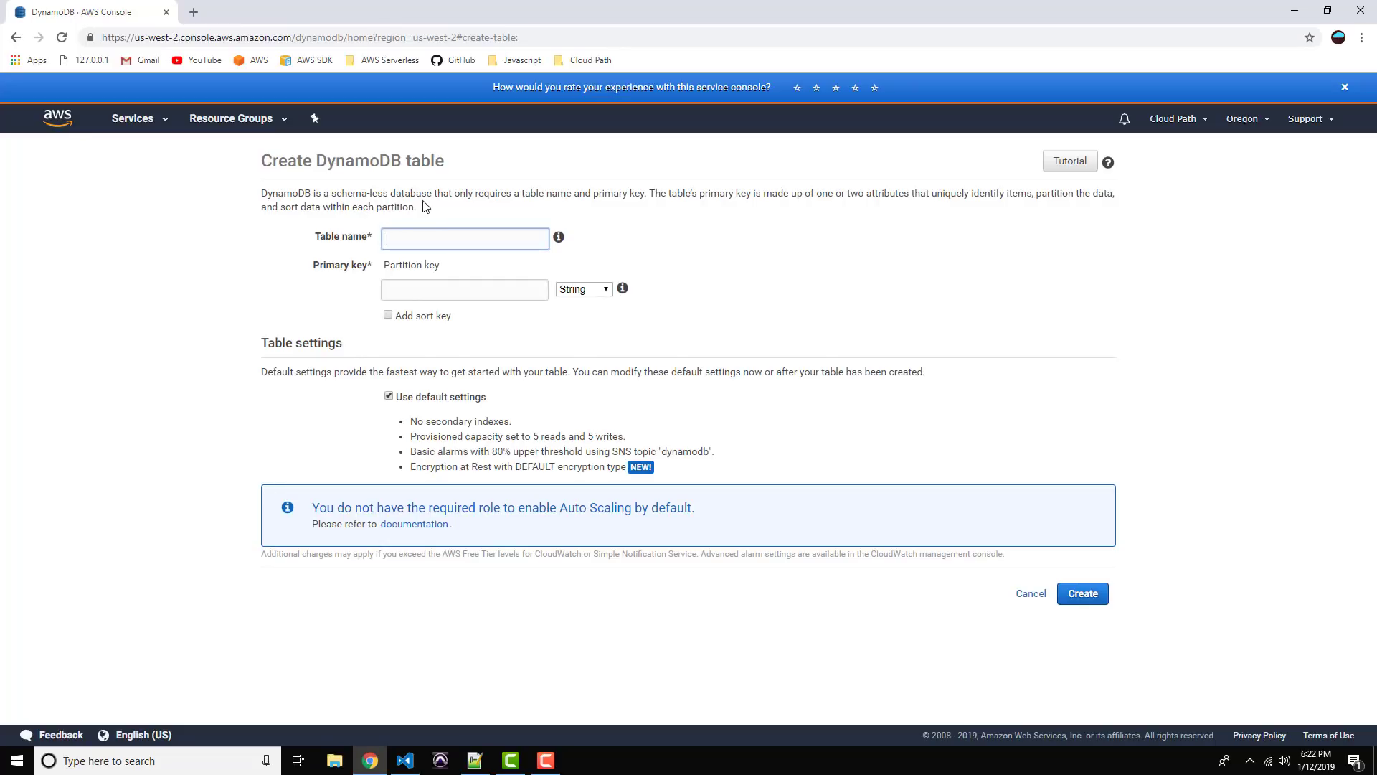
type("Books")
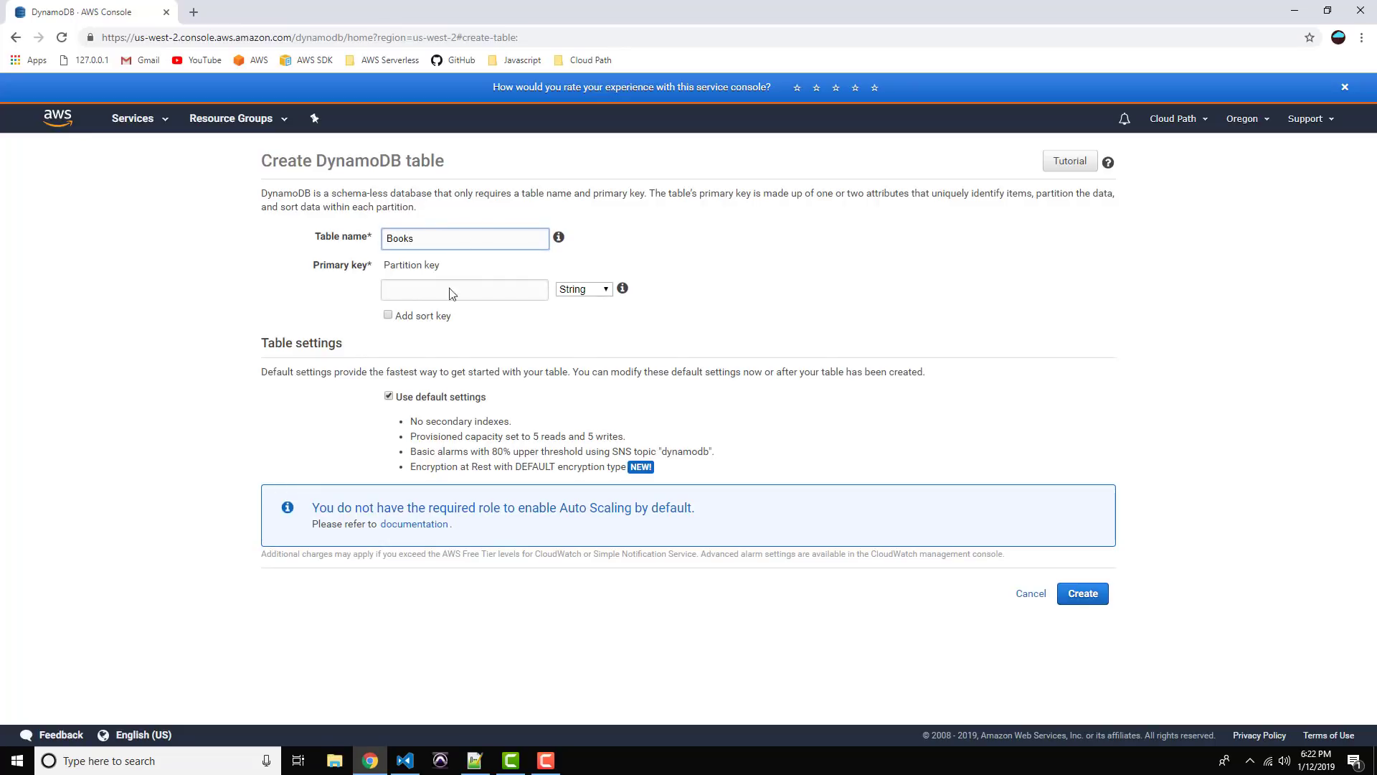
left_click(463, 289)
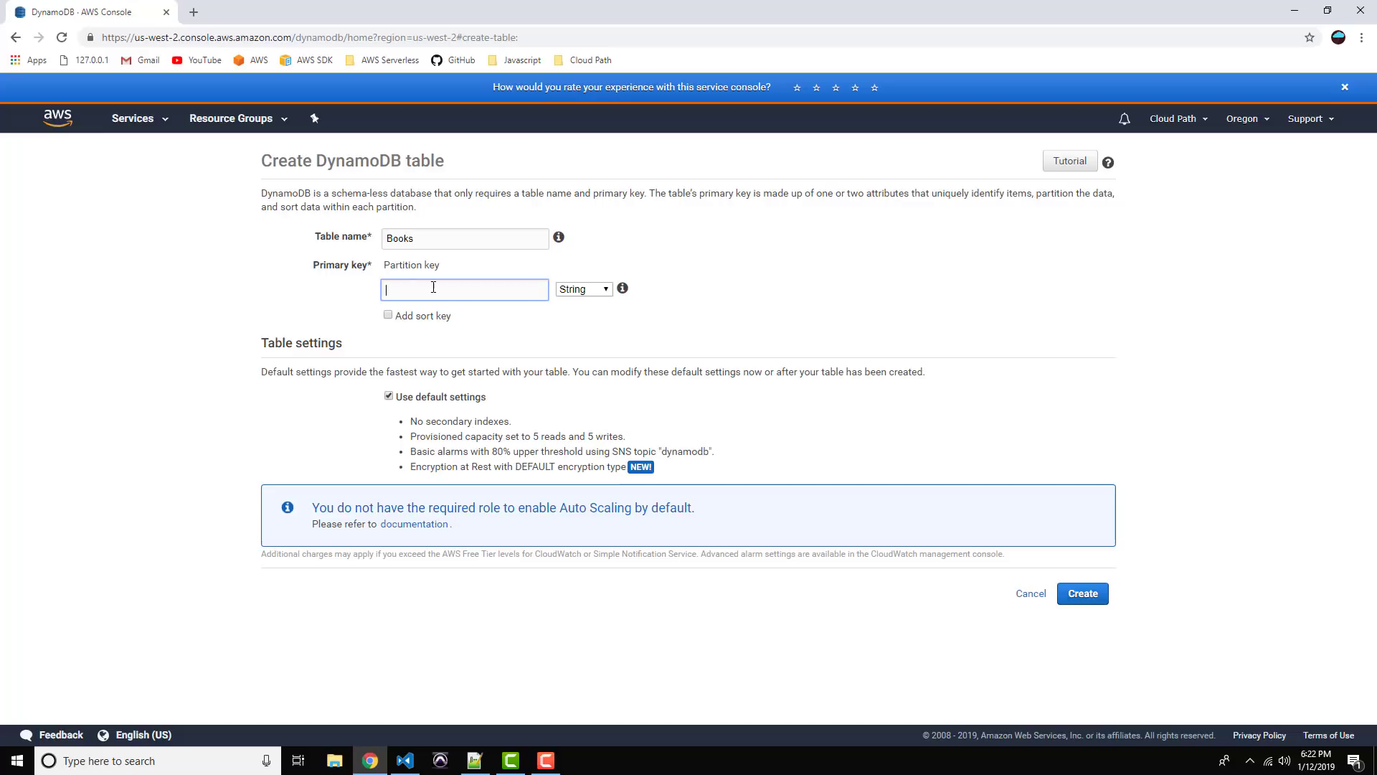
type("isbn")
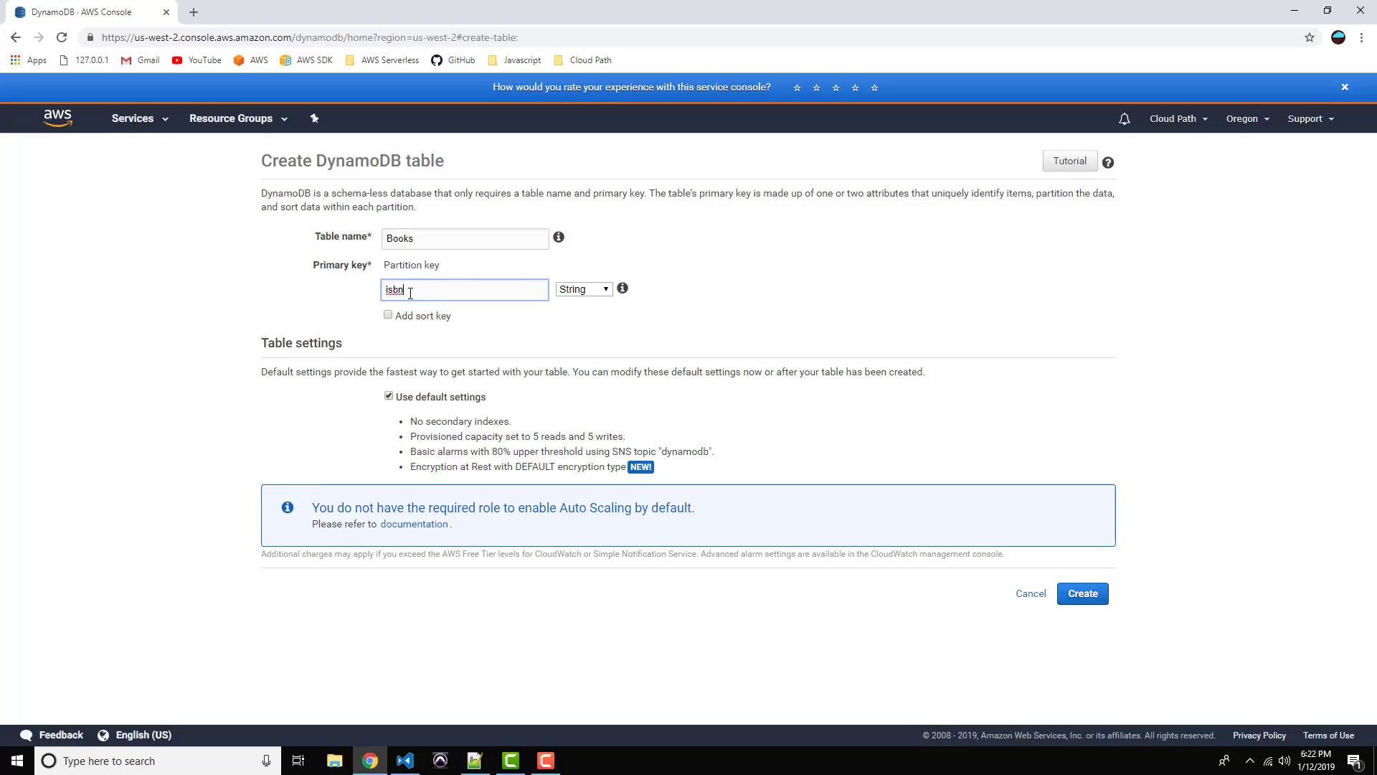
mouse_move(422, 289)
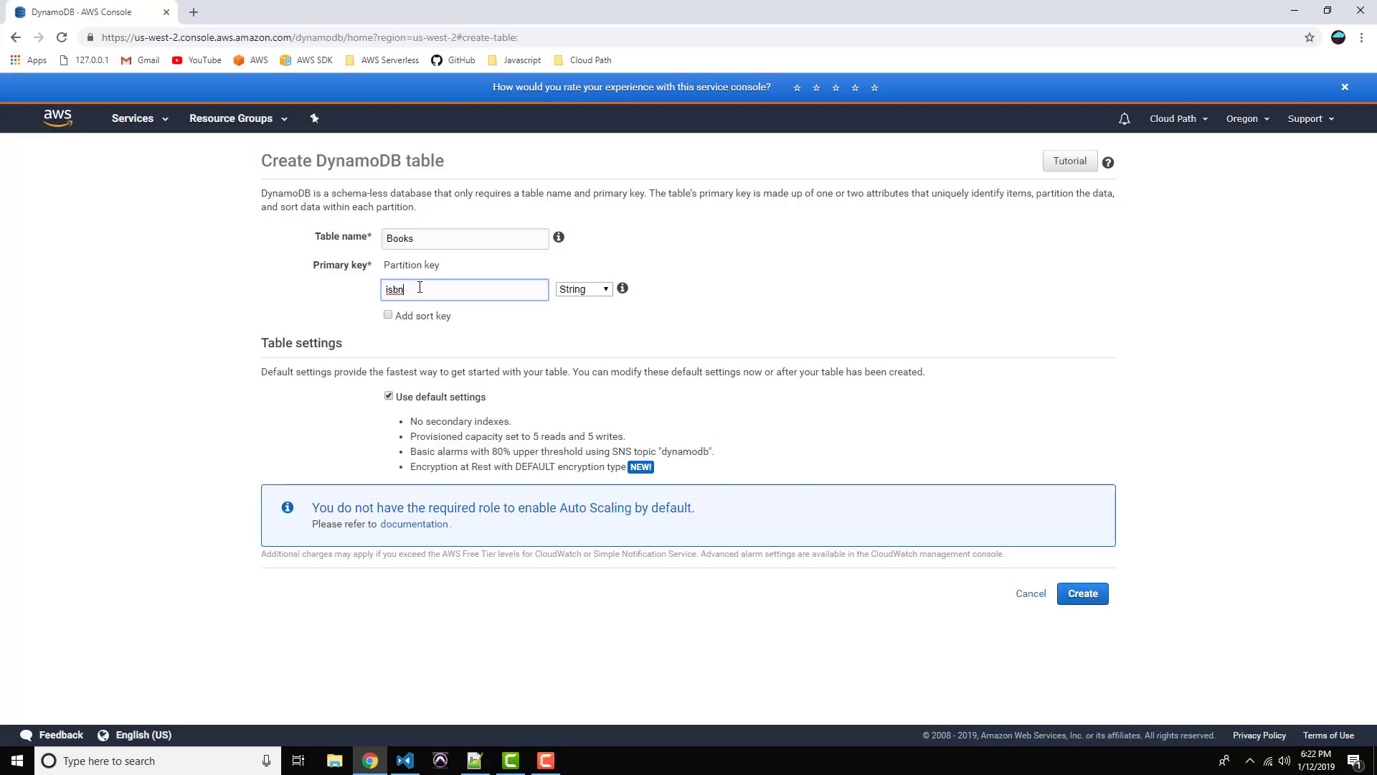
left_click(1082, 592)
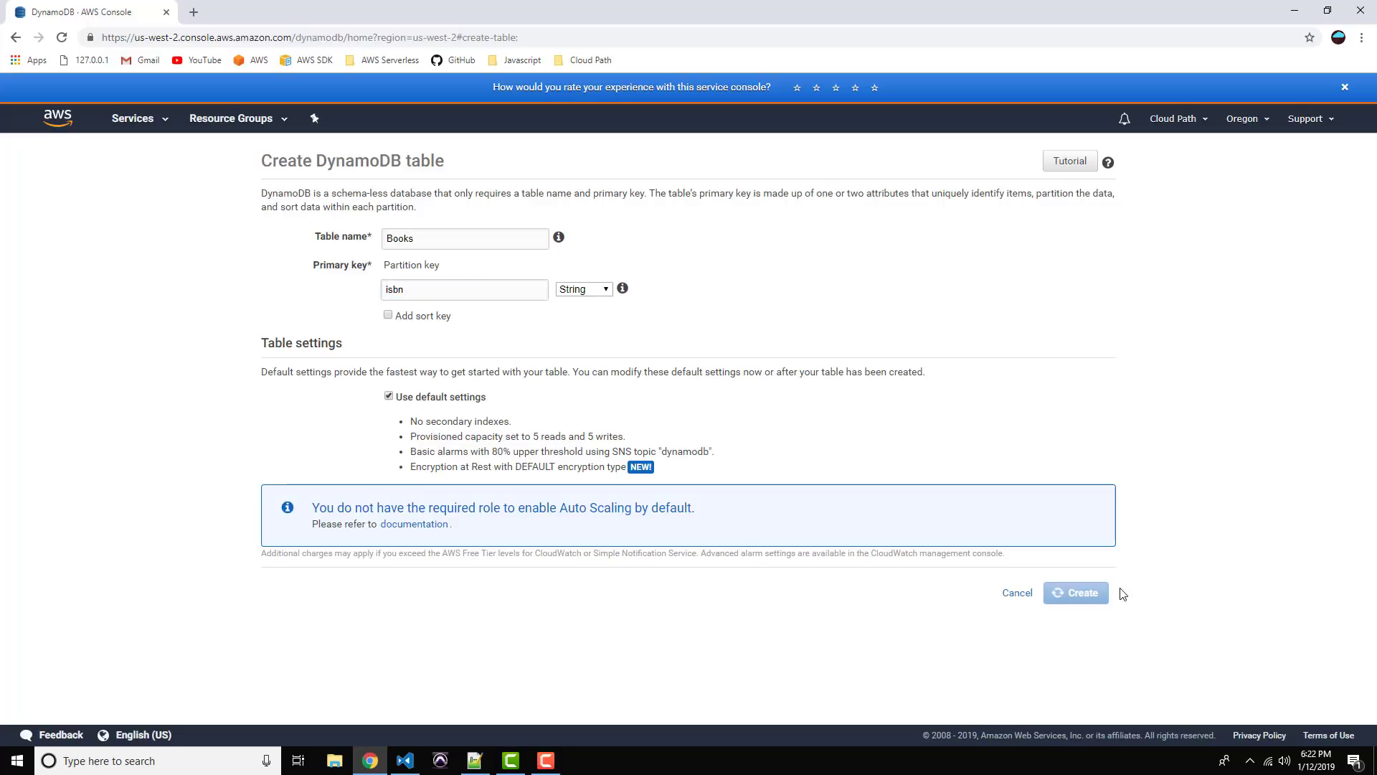
left_click(1075, 593)
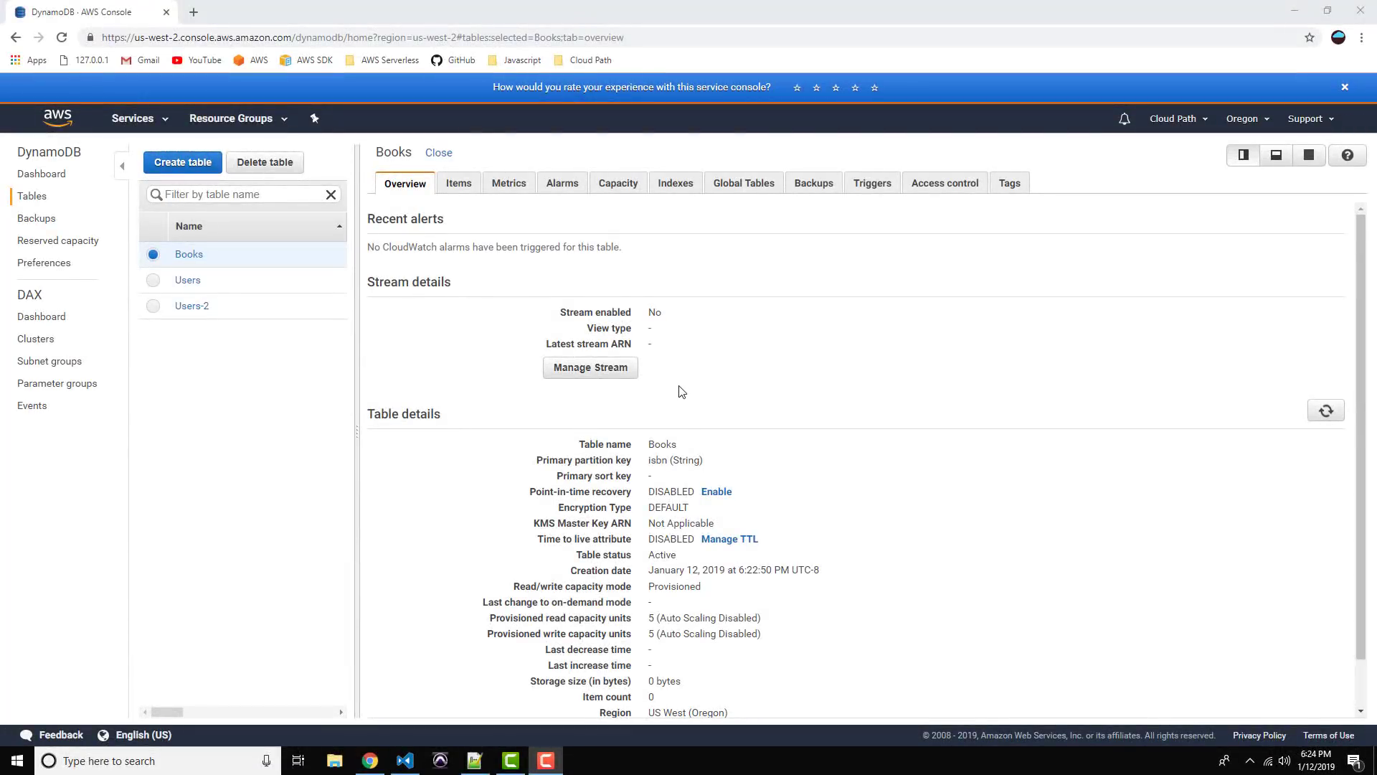
mouse_move(401, 202)
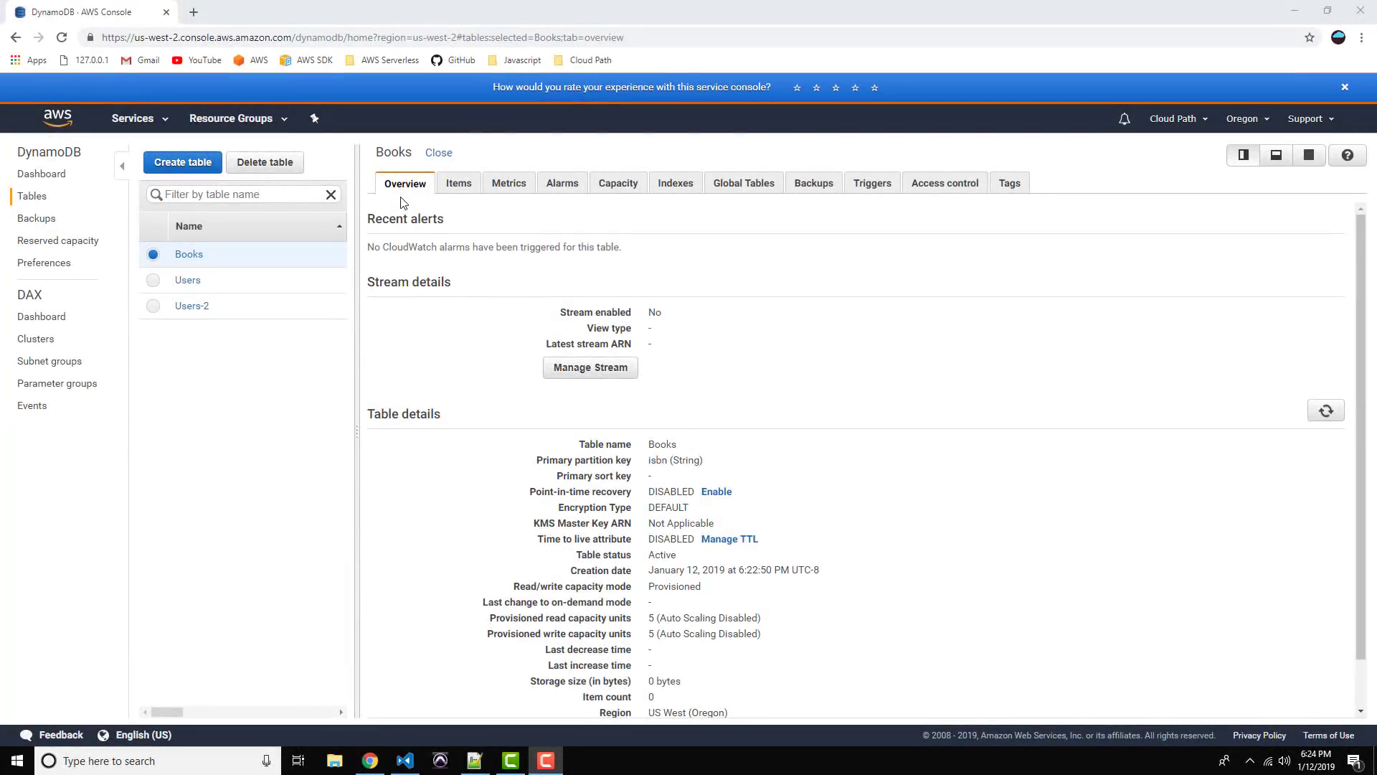
mouse_move(727, 386)
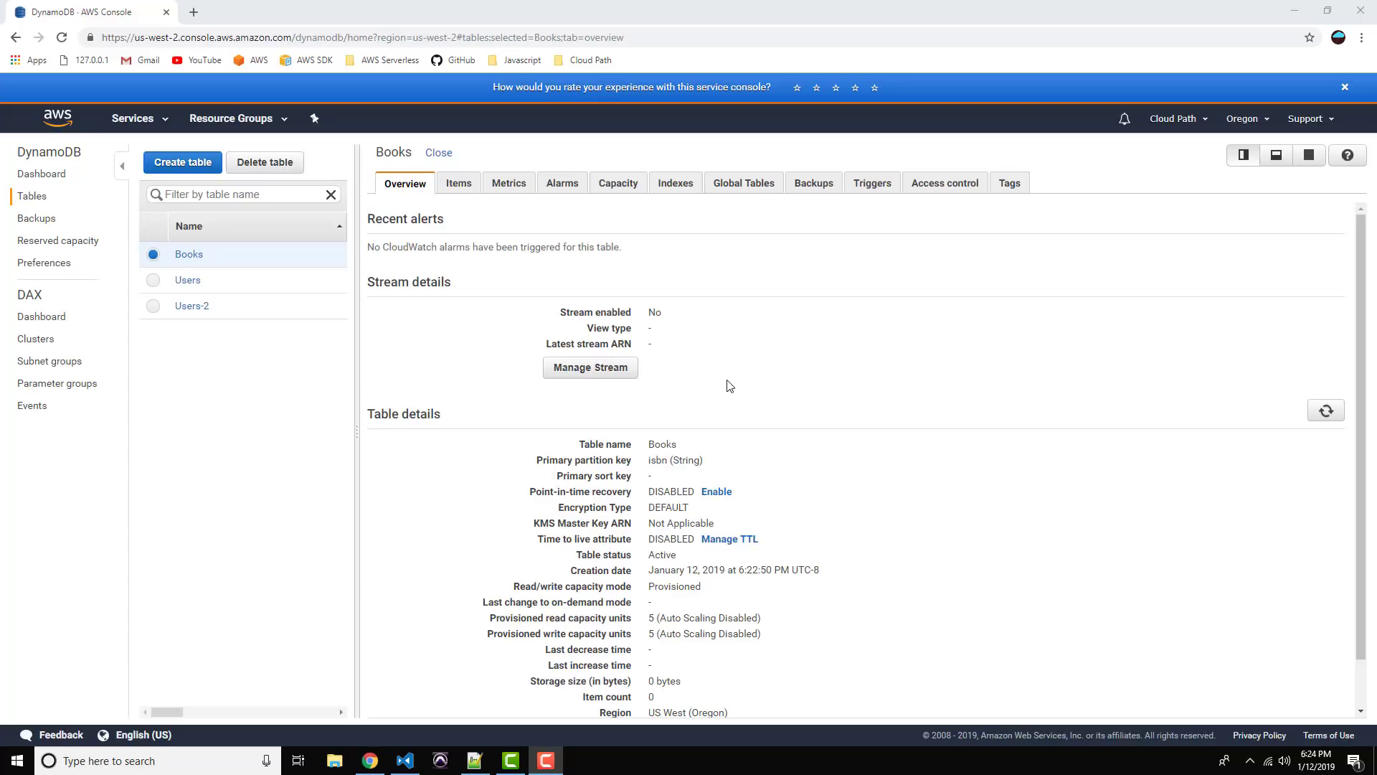
Step: Scroll the Books table overview down to its Amazon Resource Name
scroll("down", 3)
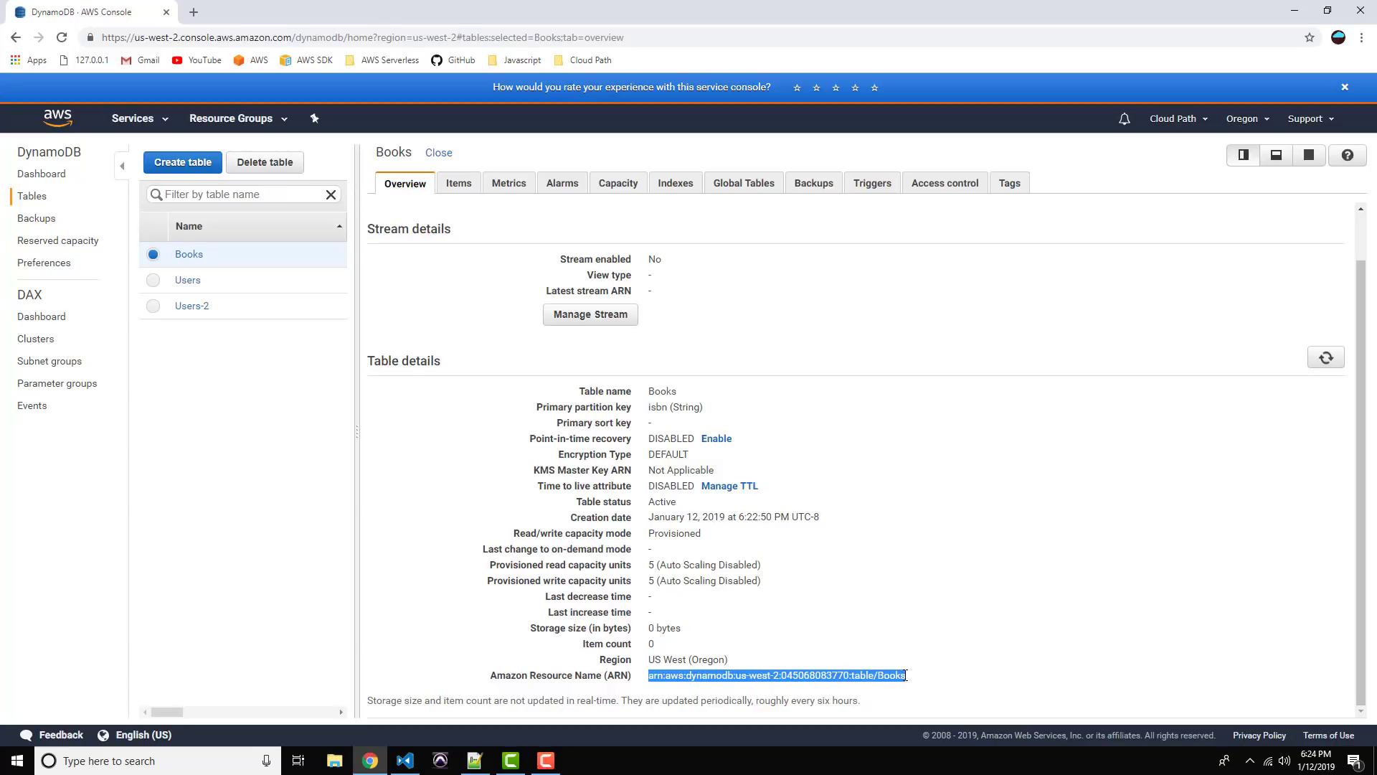
mouse_move(929, 675)
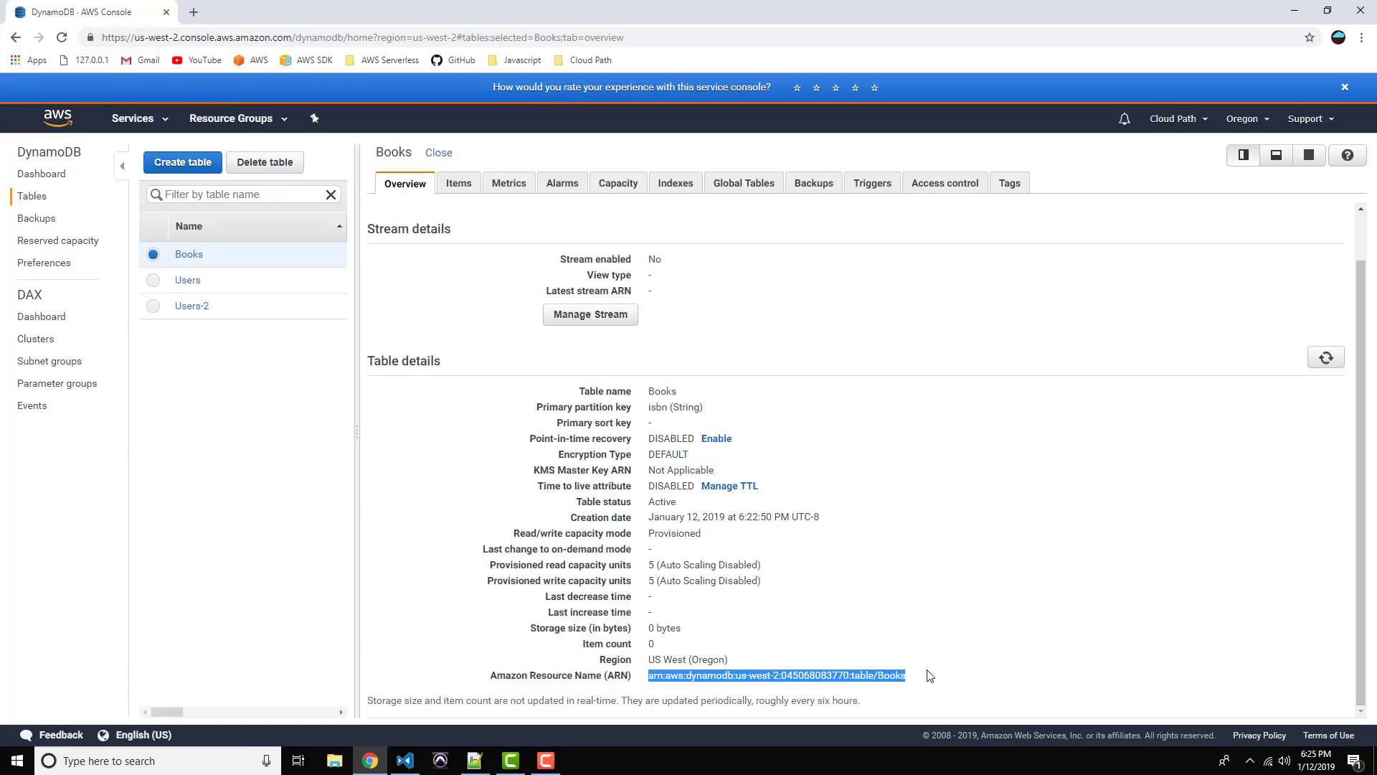
mouse_move(922, 667)
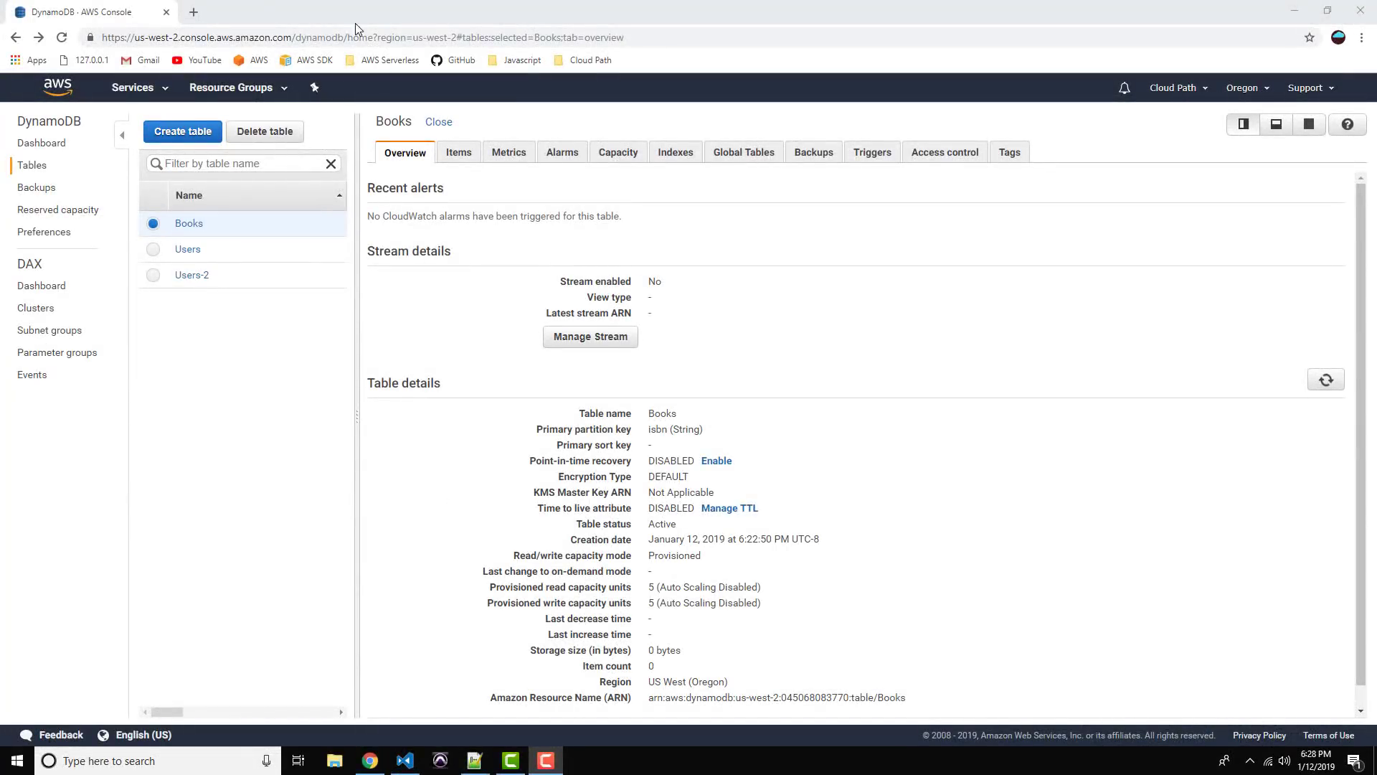
Step: Go to IAM Roles via the Services menu and start creating a new role
left_click(132, 88)
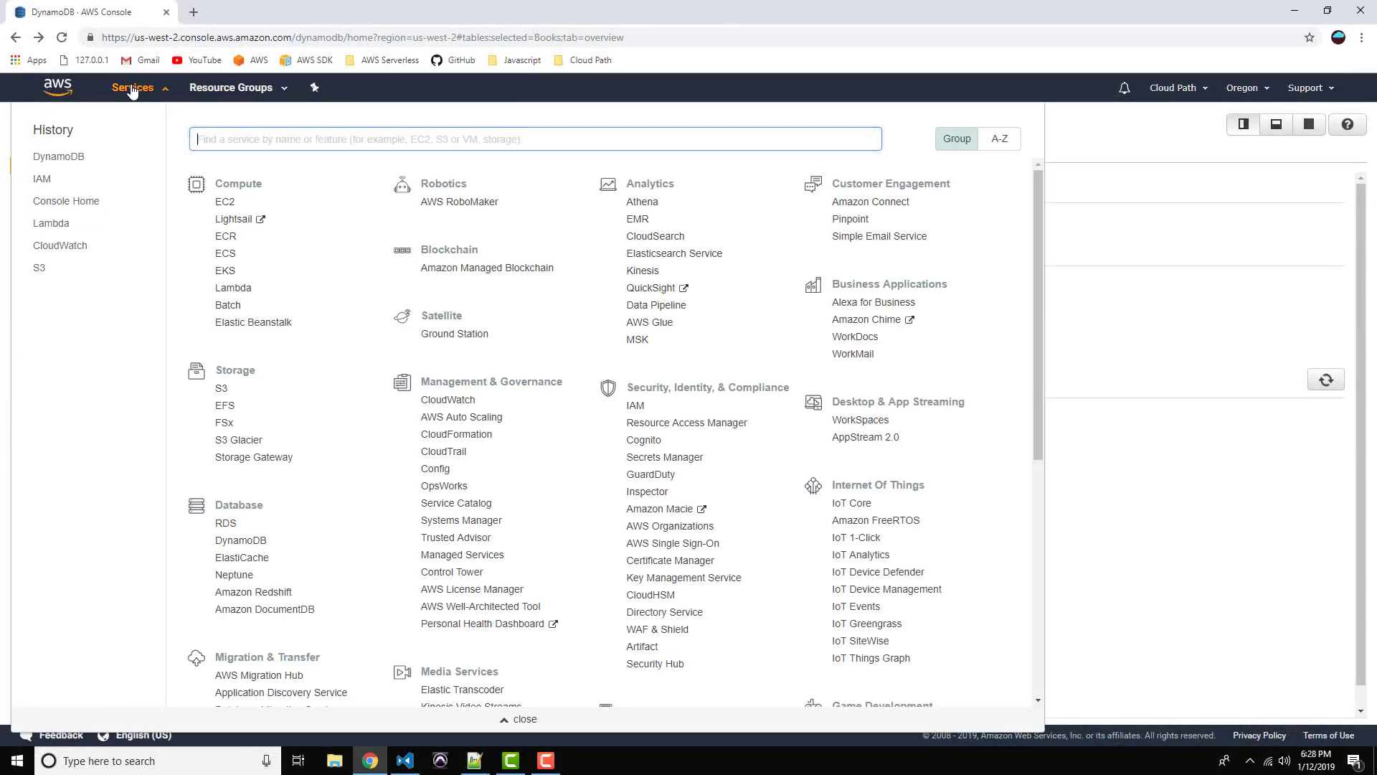
mouse_move(41, 181)
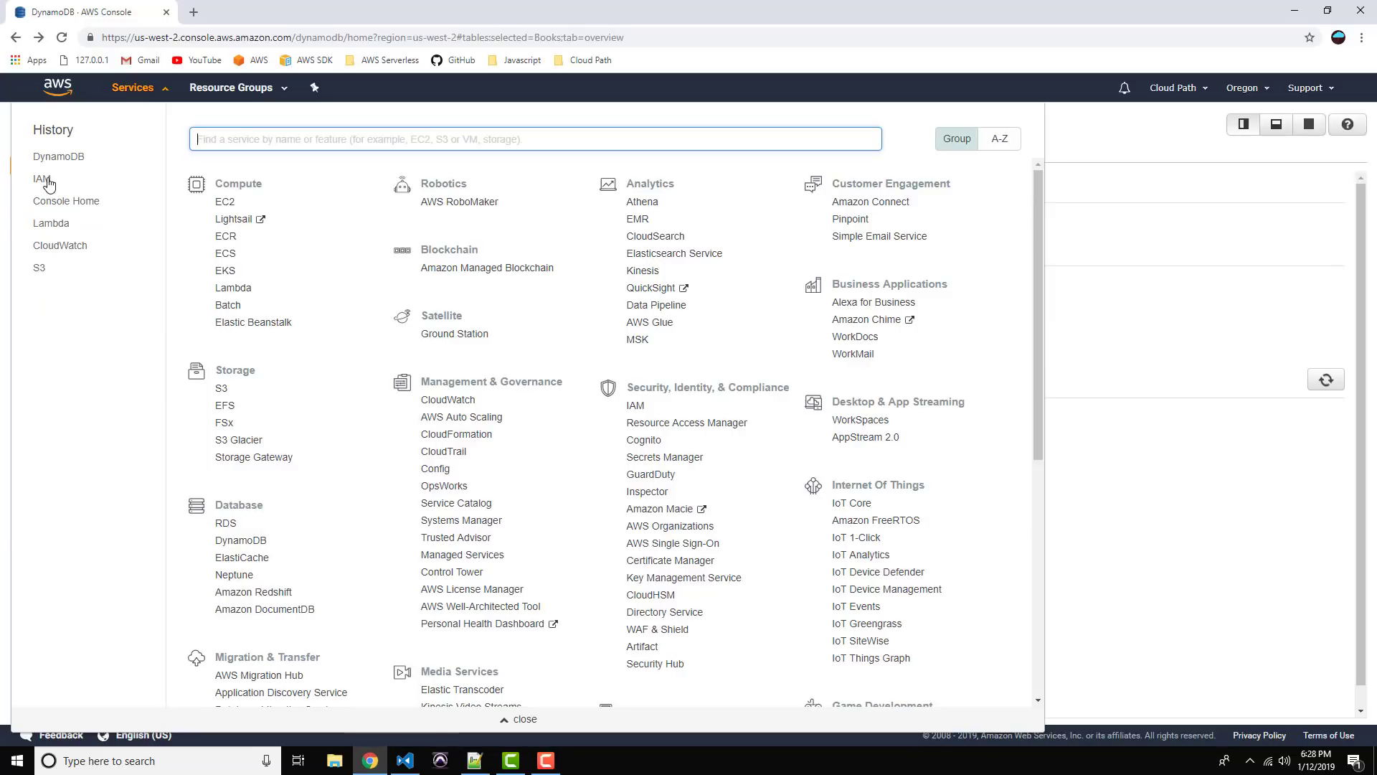
mouse_move(40, 181)
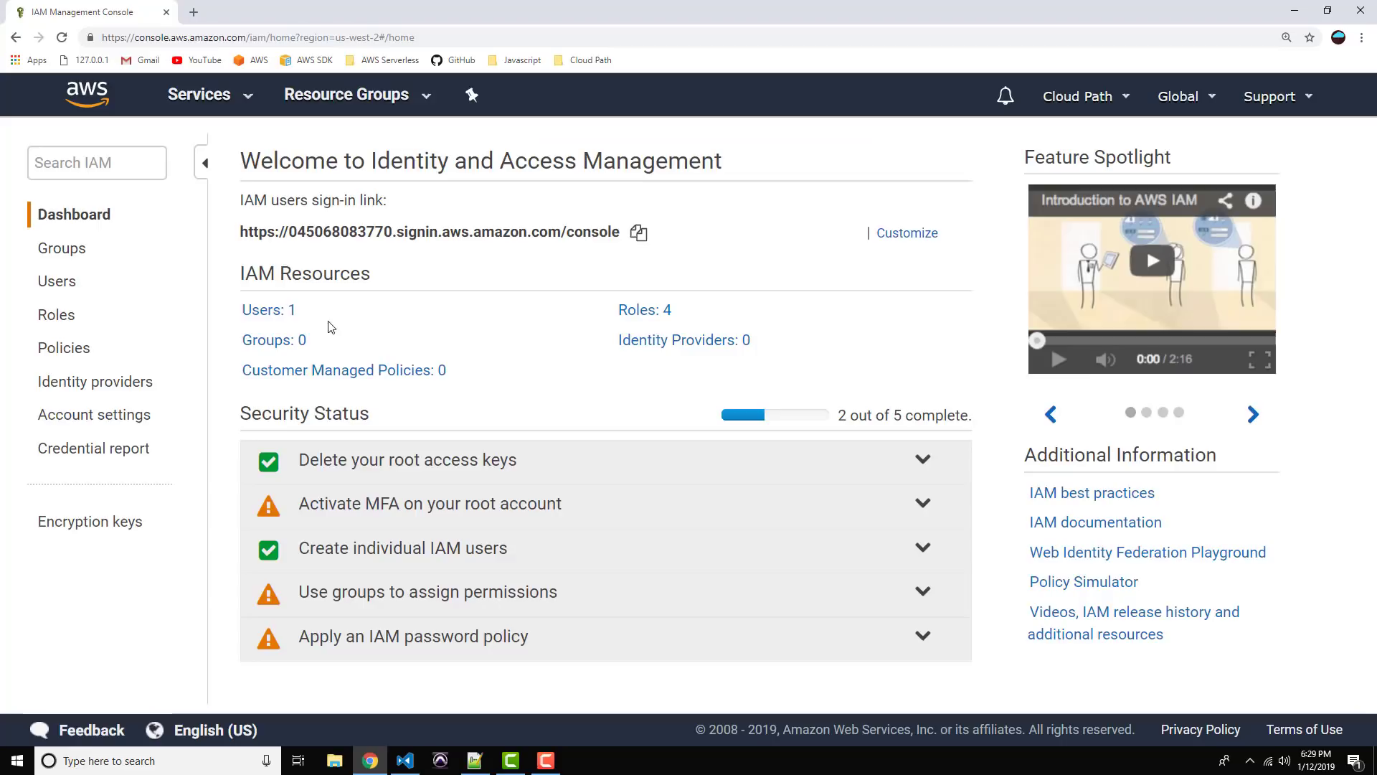
mouse_move(84, 319)
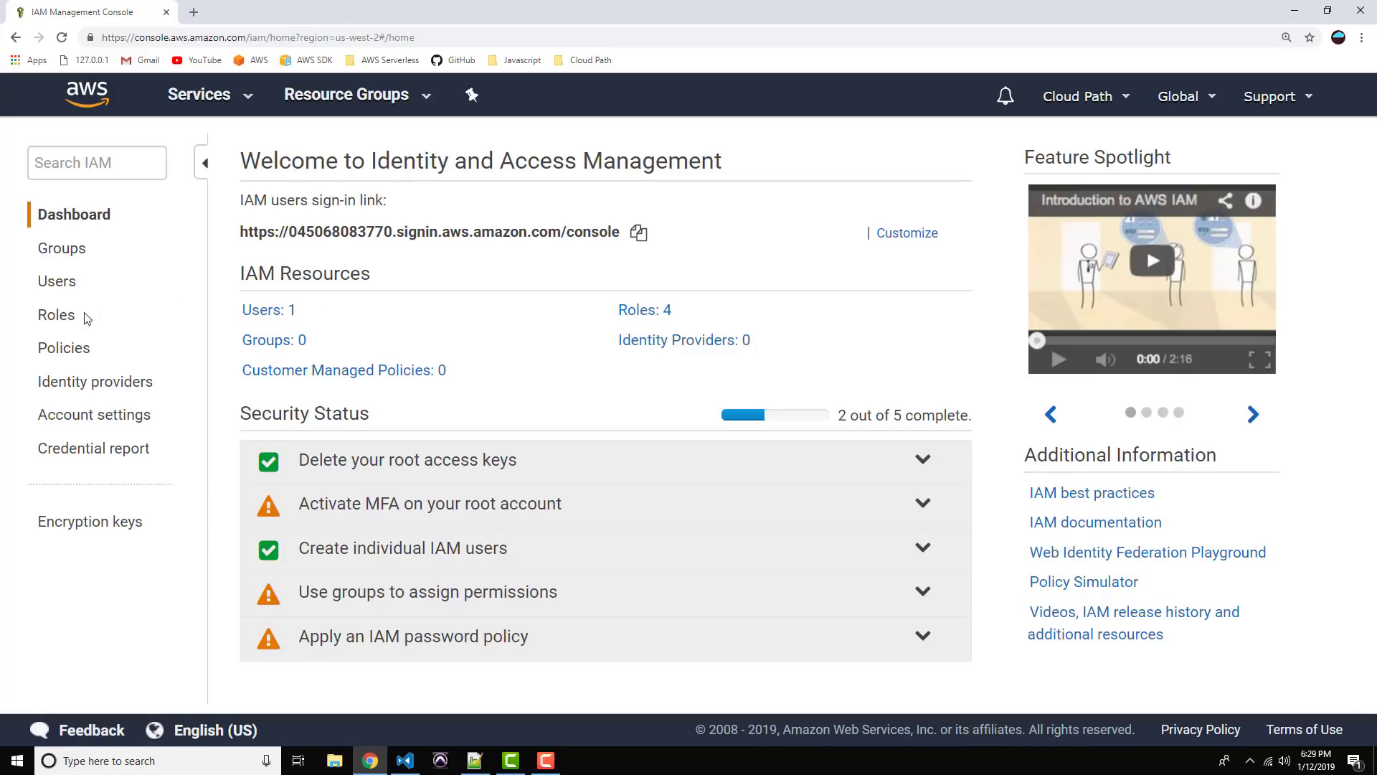
left_click(56, 314)
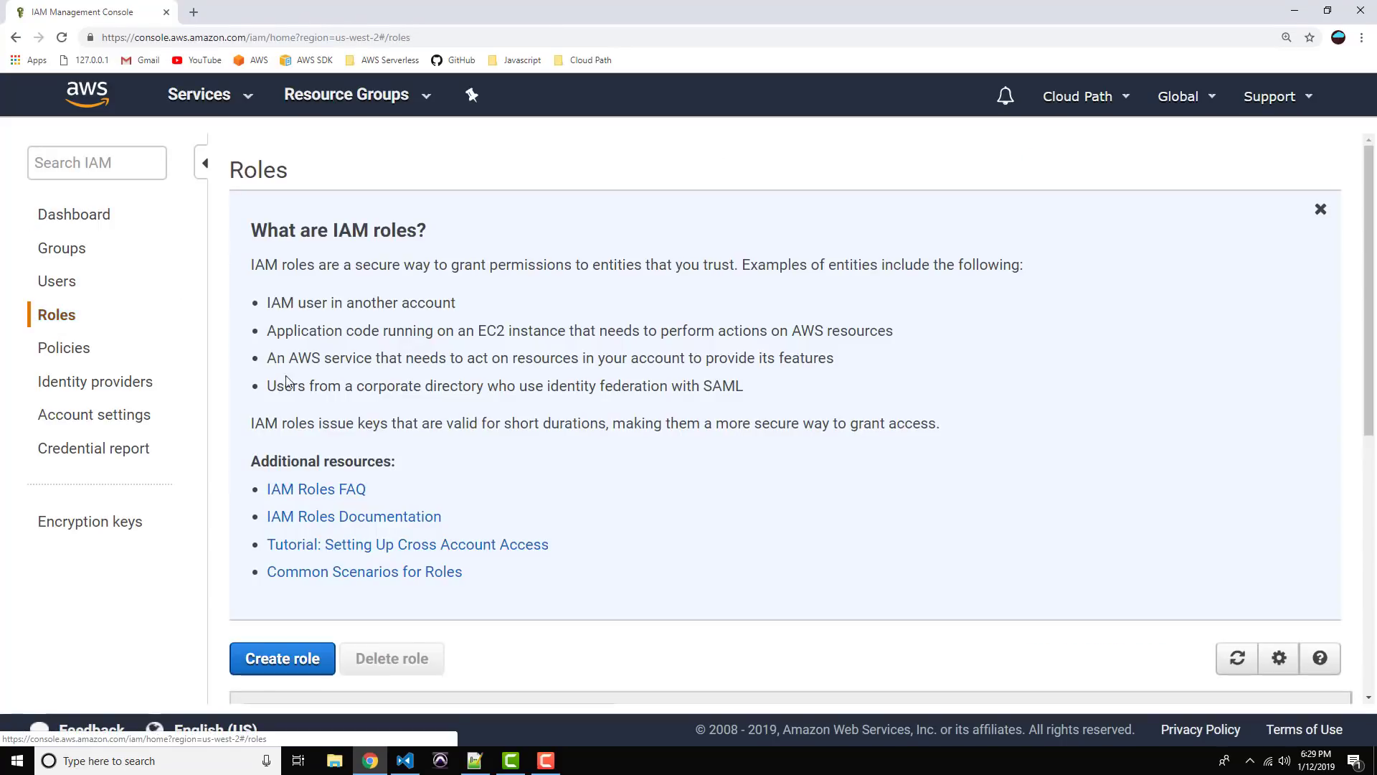
scroll("down", 3)
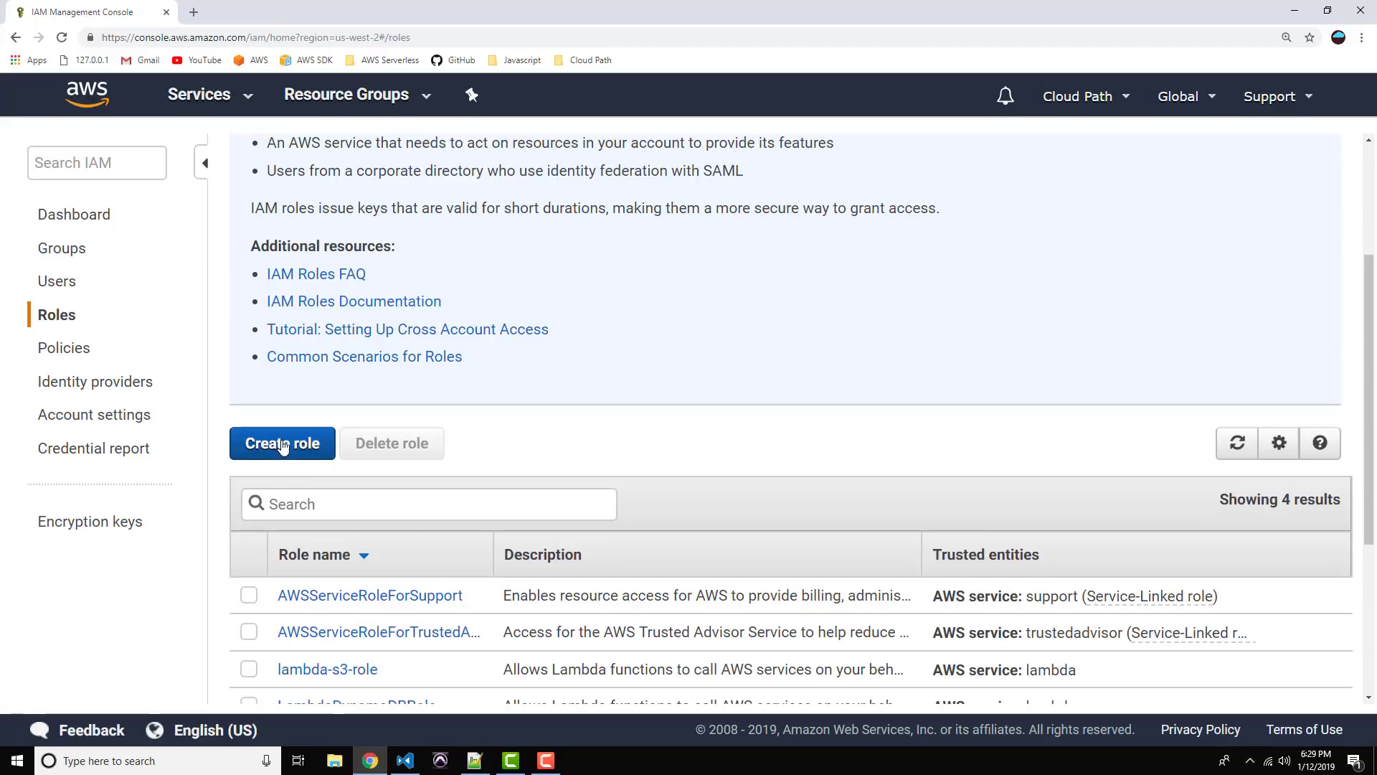
left_click(283, 444)
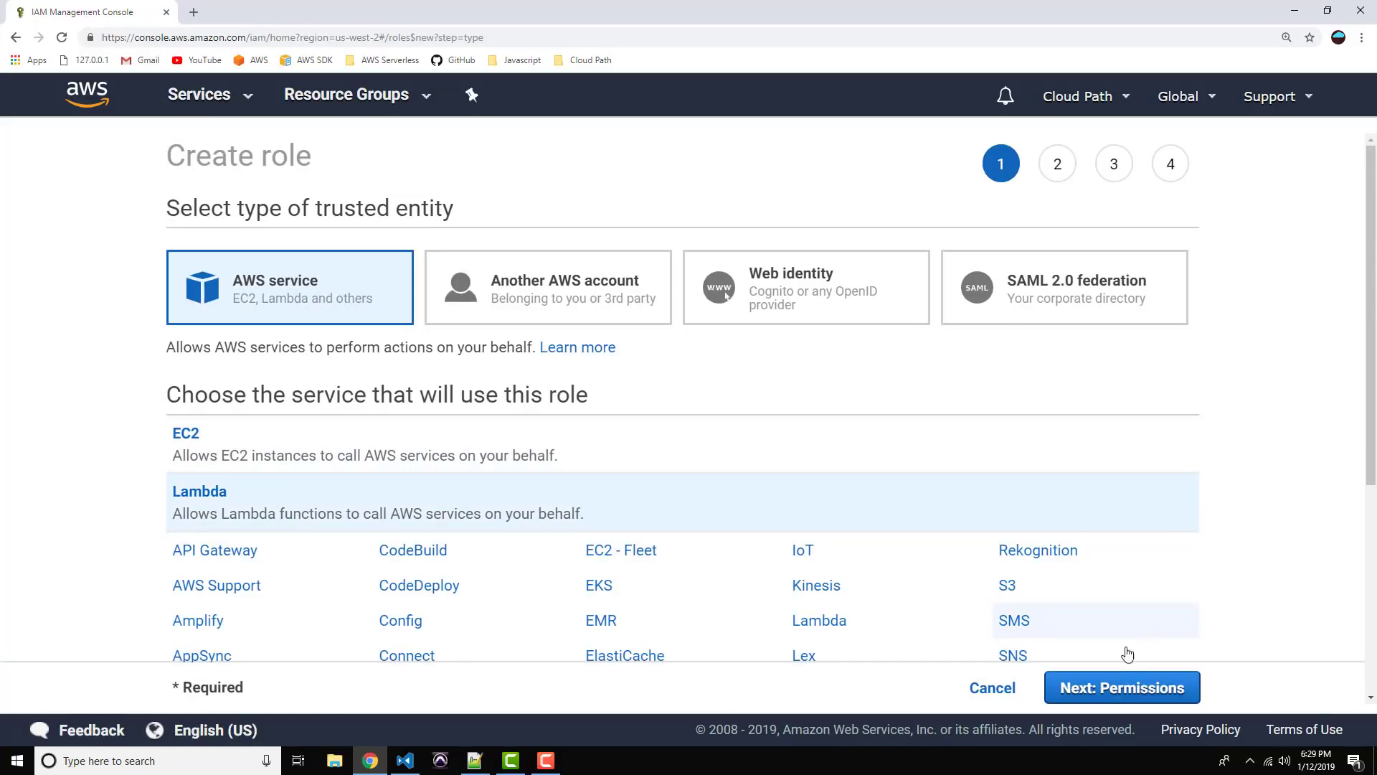
Step: Attach the AWSLambdaBasicExecutionRole policy to the Lambda role and continue to tags
left_click(1121, 687)
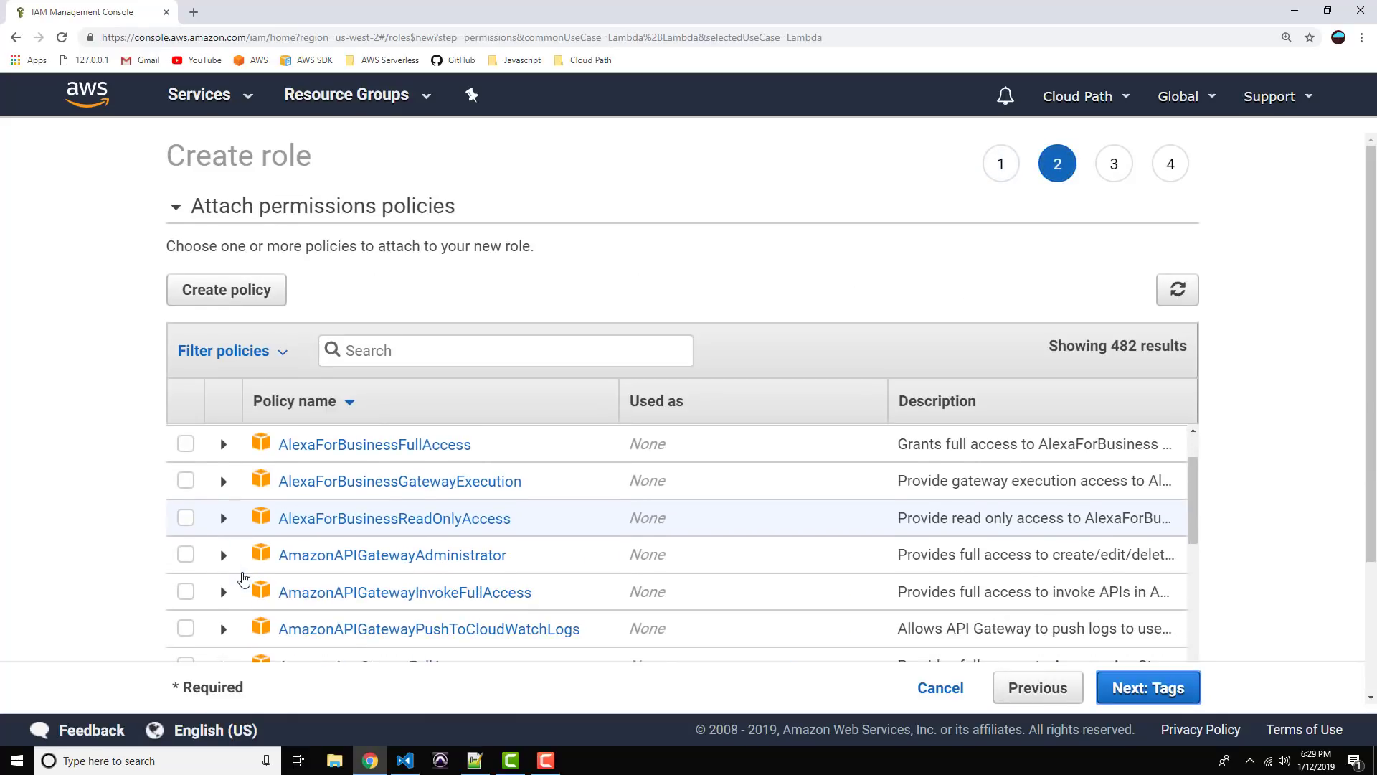
left_click(505, 350)
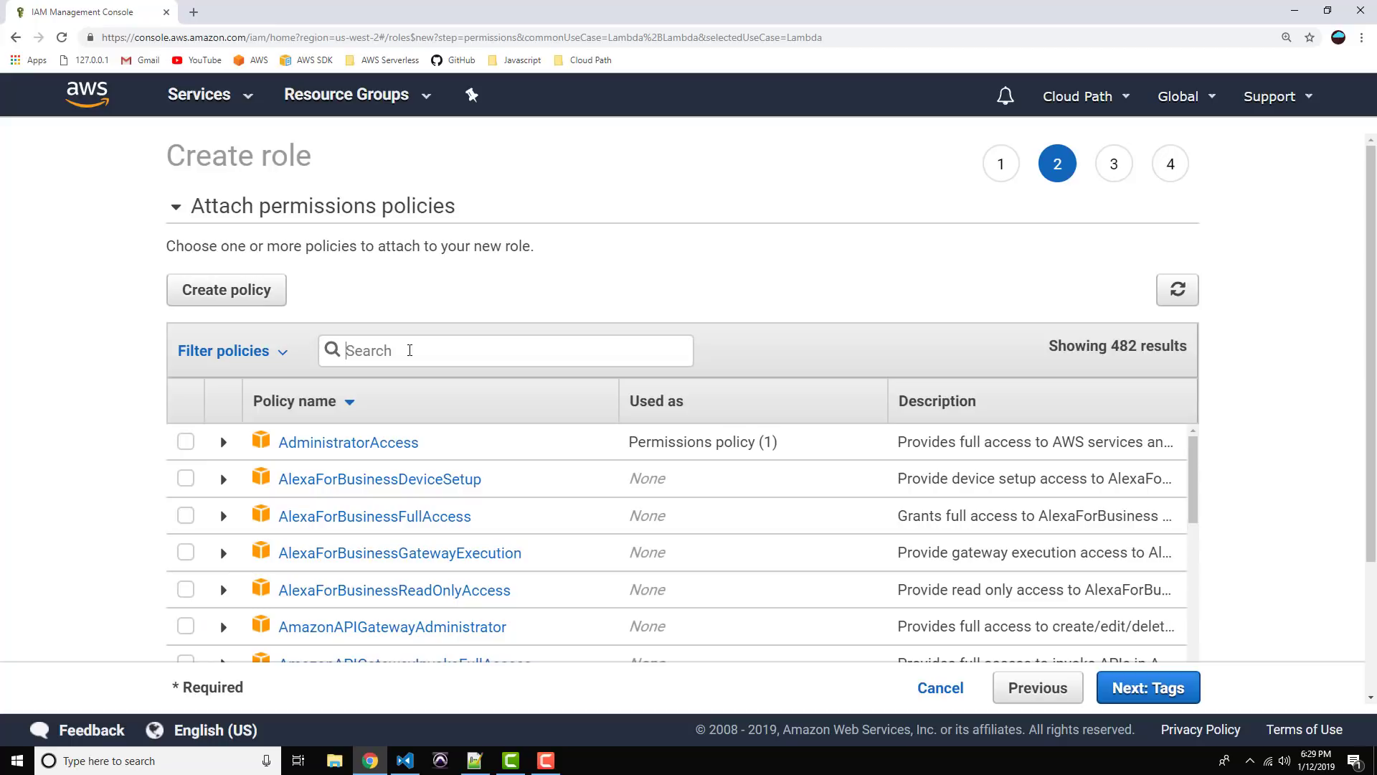
type("AWS")
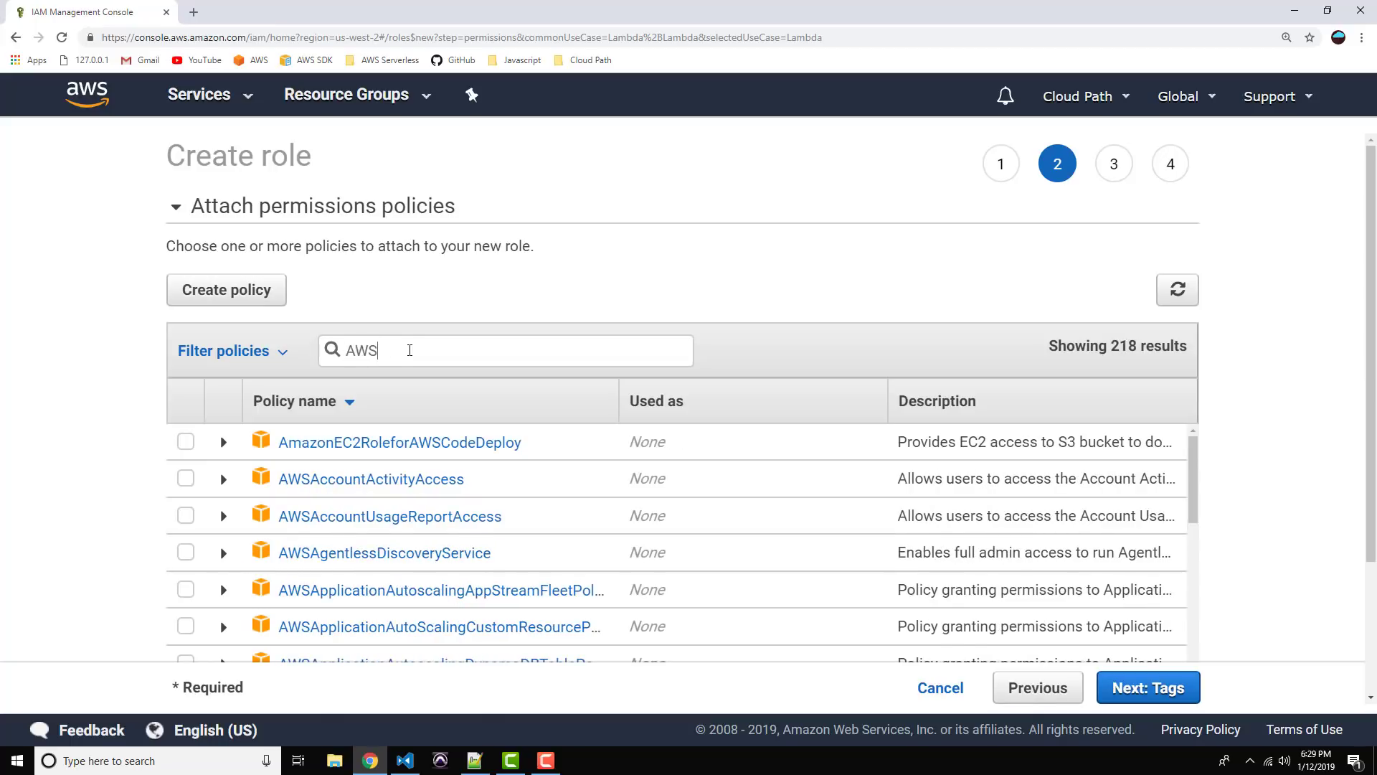
type("LambdaB")
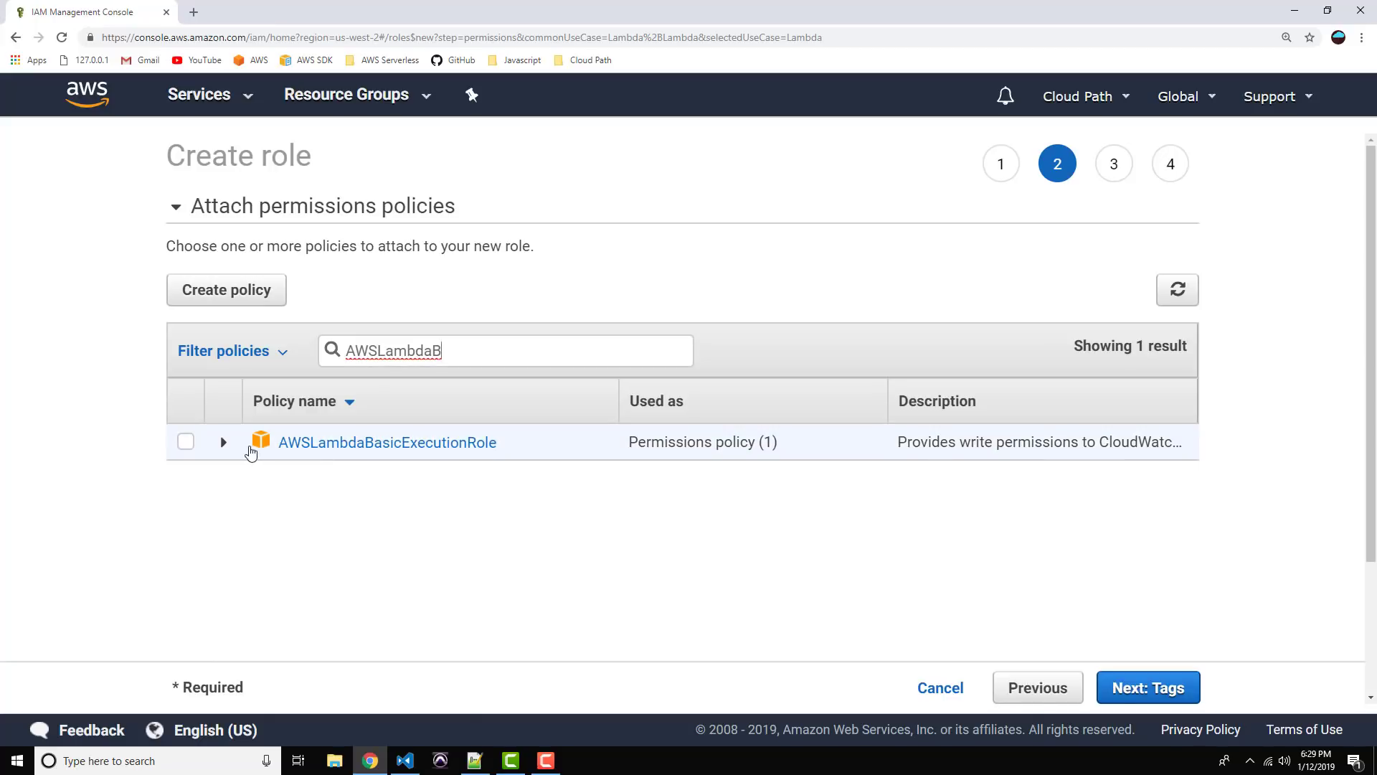
left_click(224, 441)
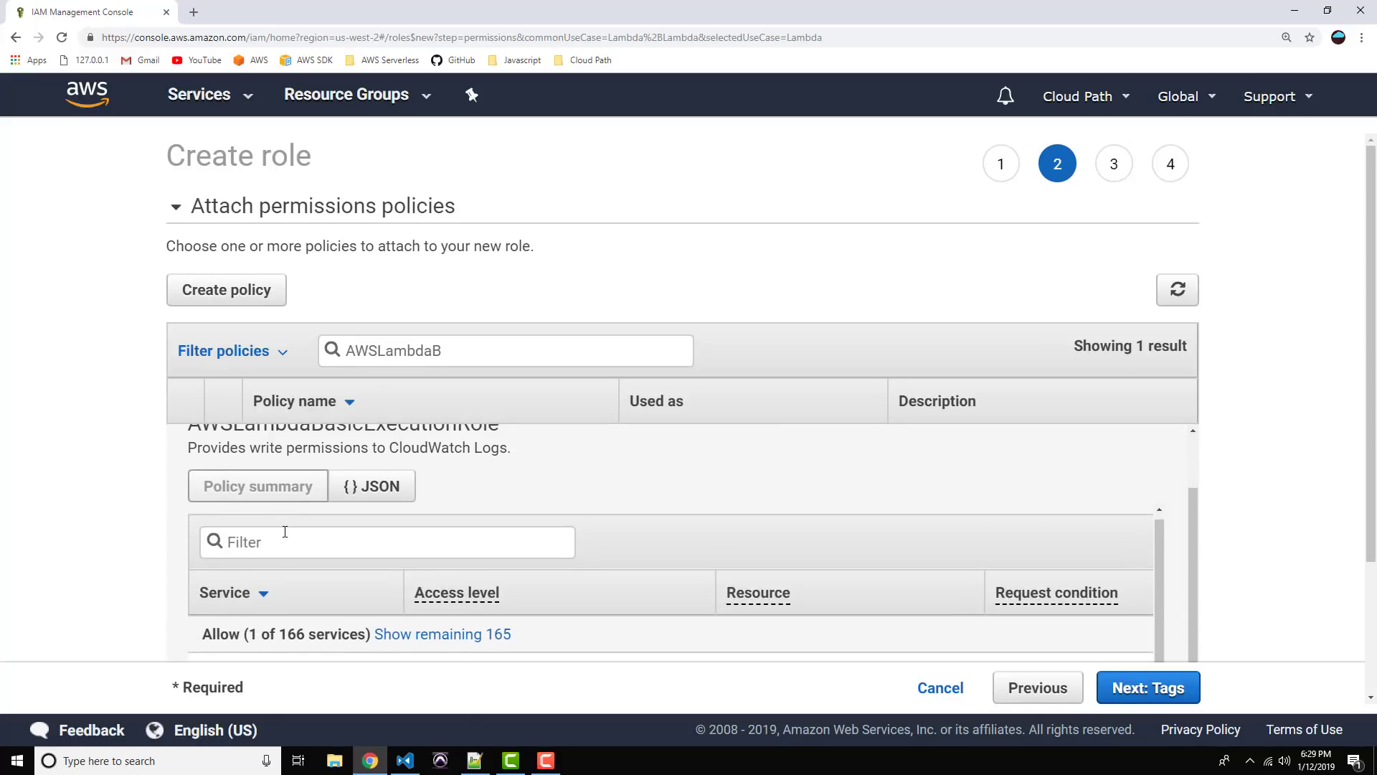
scroll("down", 3)
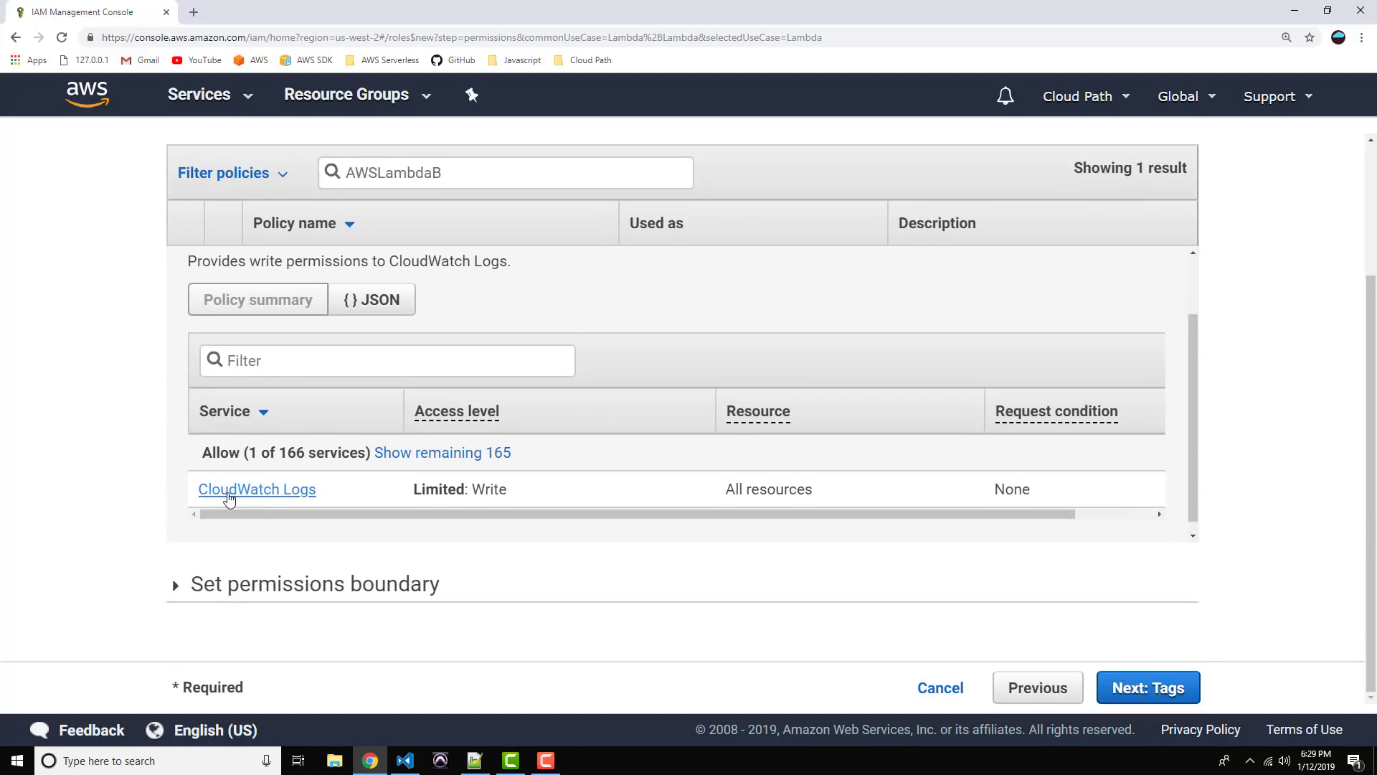
scroll("up", 3)
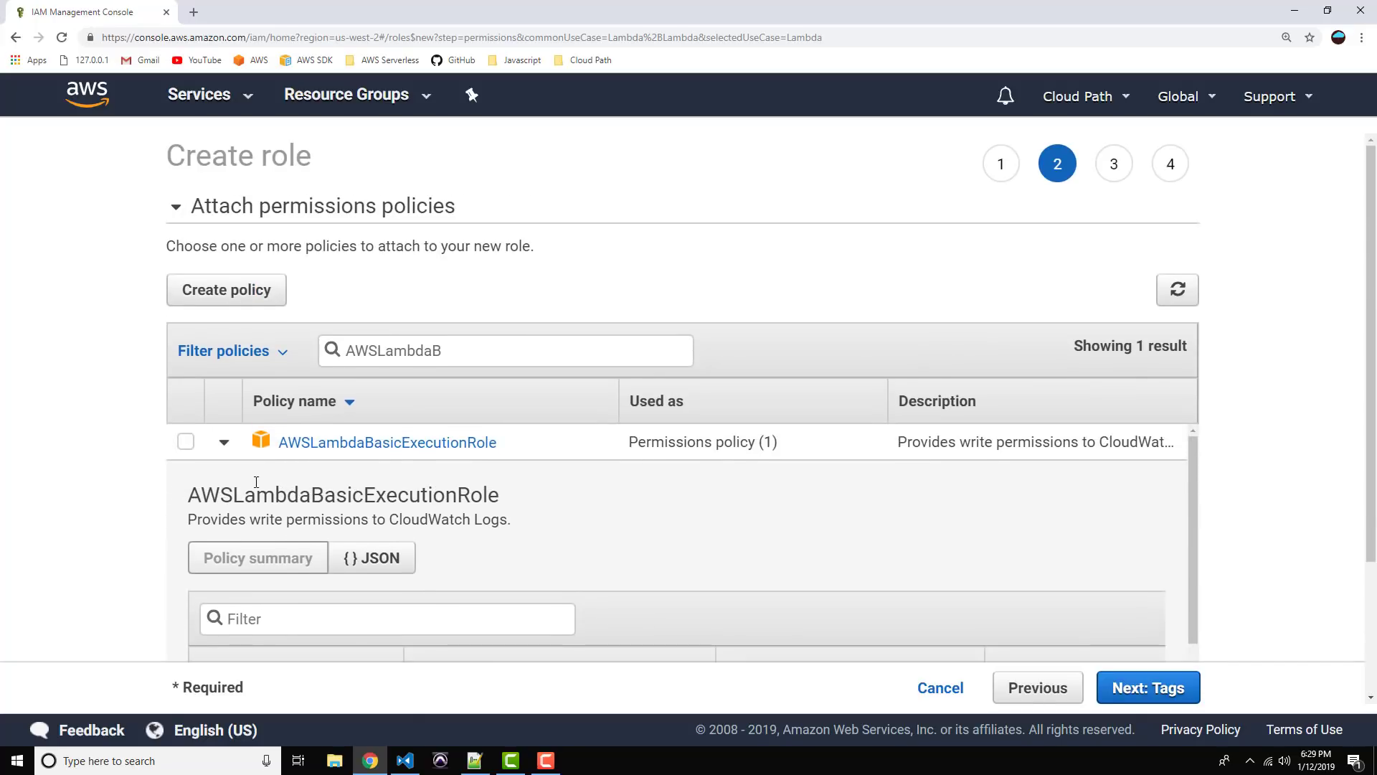
left_click(185, 442)
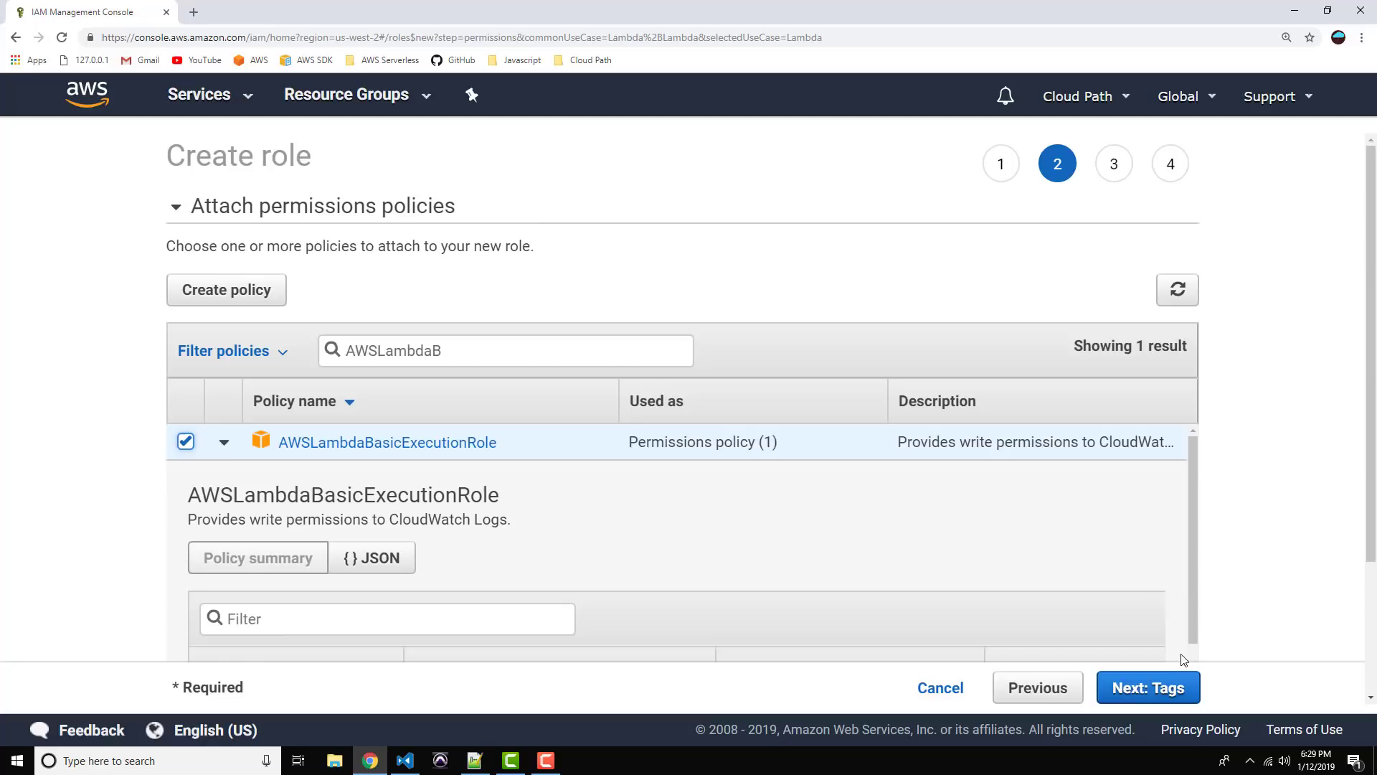
left_click(1147, 687)
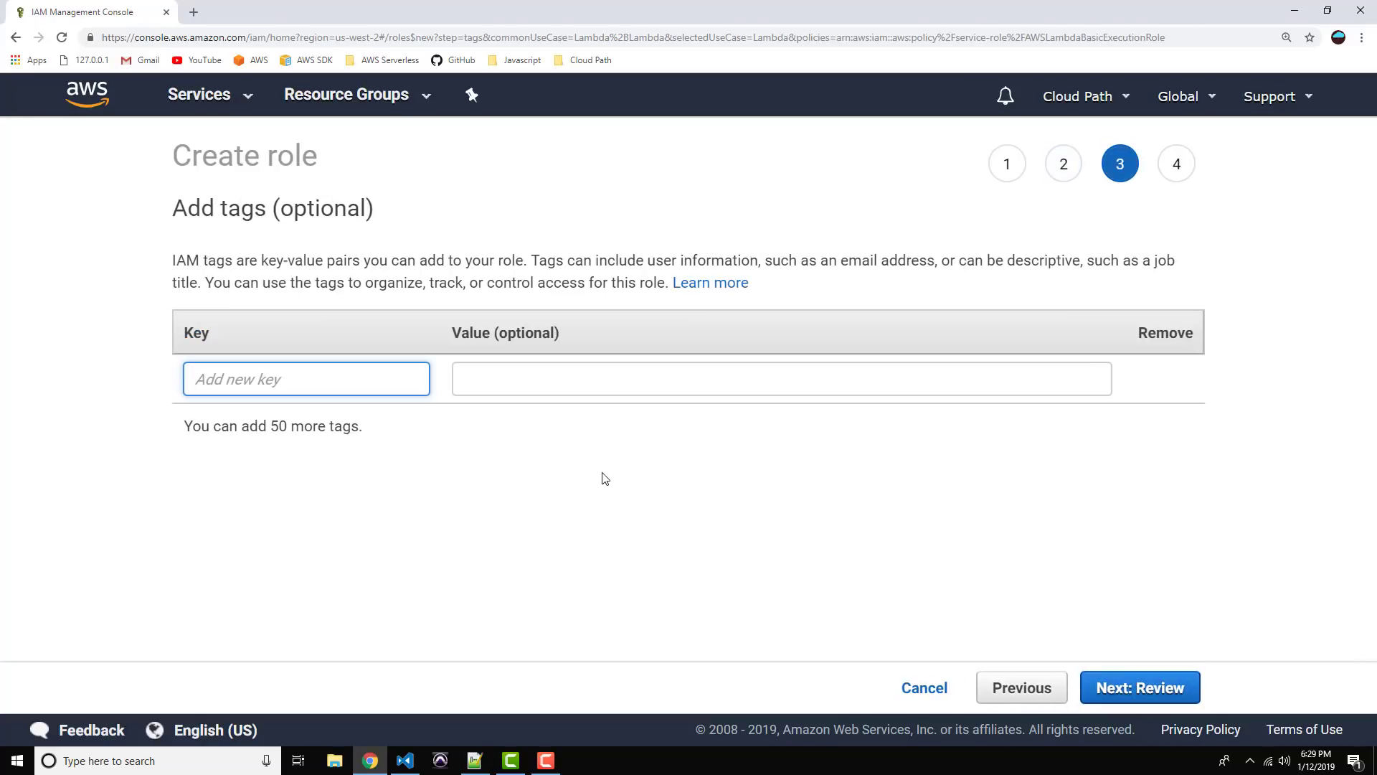
mouse_move(1140, 687)
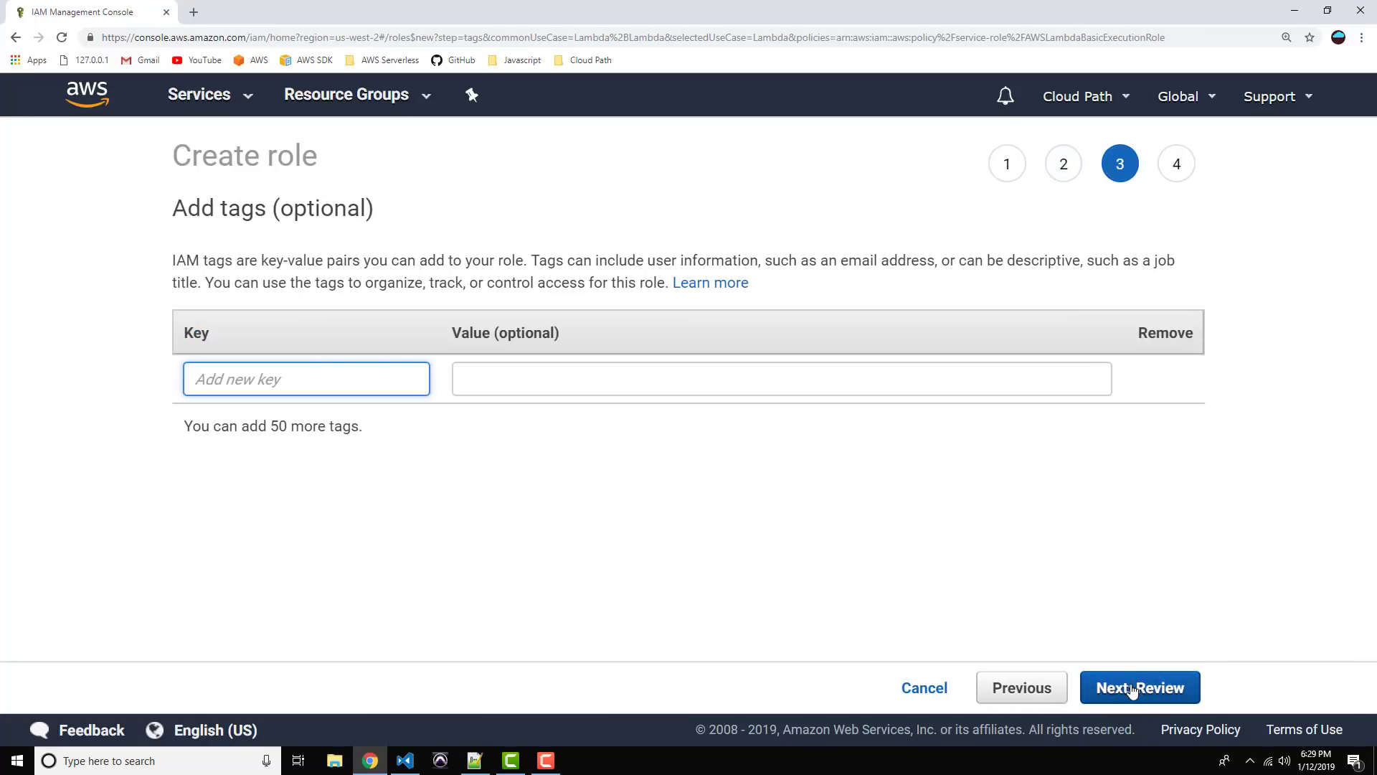
Step: Name the role LambdaBooksTableRole on the review step and create it
left_click(1139, 687)
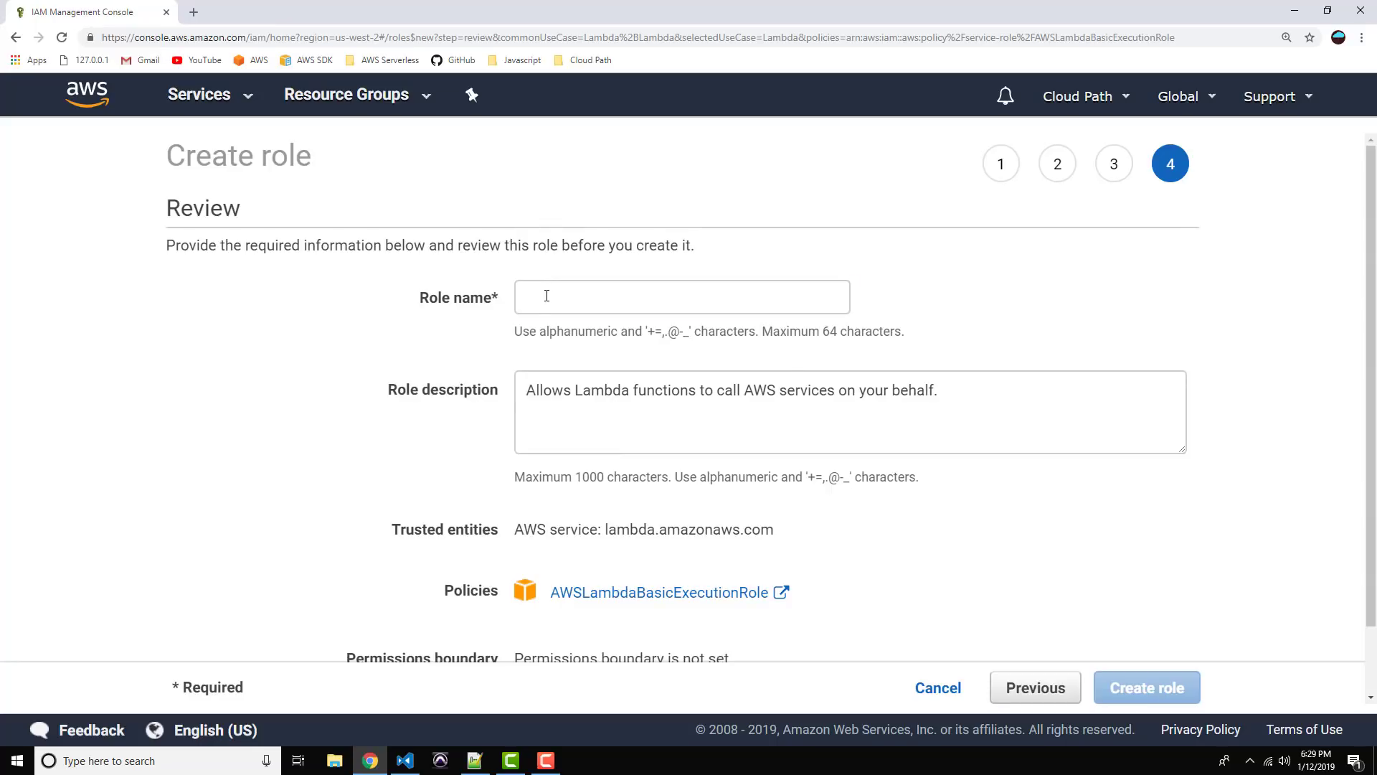
type("LambdaB")
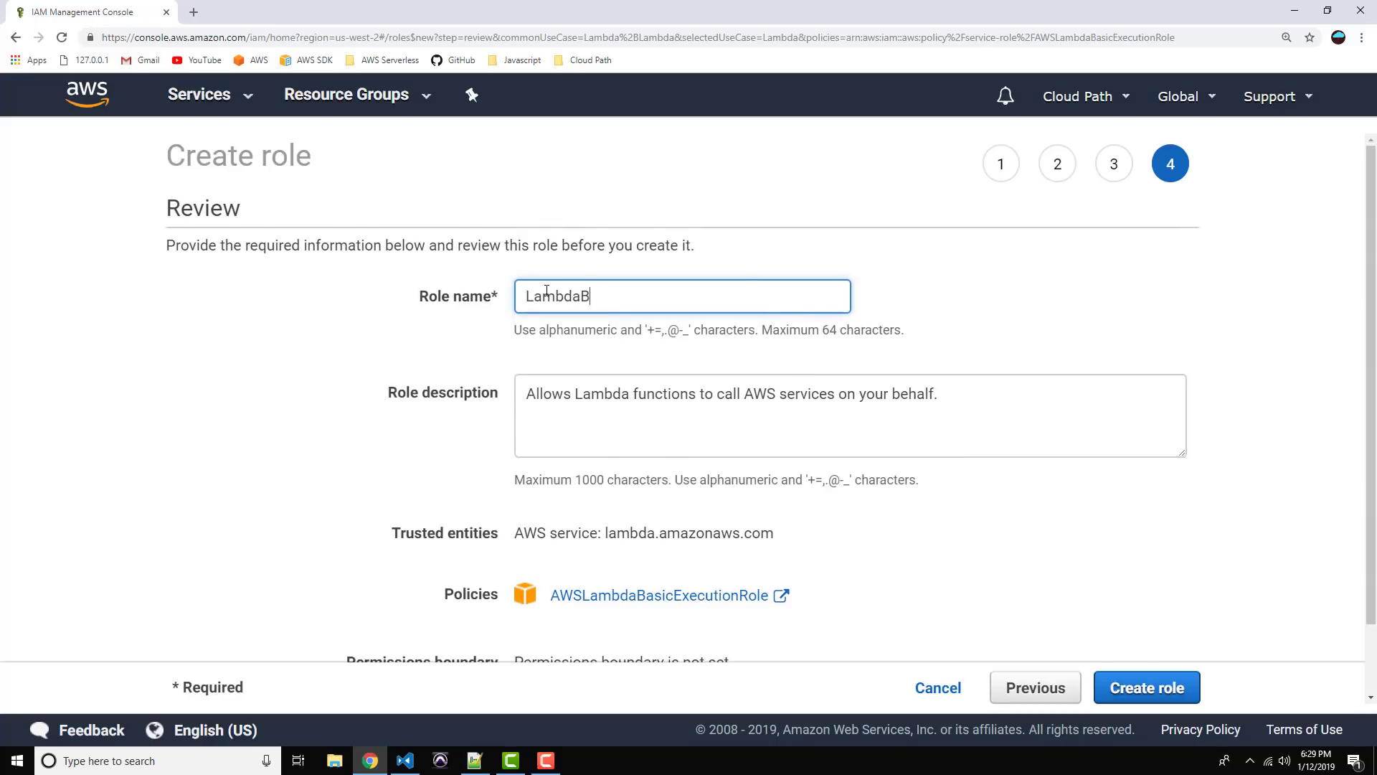
type("ooks")
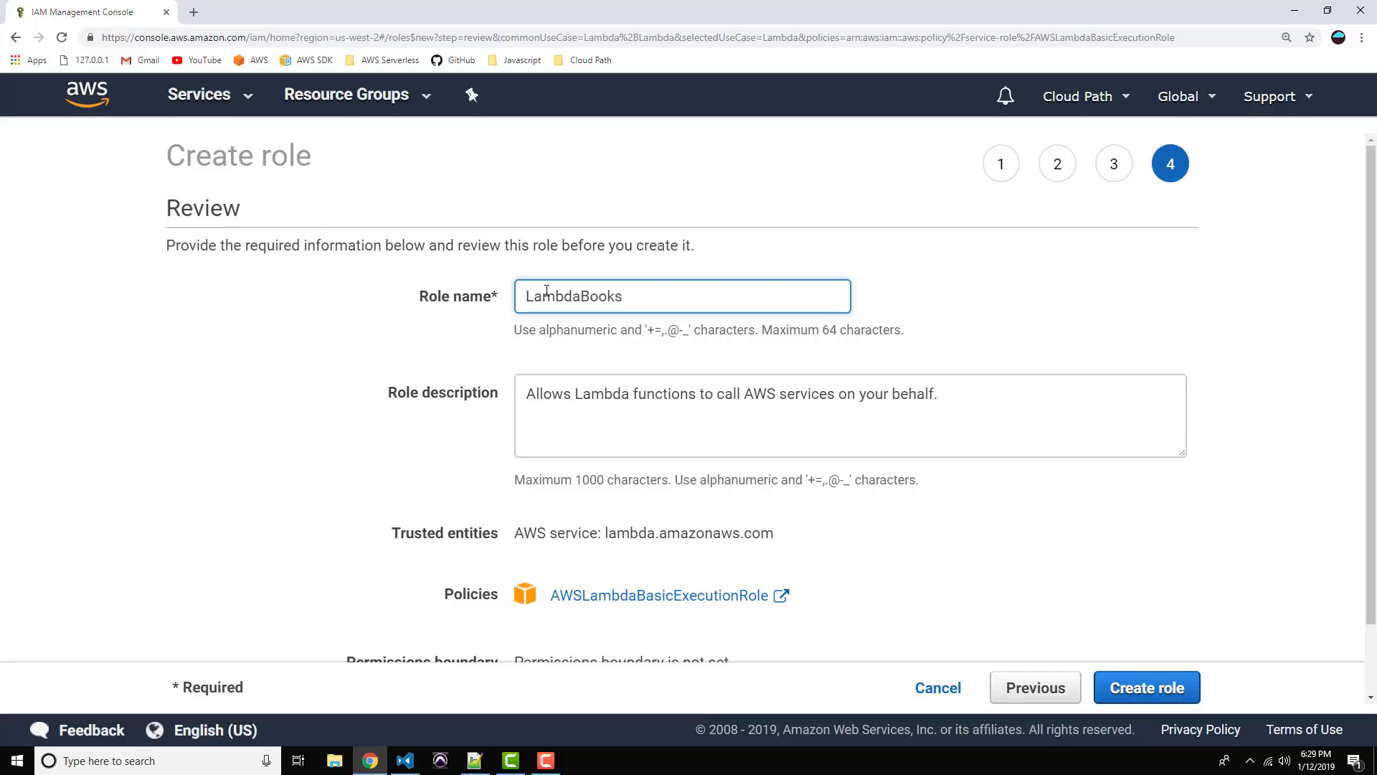
type("T")
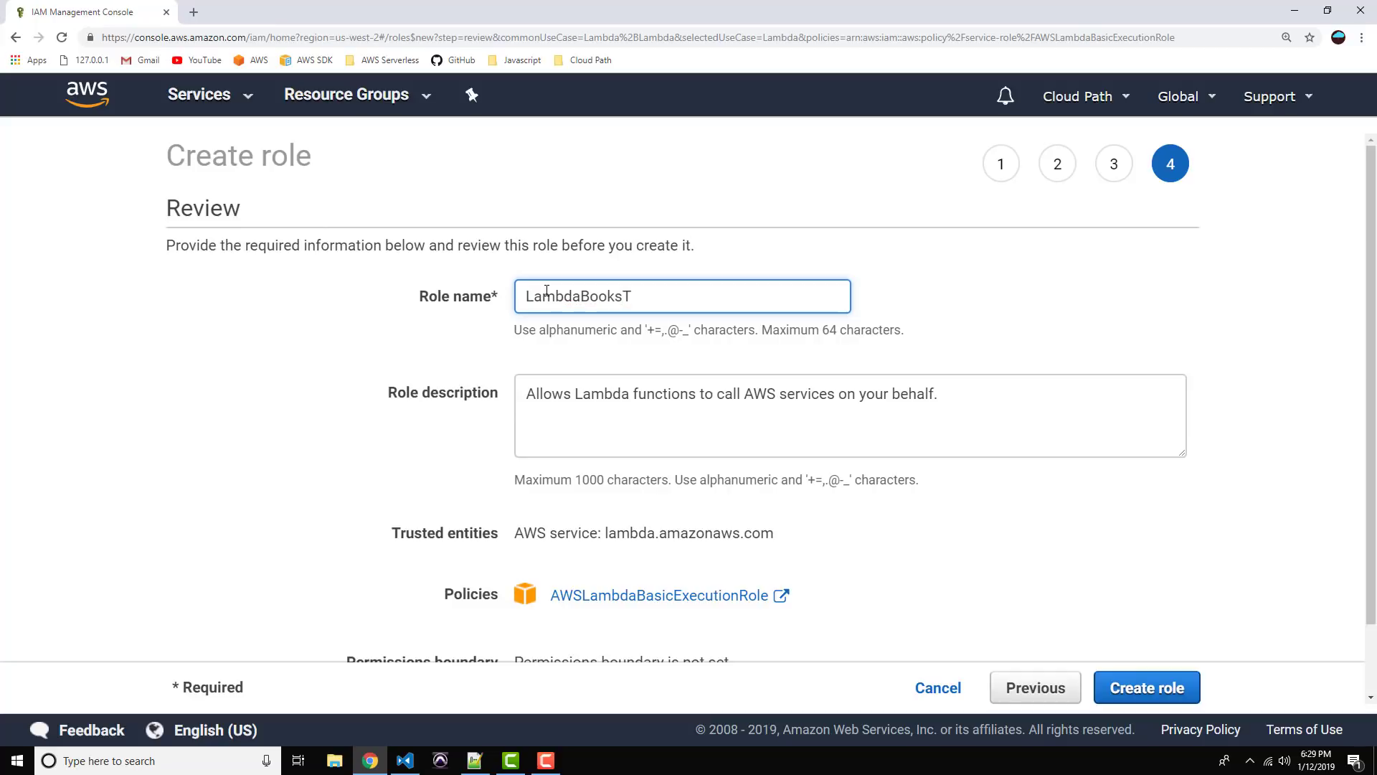
type("able")
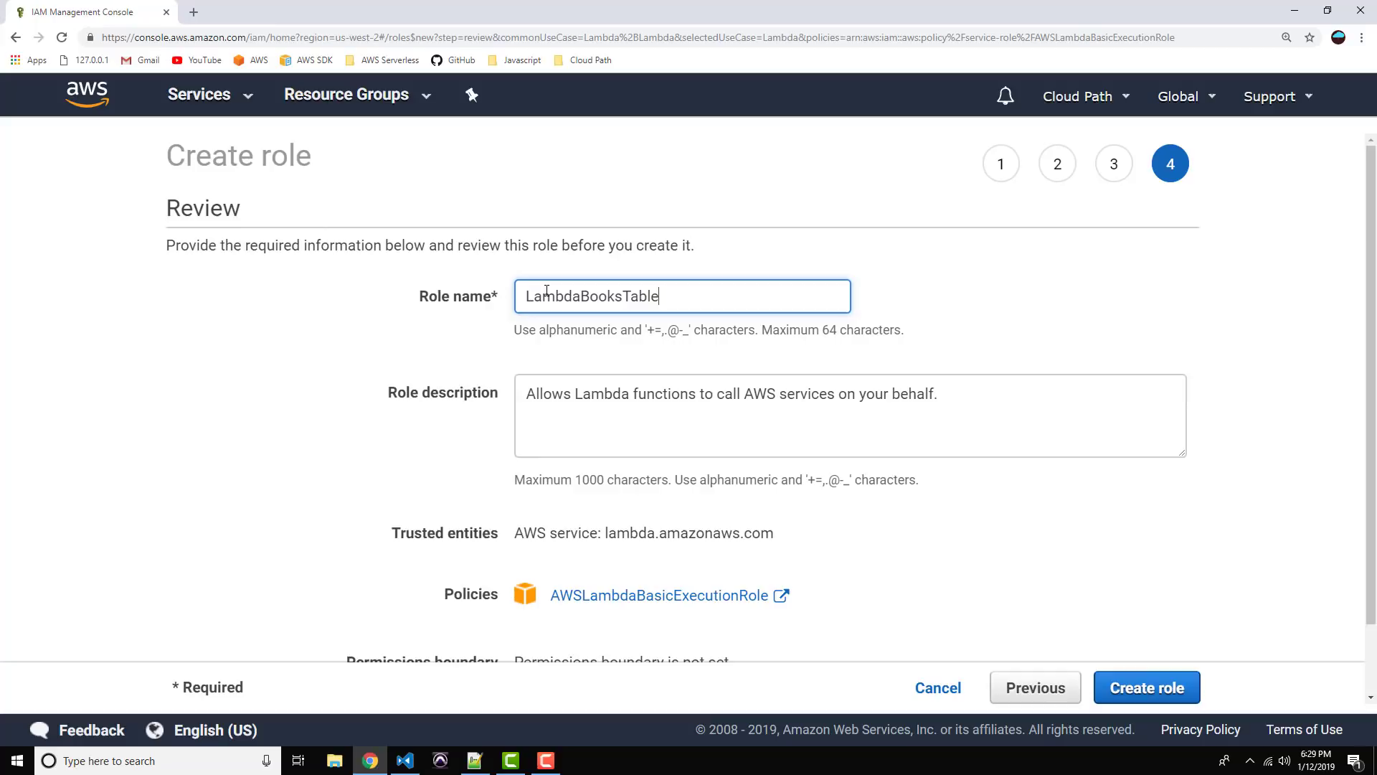
type("Role")
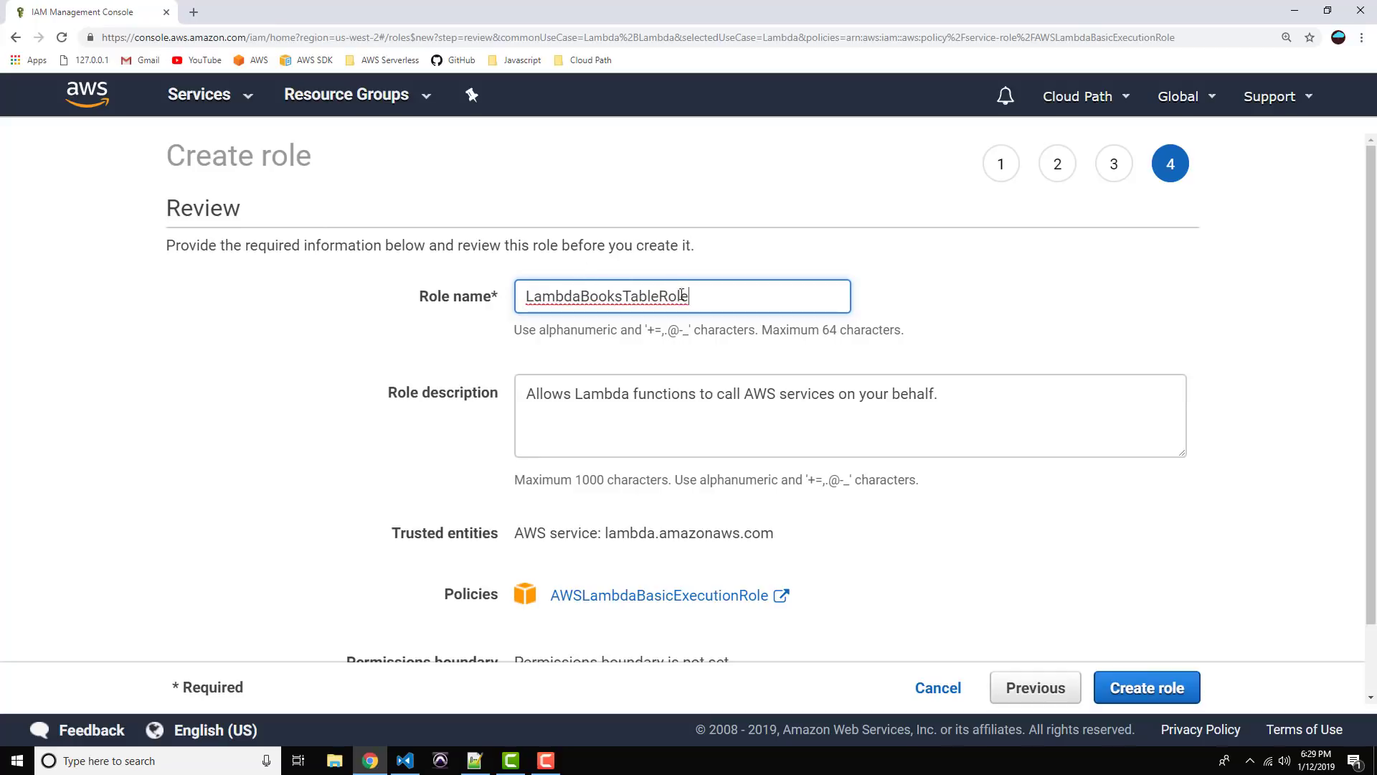
mouse_move(606, 409)
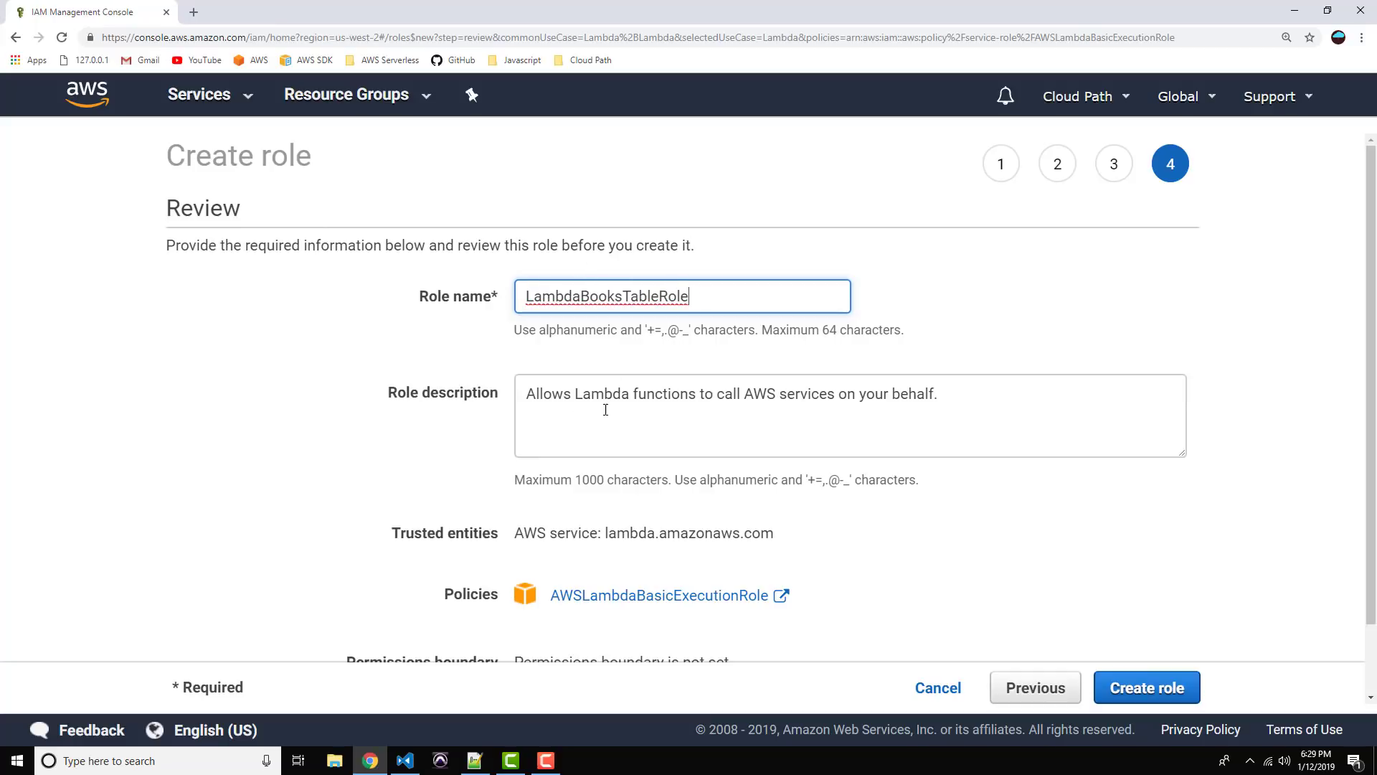
scroll("down", 3)
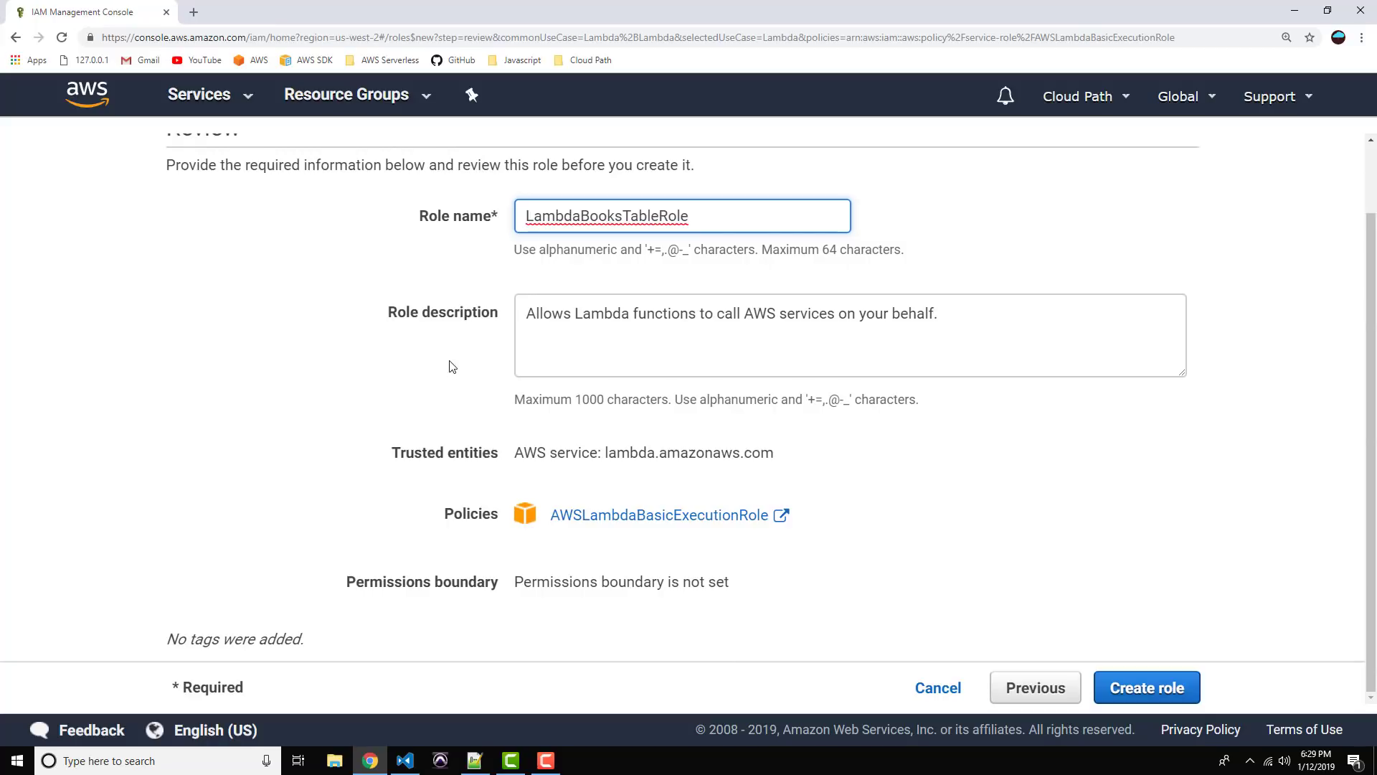
mouse_move(680, 515)
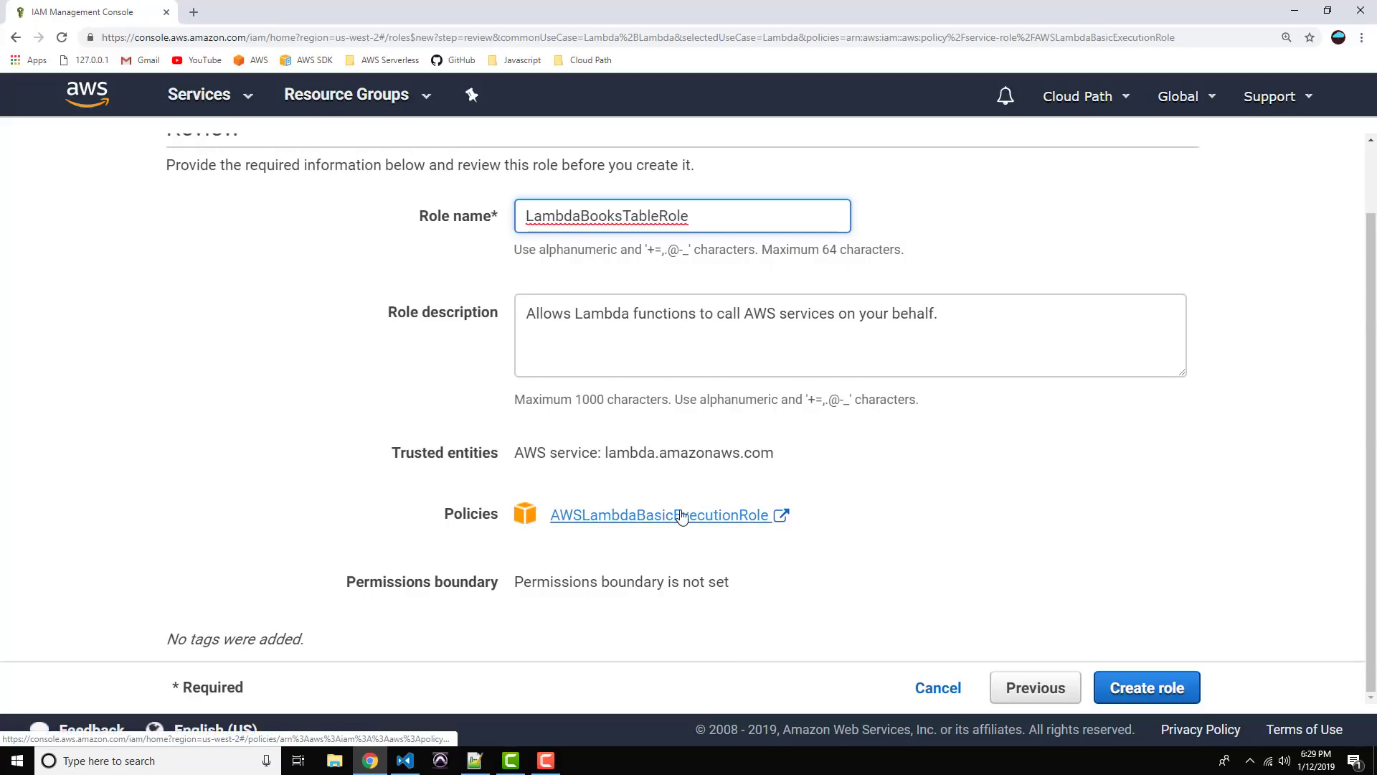
mouse_move(662, 554)
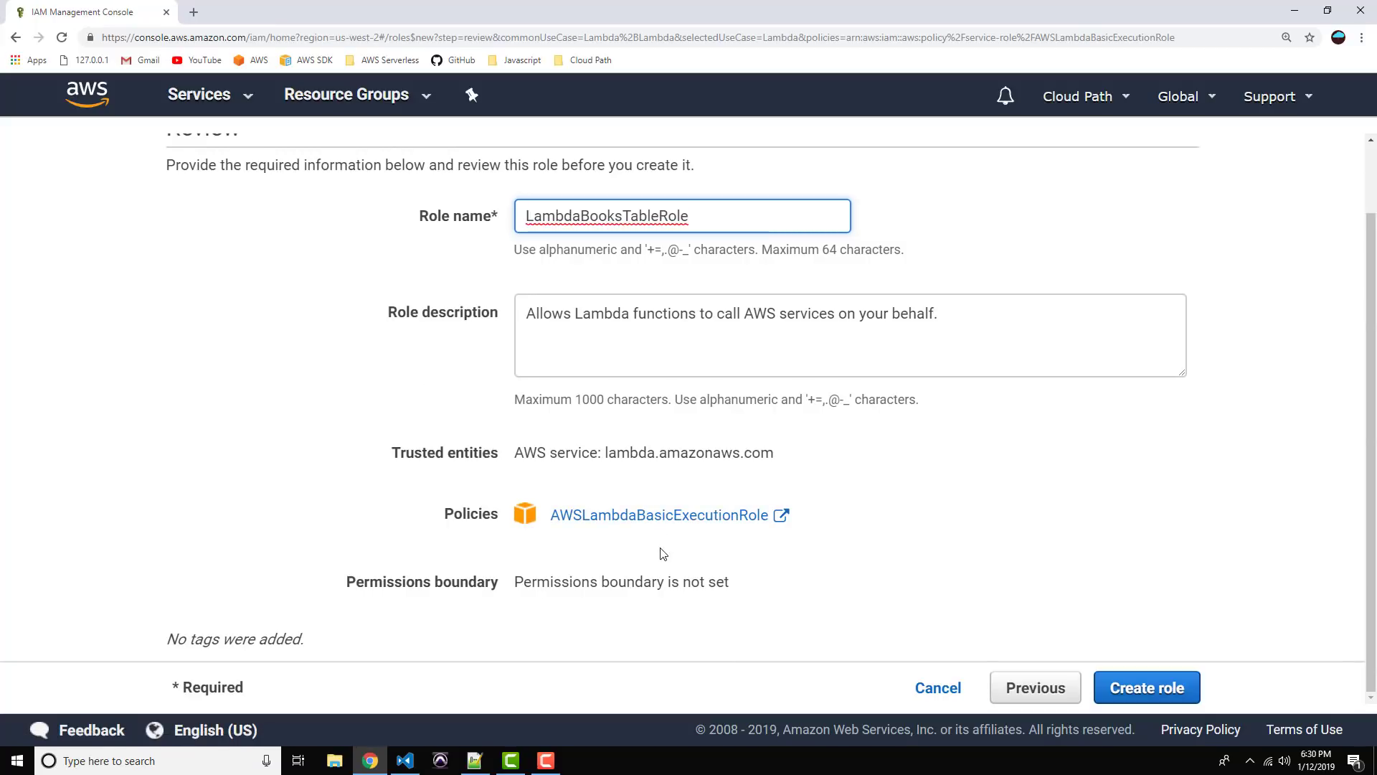
left_click(1147, 688)
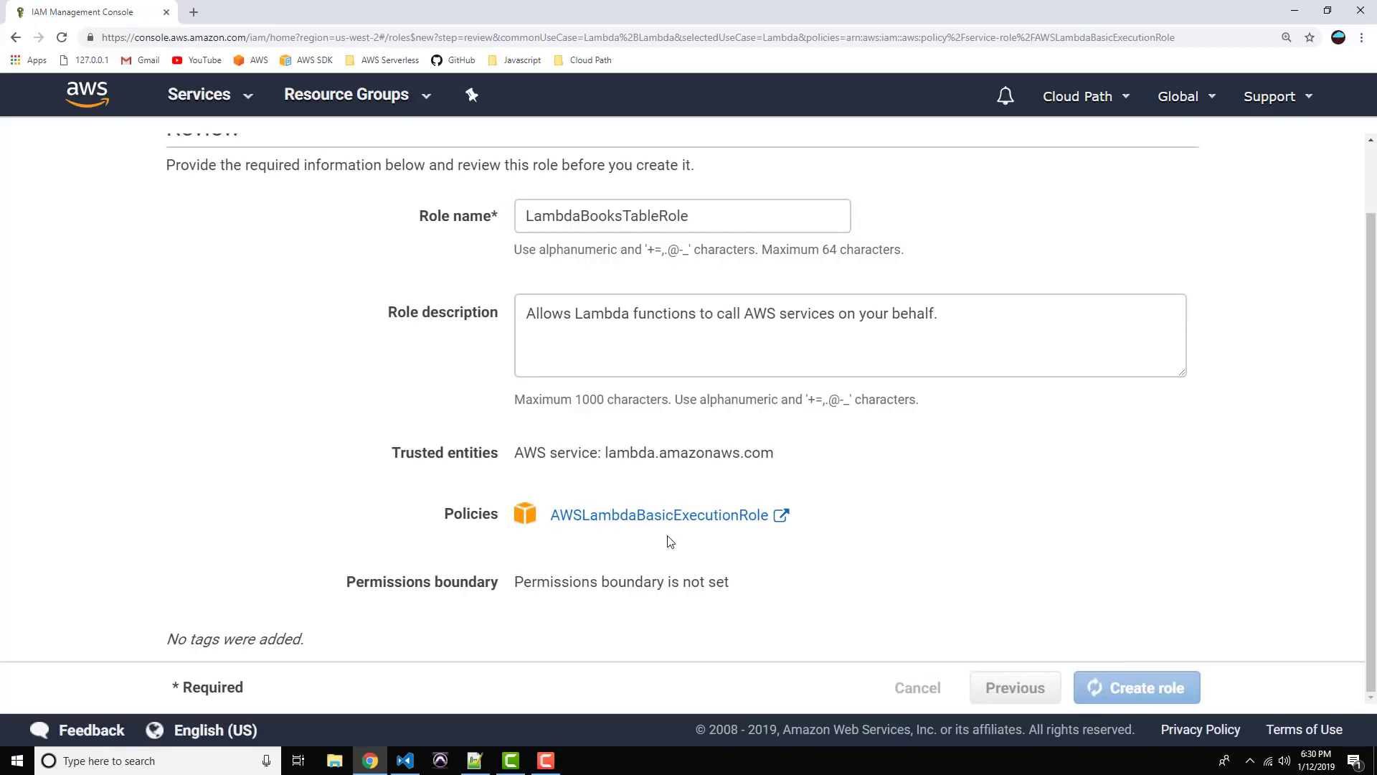
left_click(1136, 688)
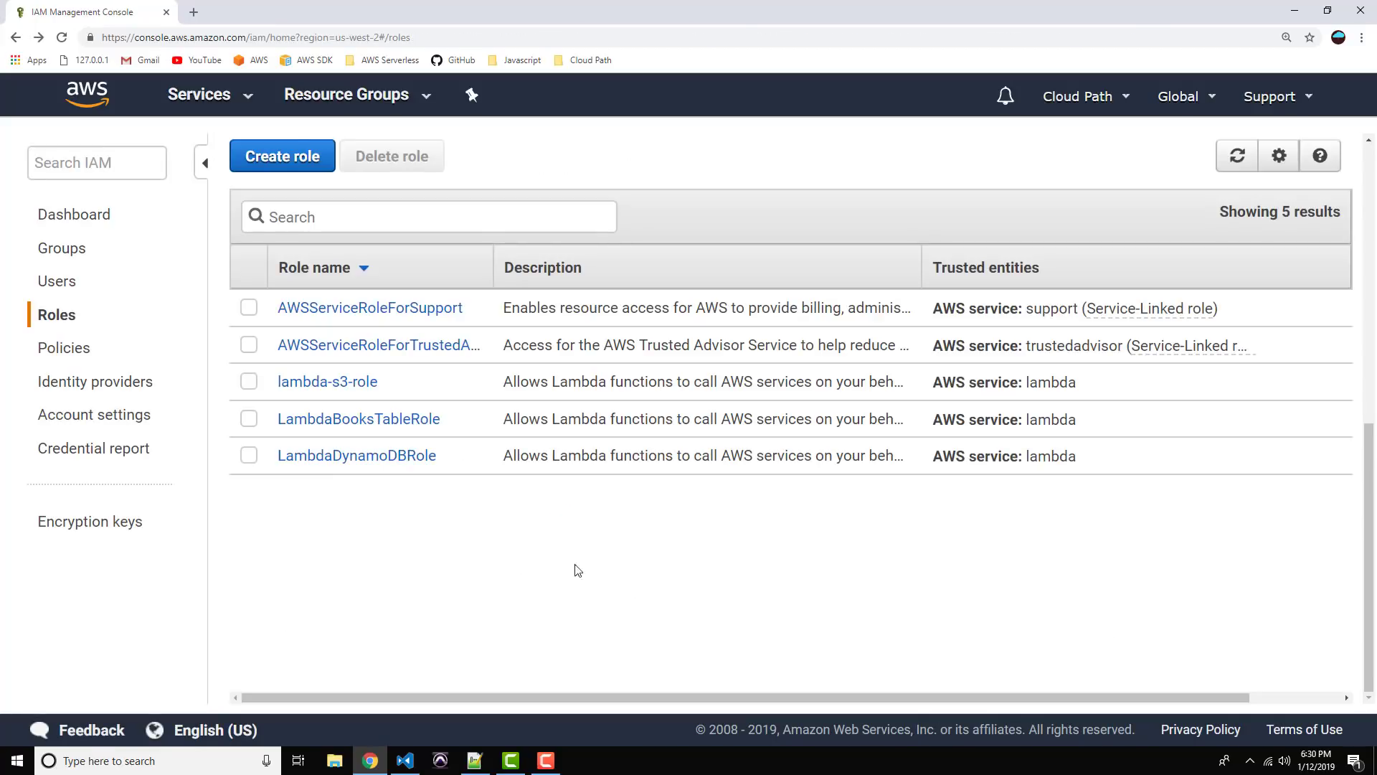
mouse_move(359, 418)
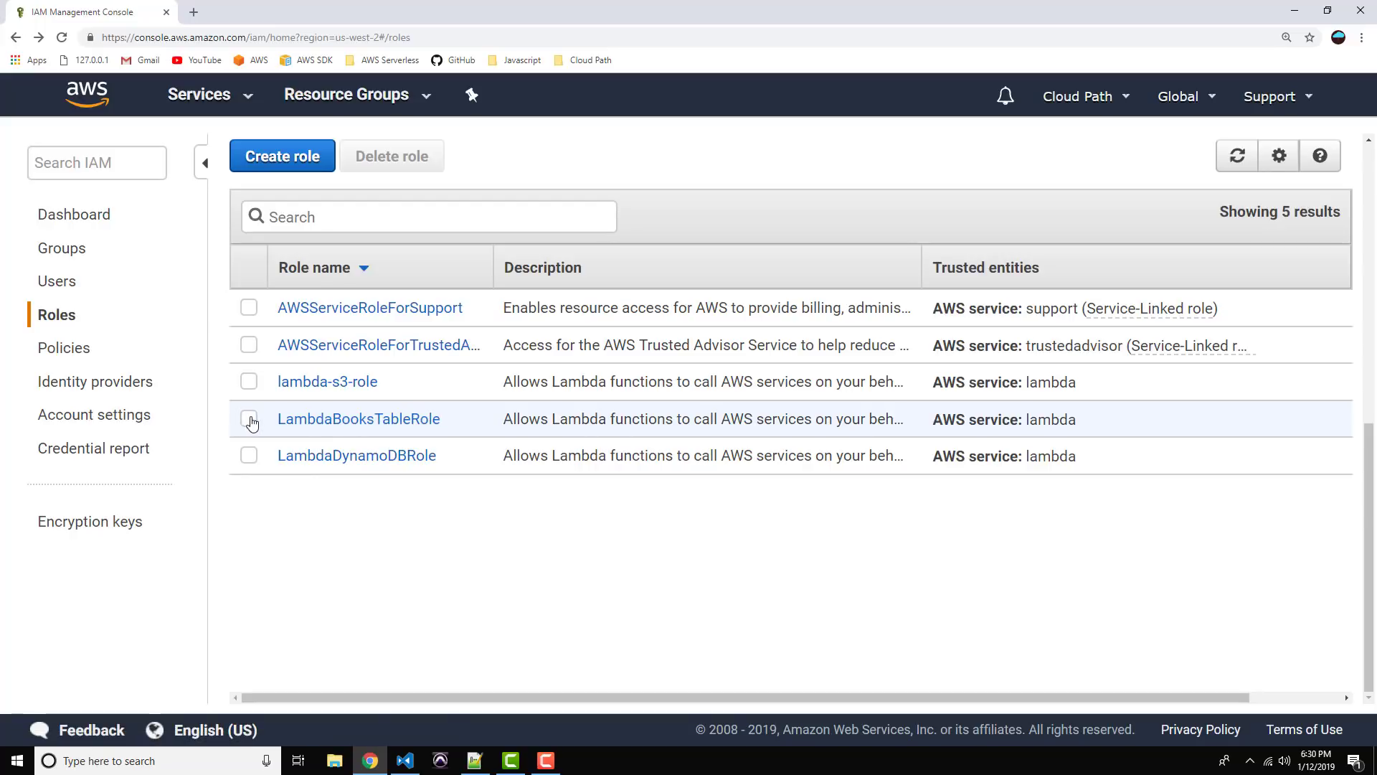
Step: Open the LambdaBooksTableRole summary and start adding an inline policy
left_click(359, 418)
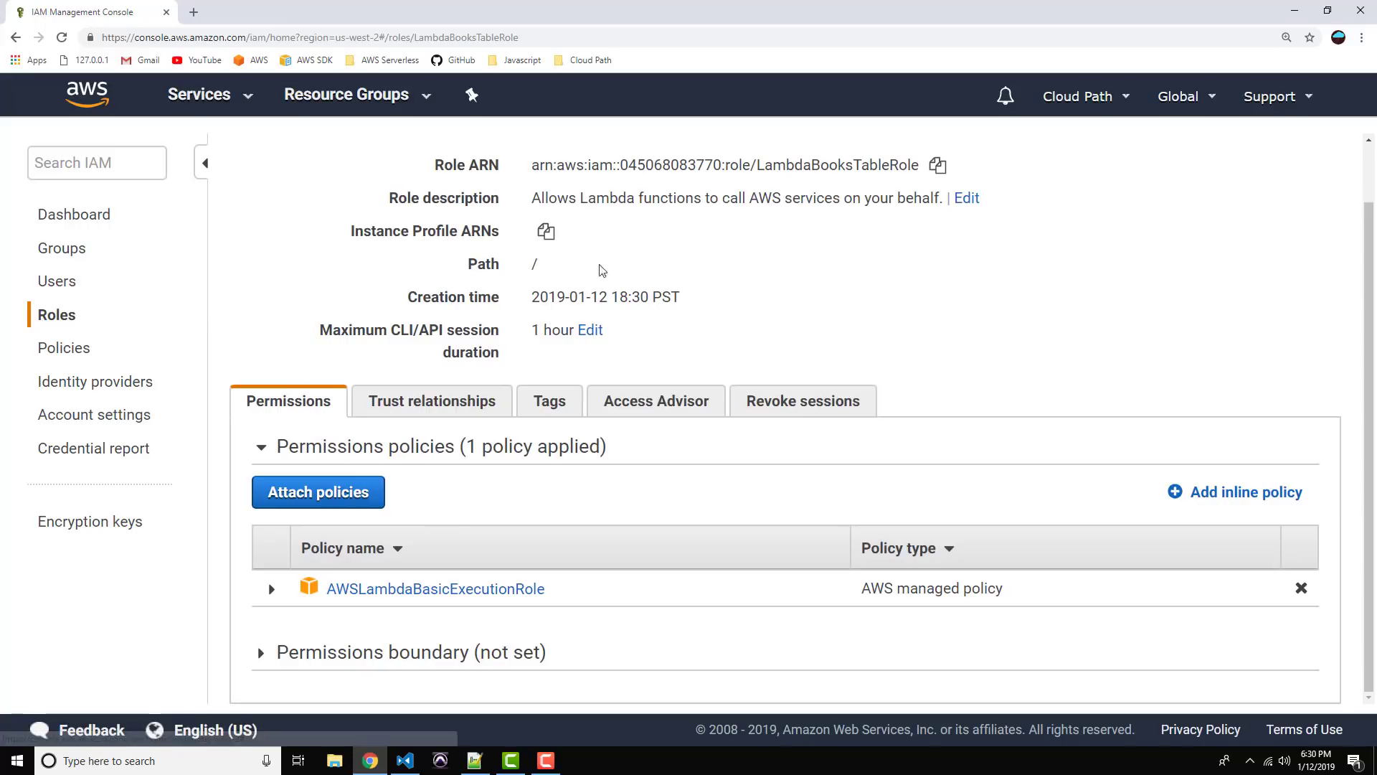
left_click(1247, 491)
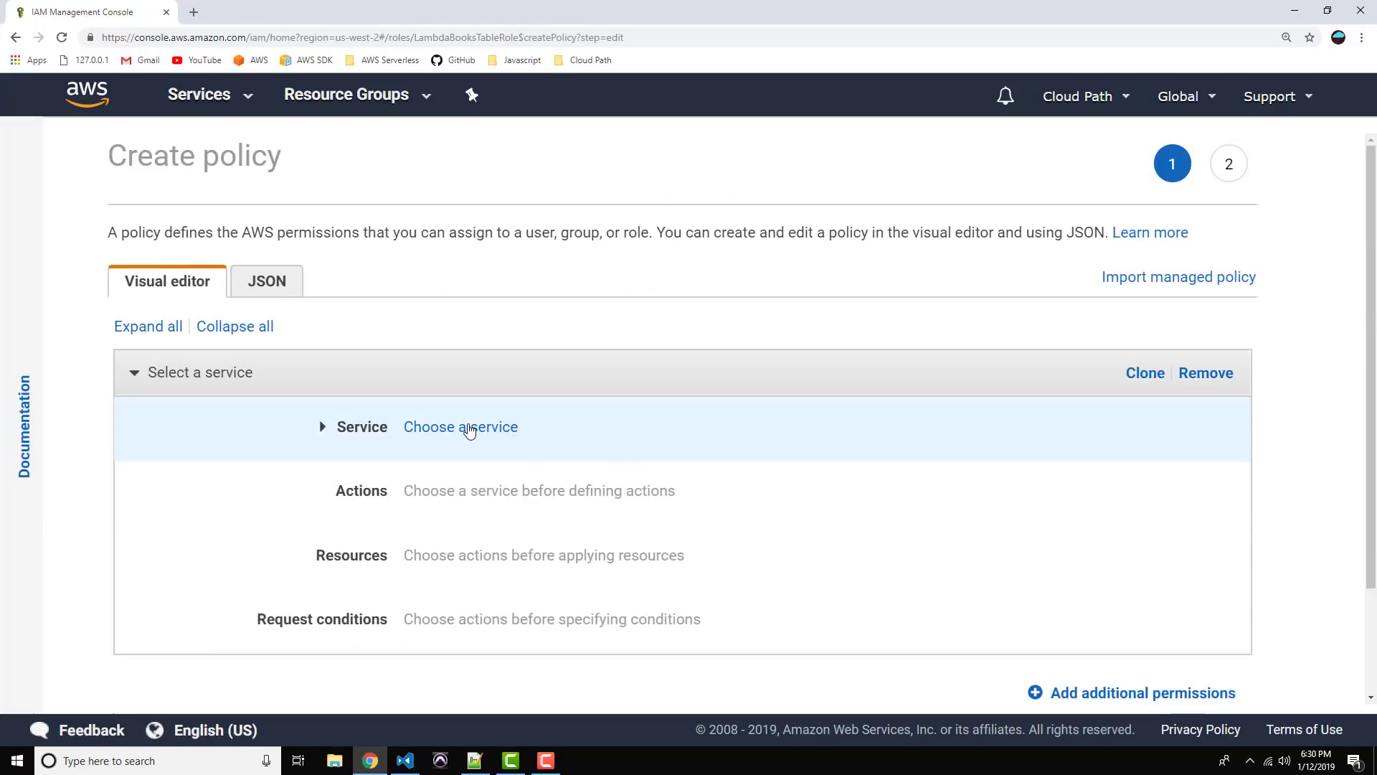
mouse_move(450, 434)
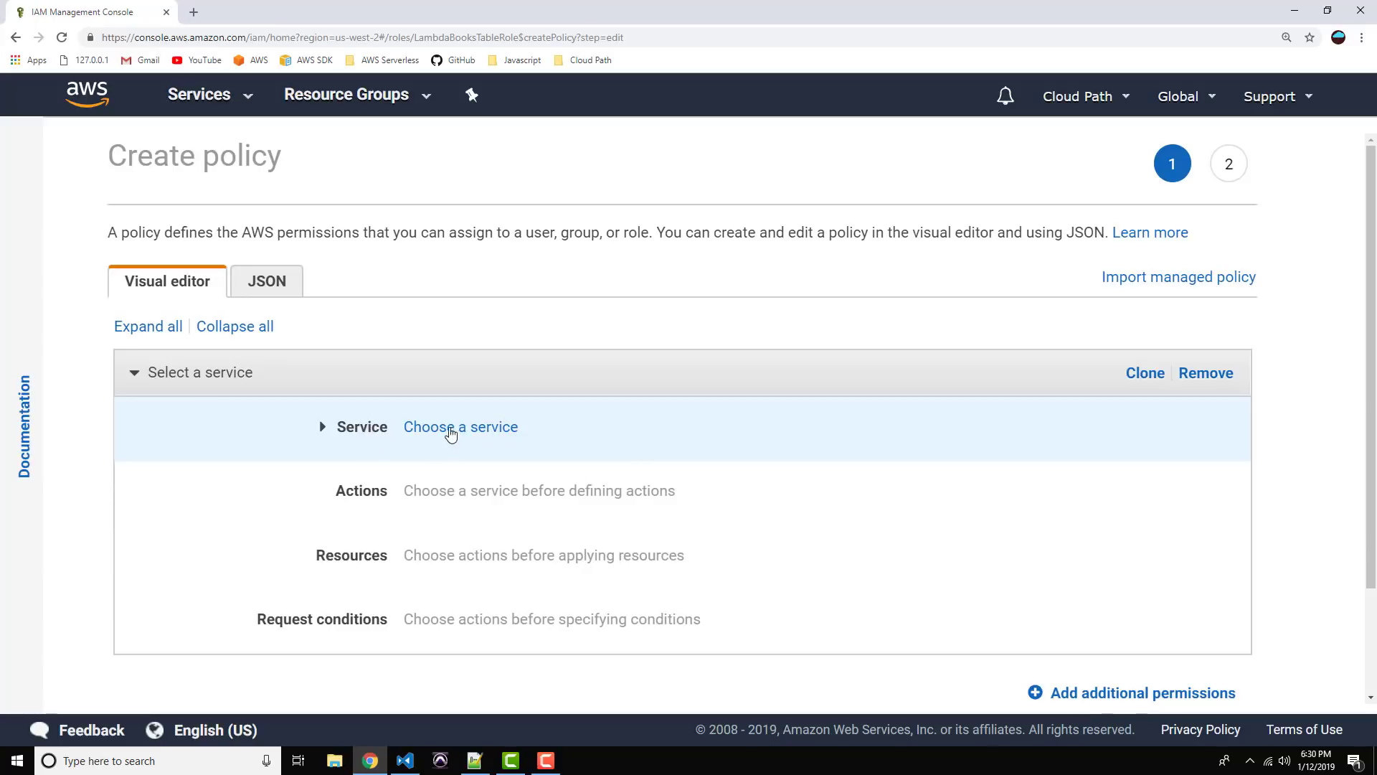
Step: Choose DynamoDB as the inline policy's service
left_click(461, 426)
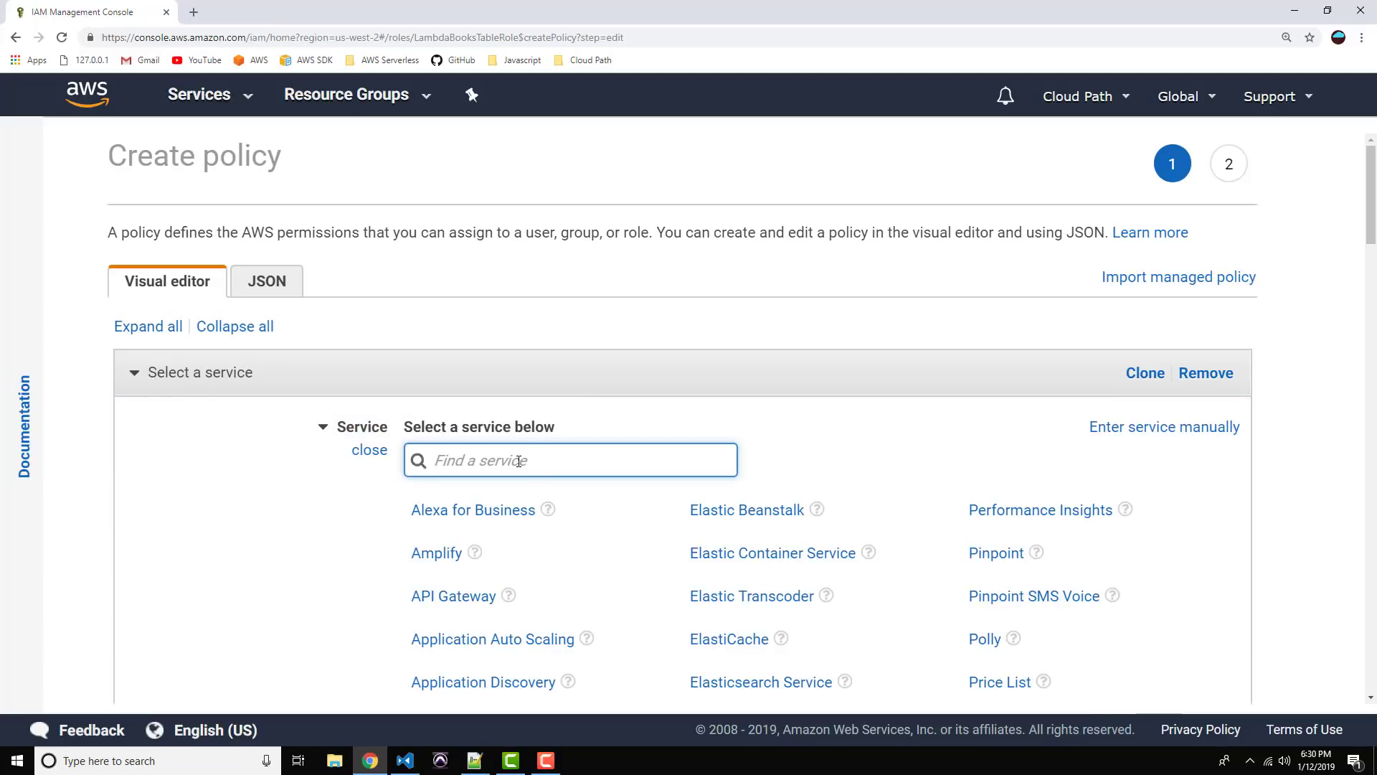
type("Dynamo")
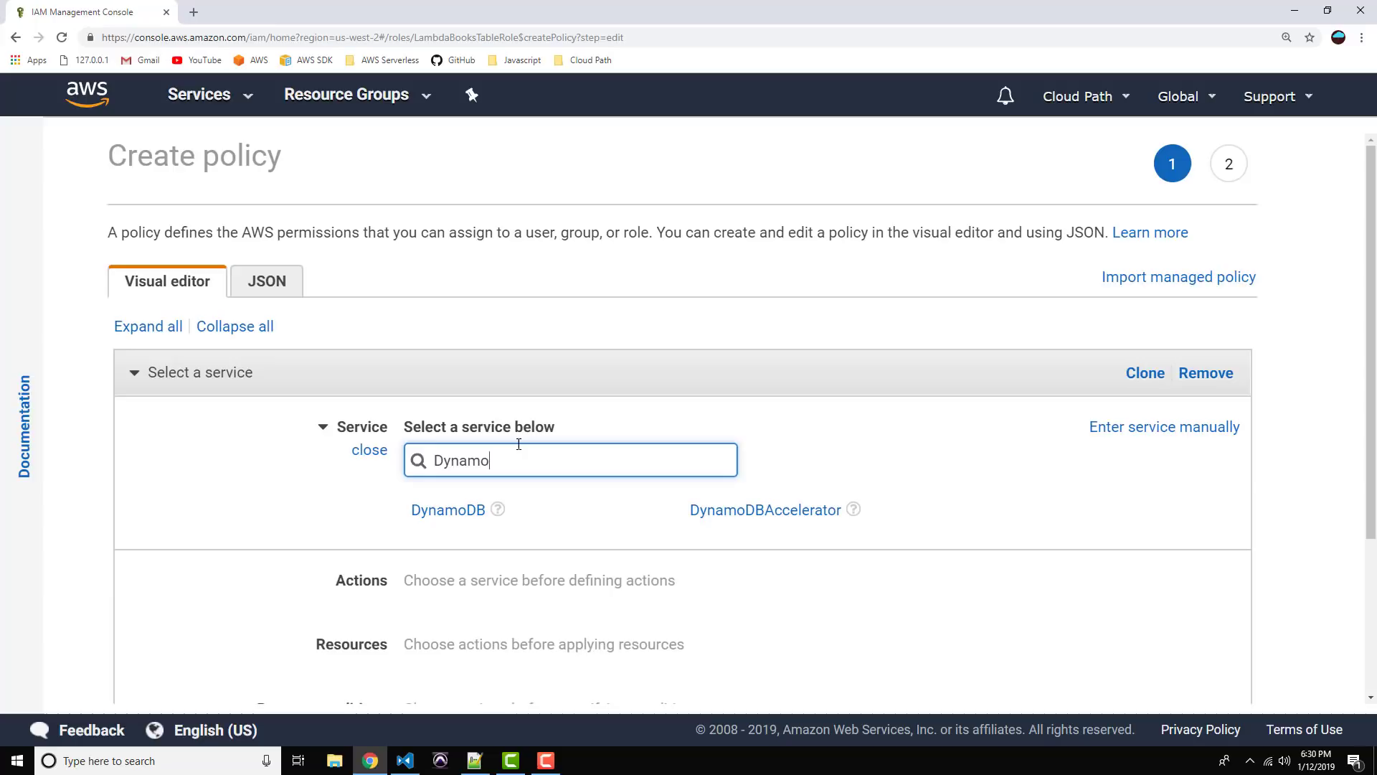
type("DB")
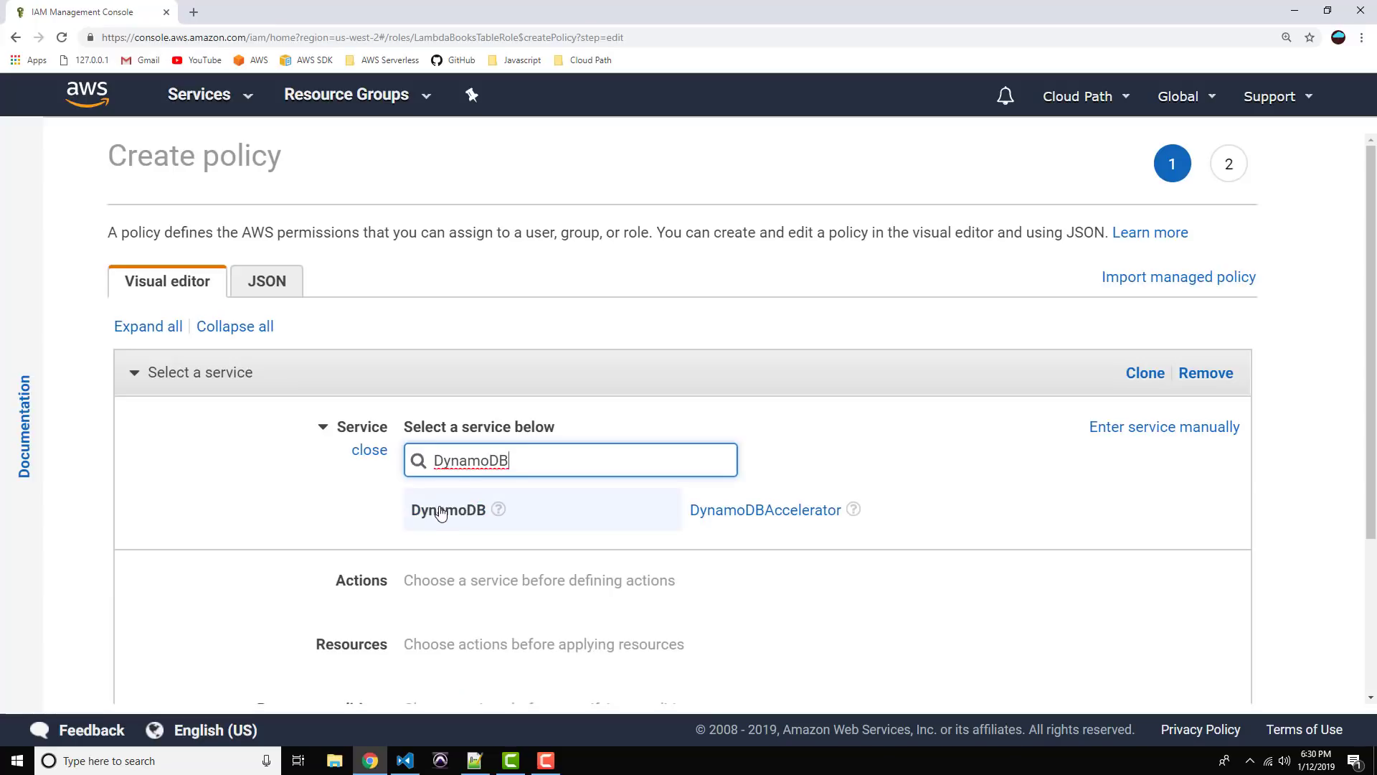
left_click(448, 509)
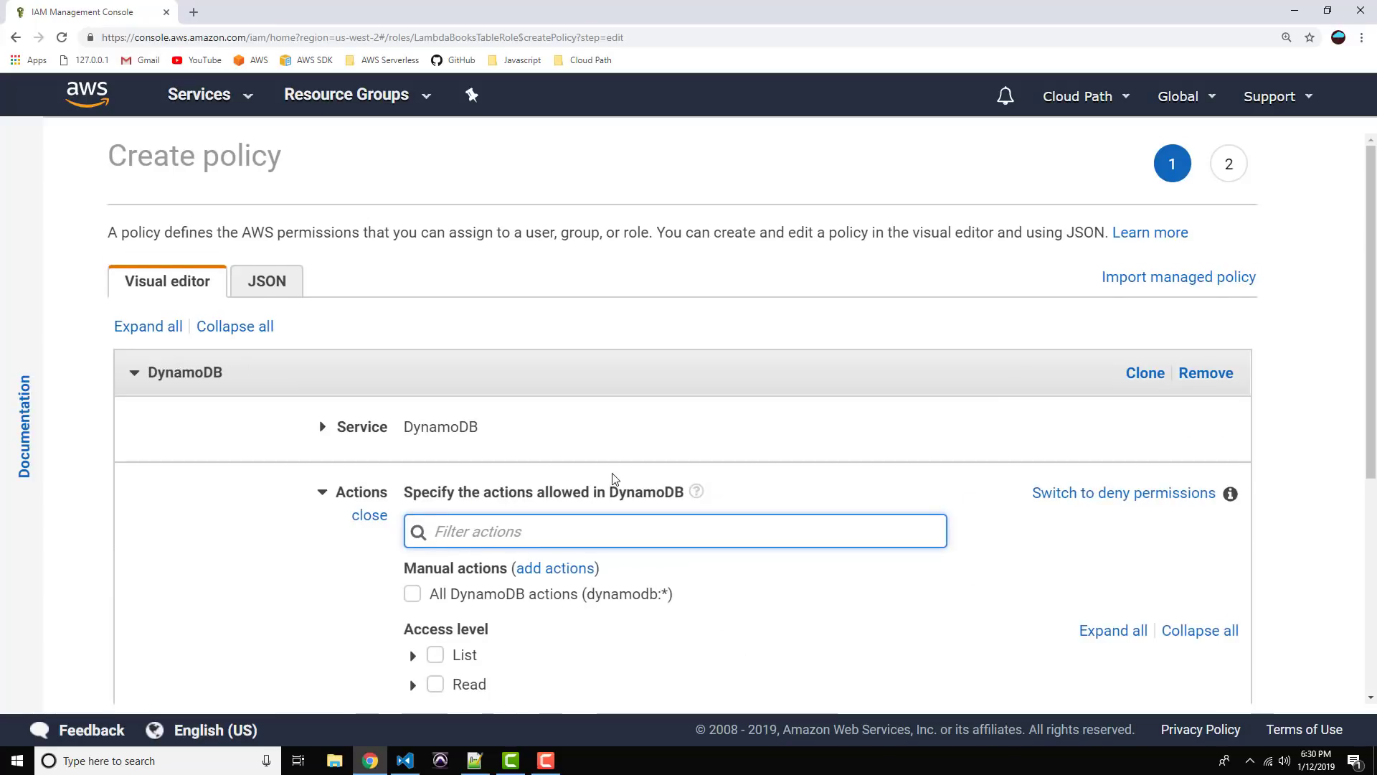
scroll("down", 3)
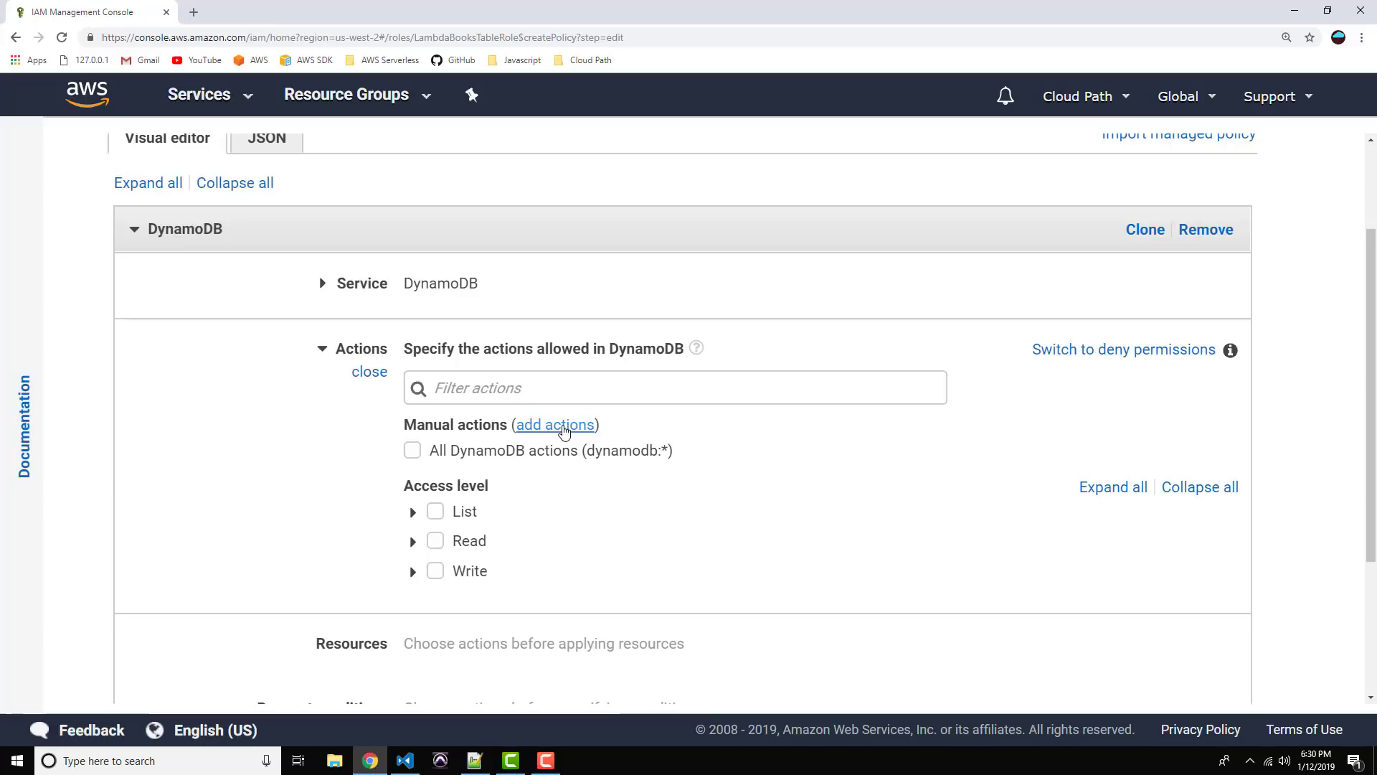
Step: Add the putItem action manually as the policy's allowed action
left_click(555, 424)
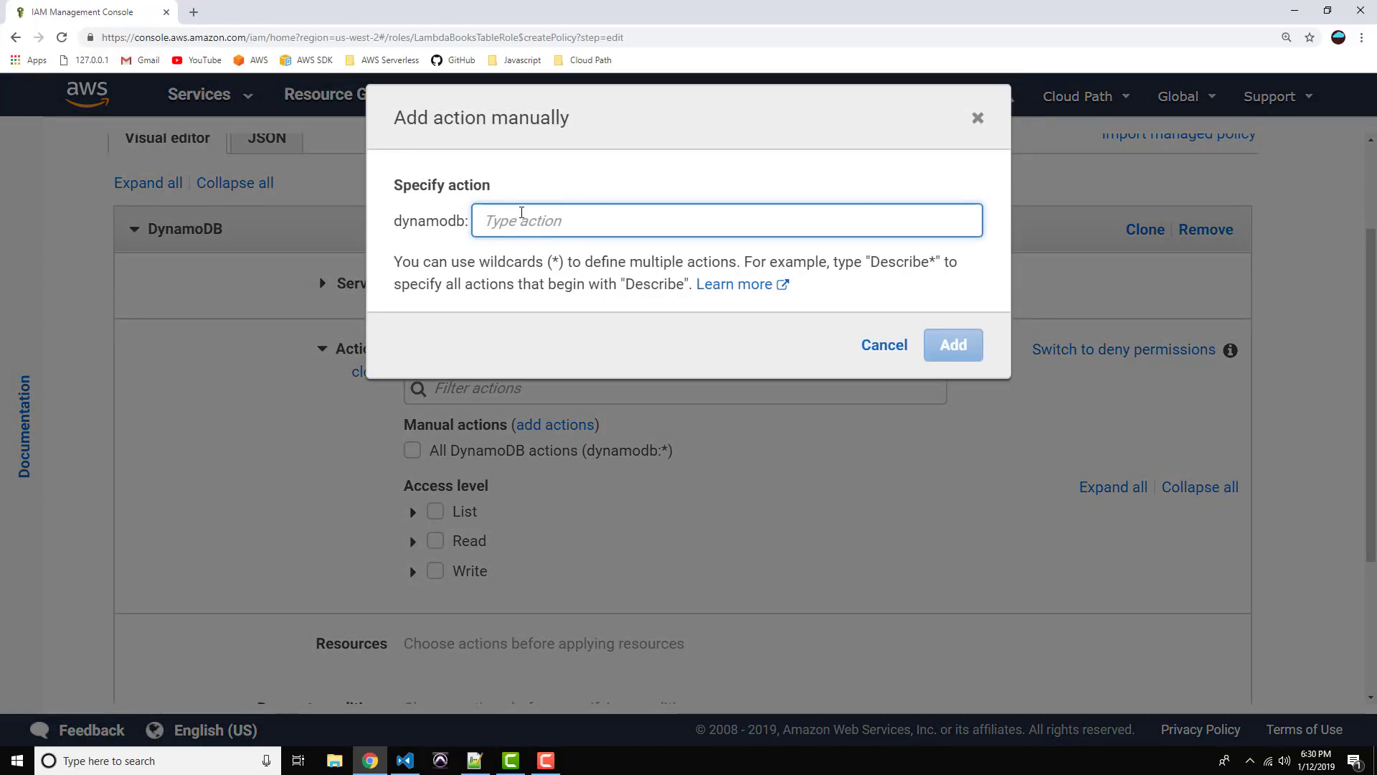
type("putItem")
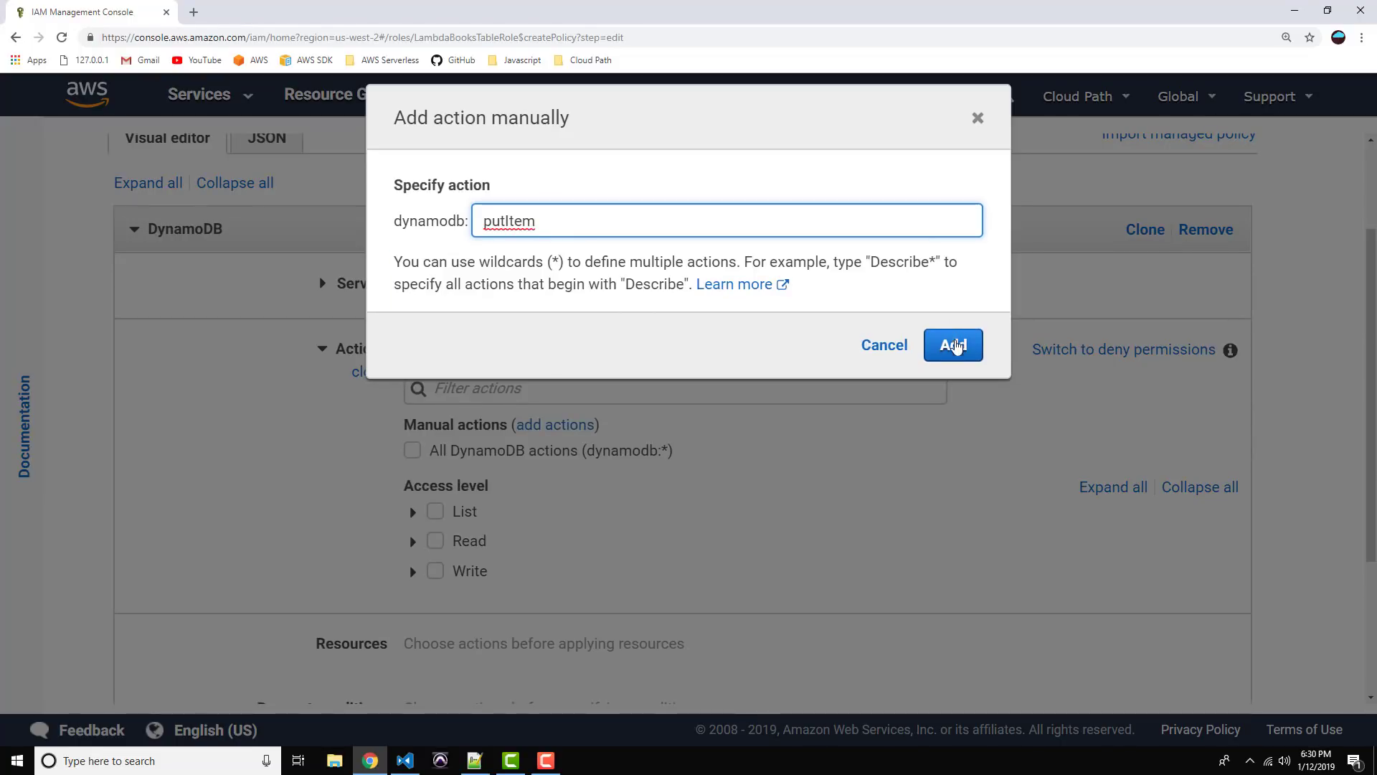
left_click(953, 344)
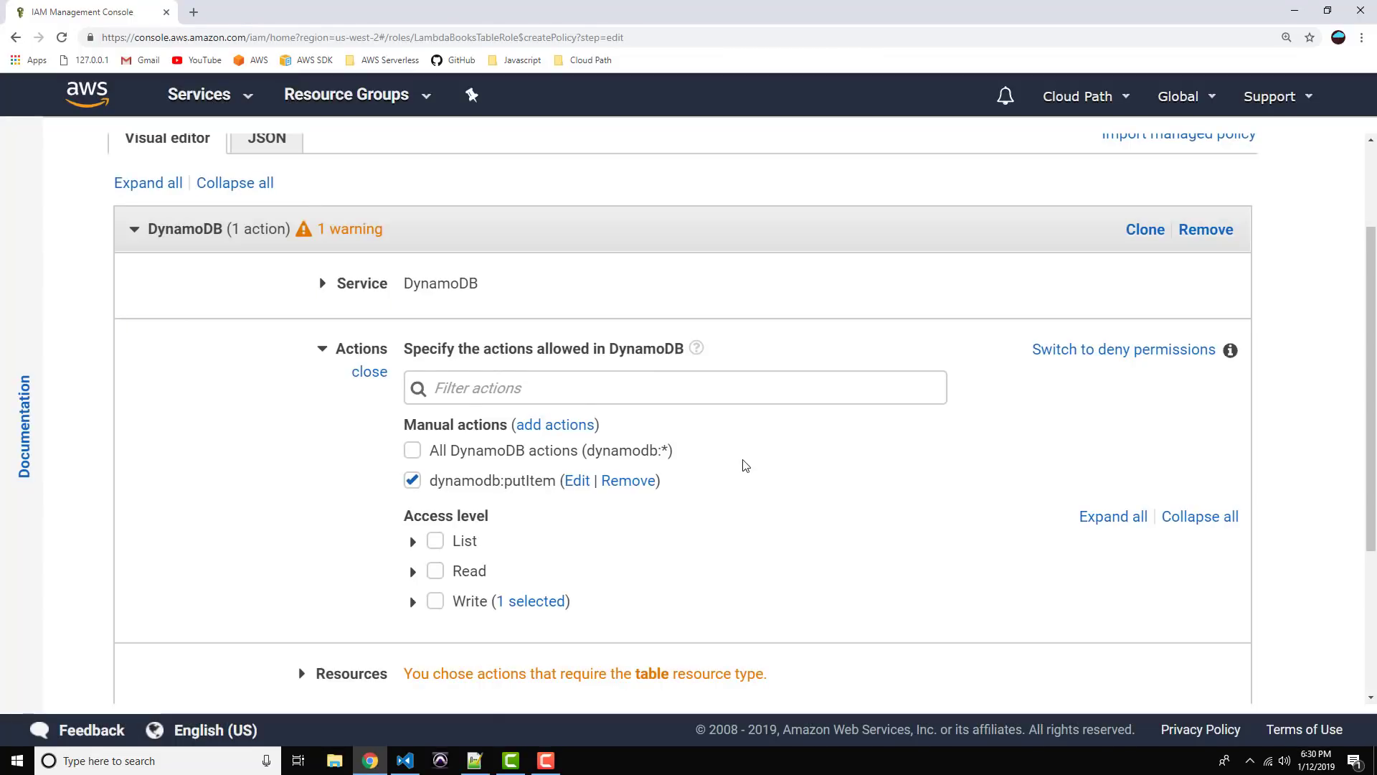
scroll("down", 3)
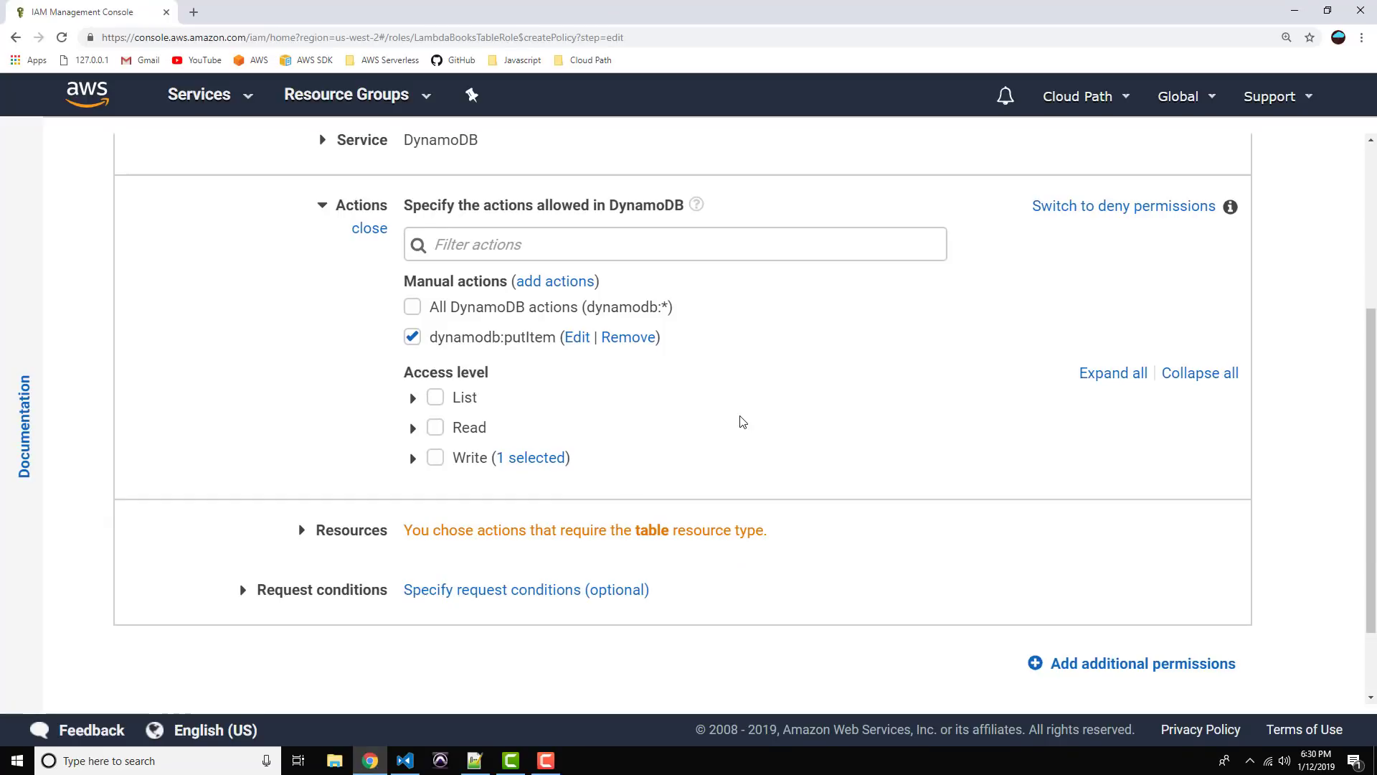
scroll("down", 3)
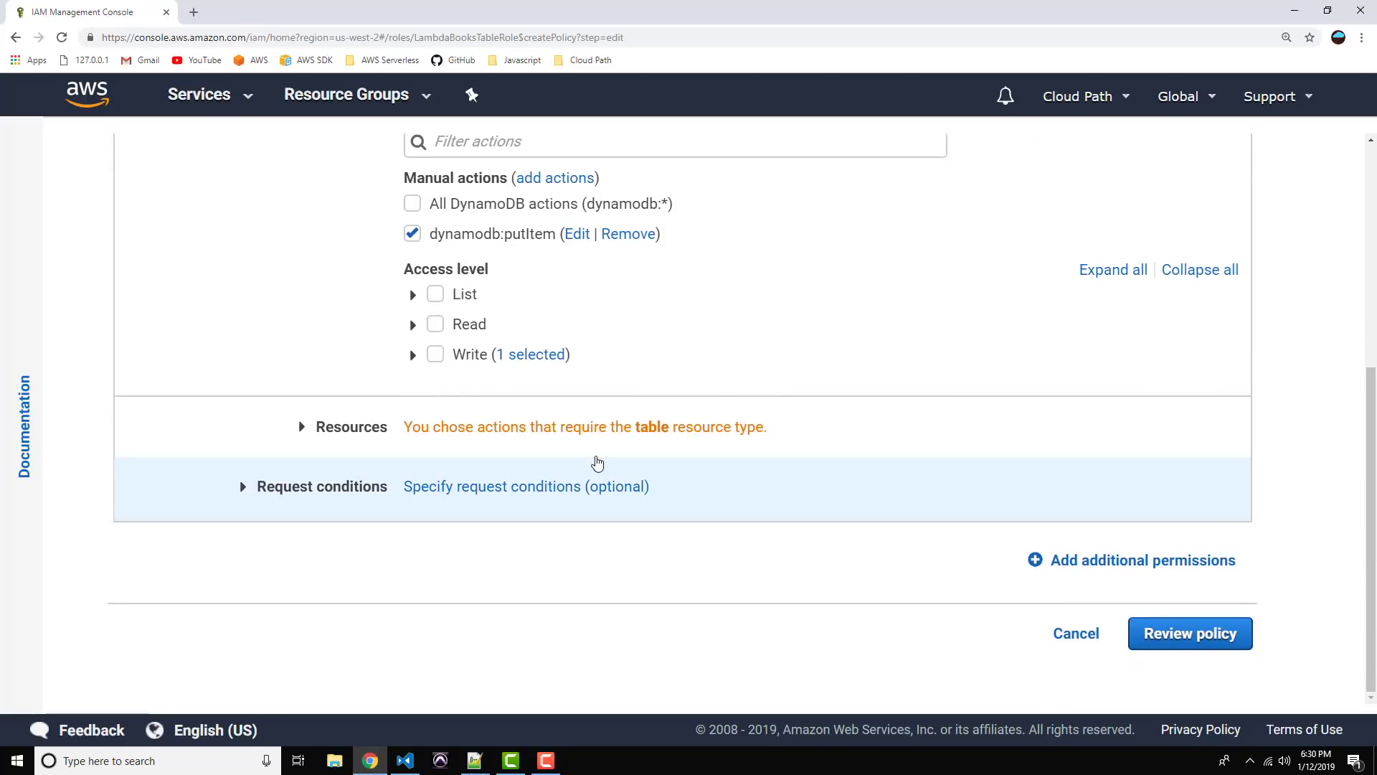
mouse_move(302, 430)
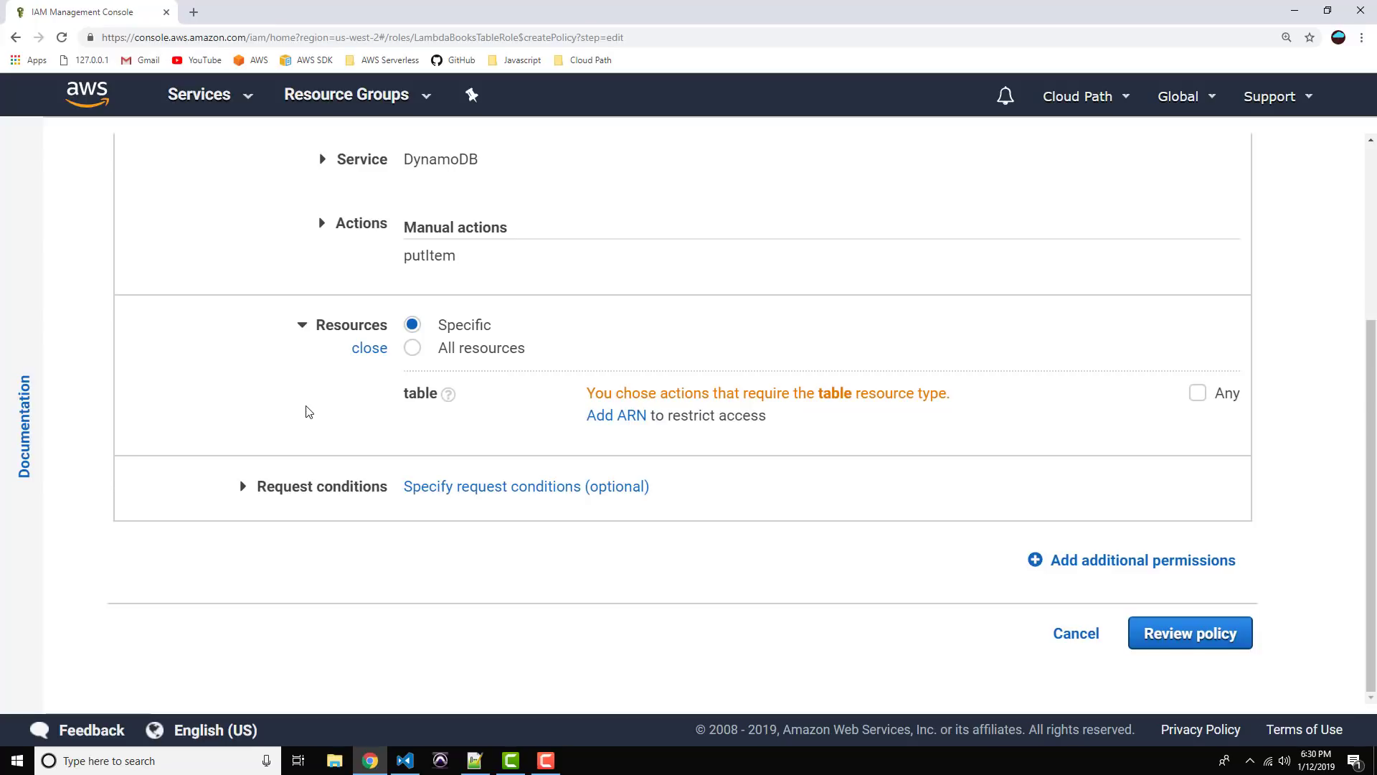
mouse_move(615, 414)
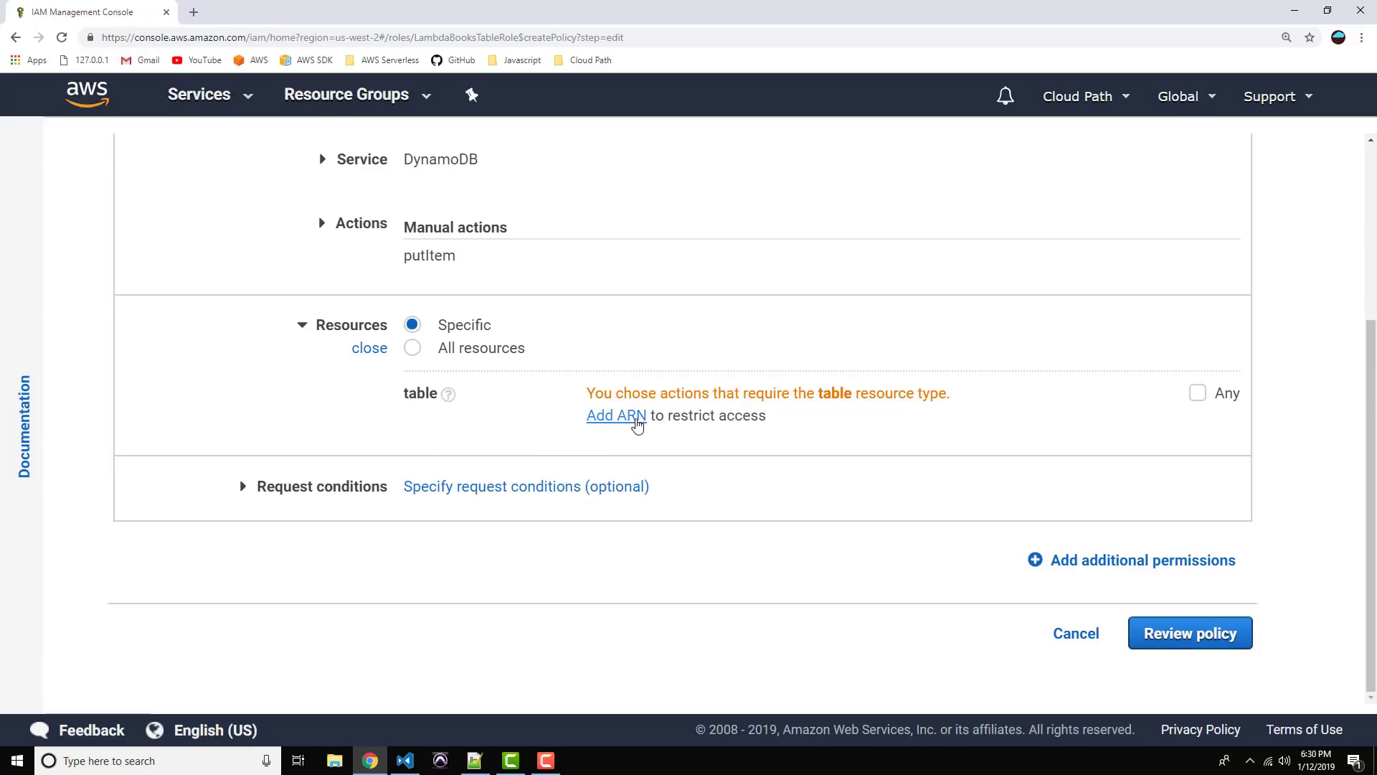
Step: Restrict putItem to the Books table ARN in us-west-2 and proceed to review
left_click(616, 415)
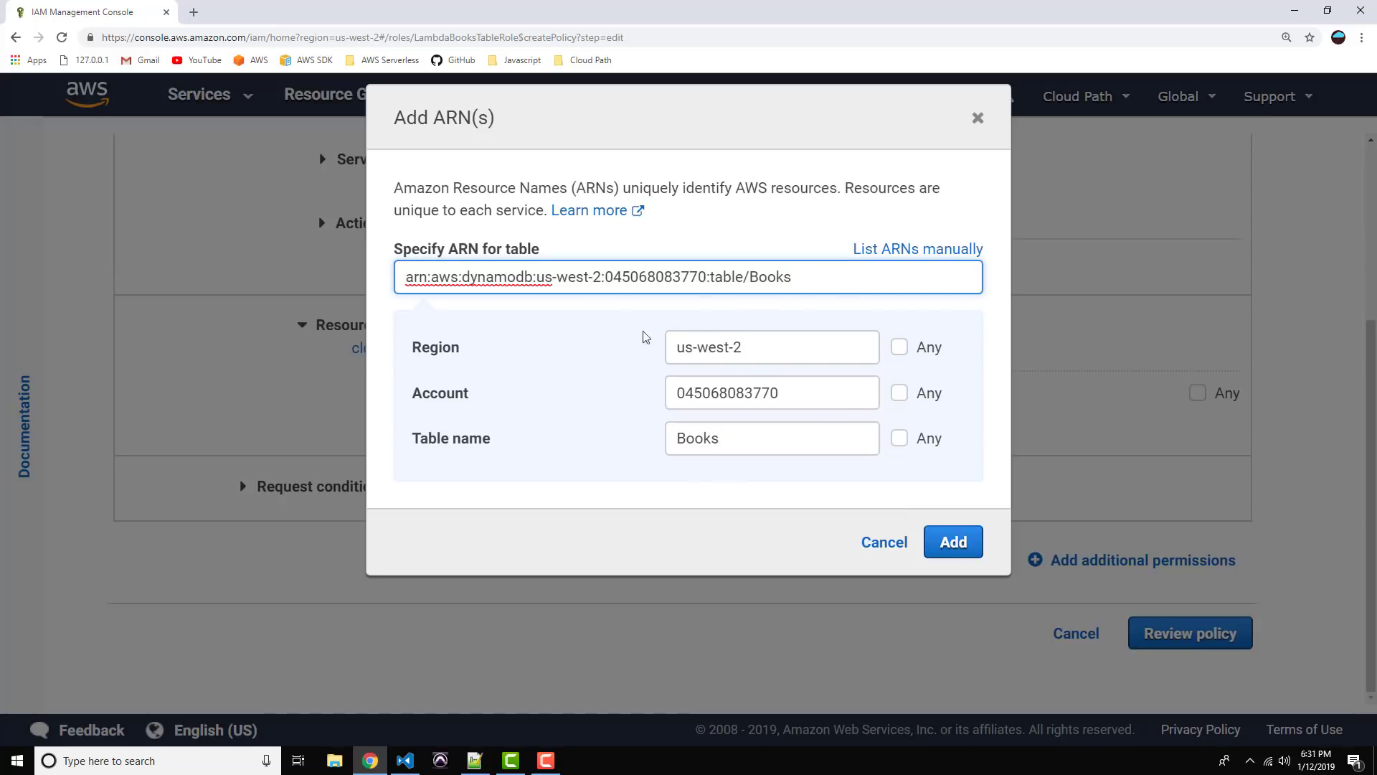
mouse_move(759, 346)
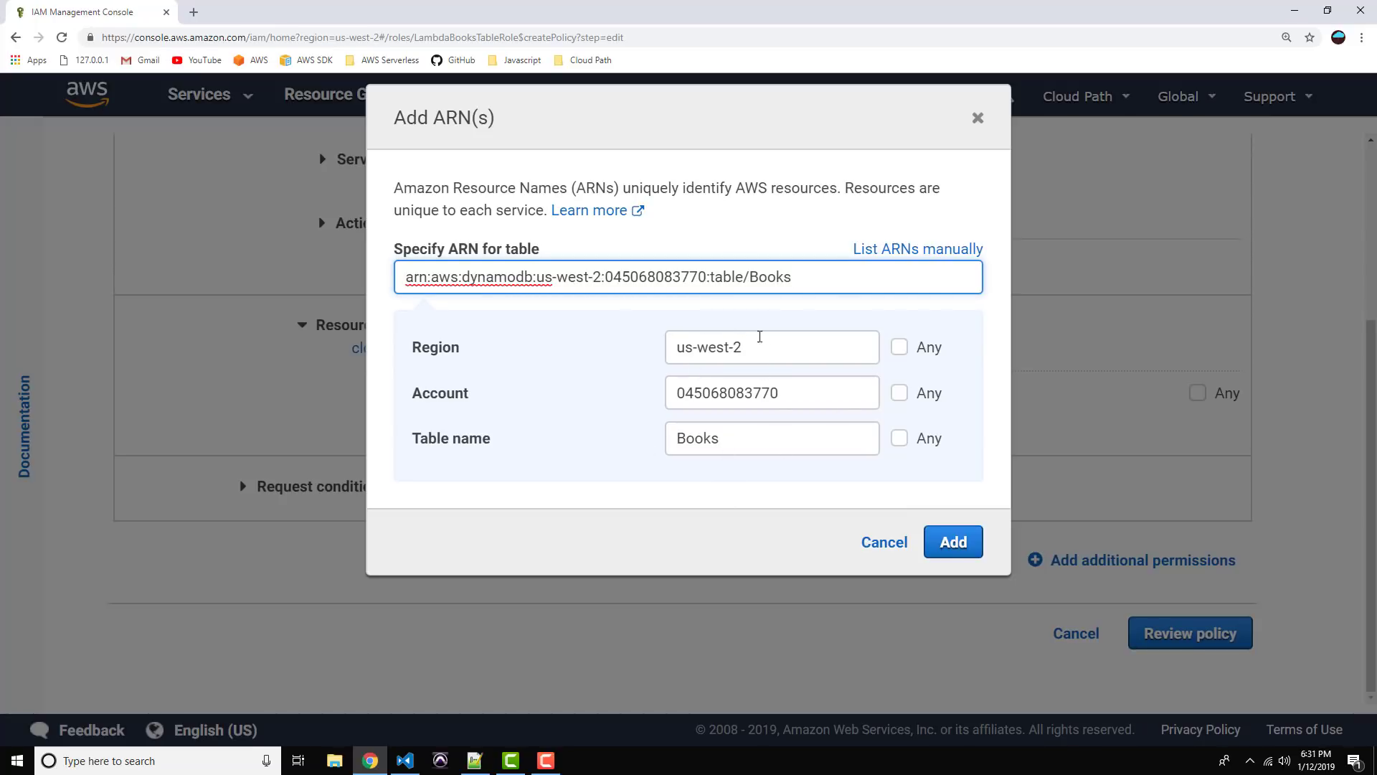
left_click(953, 541)
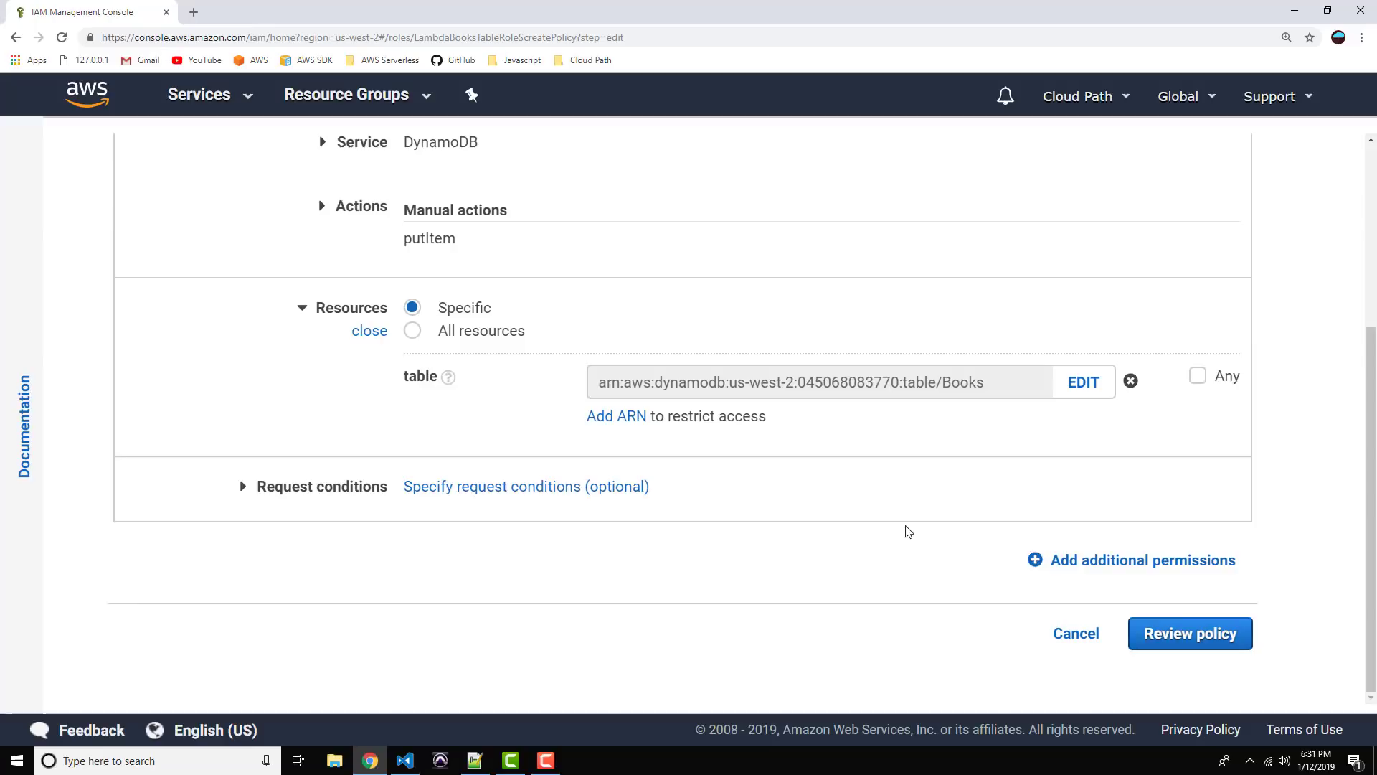
mouse_move(610, 627)
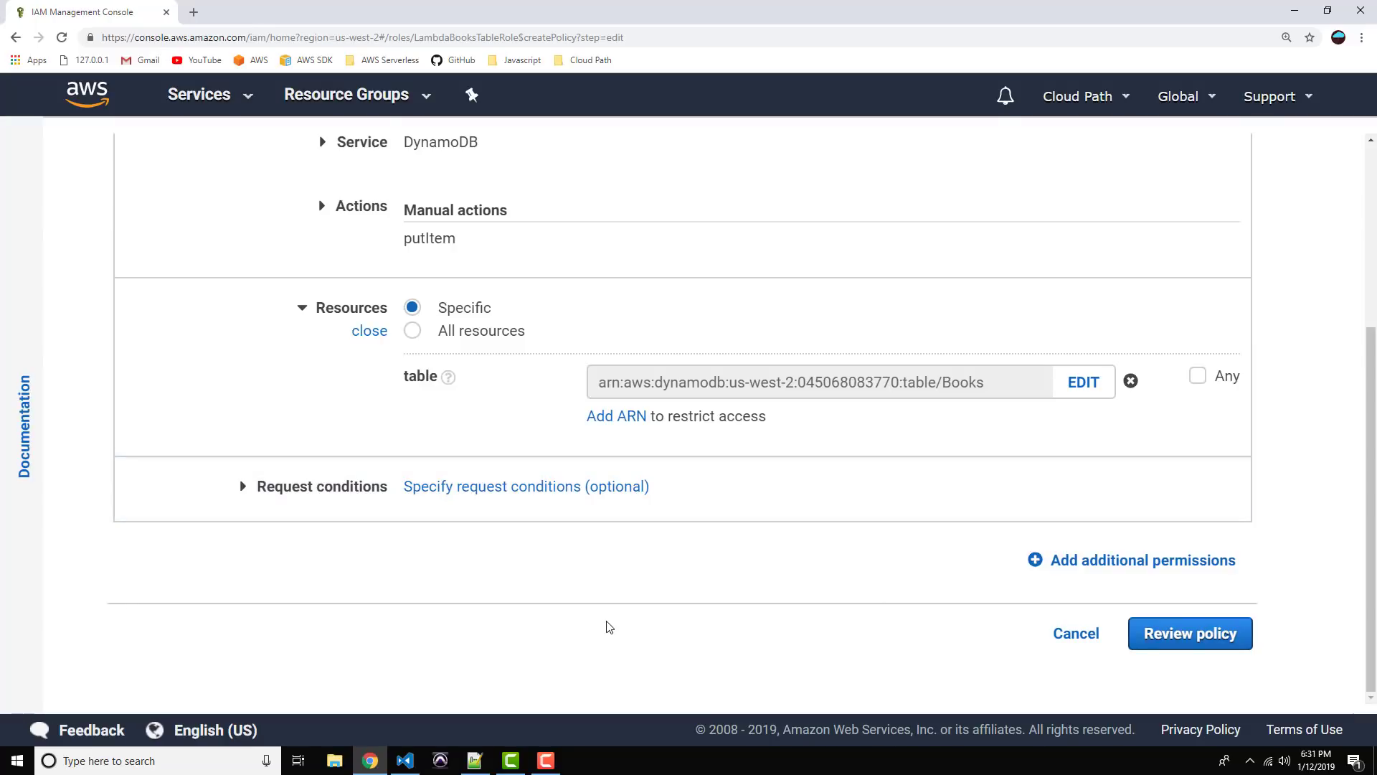
mouse_move(720, 581)
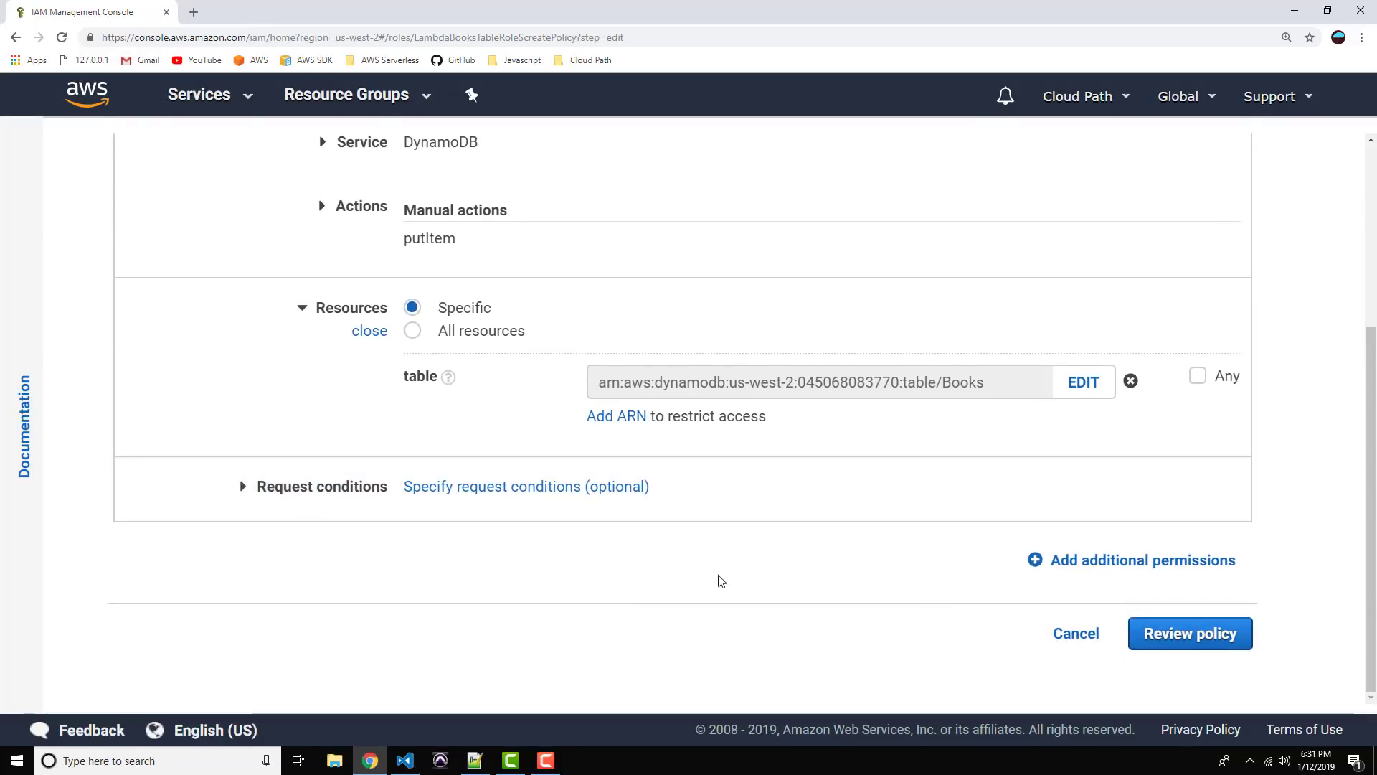
left_click(1188, 632)
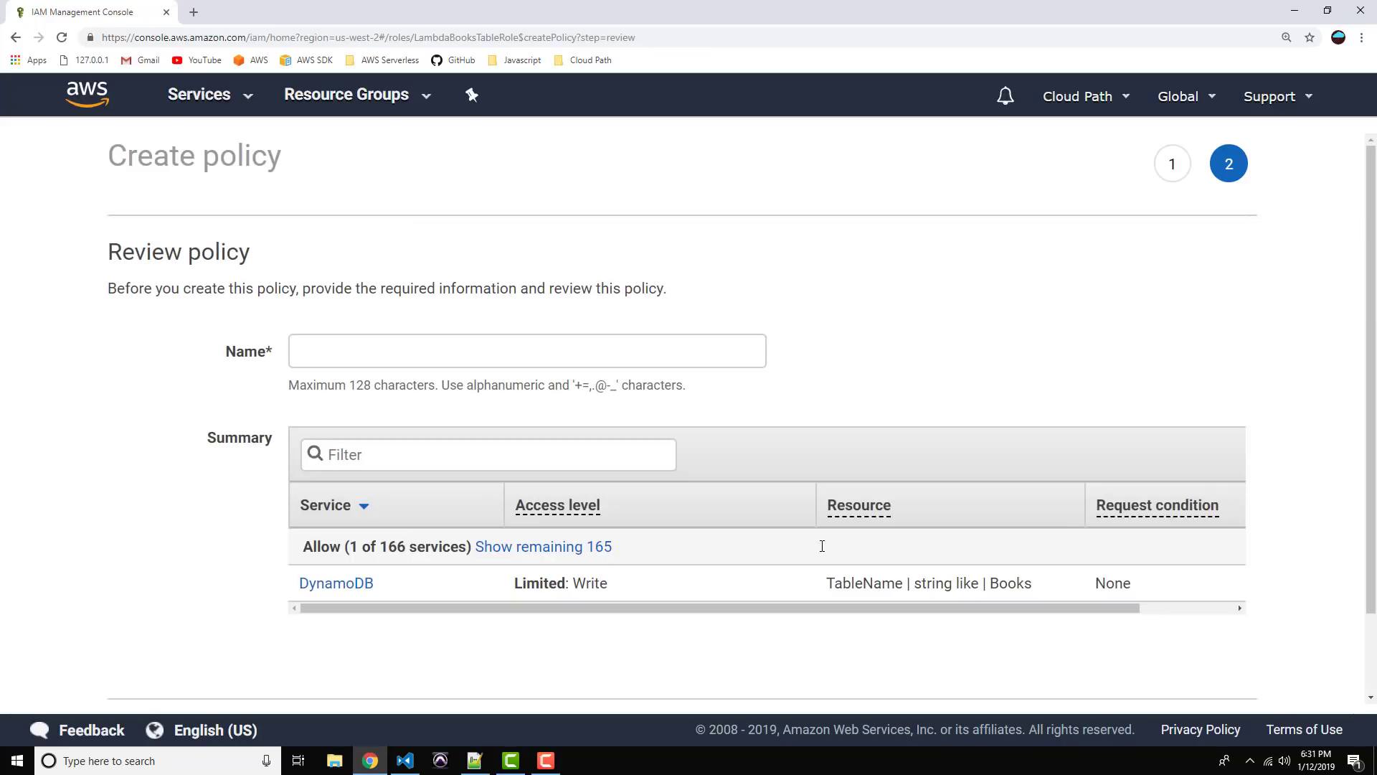
Step: Name the inline policy LambdaBookWritePolicy and create it
left_click(526, 350)
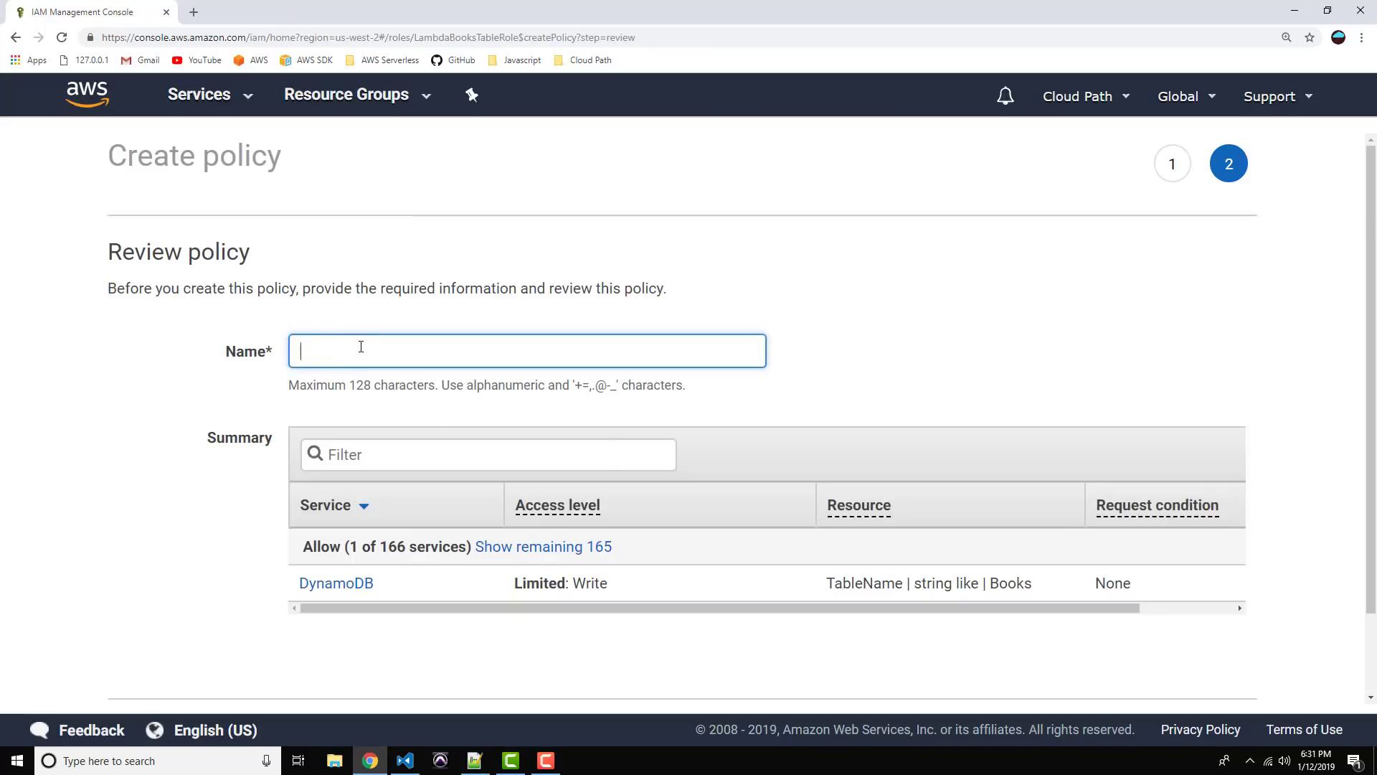
type("Lambd")
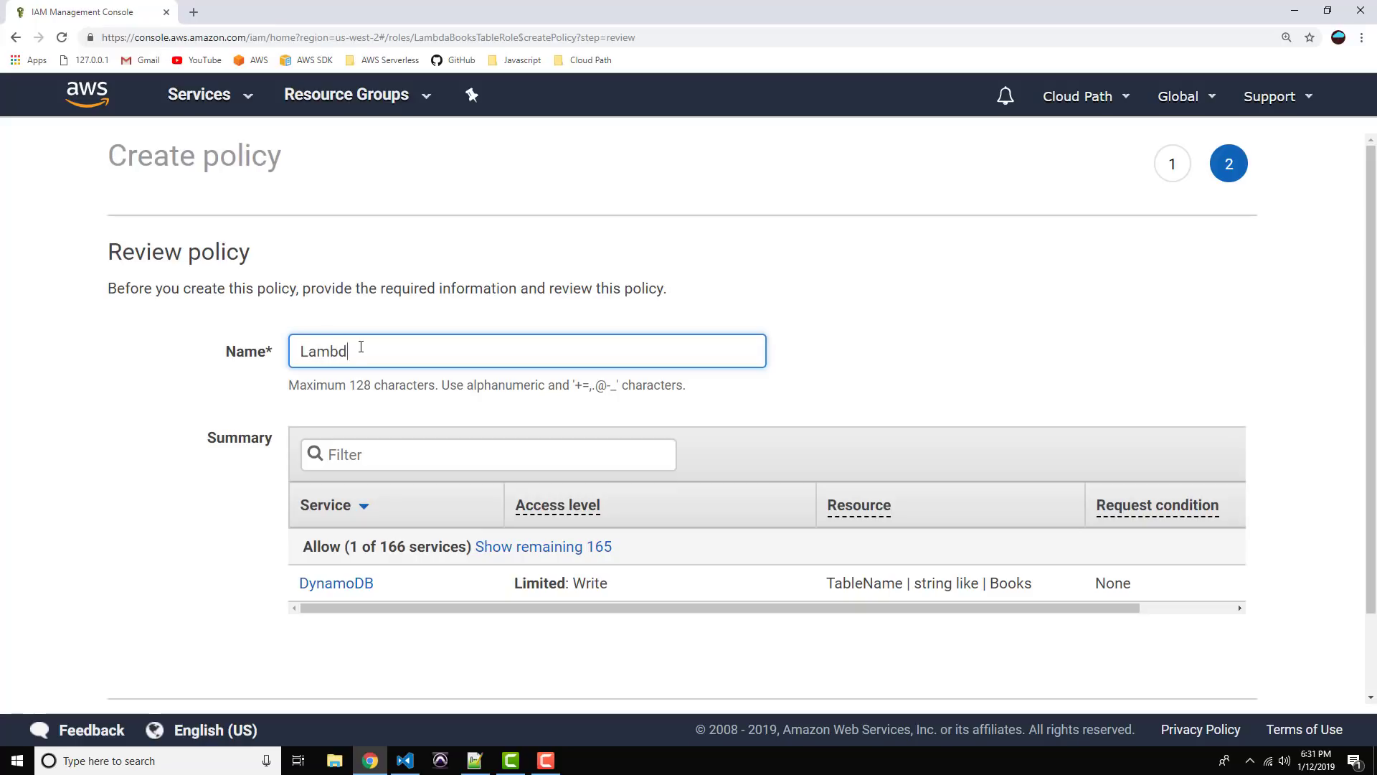
type("aWrite")
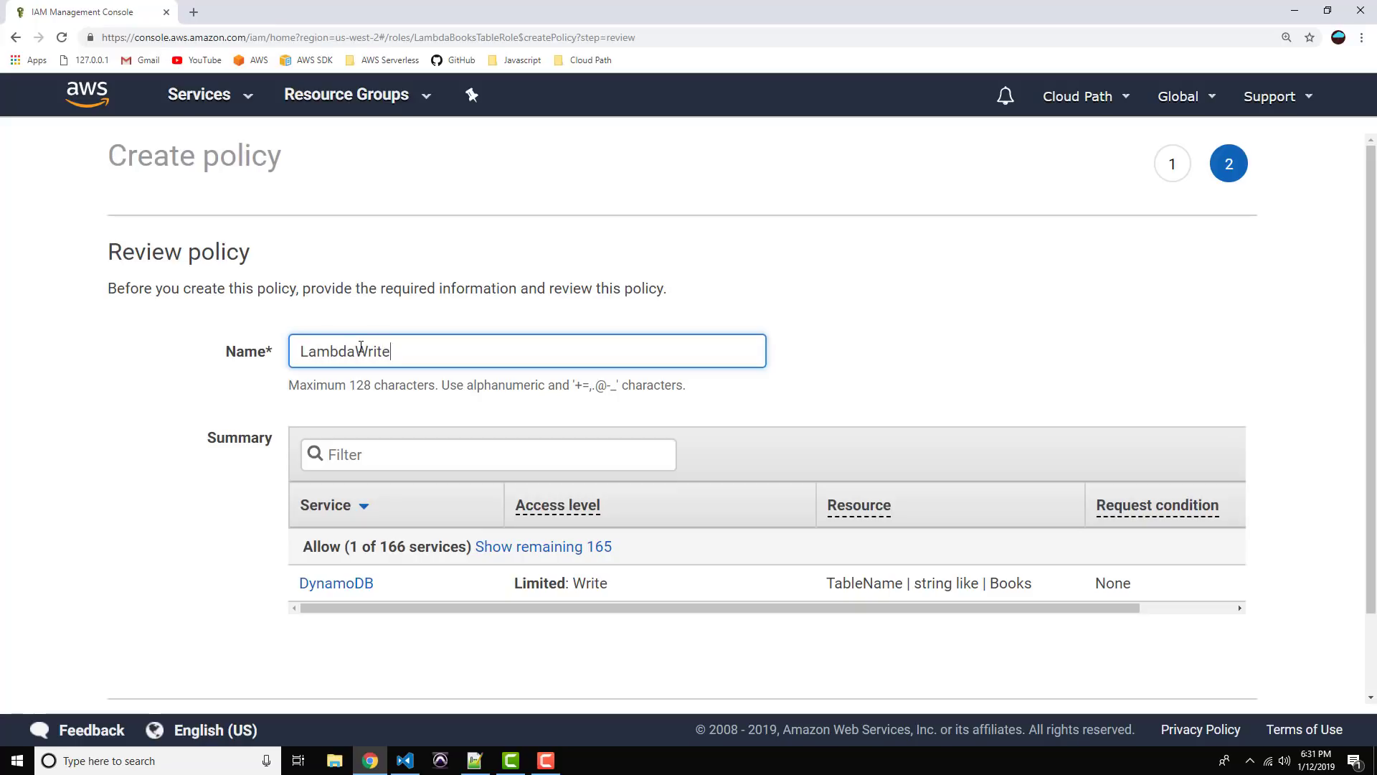
key("BackSpace")
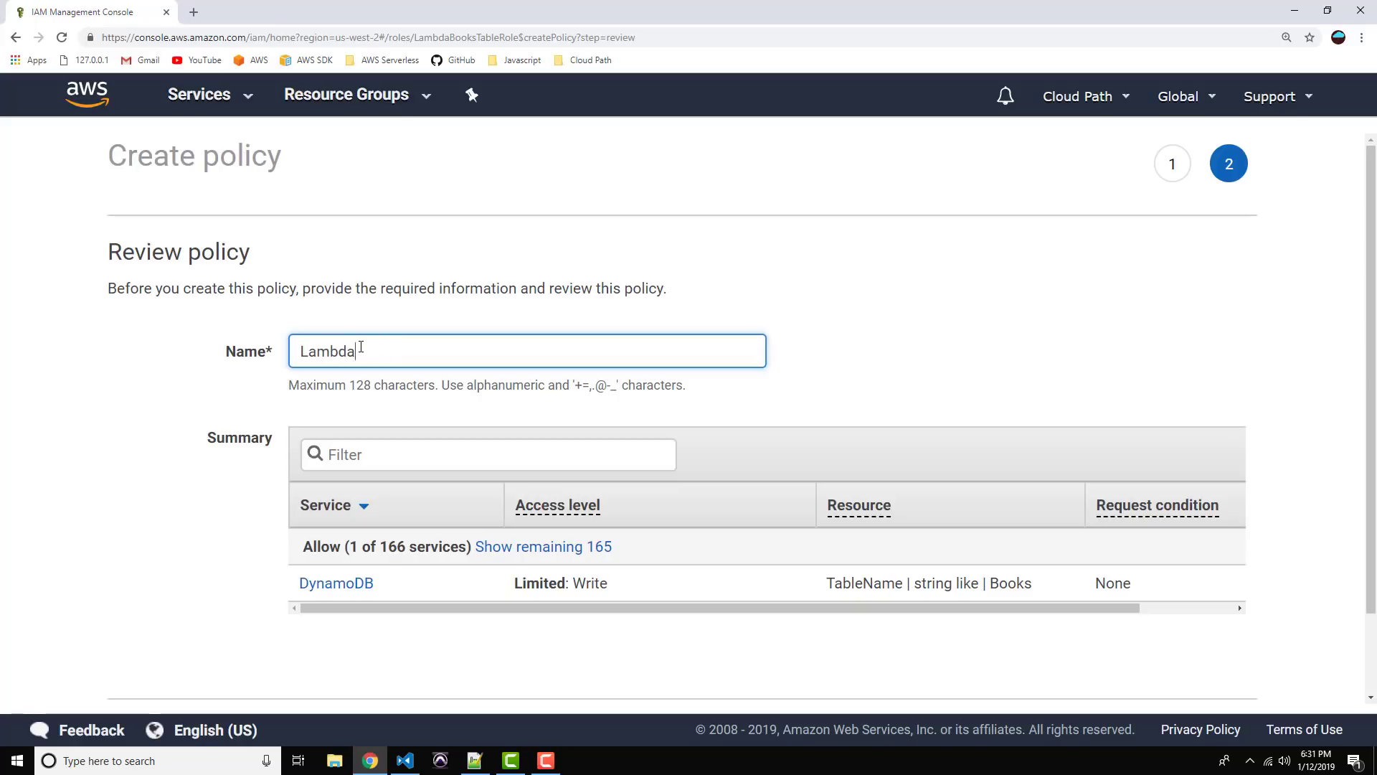
type("BookWrite")
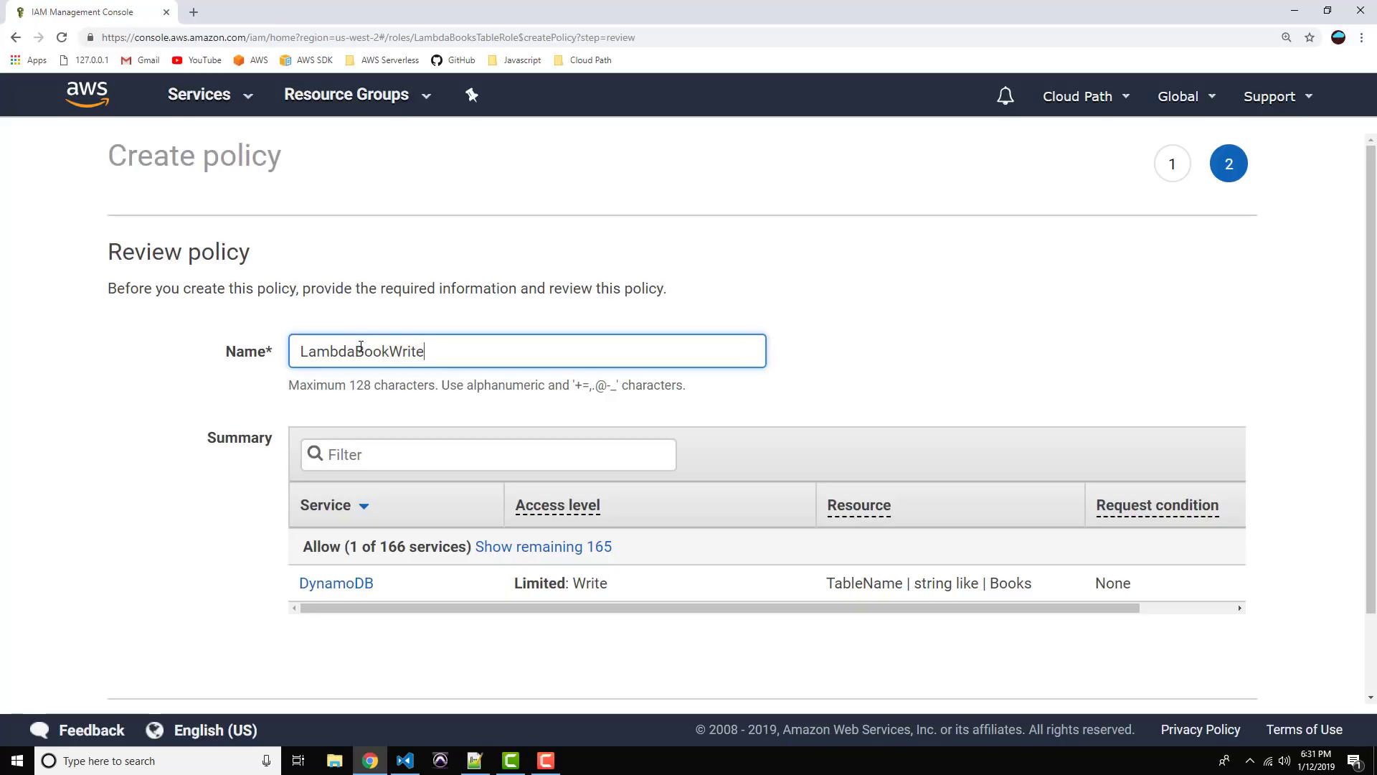
type("Policy")
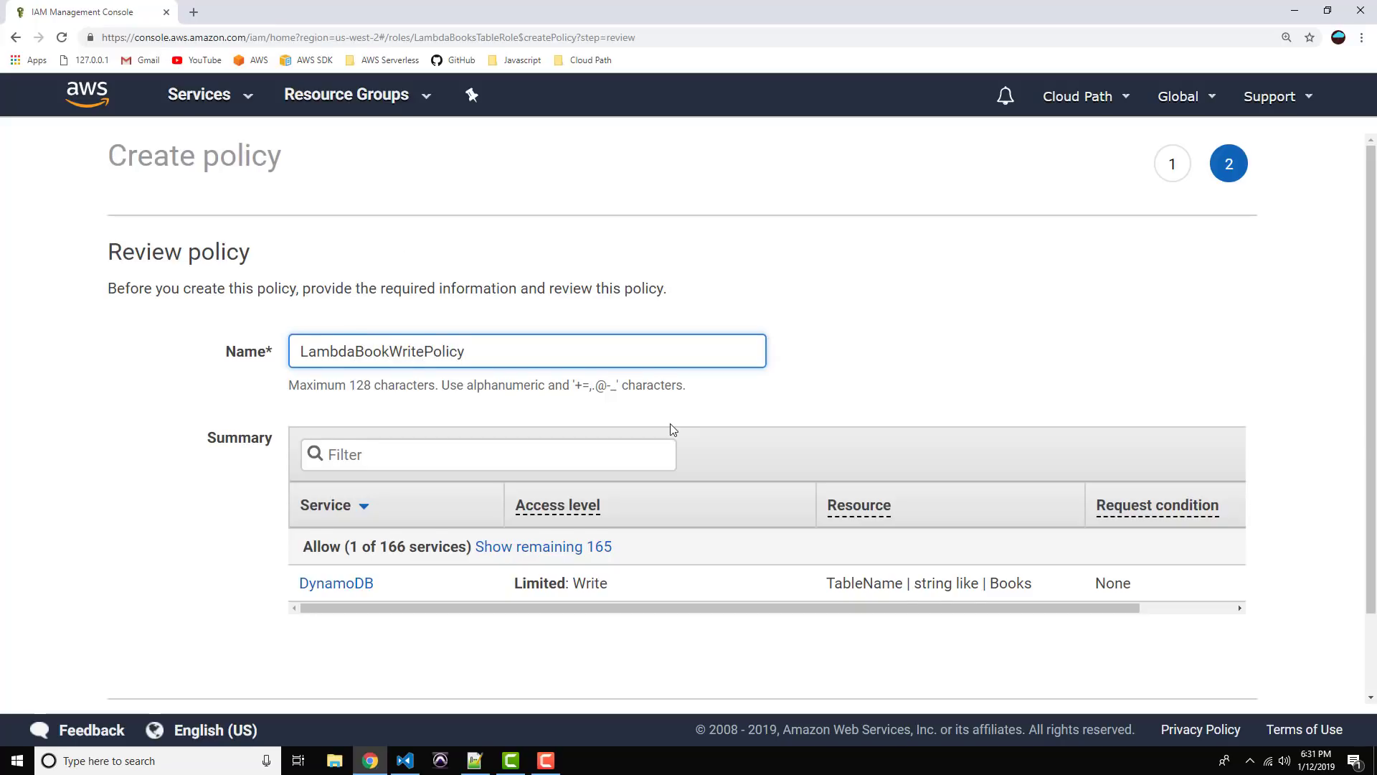
scroll("down", 3)
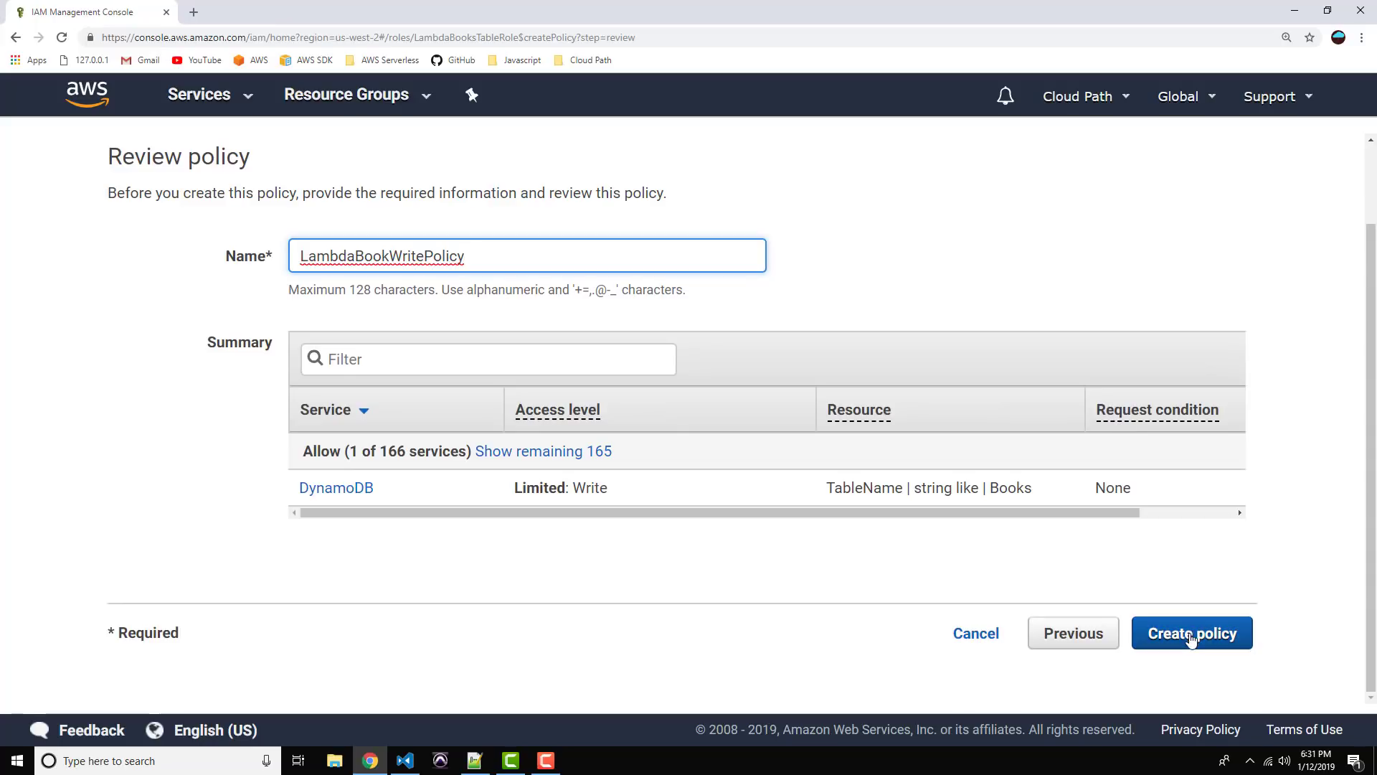
left_click(1191, 632)
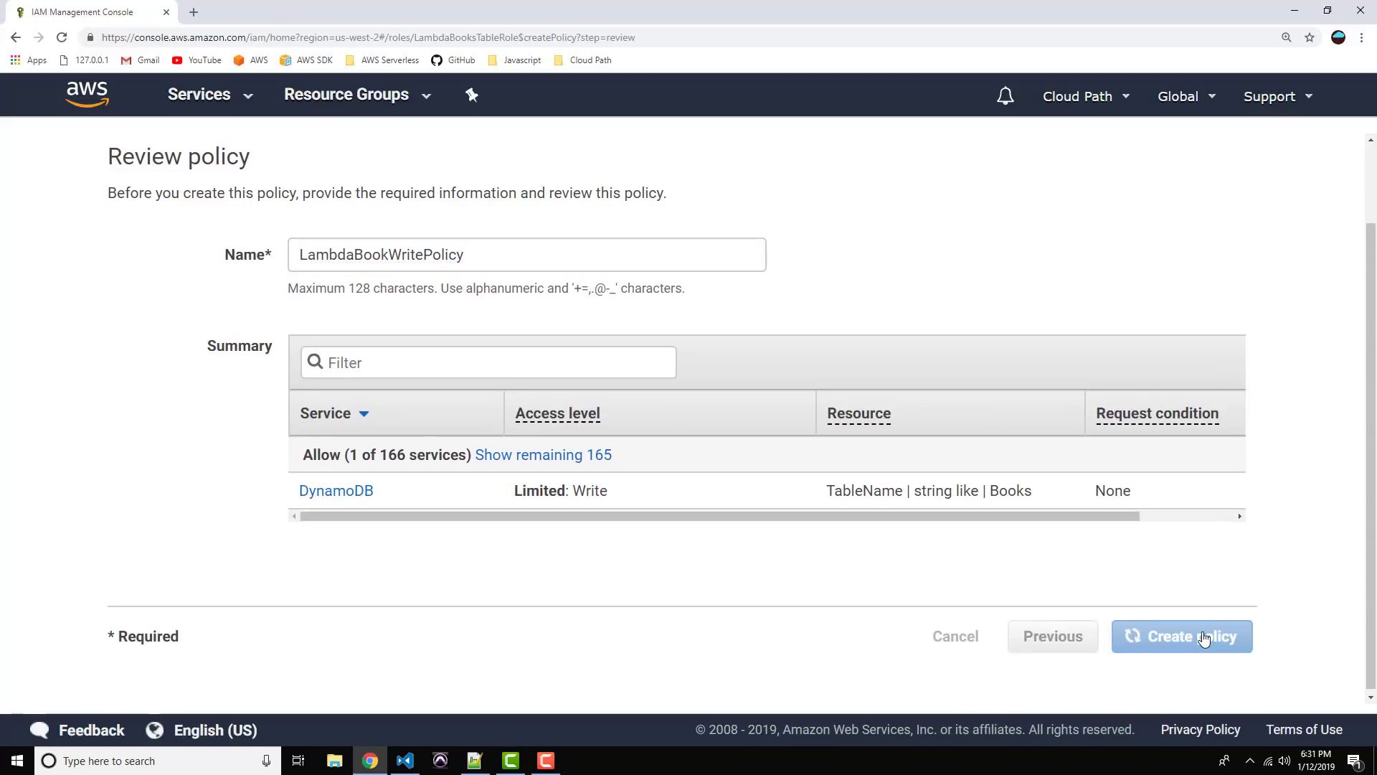
left_click(1181, 635)
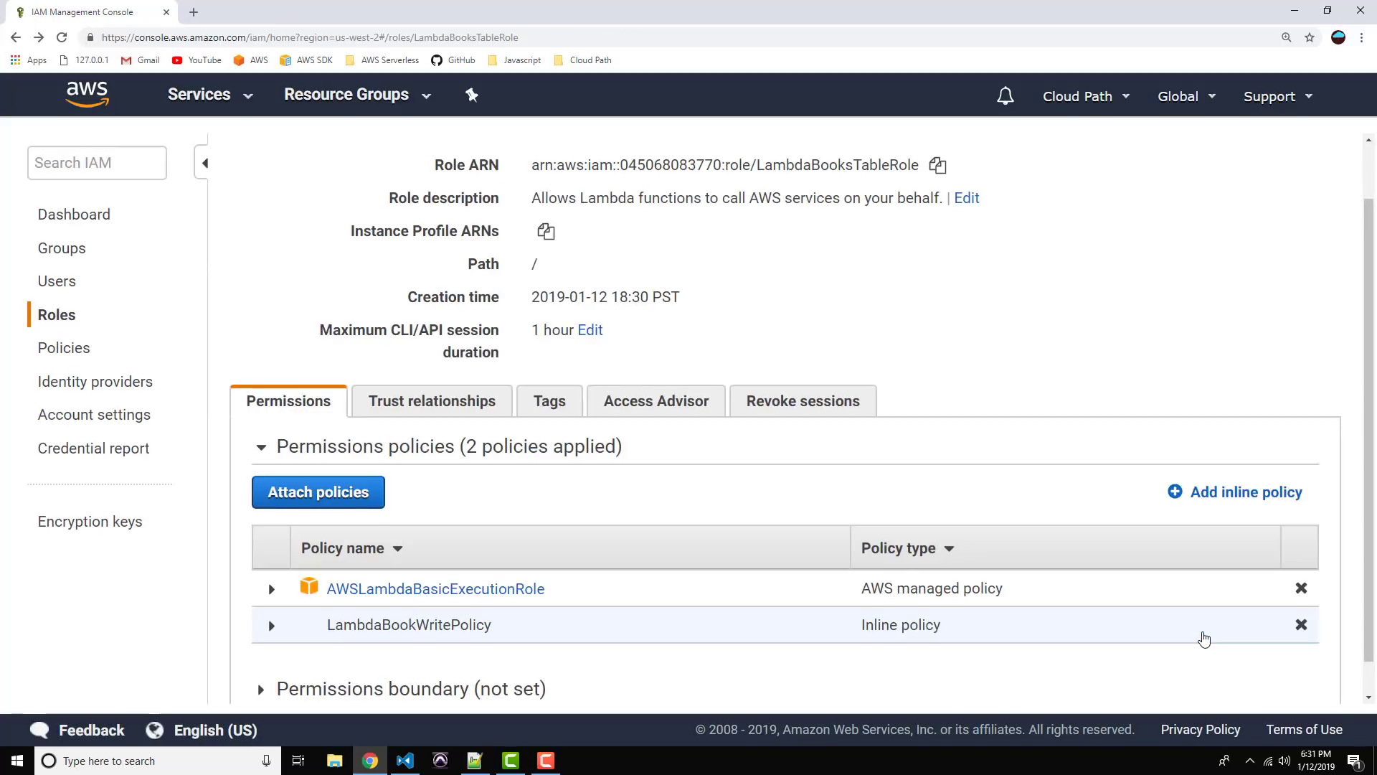
Step: Go to the Lambda service via the Services search and start creating a function
scroll("down", 3)
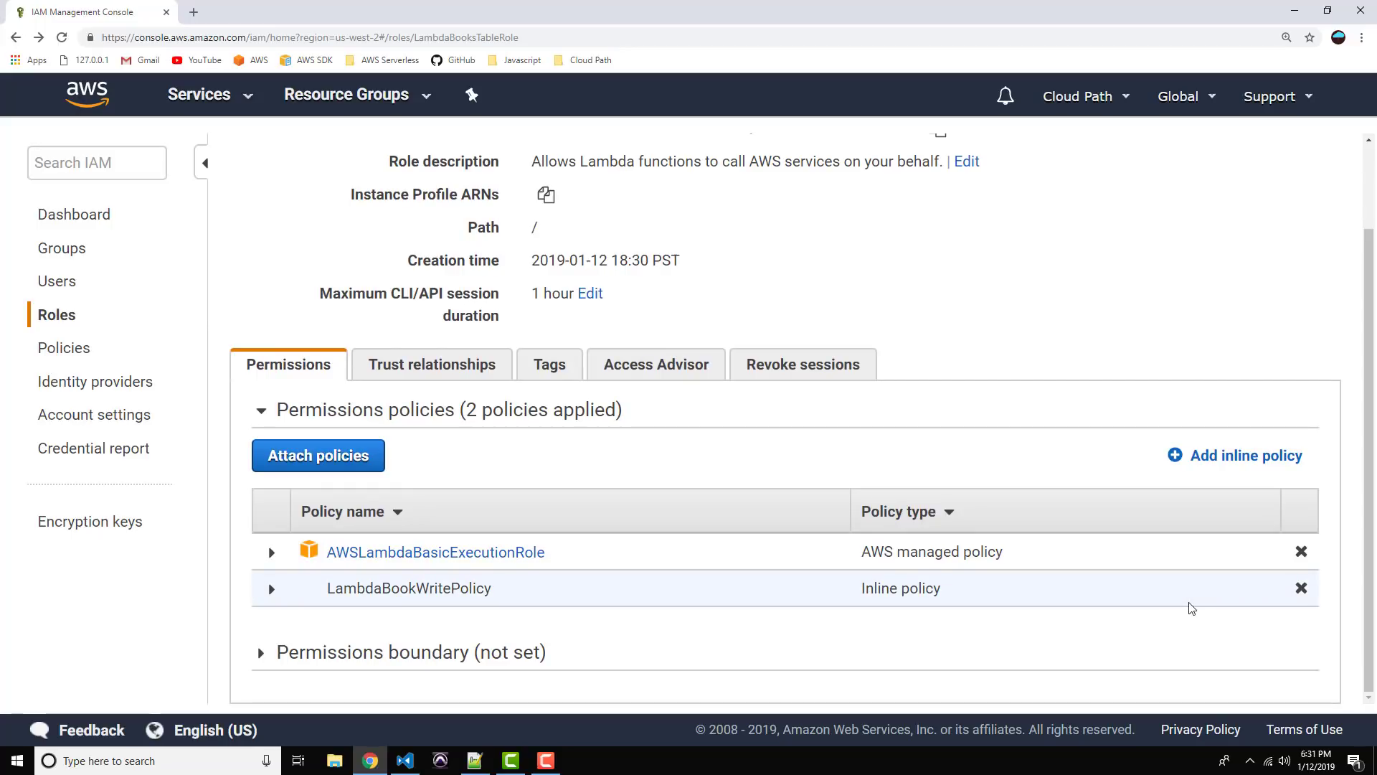
mouse_move(525, 205)
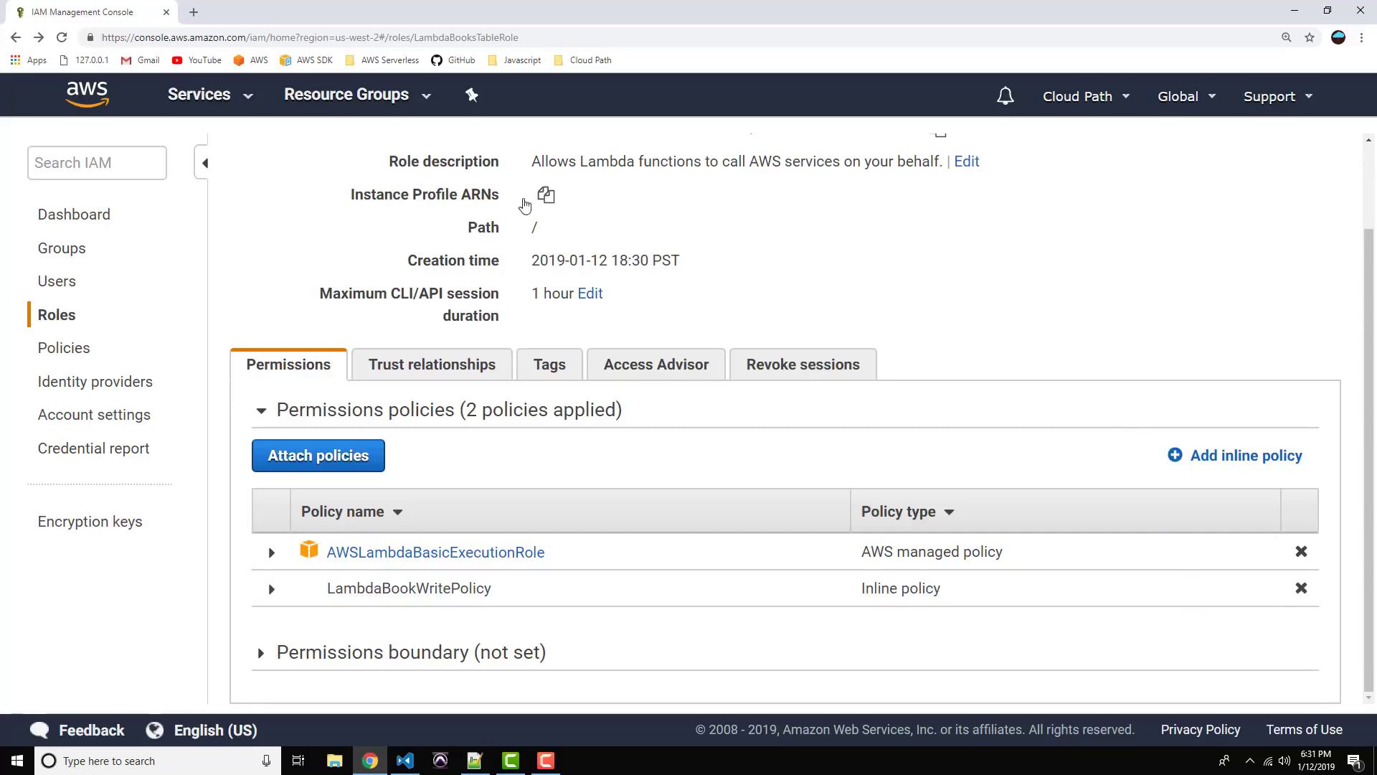
mouse_move(197, 99)
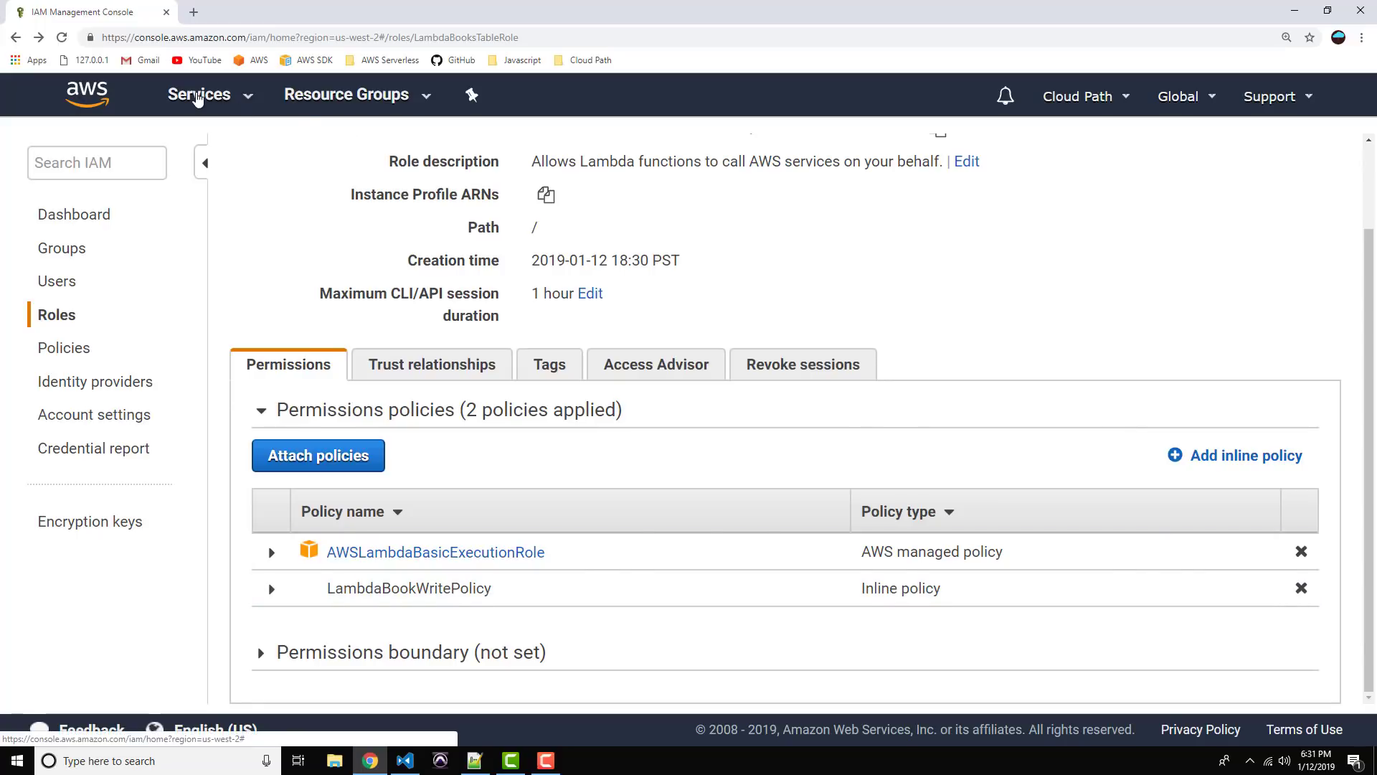
left_click(198, 94)
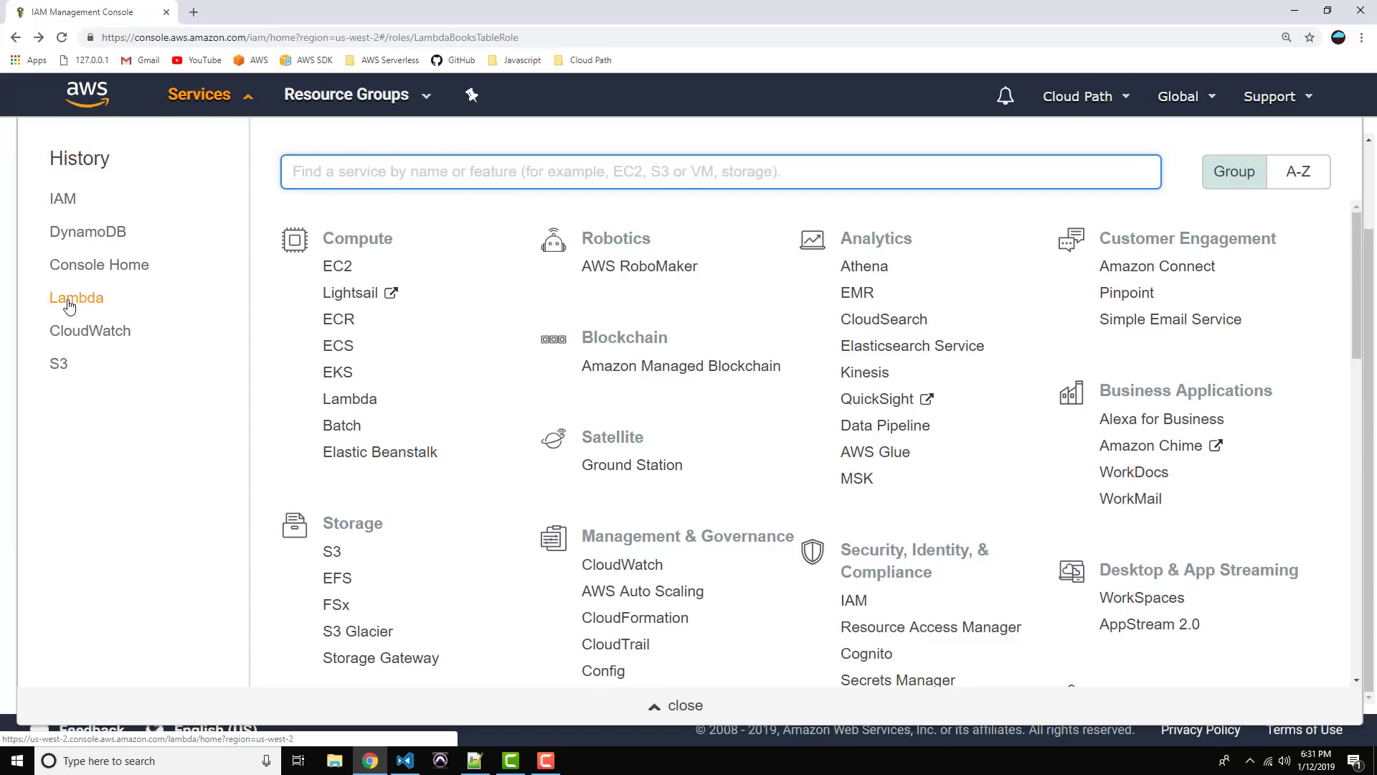
mouse_move(336, 151)
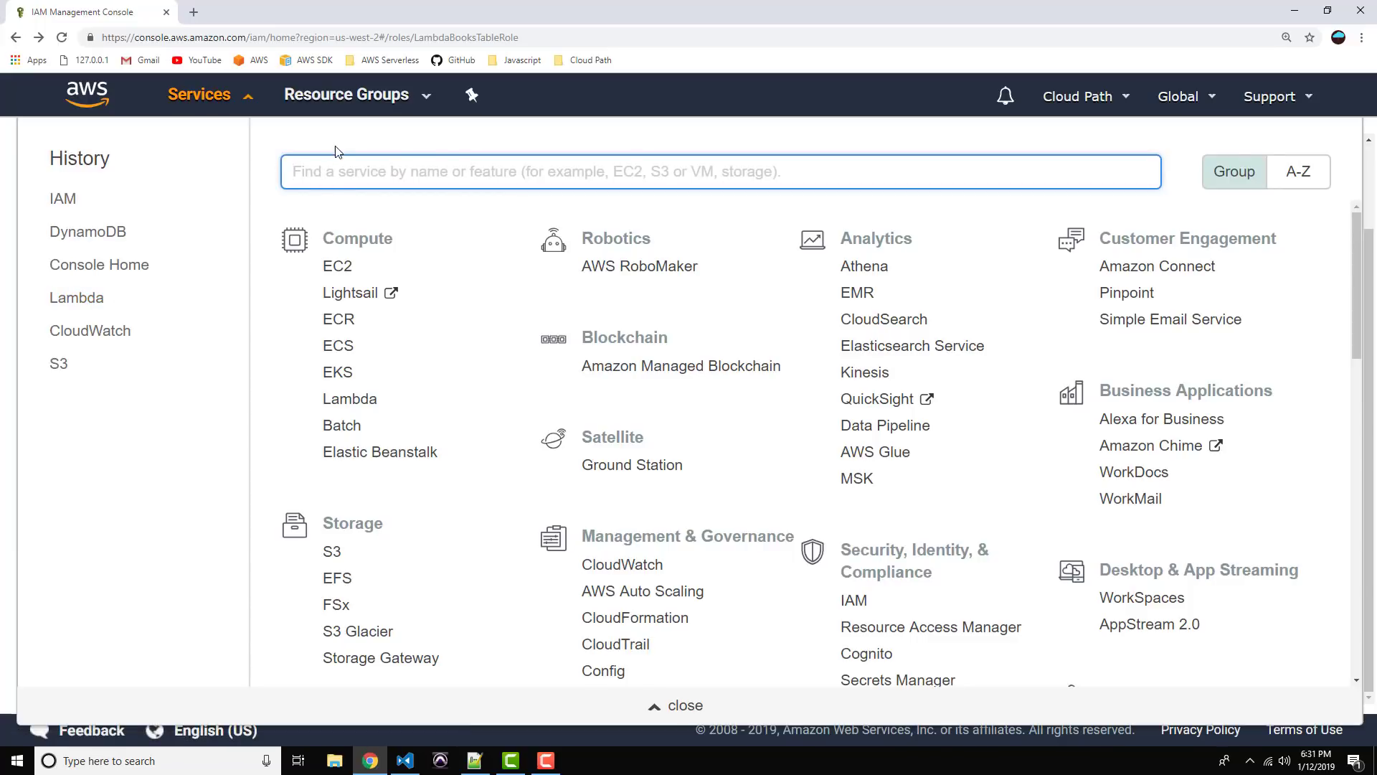
type("Lambda")
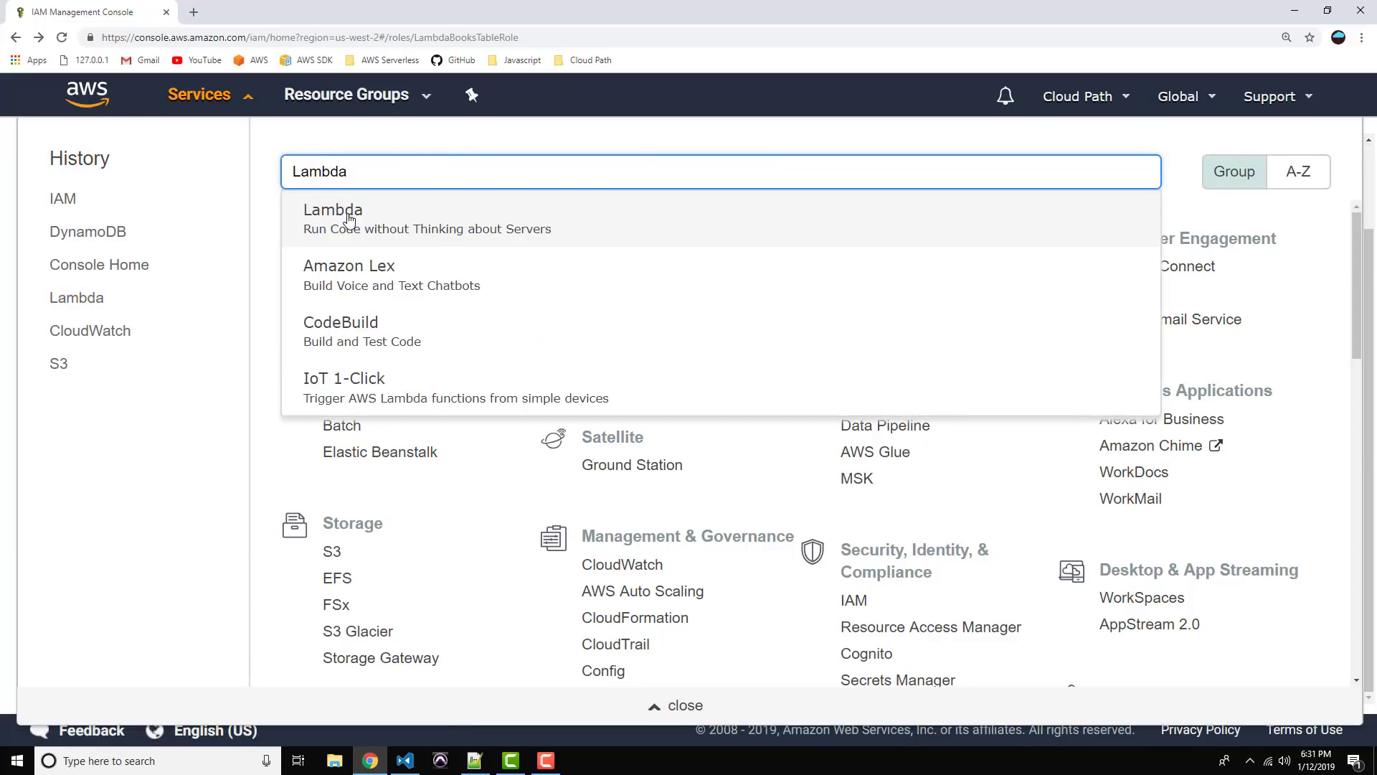
left_click(333, 218)
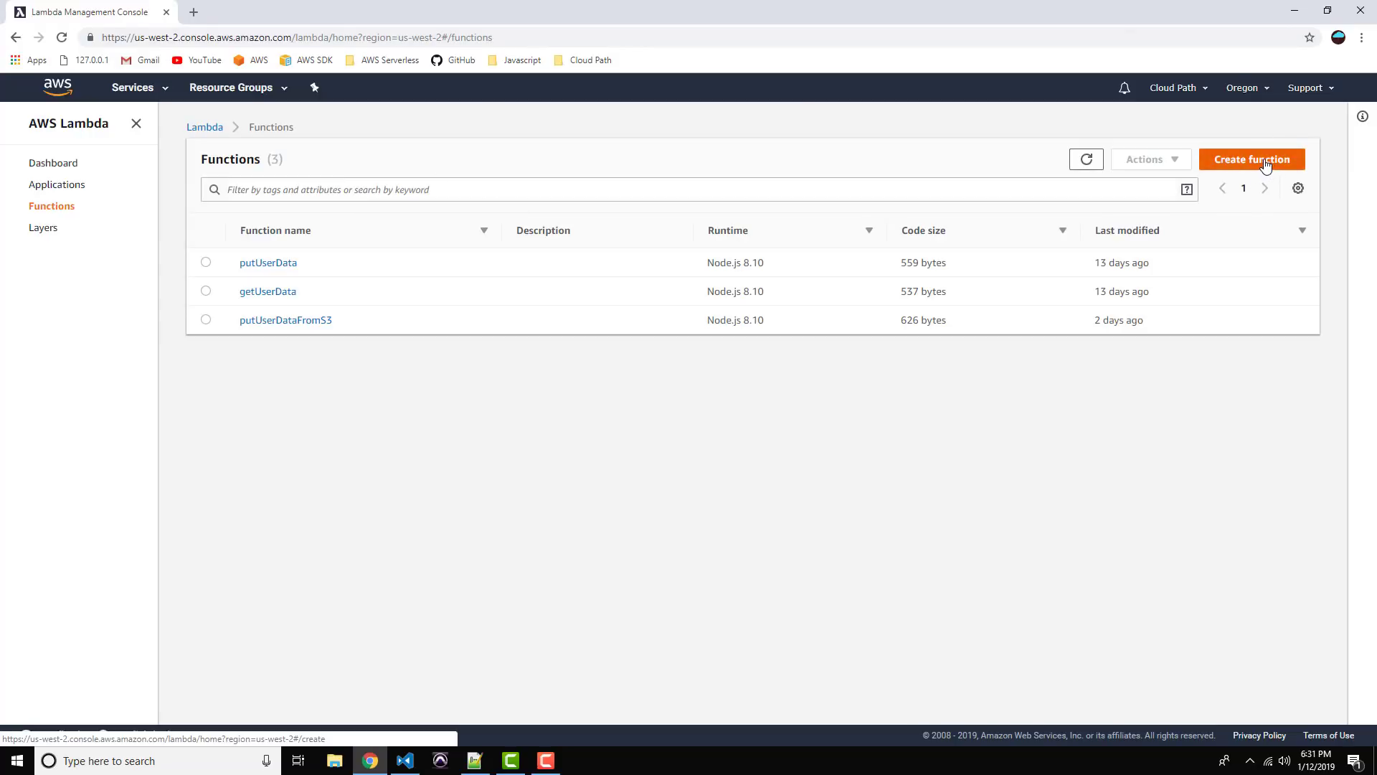
left_click(1251, 159)
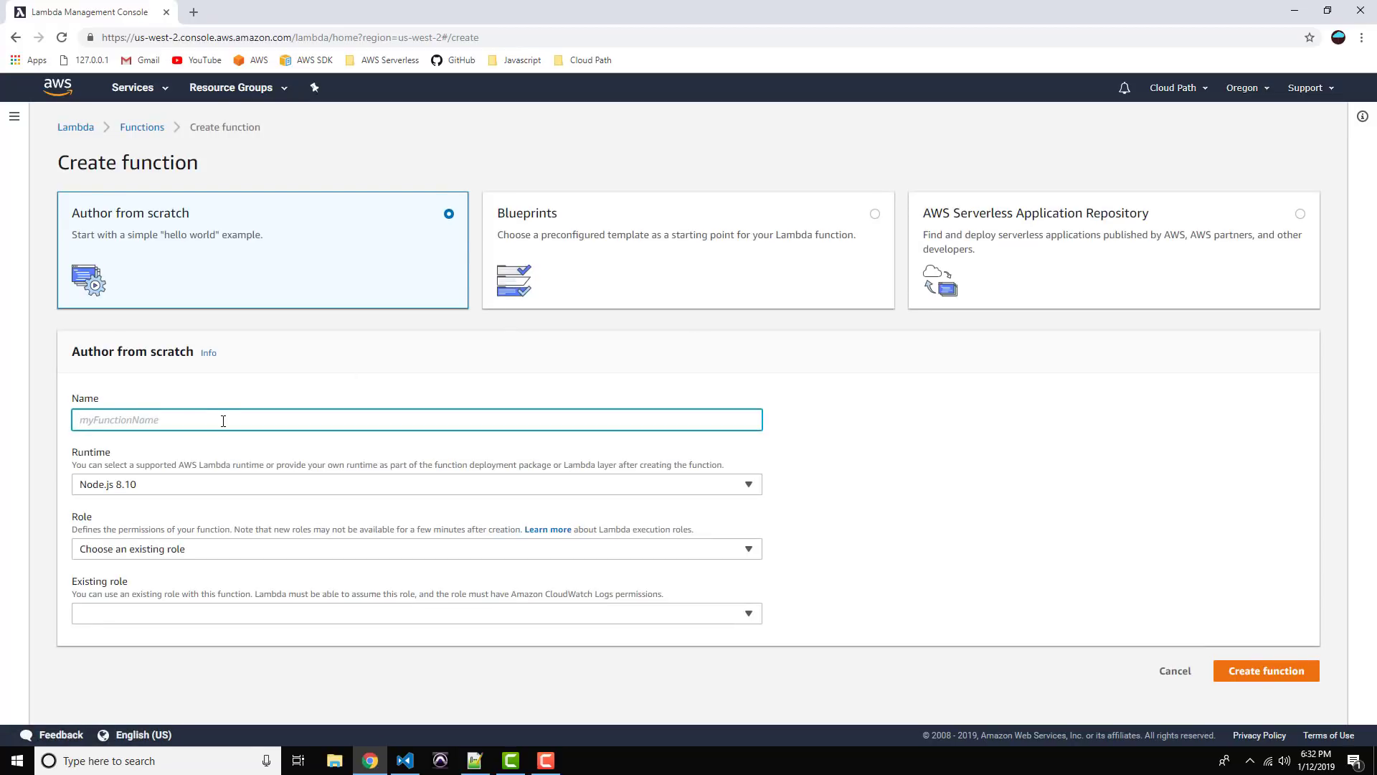
Step: Name the new function AddBookLambda
type("A")
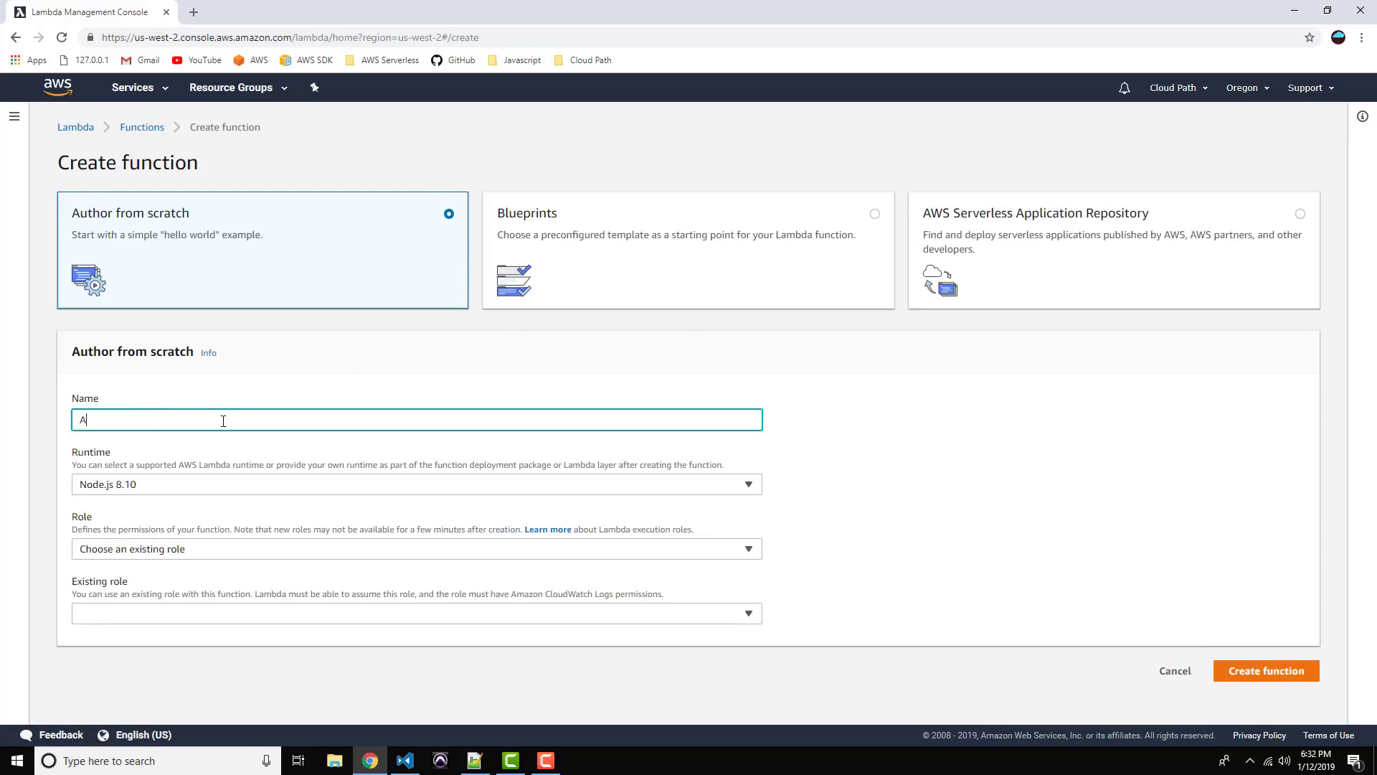
type("ddBookL")
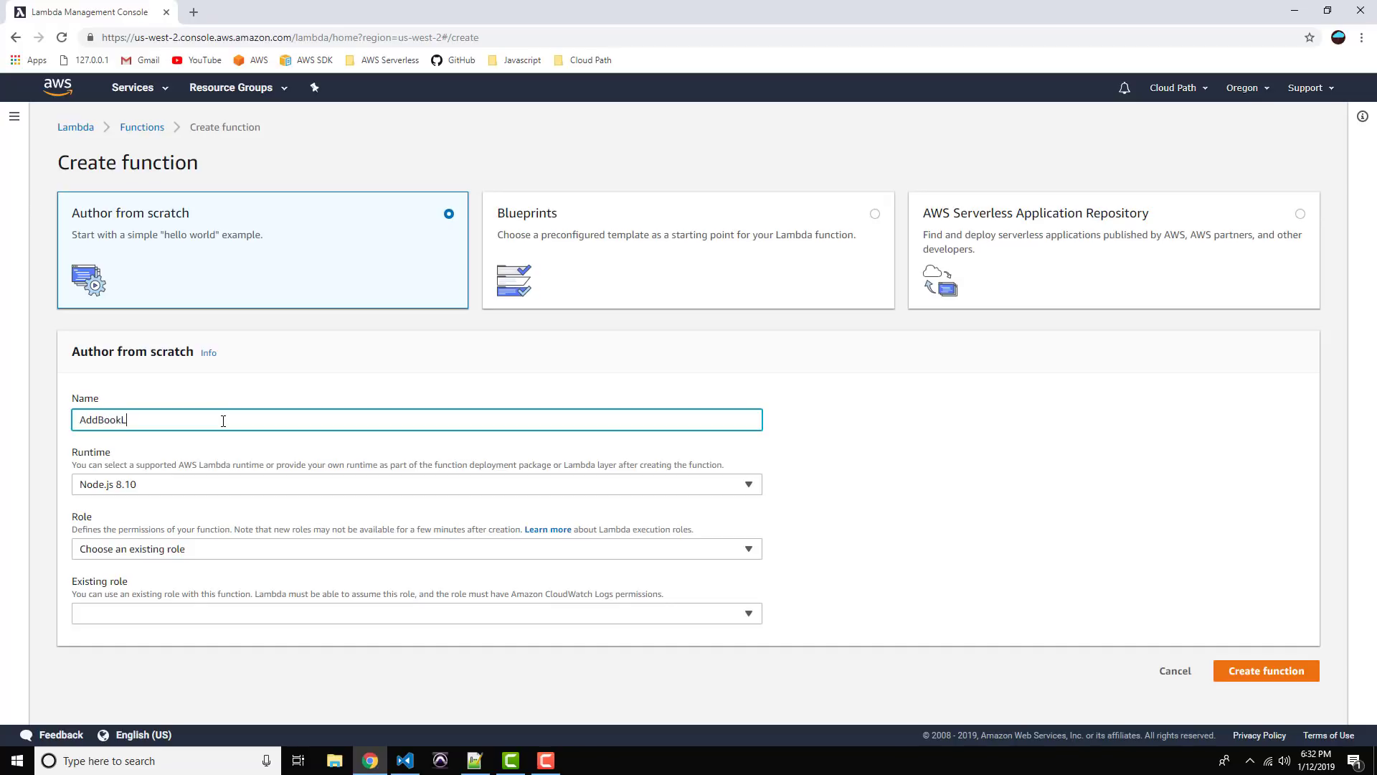
type("ambda")
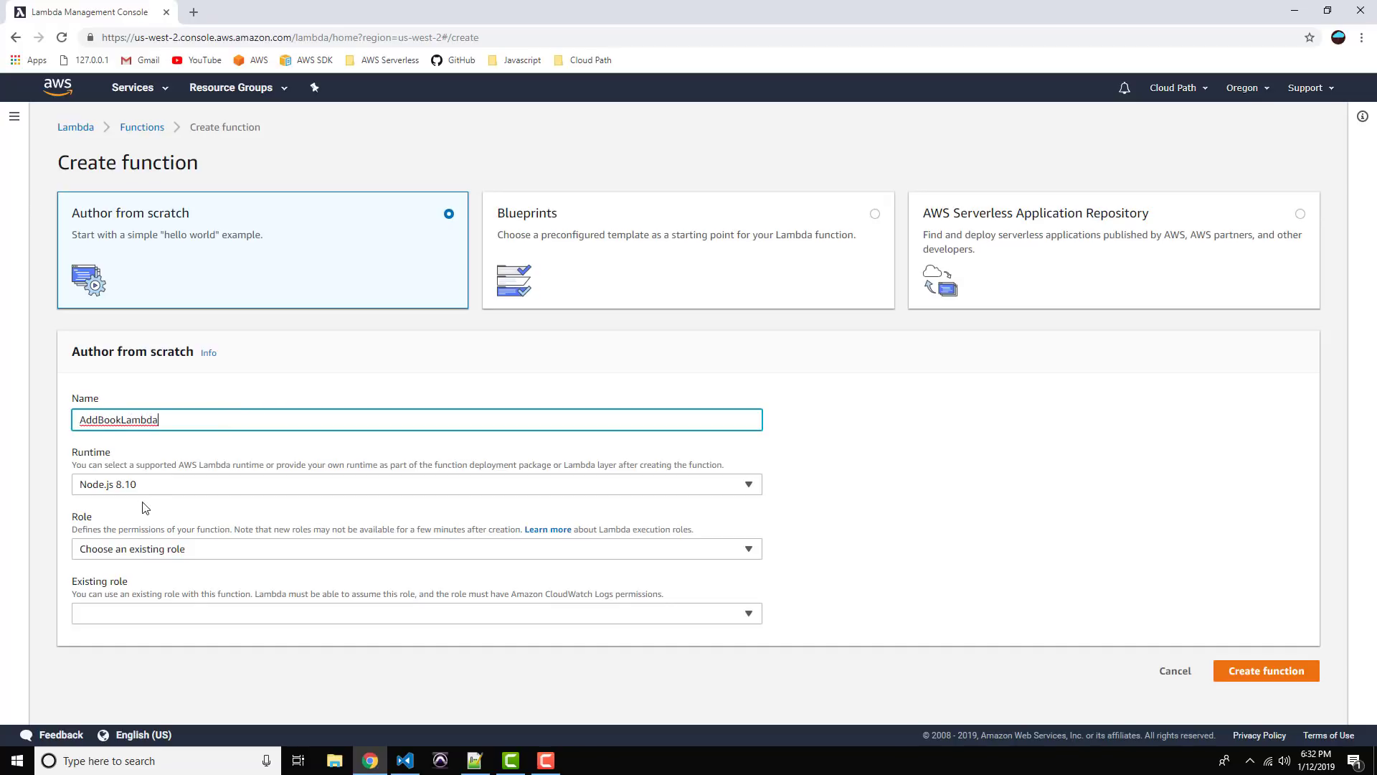
mouse_move(141, 488)
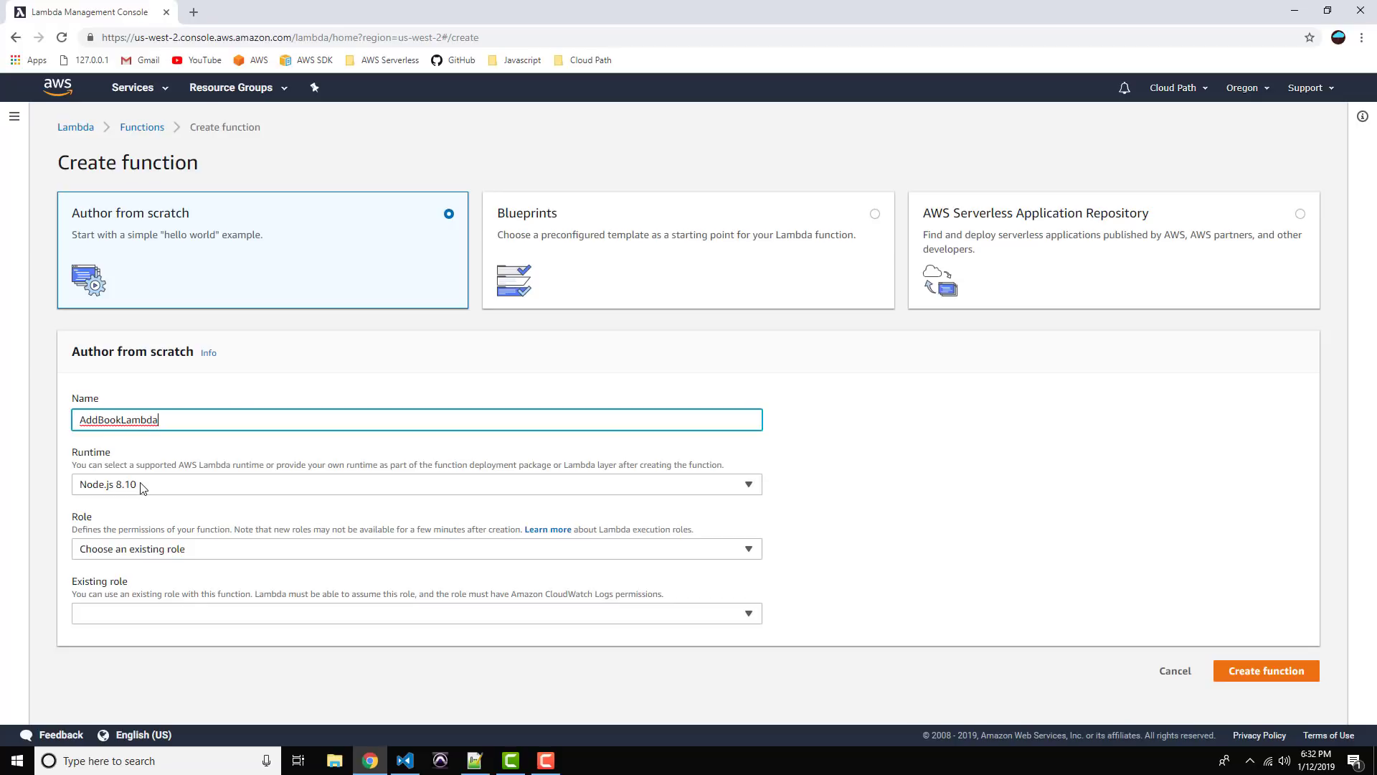
mouse_move(187, 551)
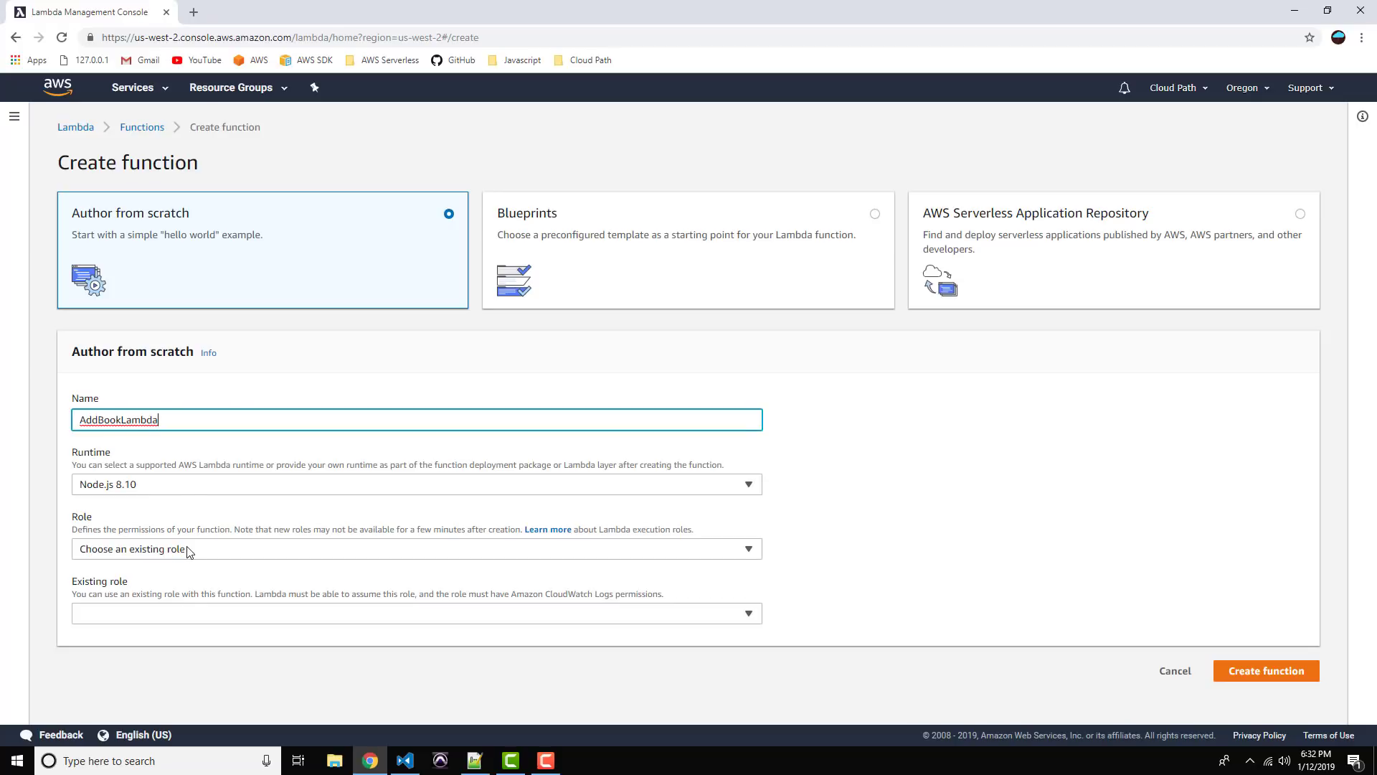
mouse_move(101, 559)
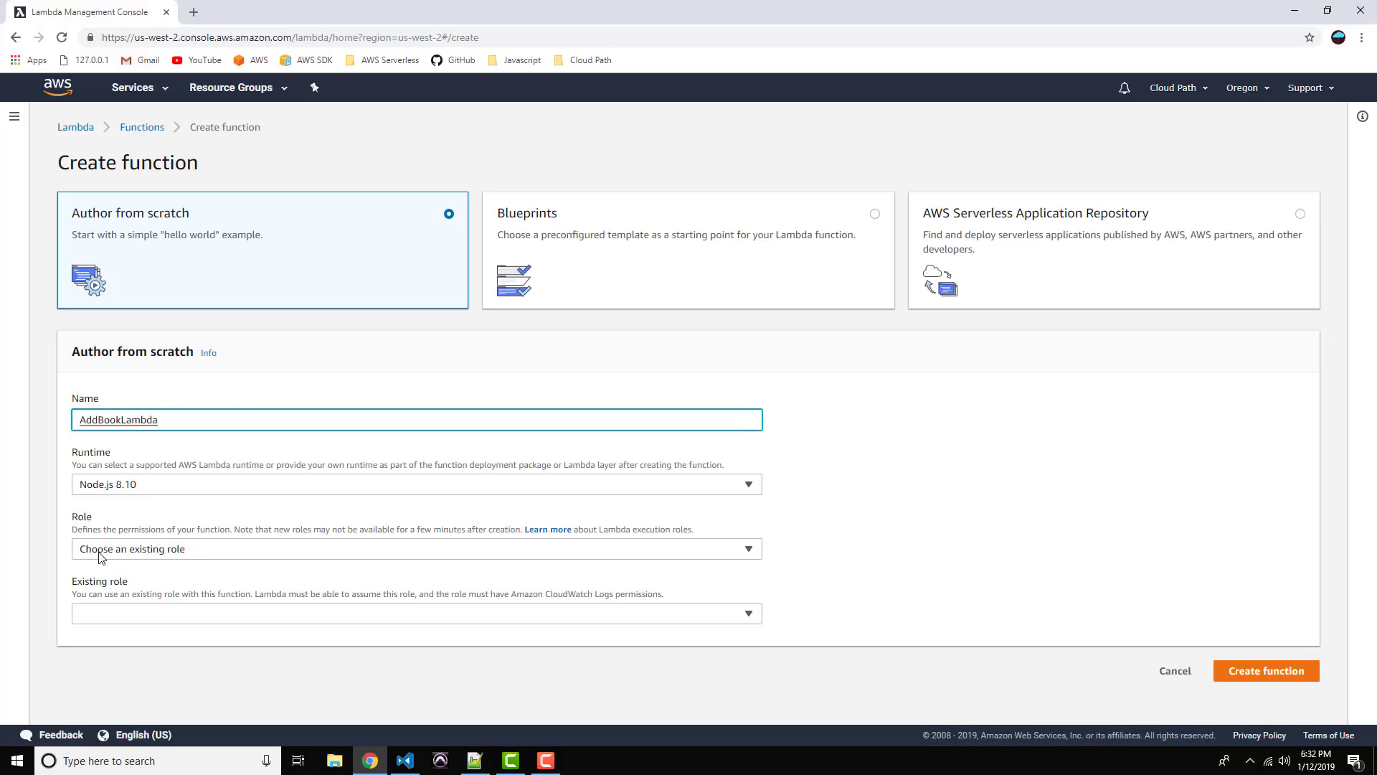
Step: Assign the existing role LambdaBooksTableRole and create the function
left_click(416, 548)
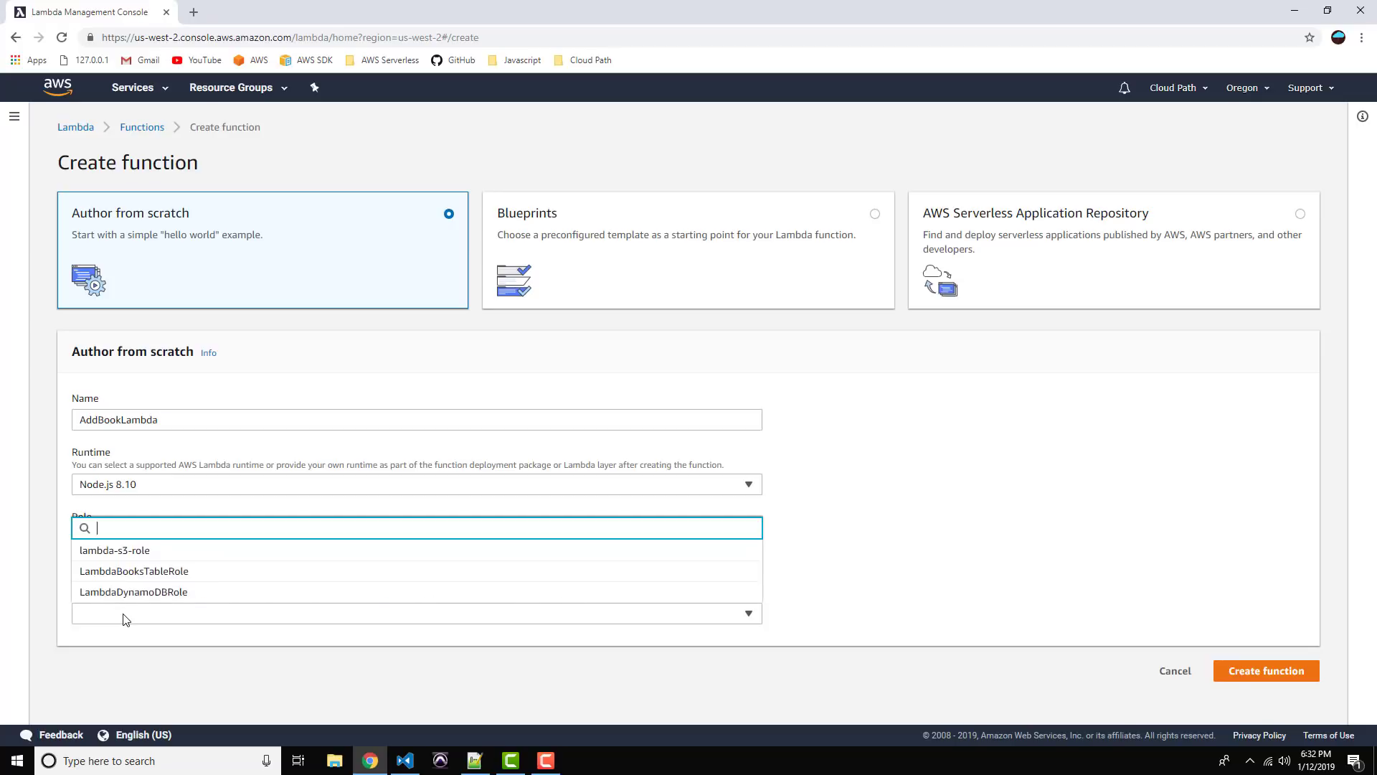
mouse_move(133, 591)
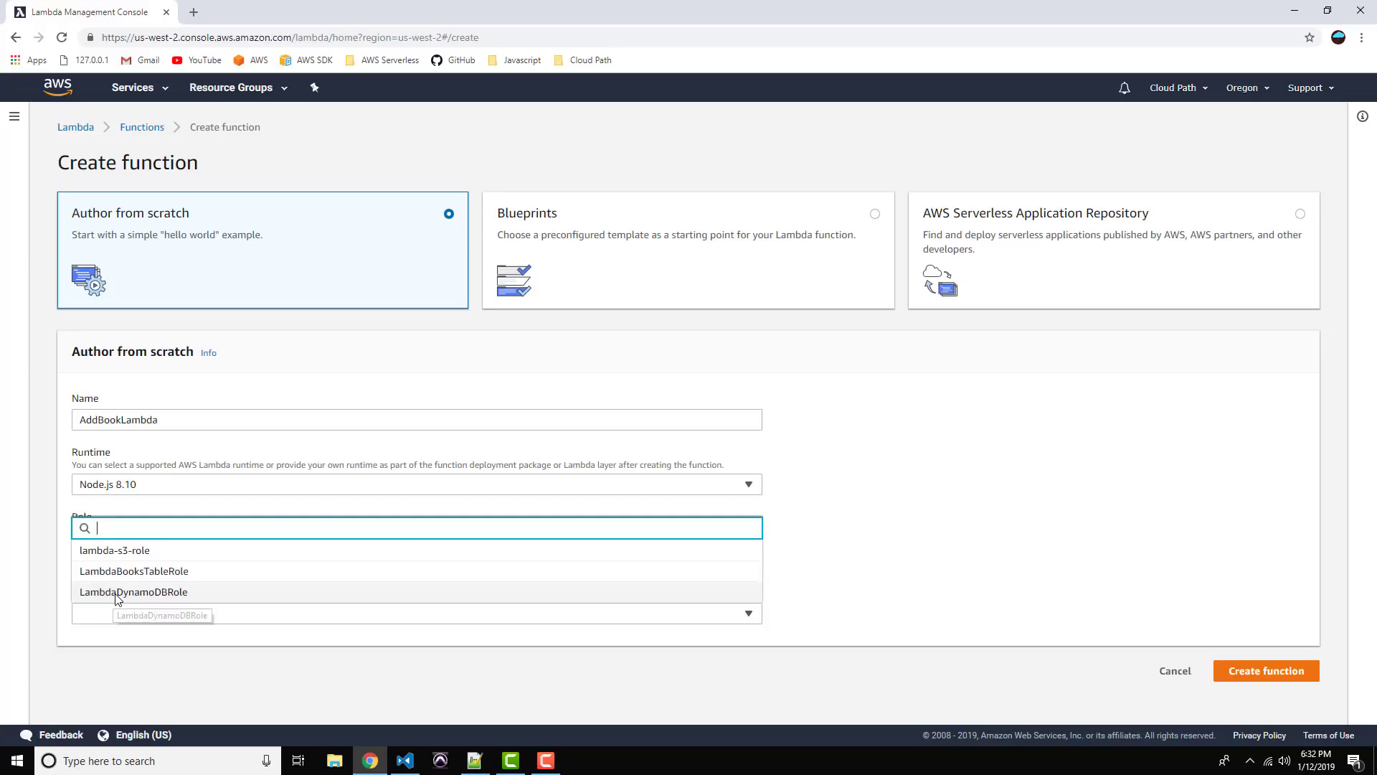
mouse_move(133, 571)
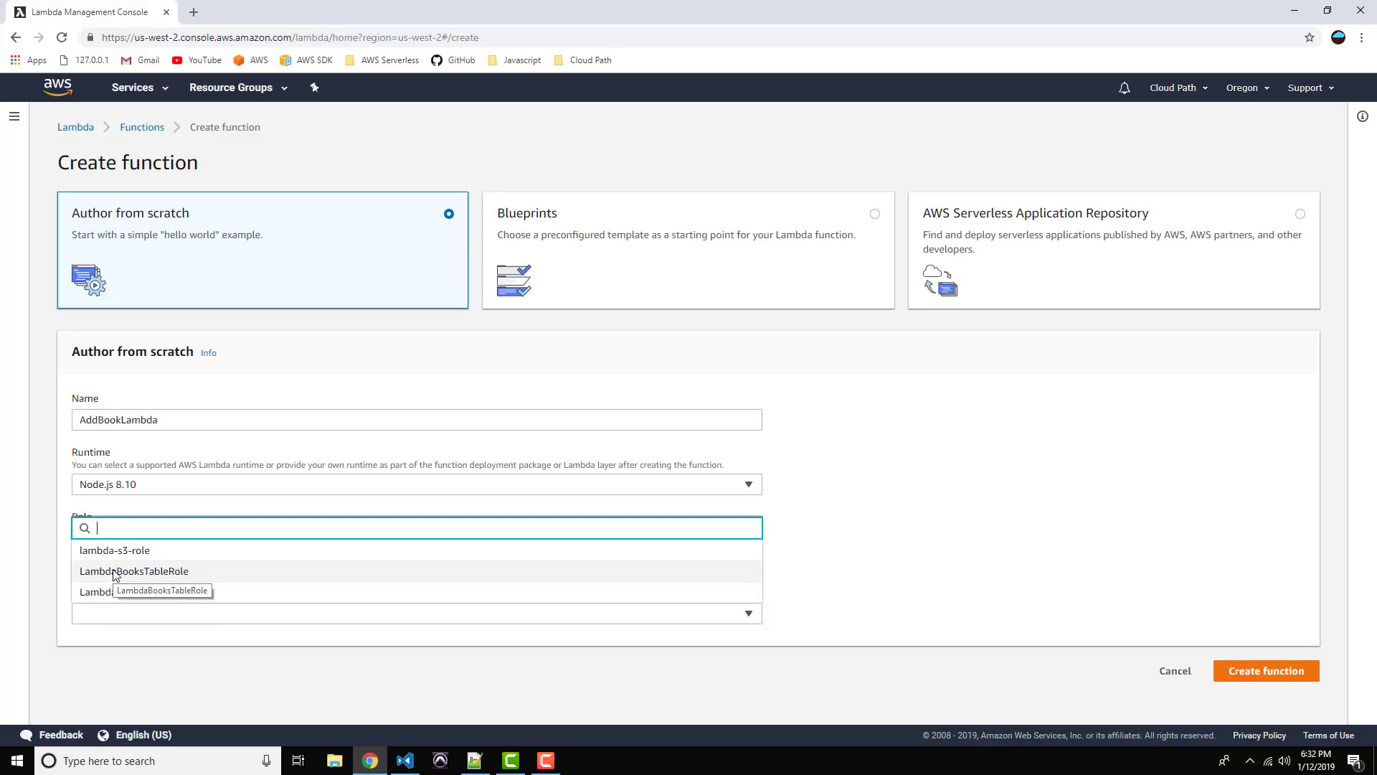
left_click(133, 571)
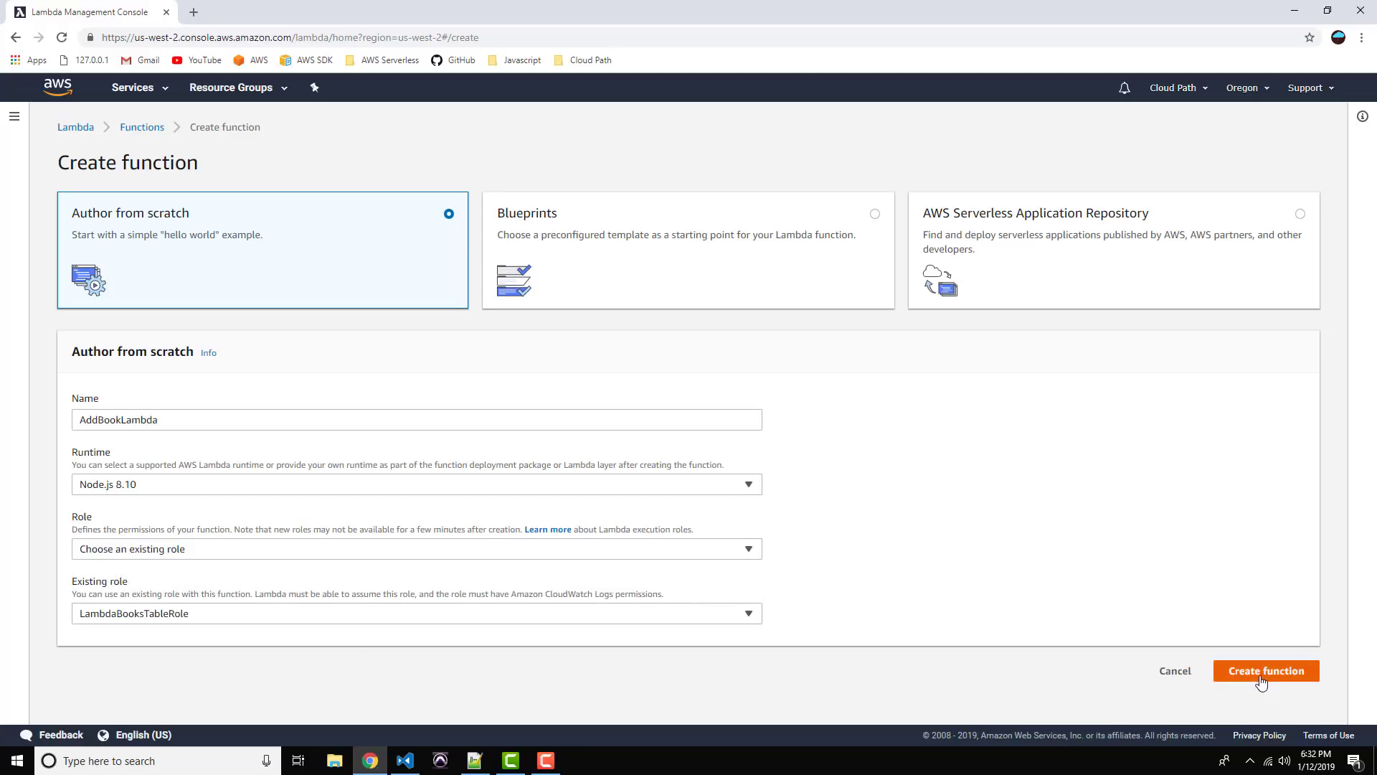
left_click(1265, 670)
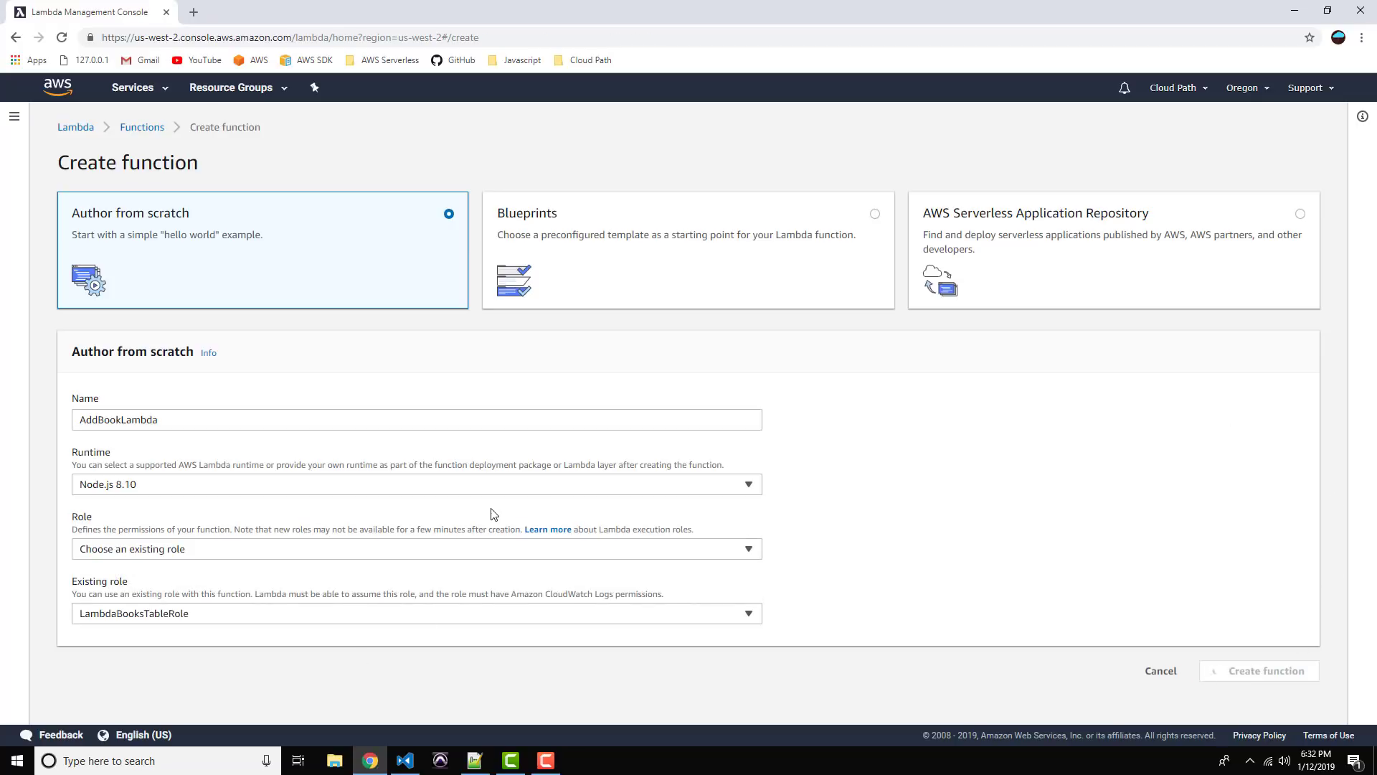
left_click(1265, 670)
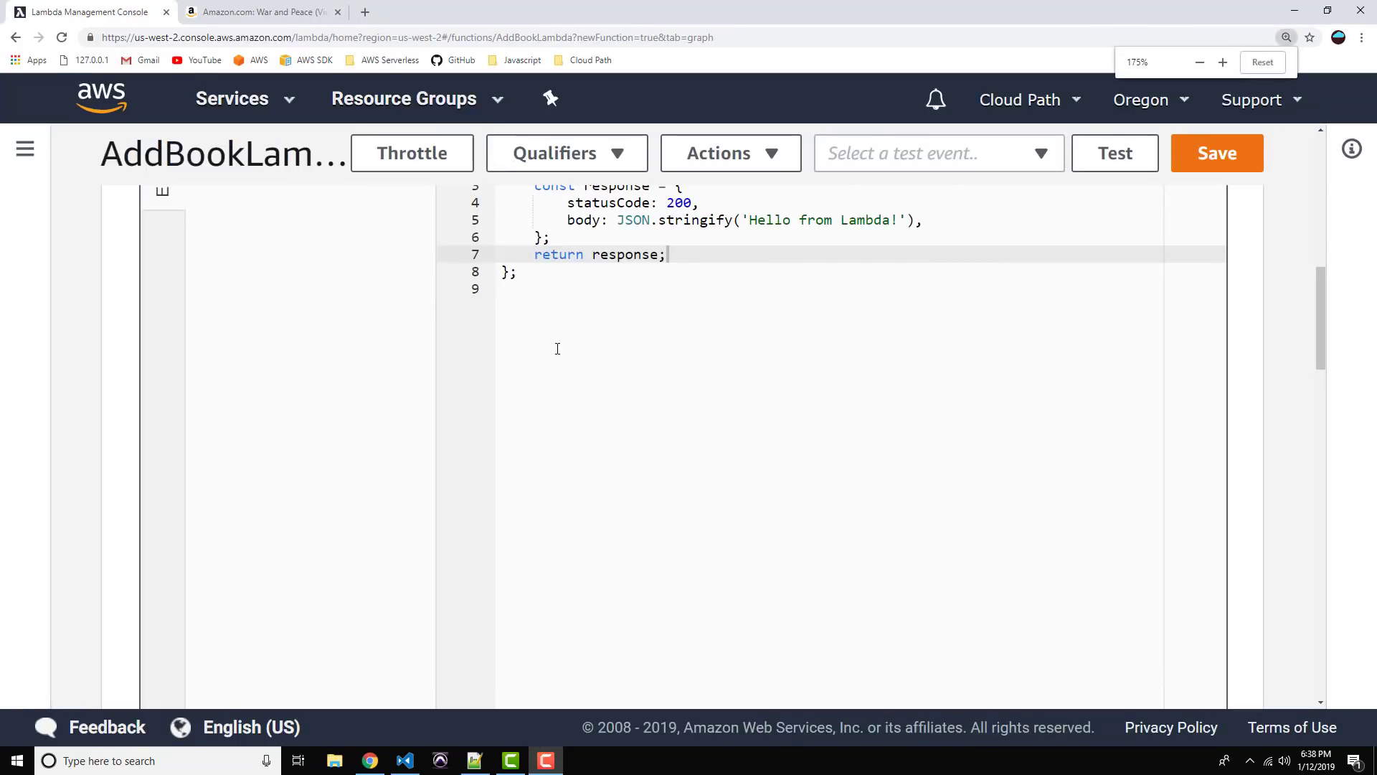
Step: Clear the placeholder handler body and add const AWS = require('aws-sdk') at the top
scroll("up", 3)
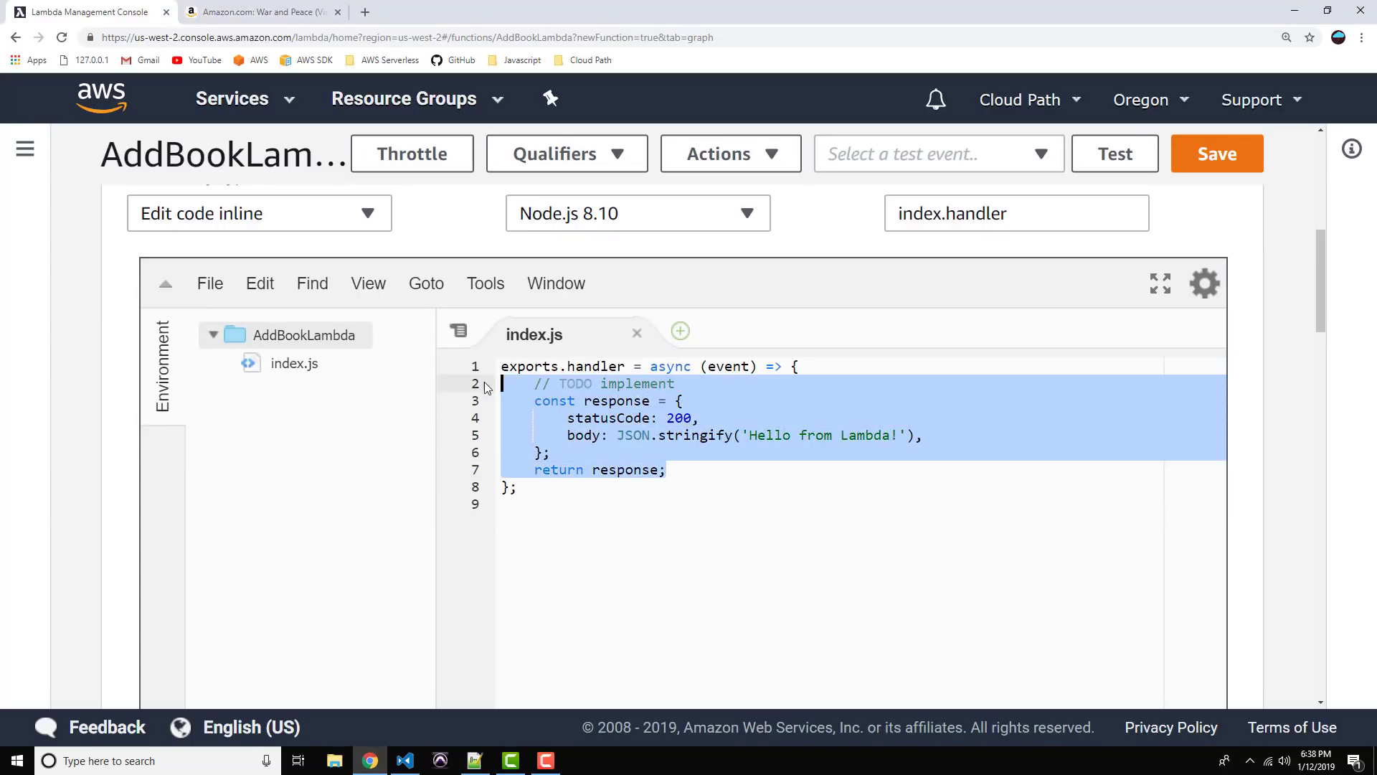
key("Delete")
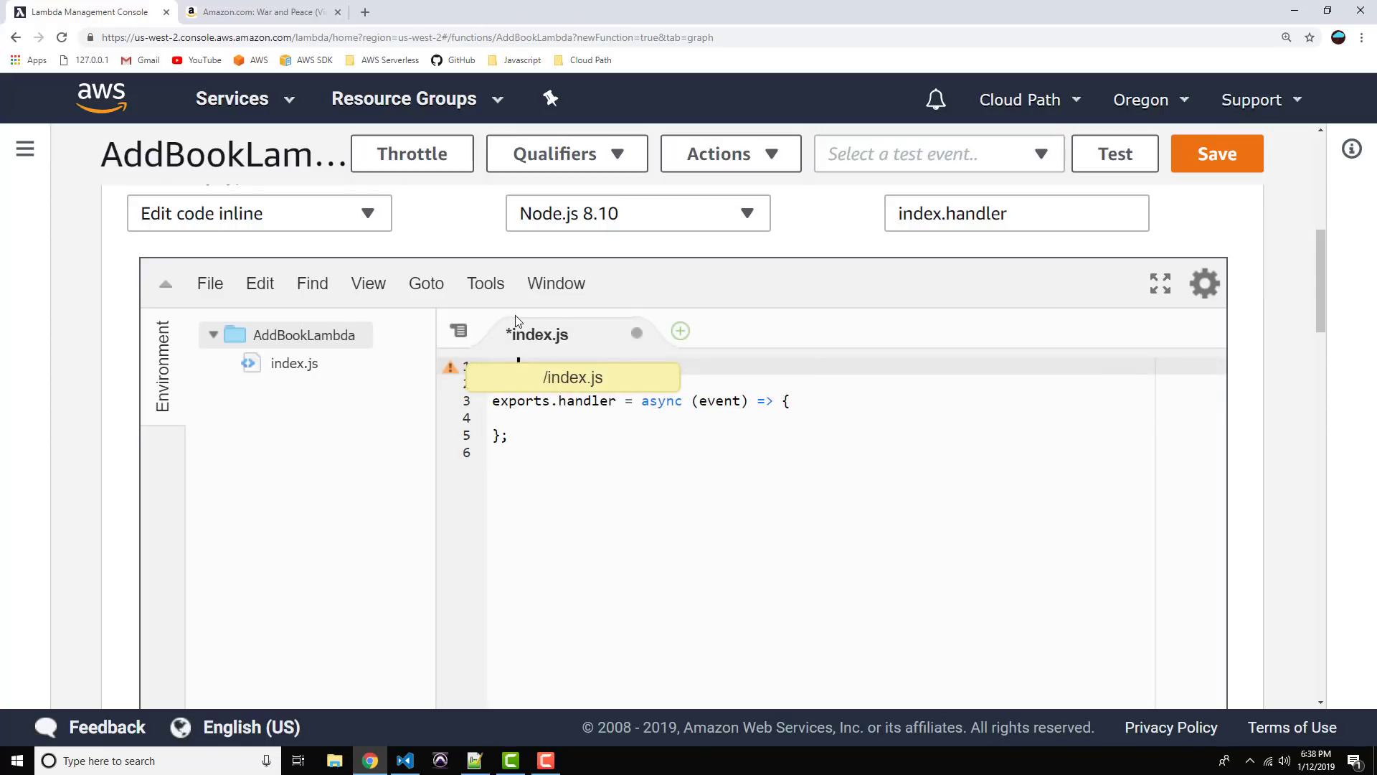
type("const aws =")
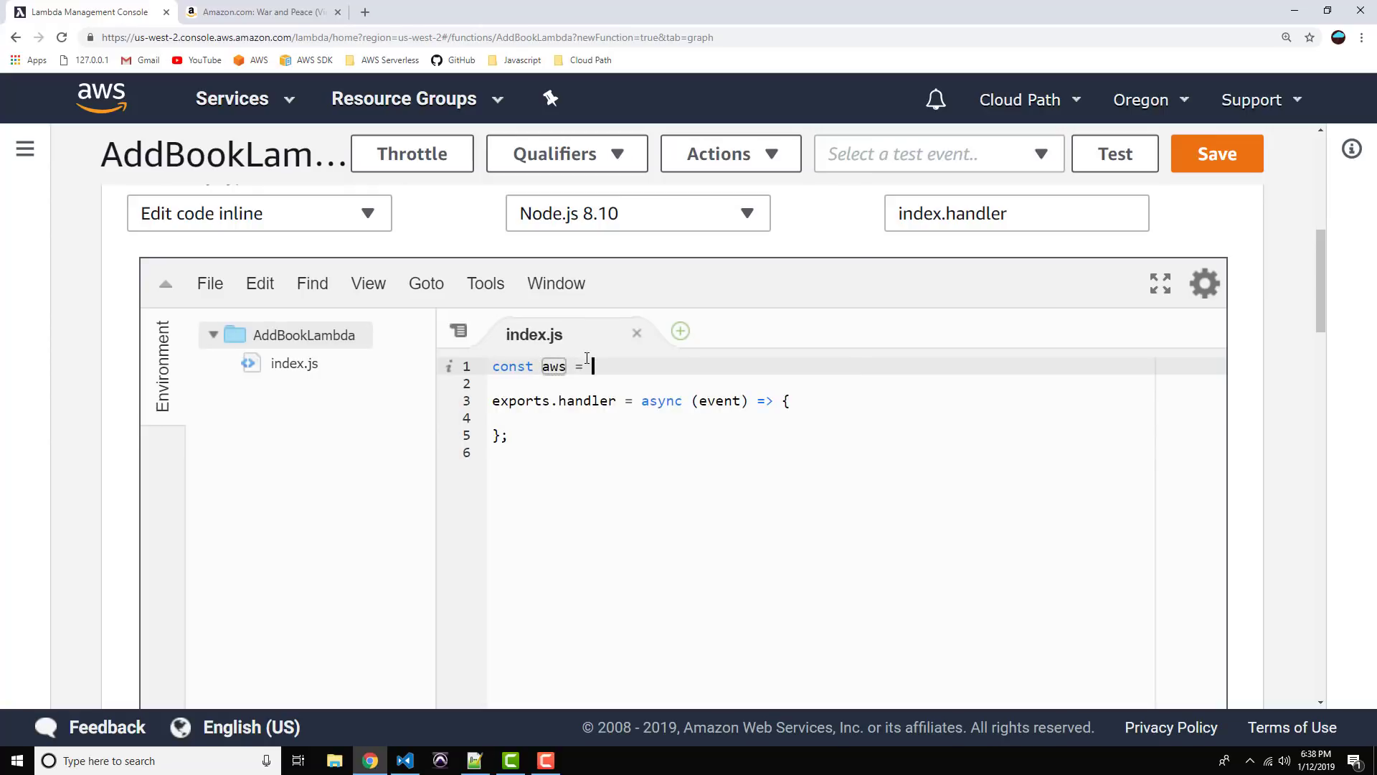
type("require('")
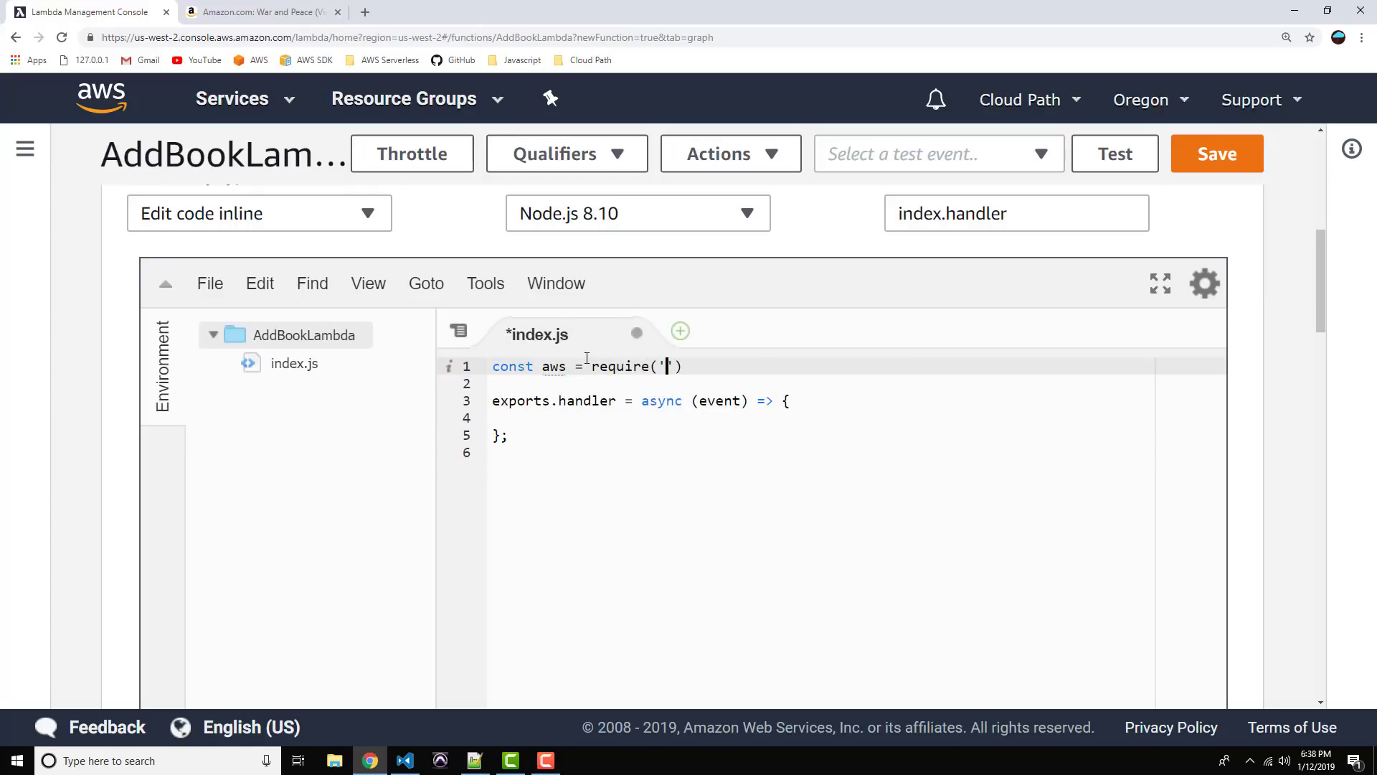
type("aws-")
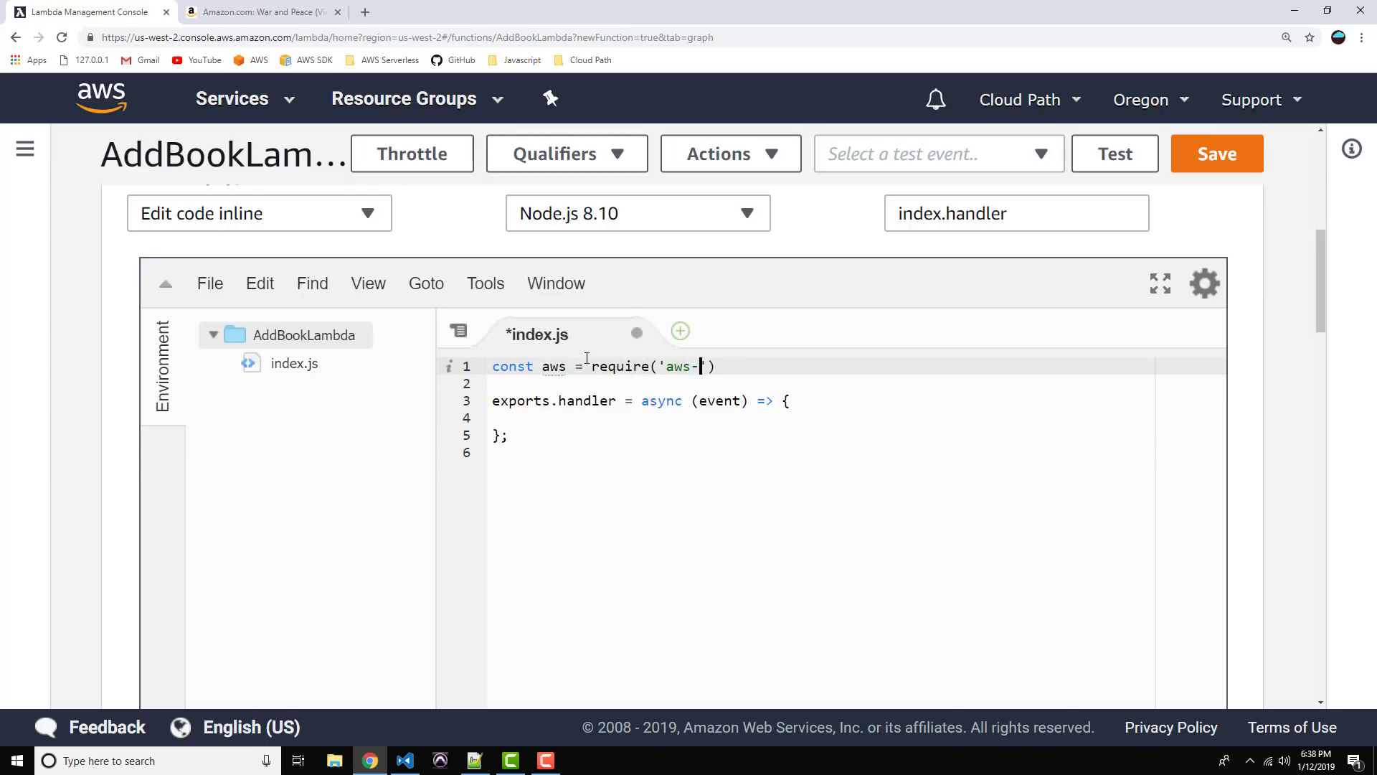
type("sdk');")
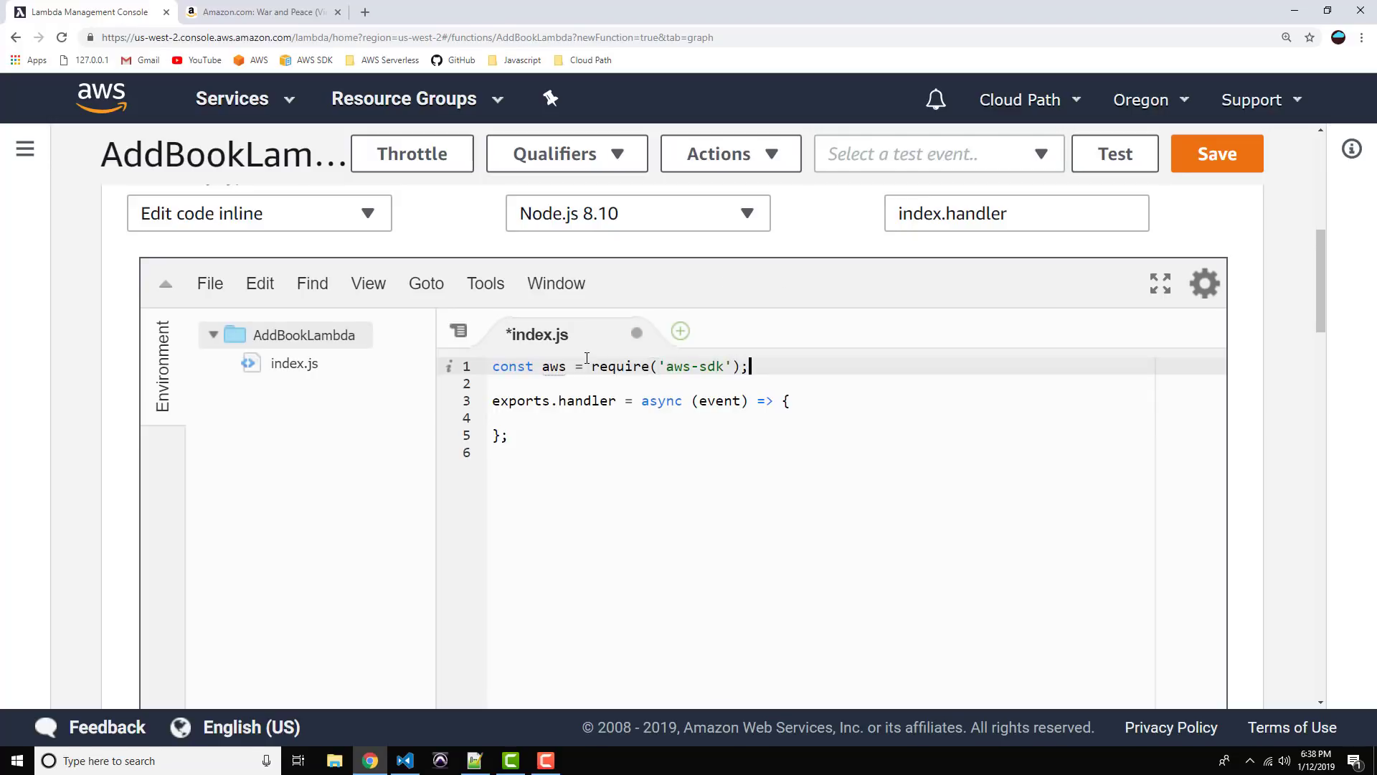
Step: Add const documentClient = new AWS.DynamoDB.DocumentClient() above the handler
type("const")
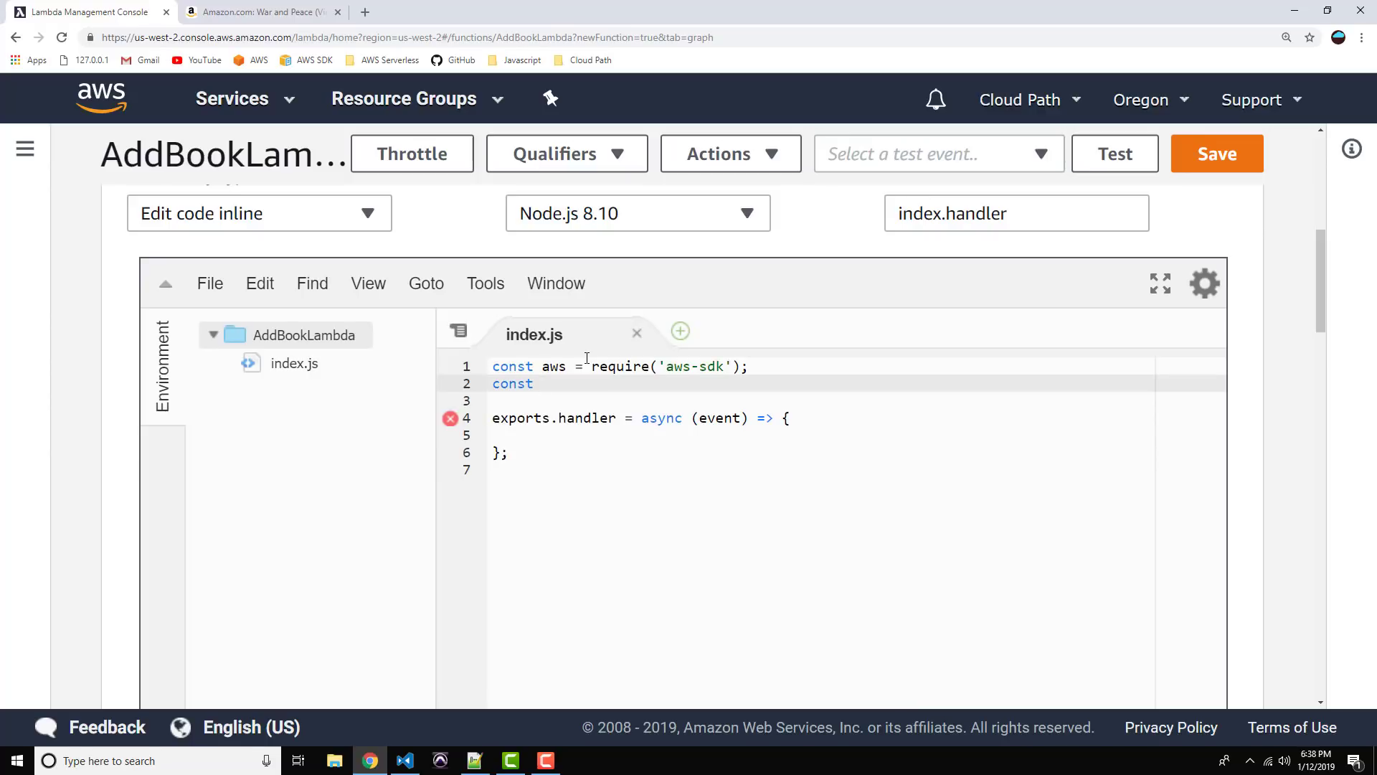
type("docusmnt")
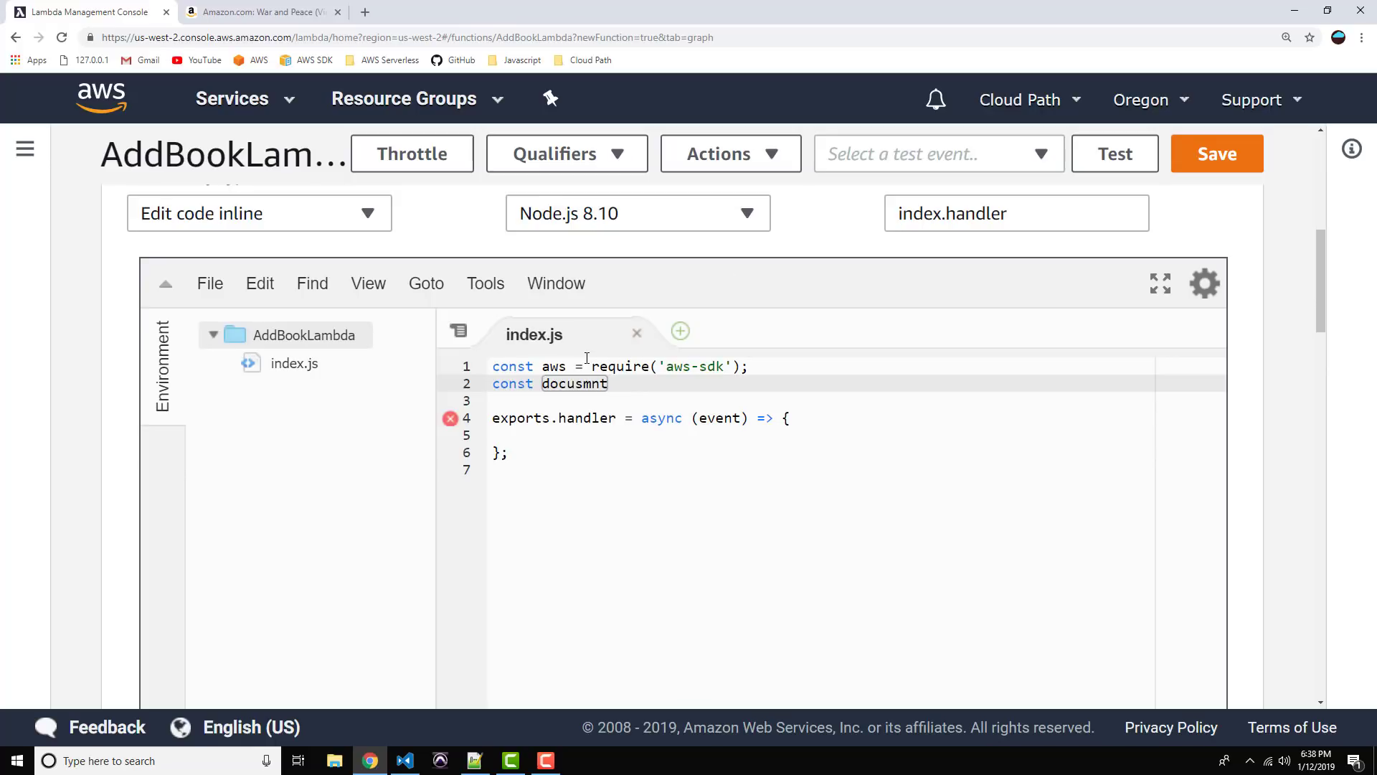
type("document")
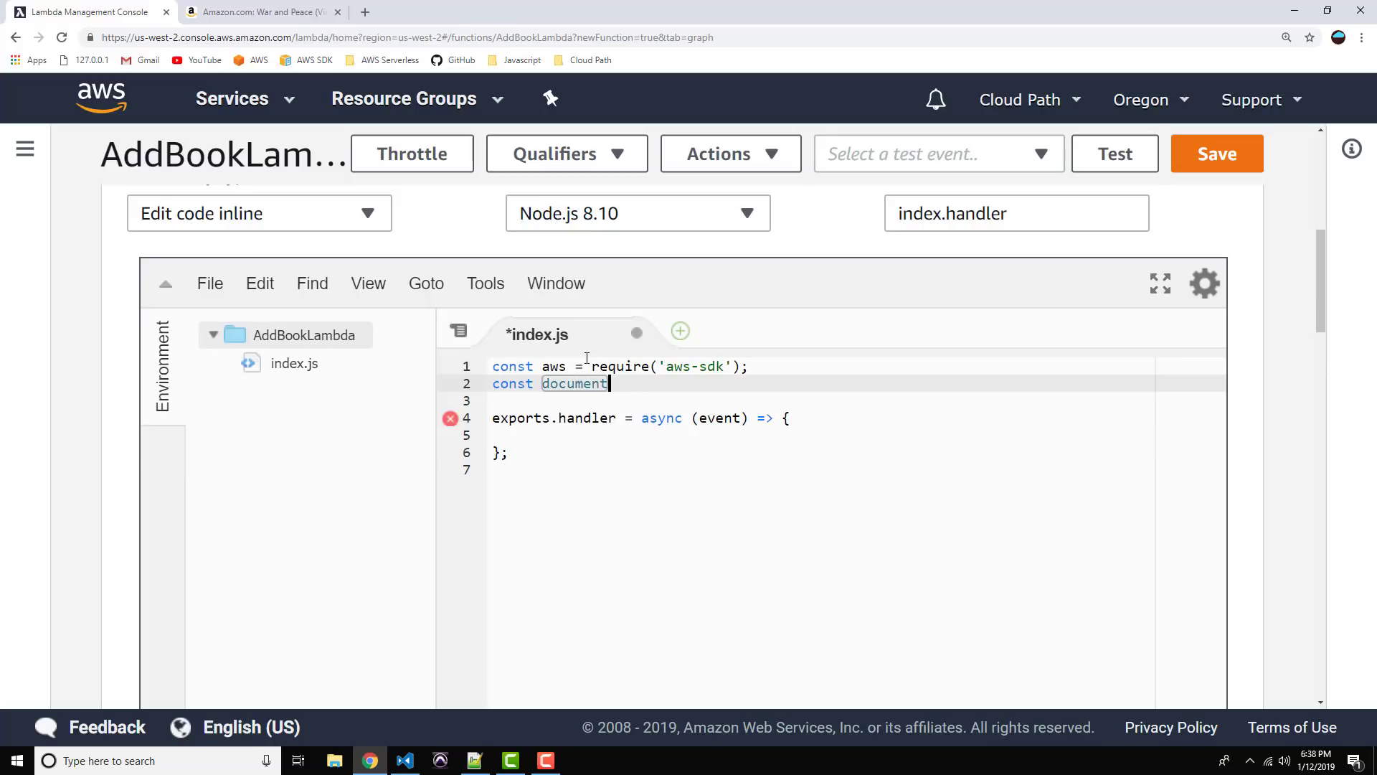
type("Client =")
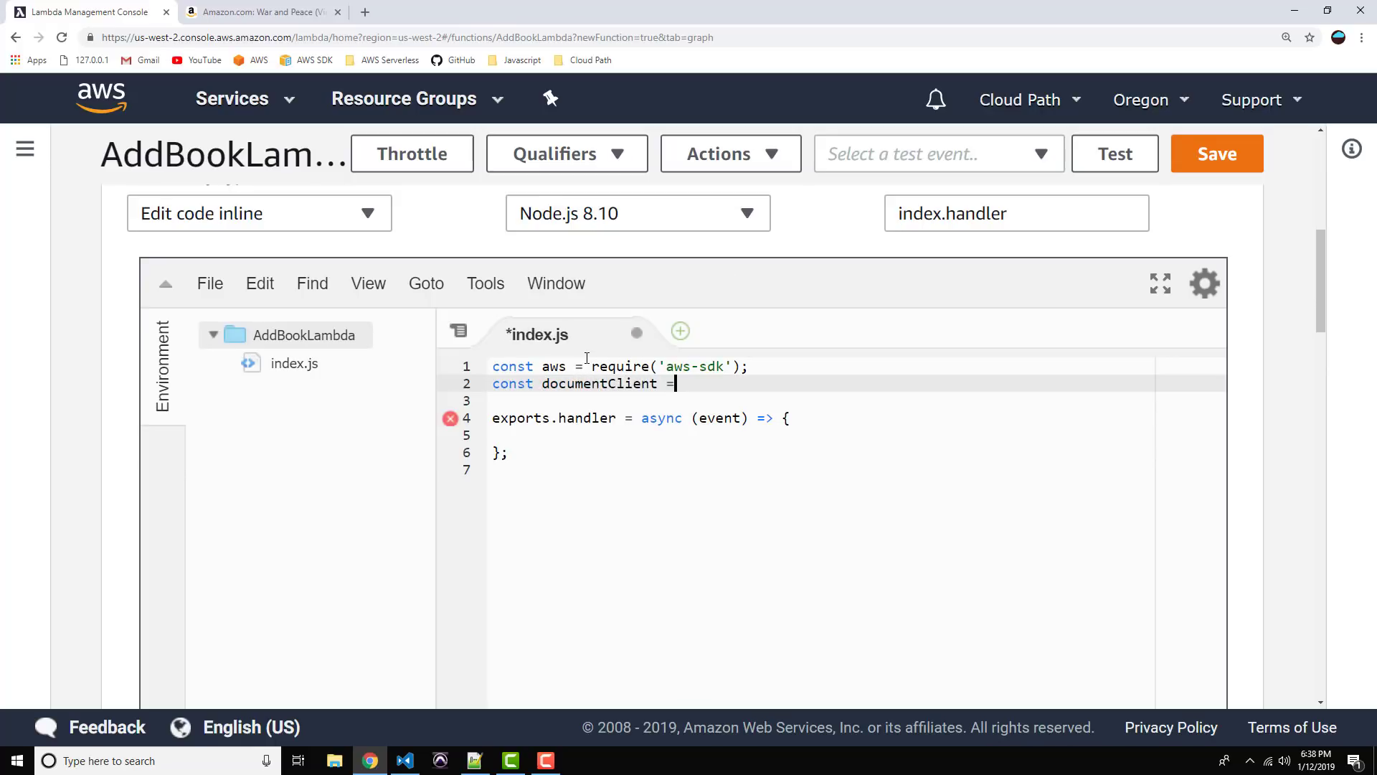
type("new")
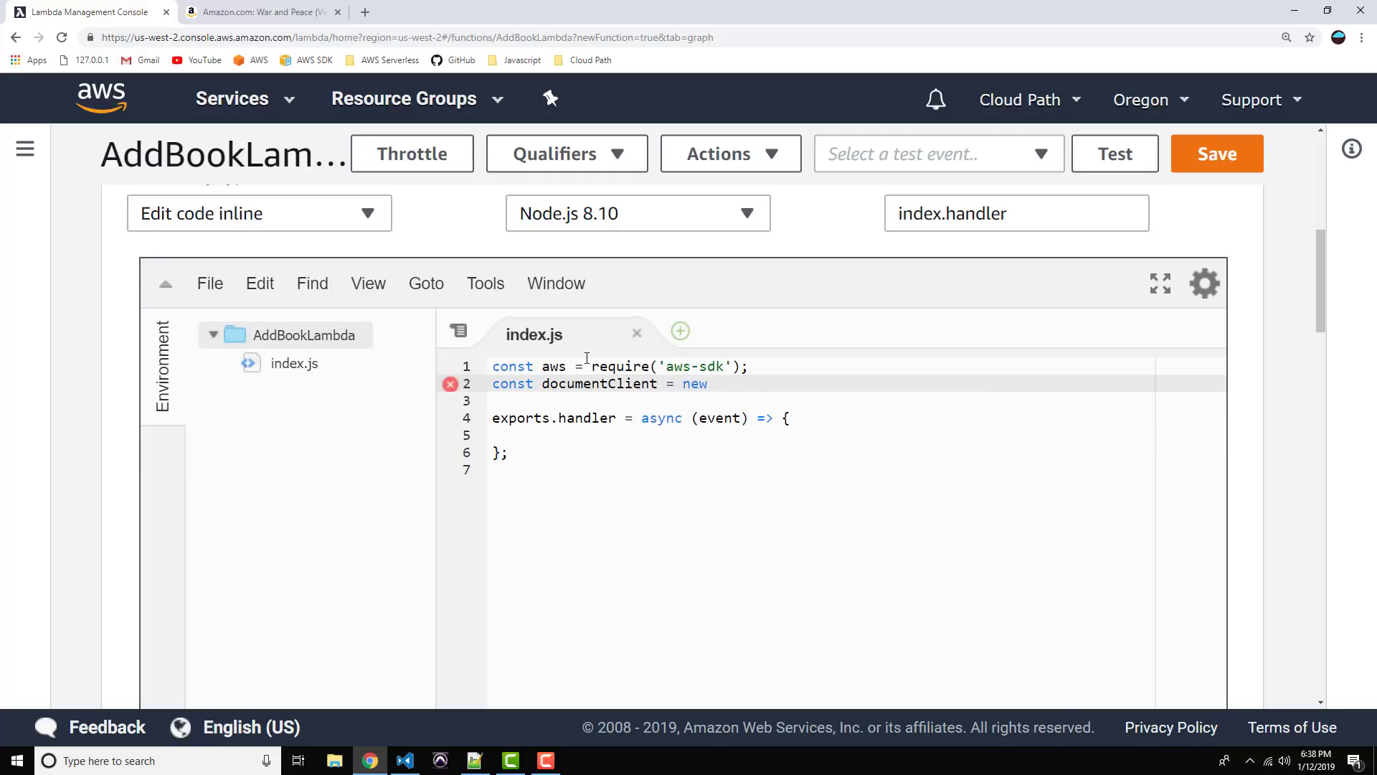
type("AWS.")
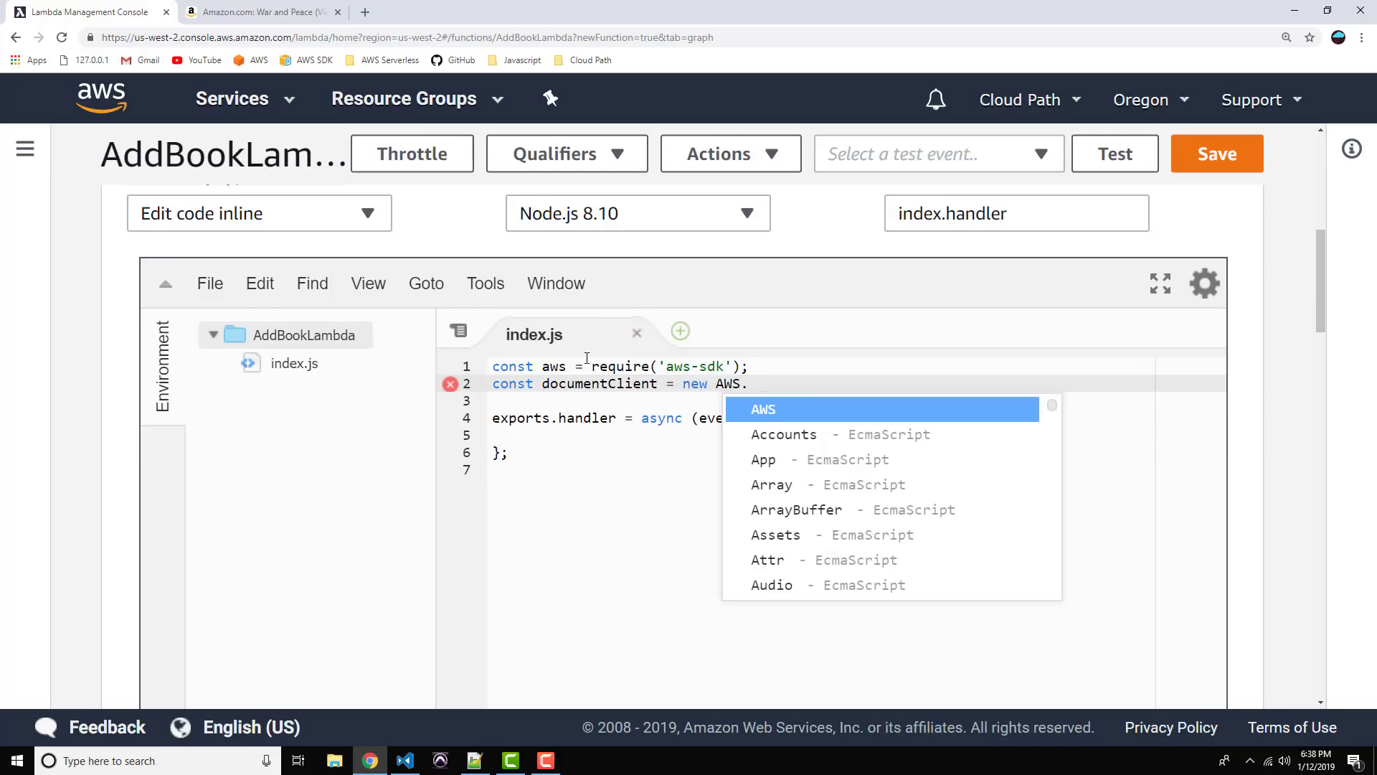
type("DynamoDB")
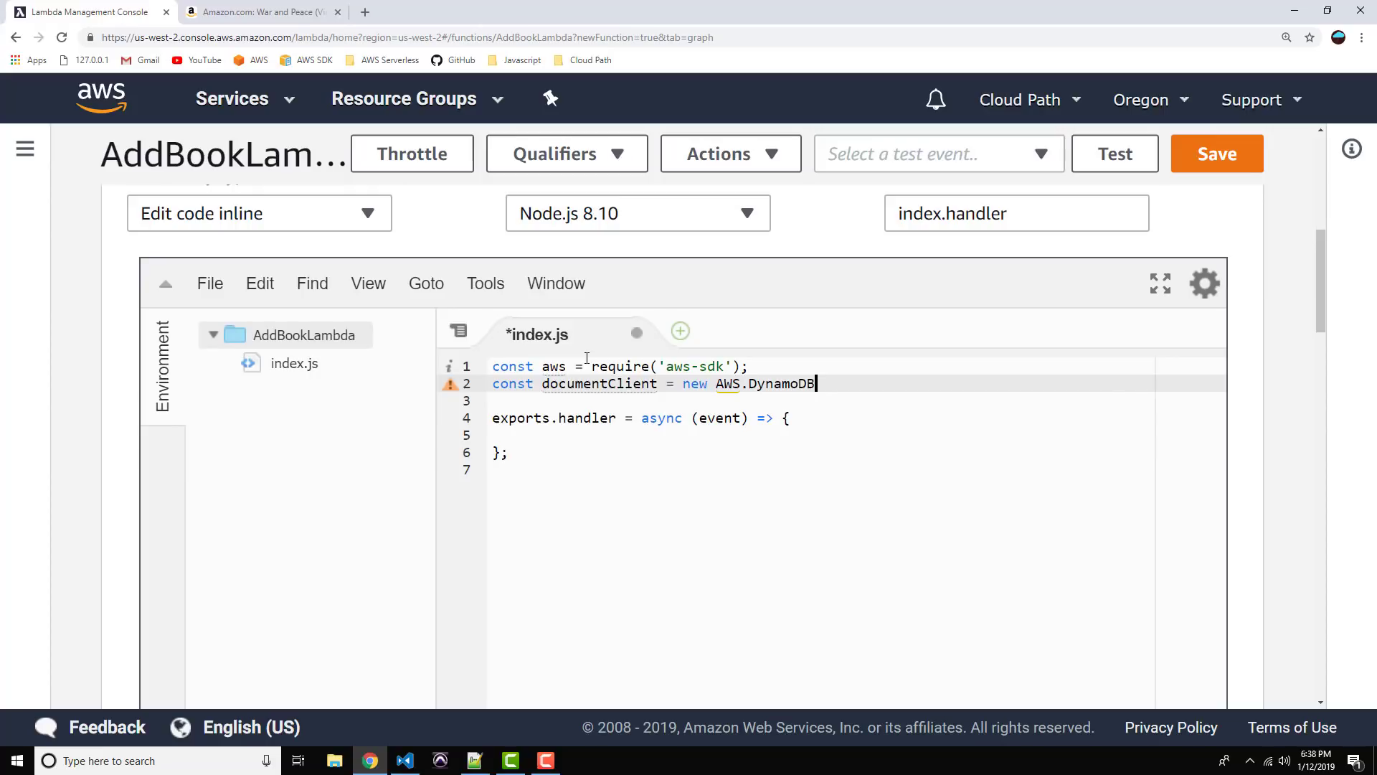
type(".DocumentClient")
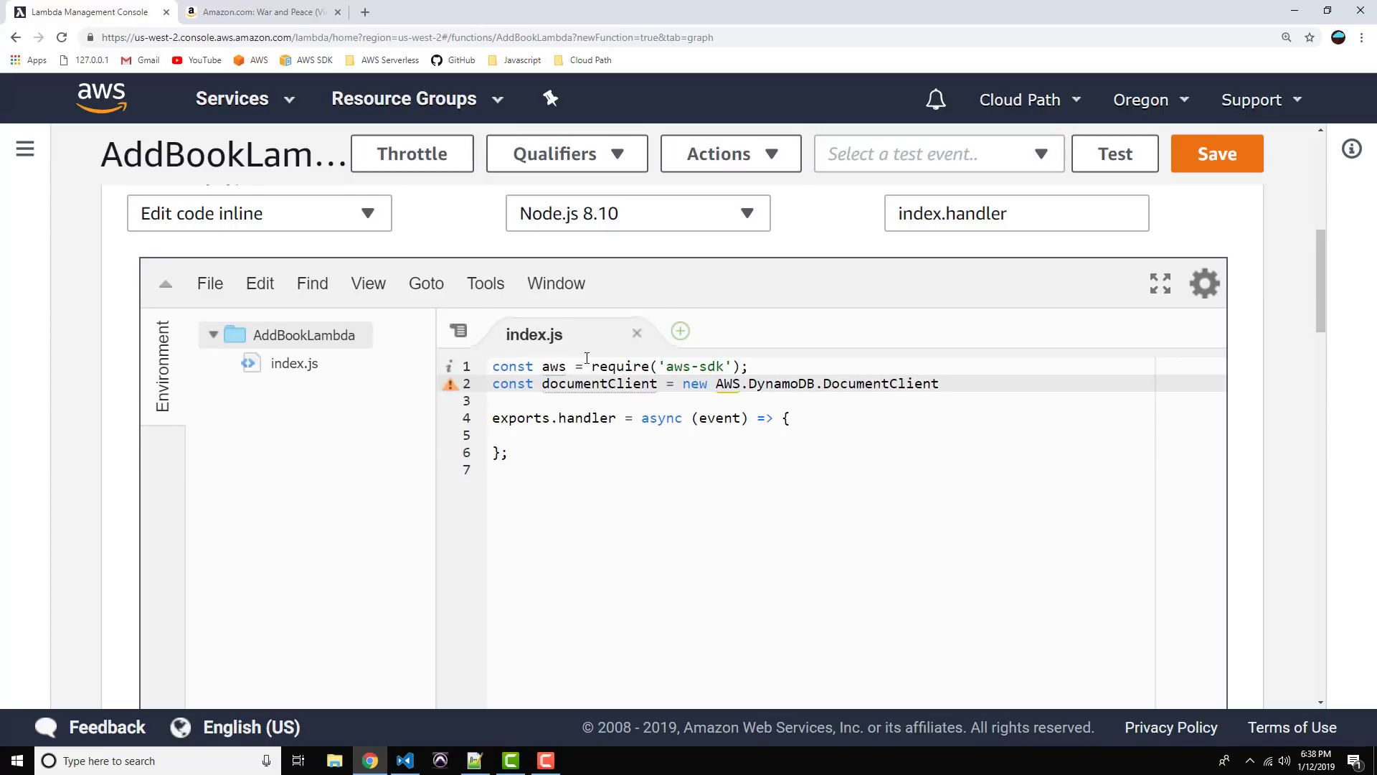
type("();")
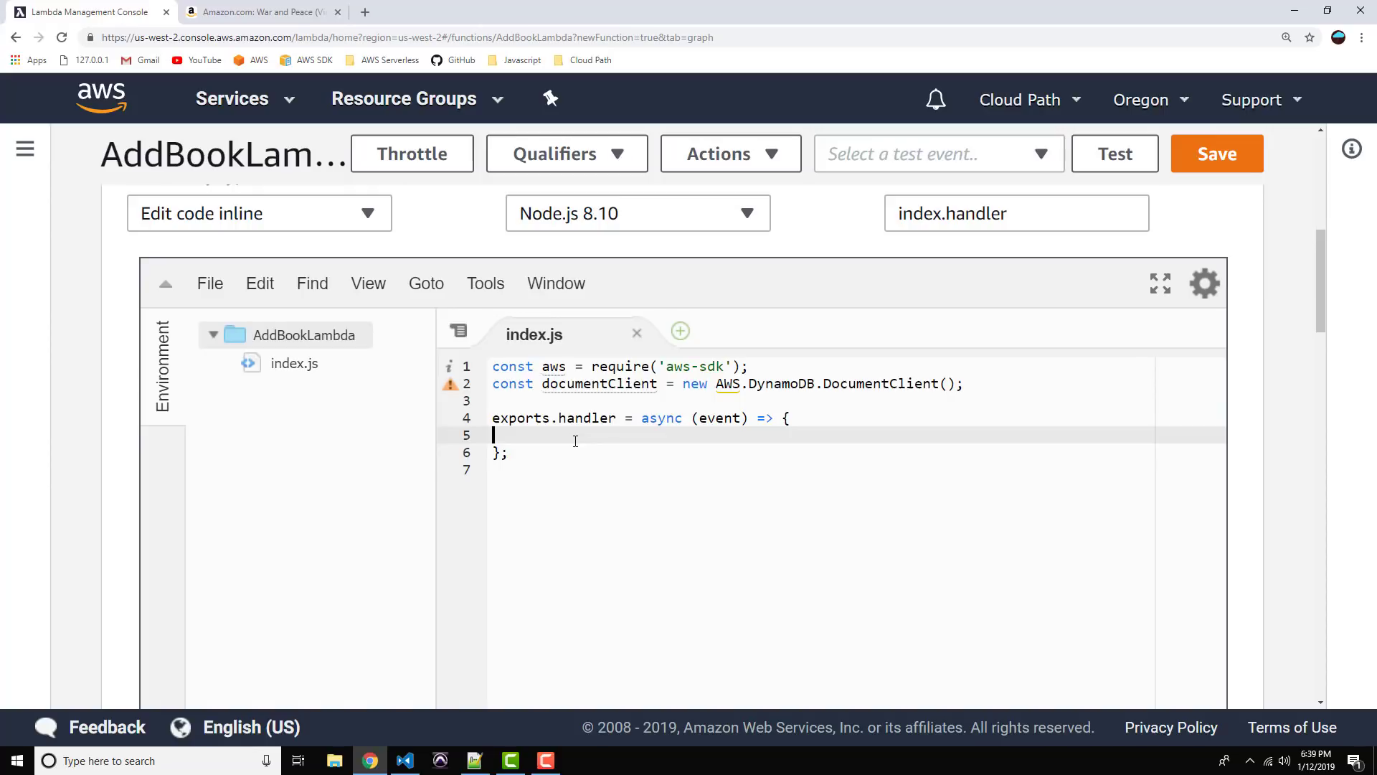
Step: Save the code and start a params object with TableName "Books" inside the handler
key("ctrl+s")
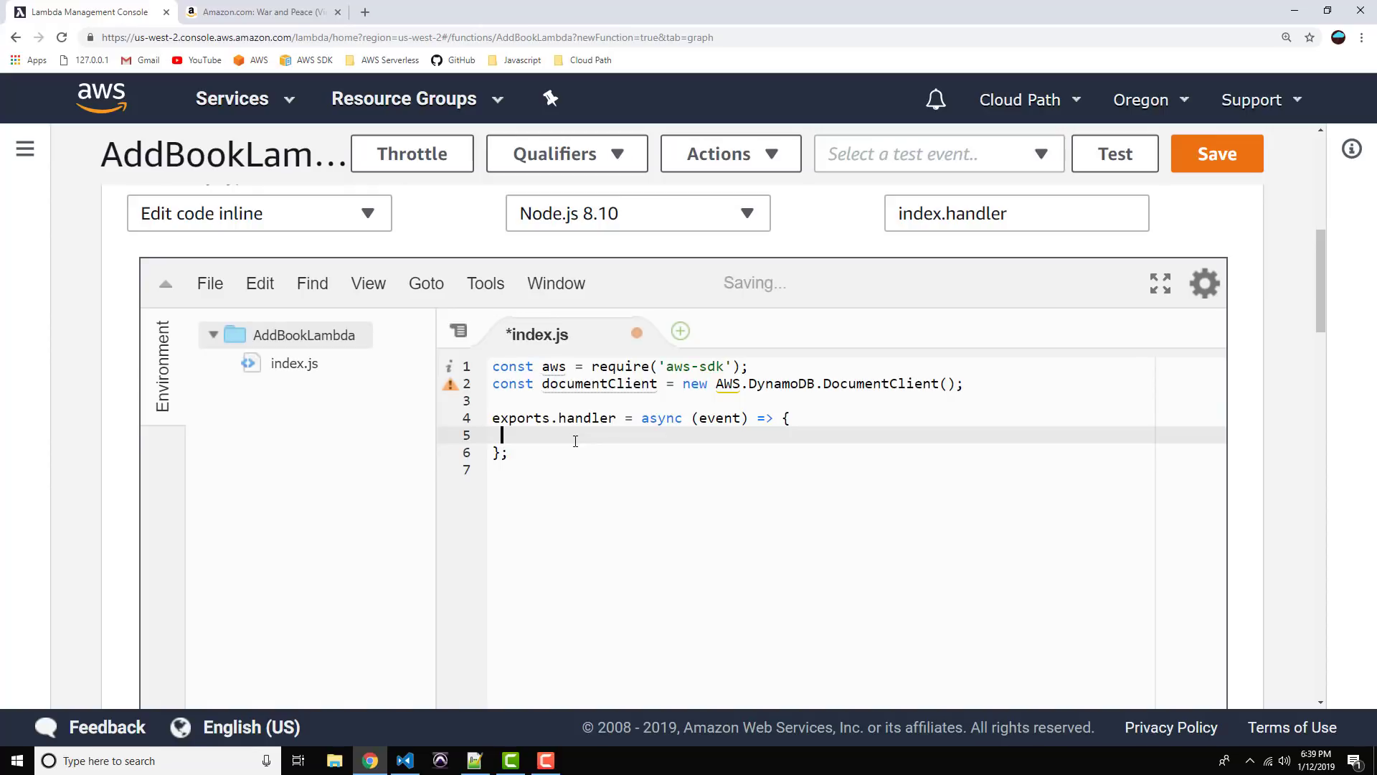
key("ctrl+s")
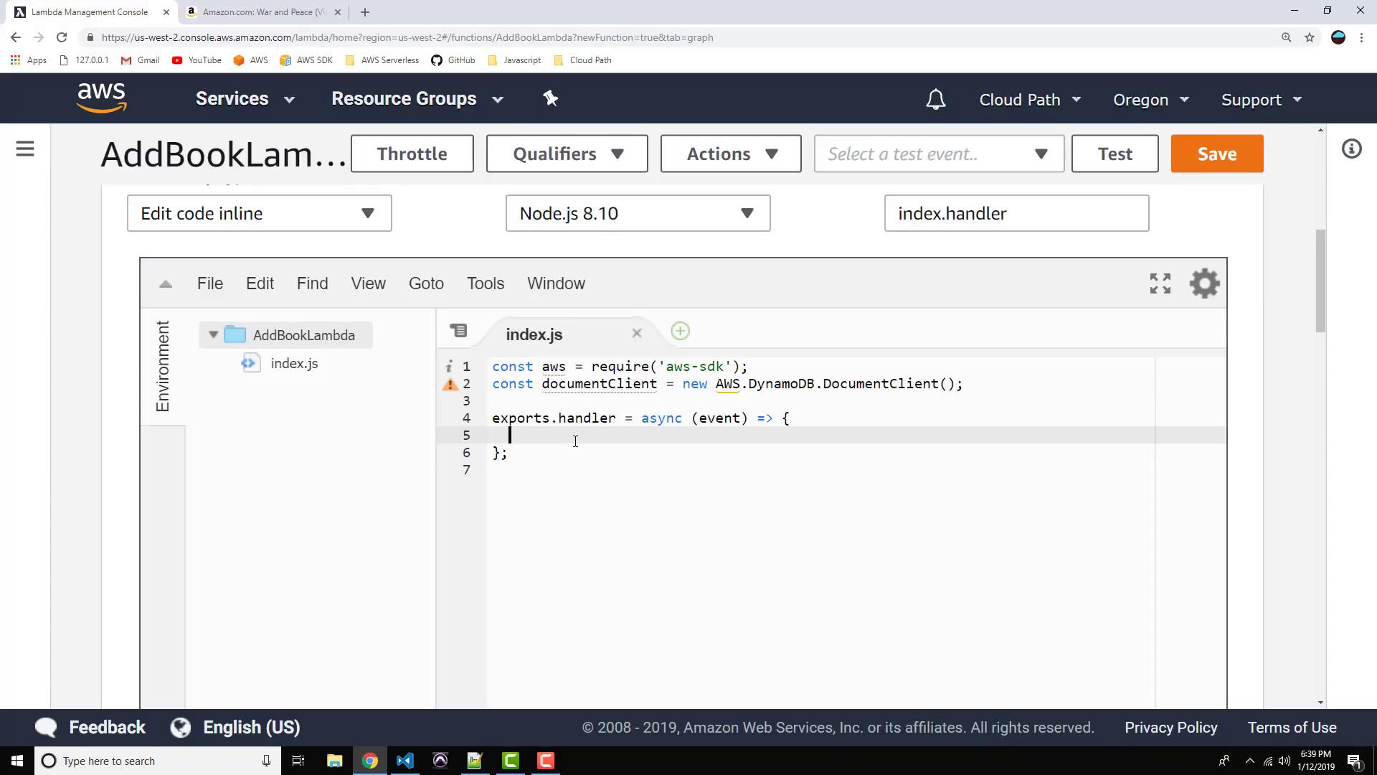
type("const p")
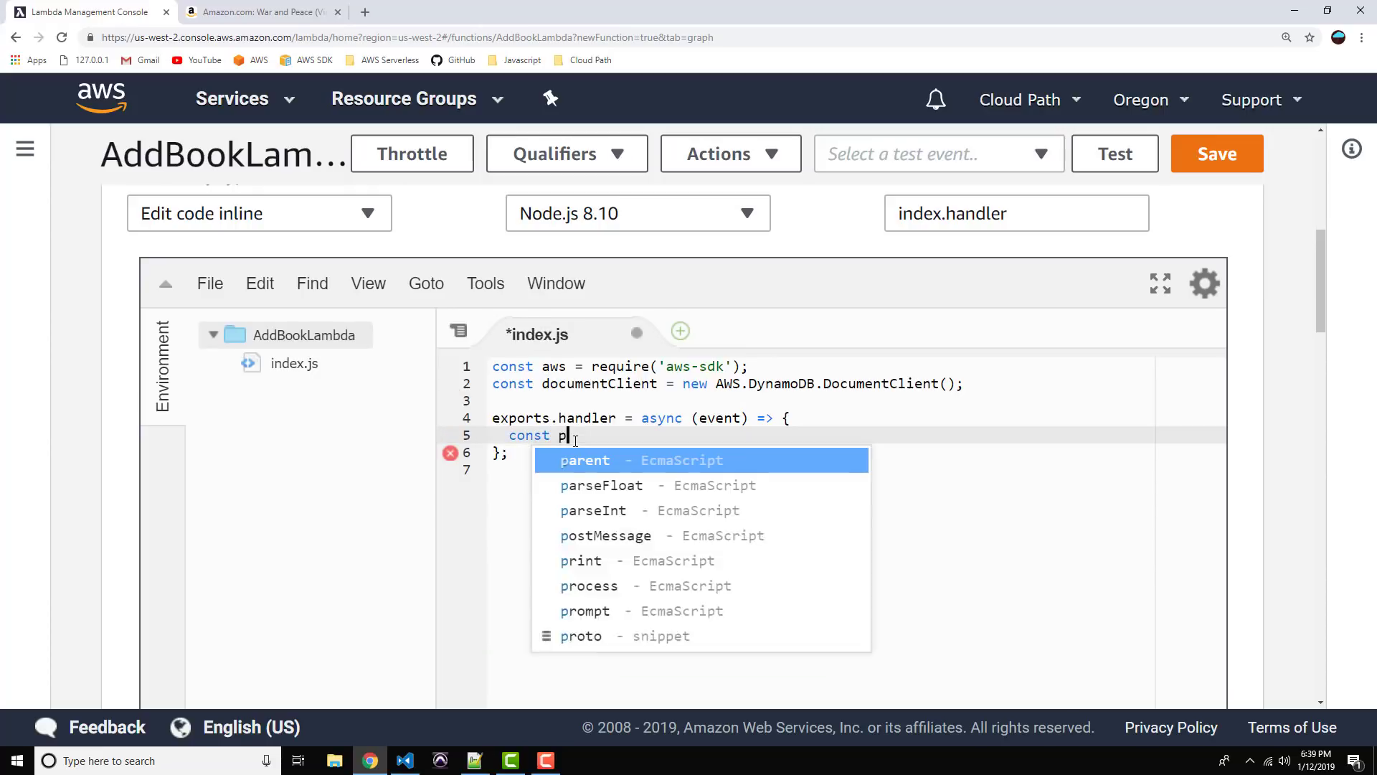
type("arams = {")
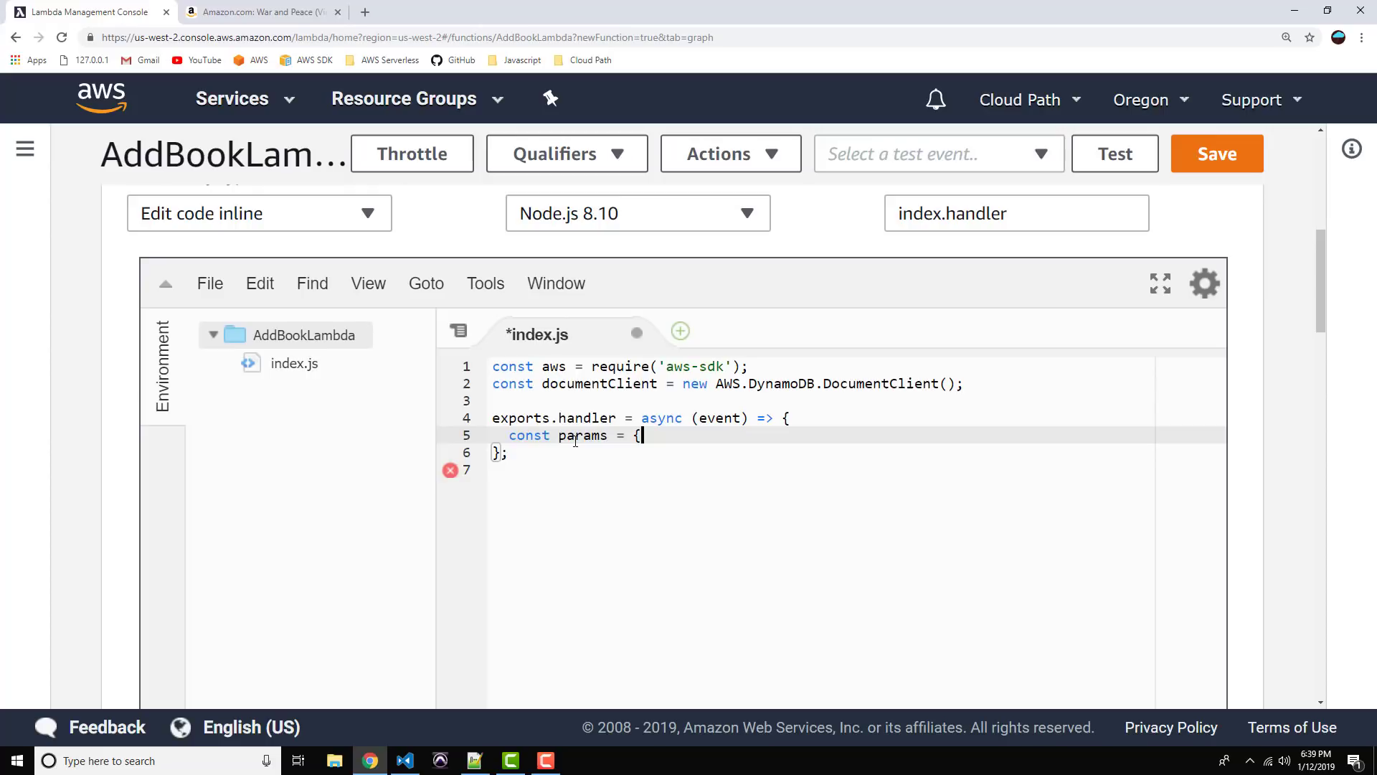
key("Enter")
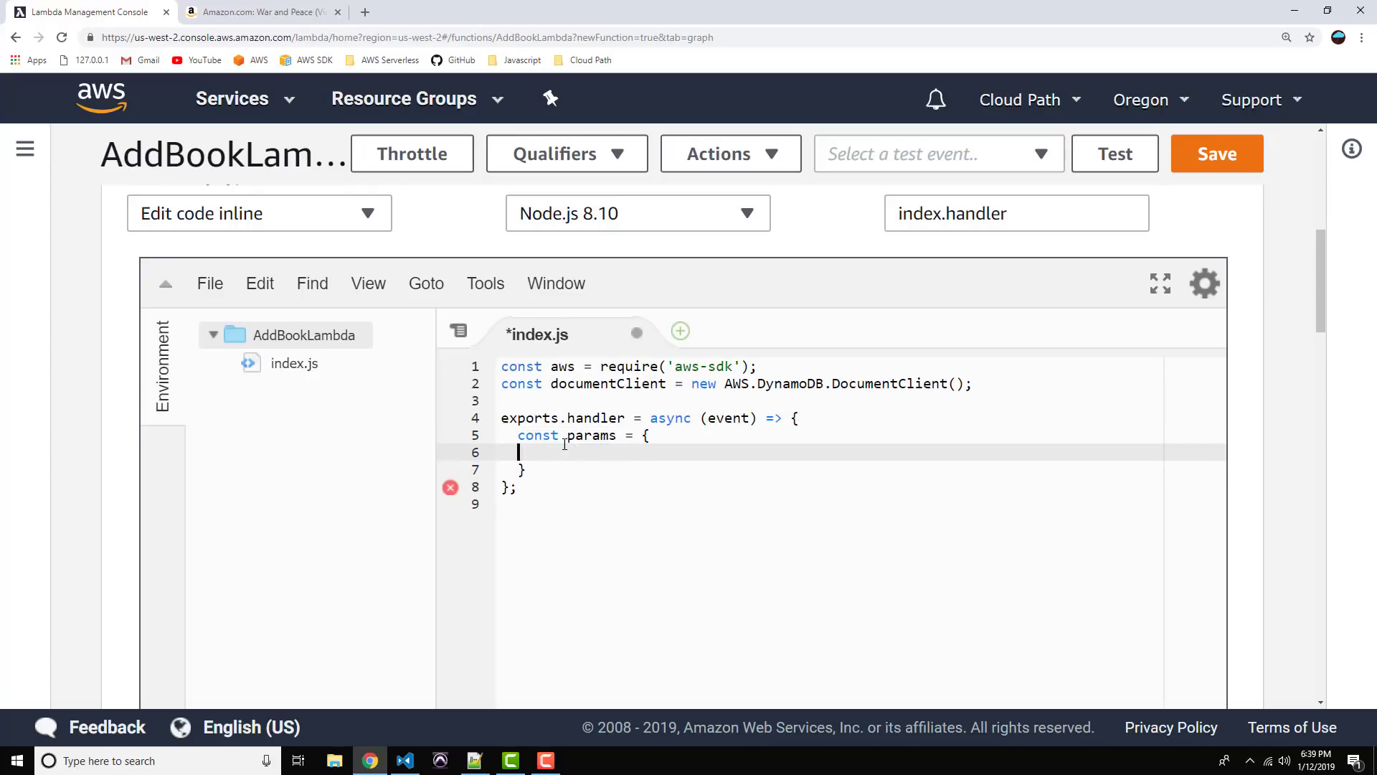
type("Tabl")
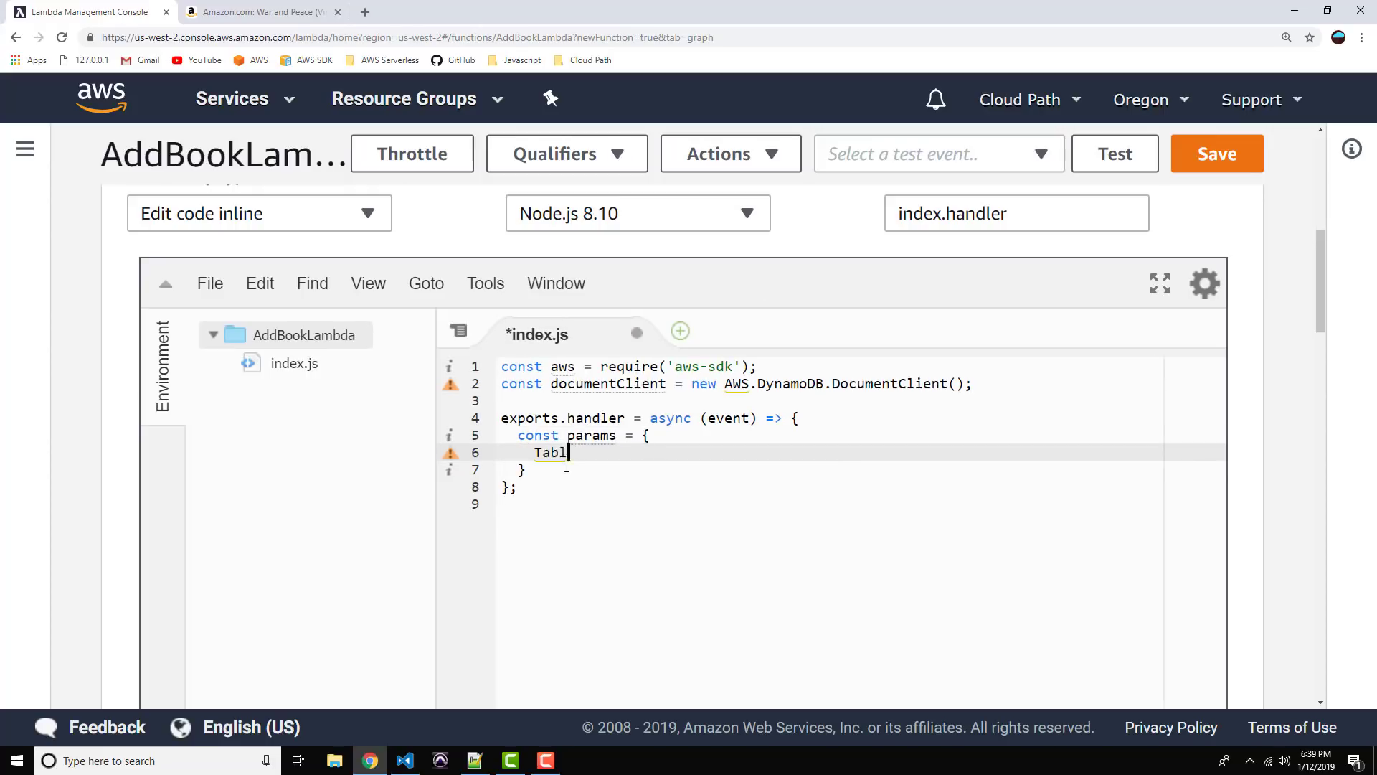
type("eName:")
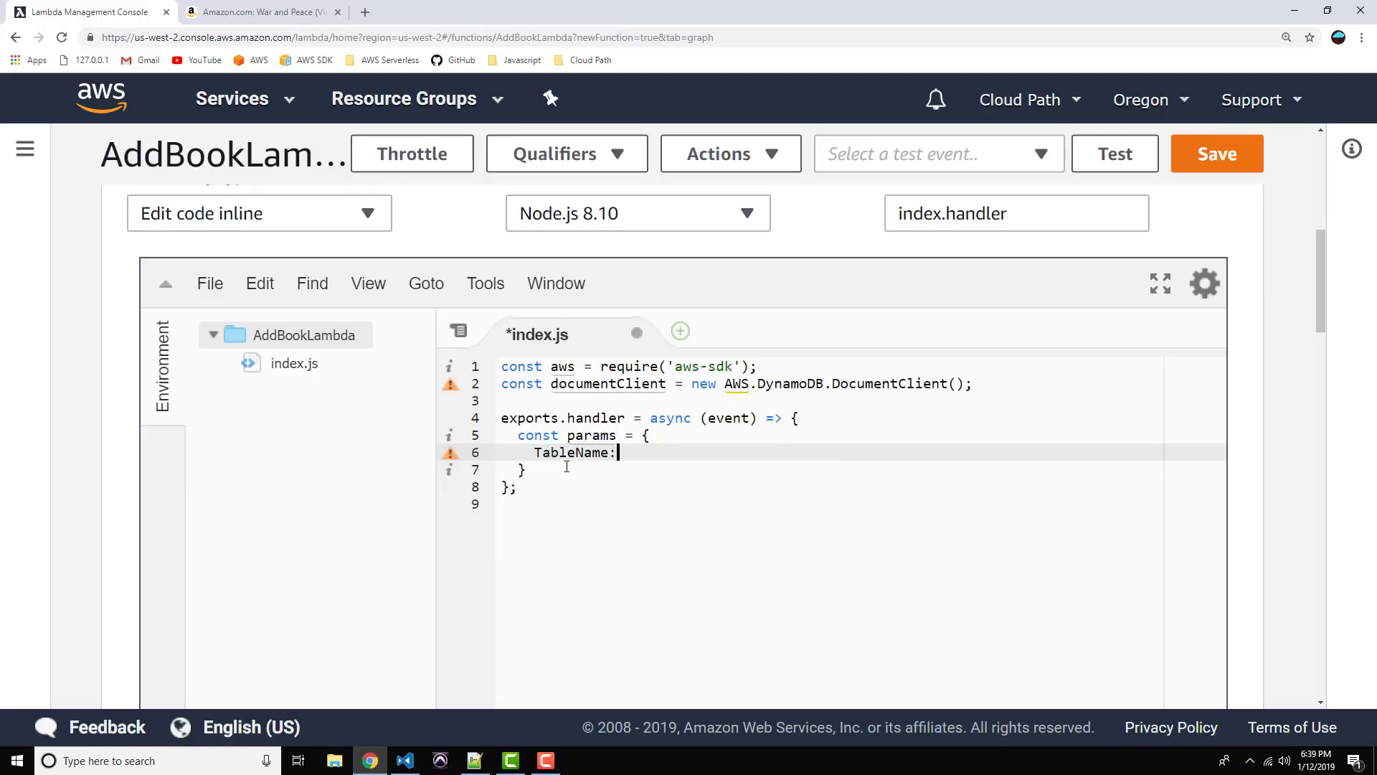
type("\"Books\"")
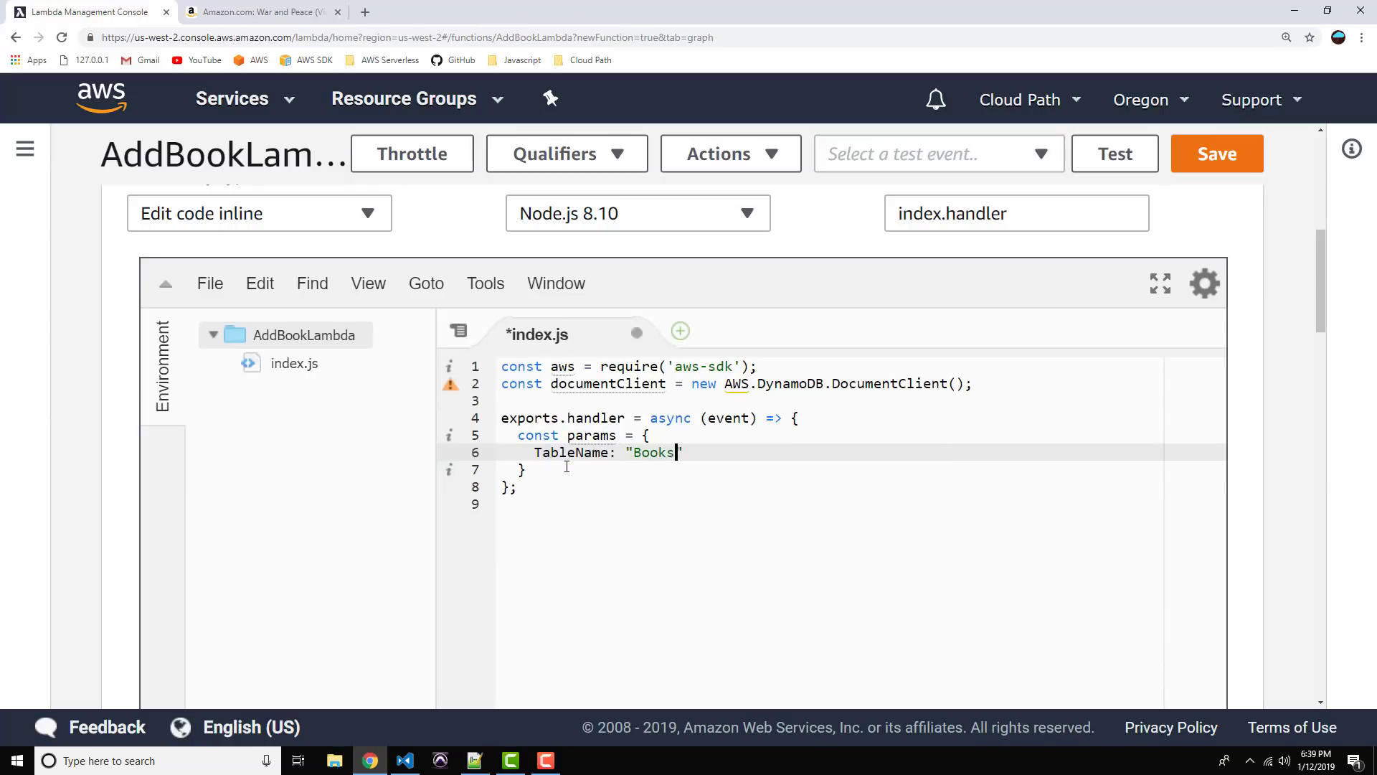
type(",")
type("It")
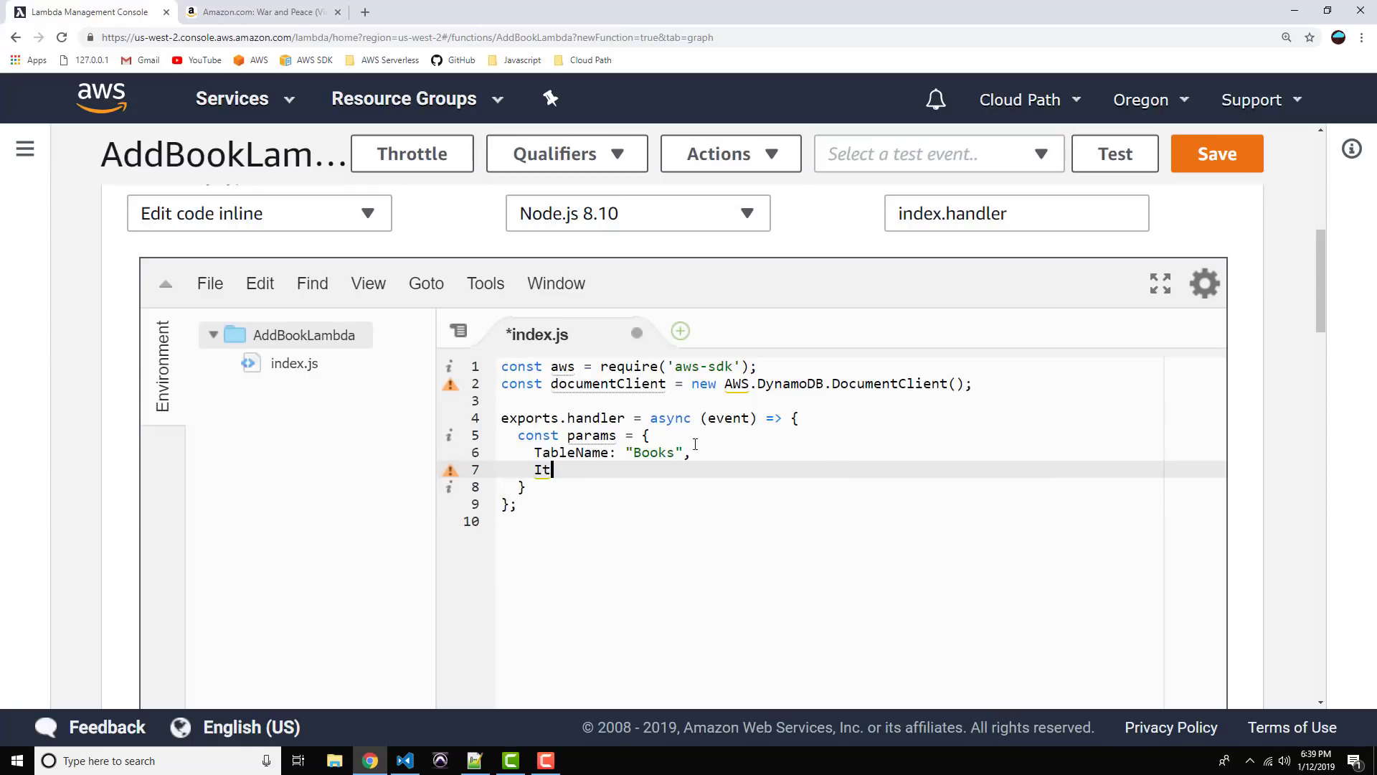
Step: Add the Item with isbn "66666", title "War and Peace" and author "Leo Tolstoi"
type("em:")
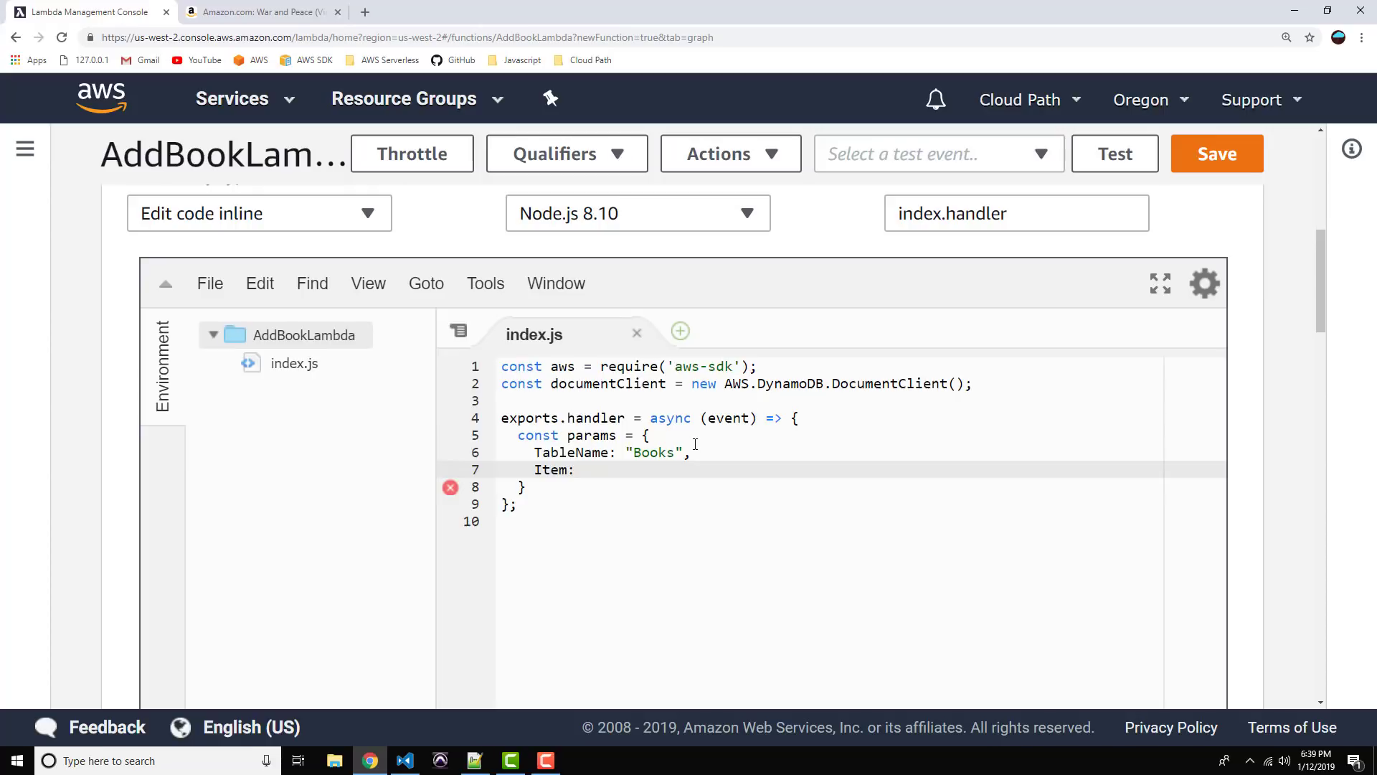
type("{")
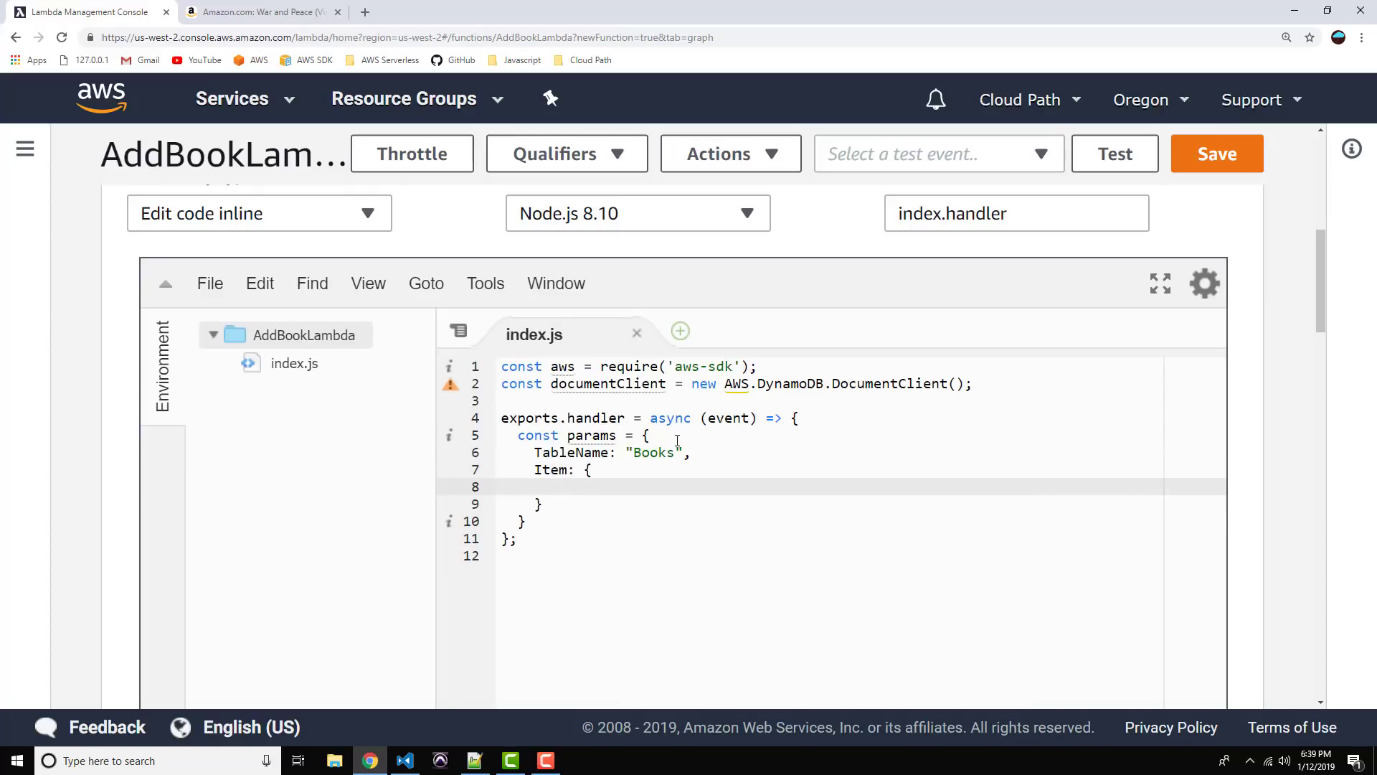
type("isbn")
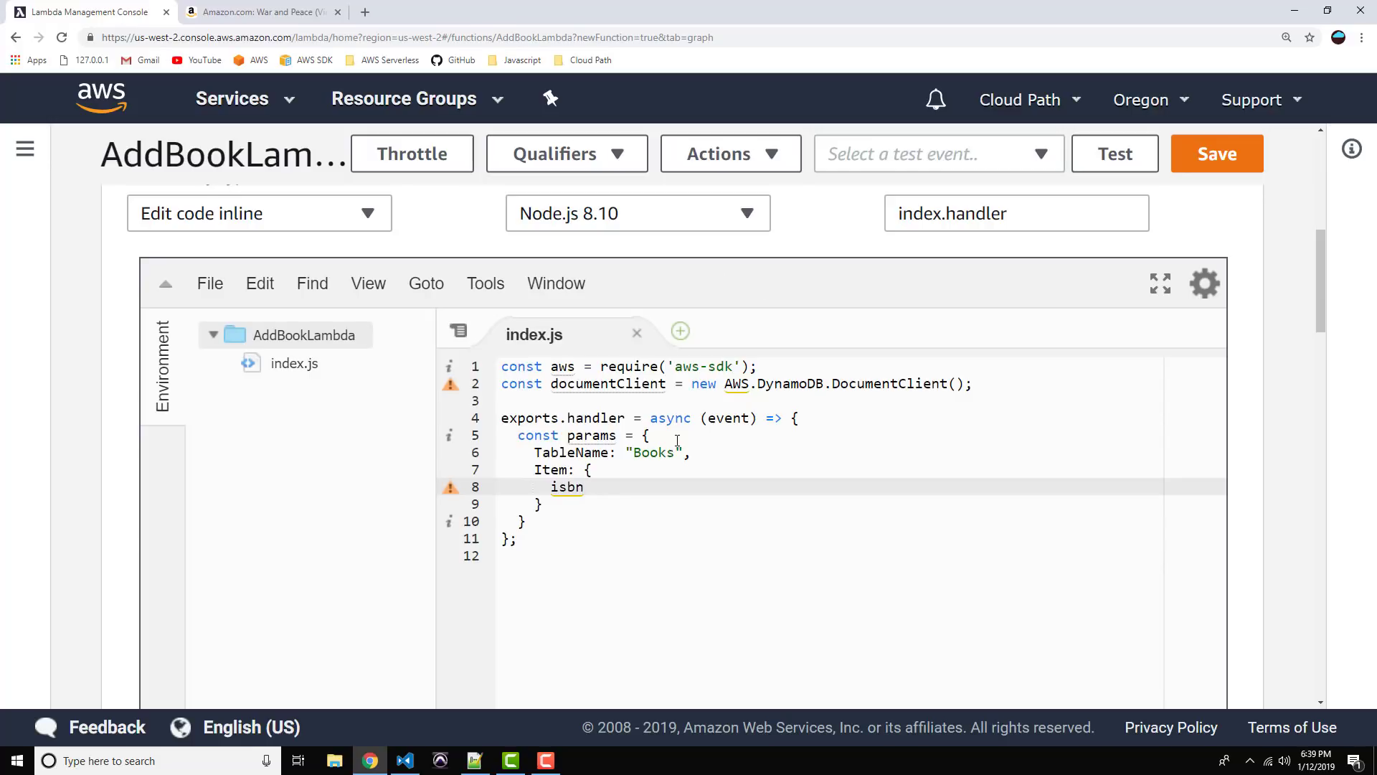
type(": \"\"")
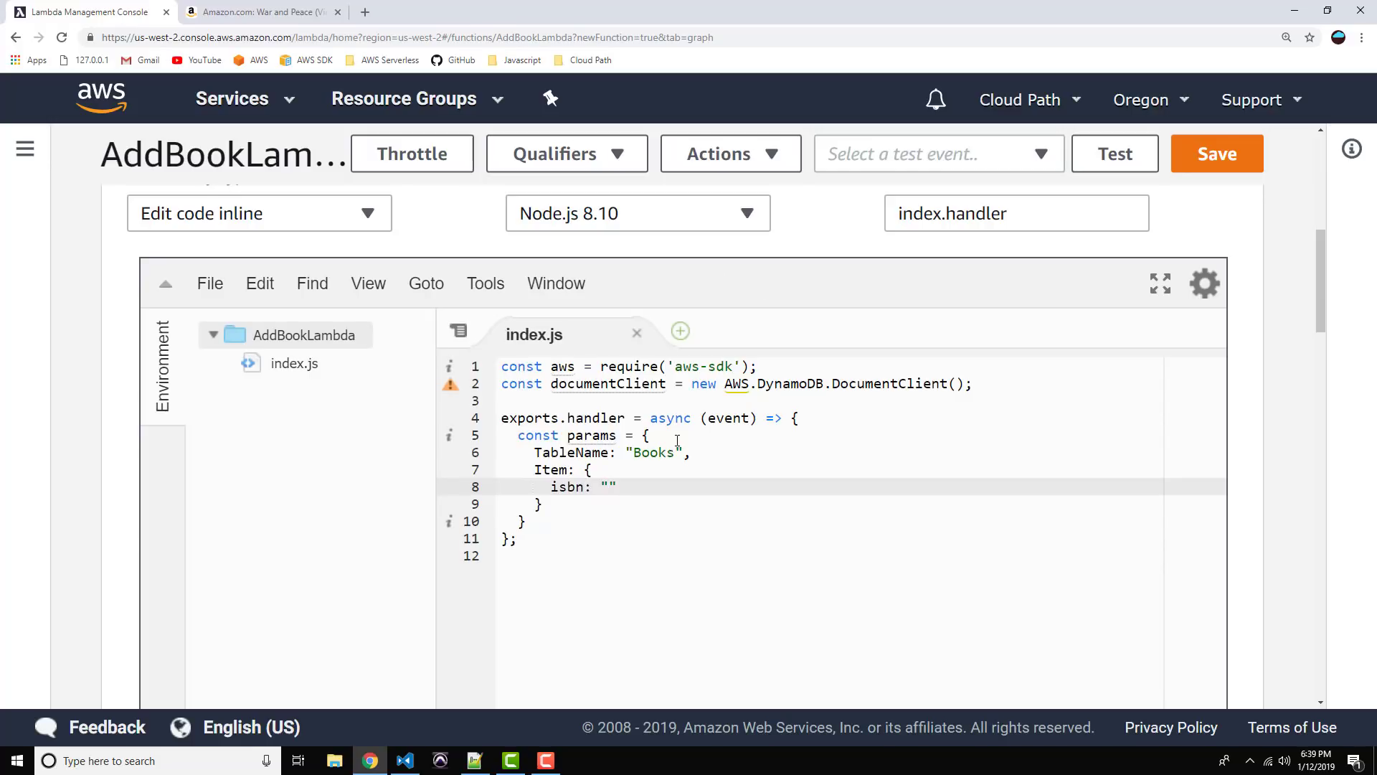
type("66666")
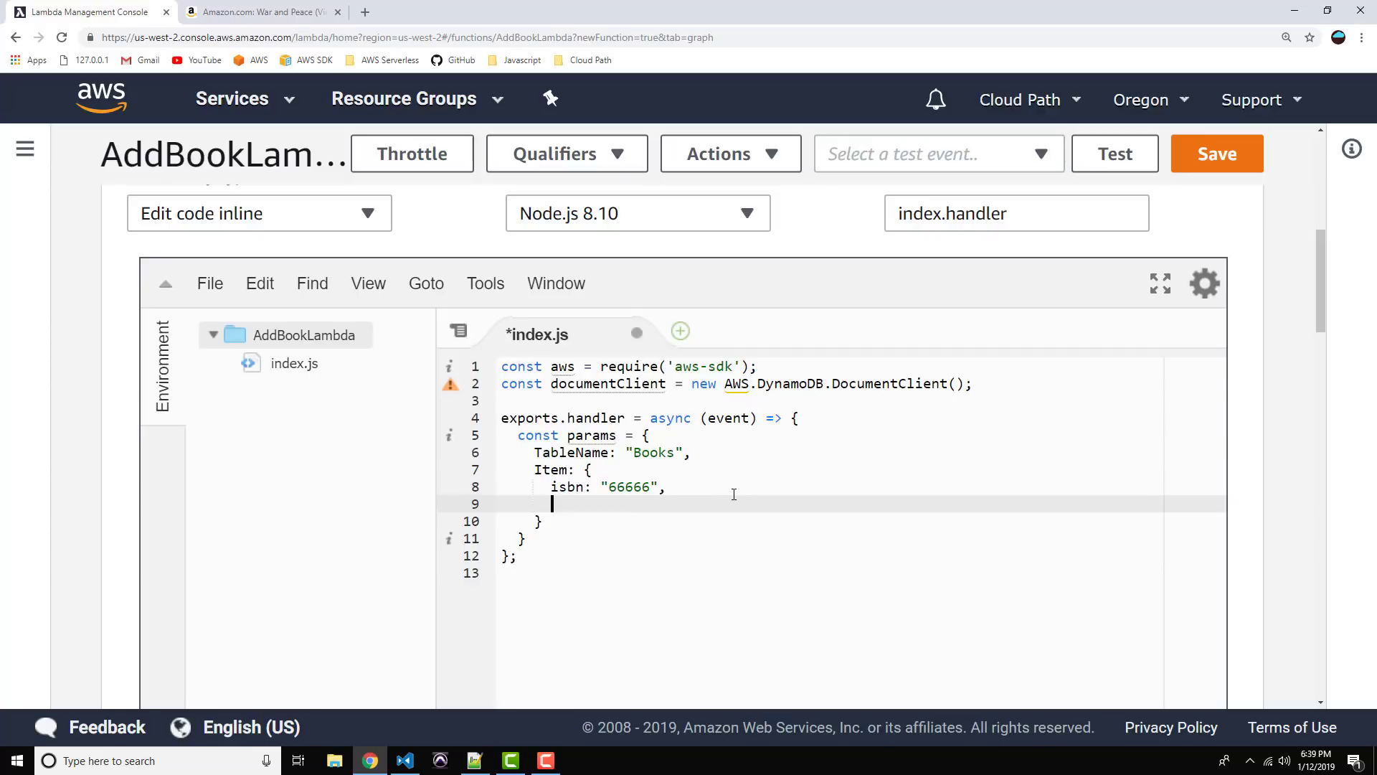
type("title:")
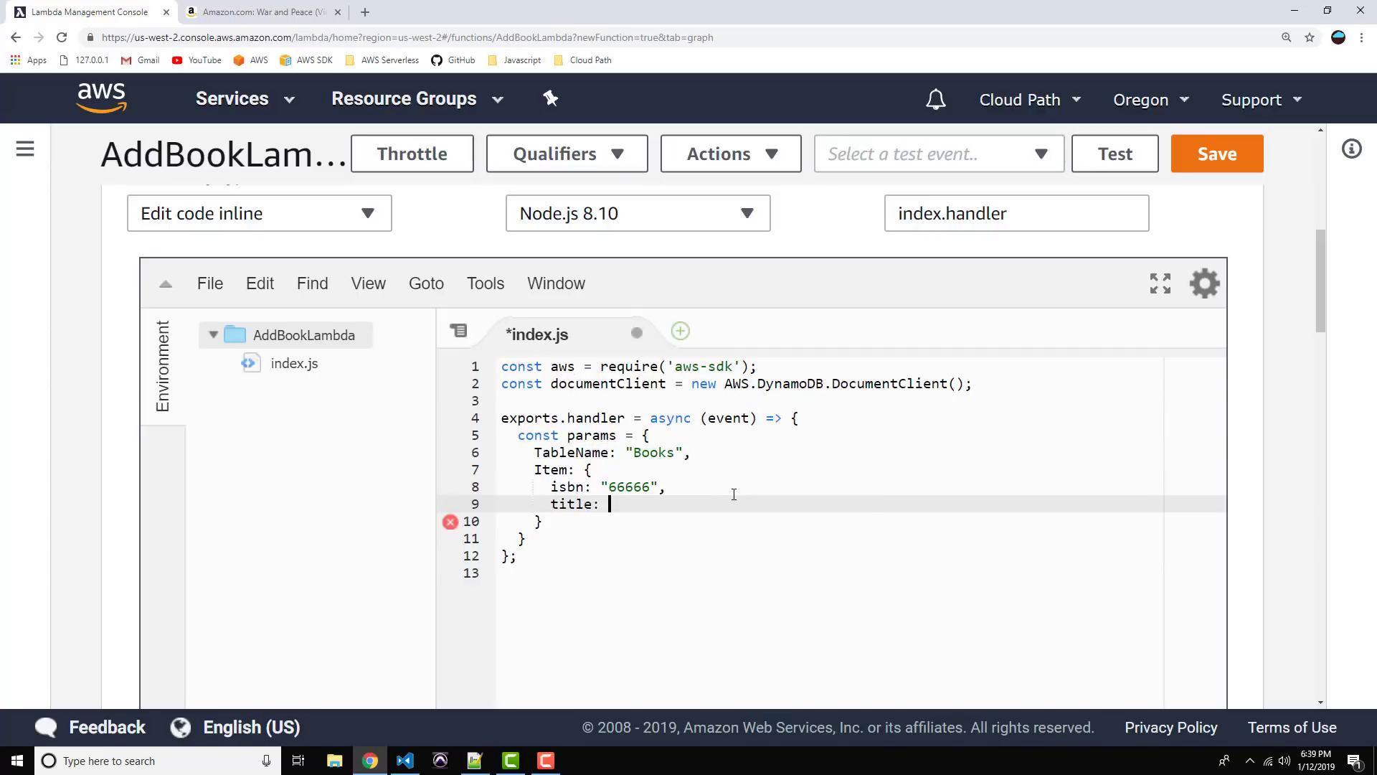
type("\"")
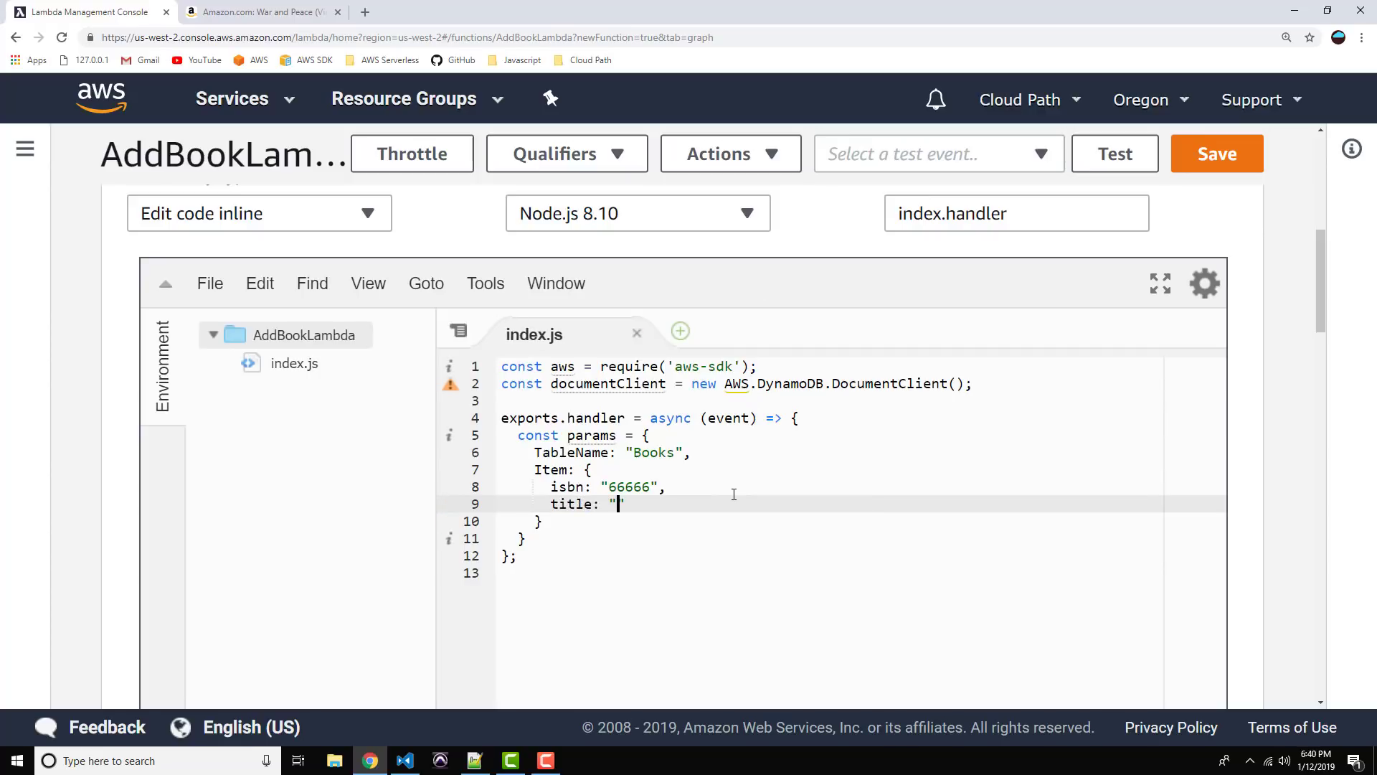
type("War and Peace")
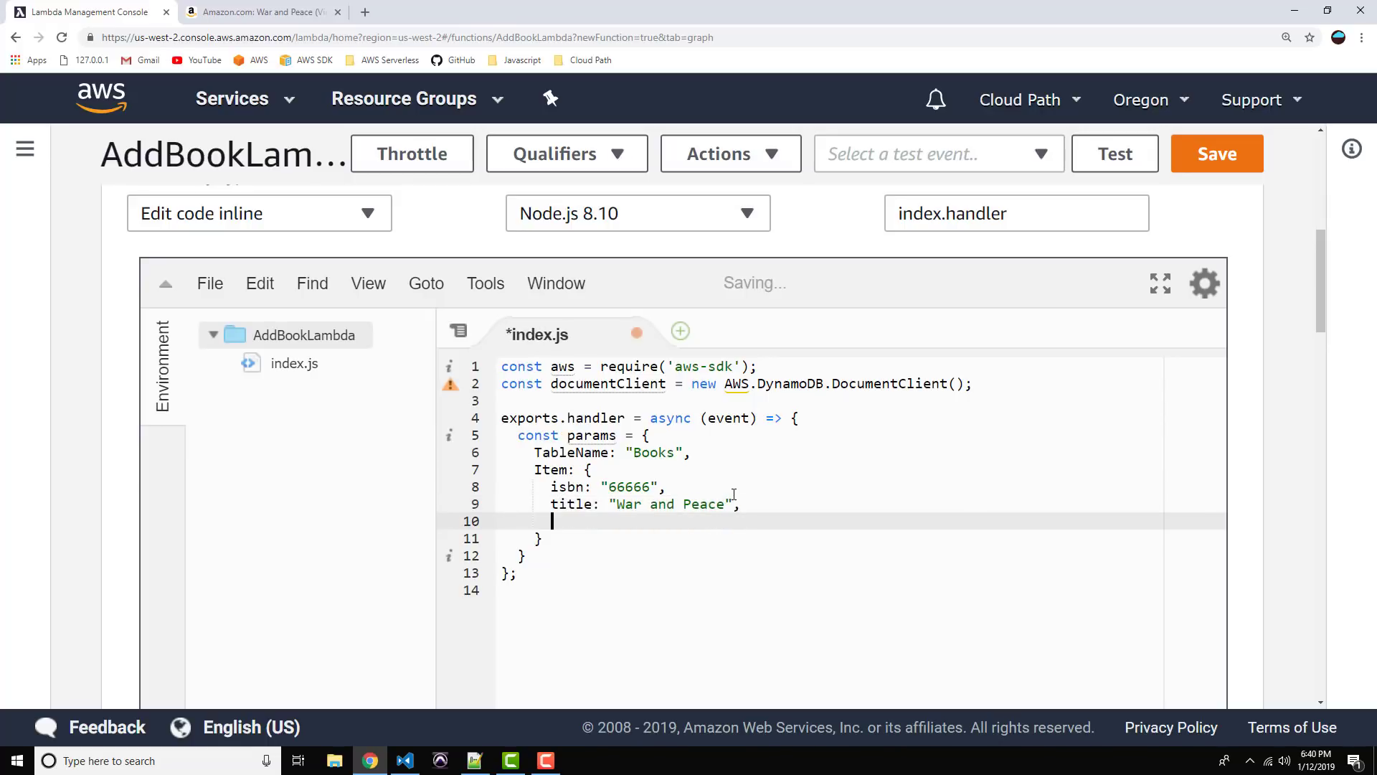
type("author:")
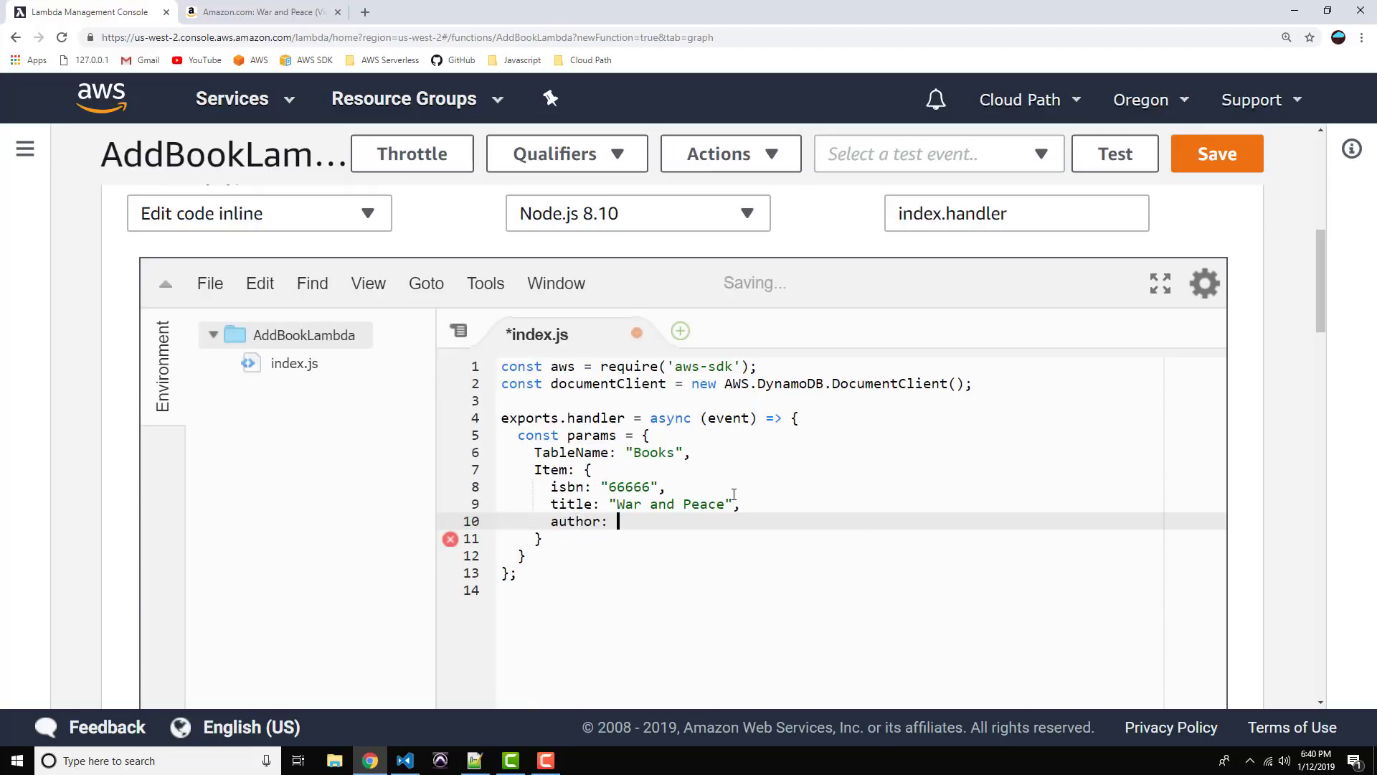
type("\"Leo Tol\"")
left_click(831, 555)
type(";")
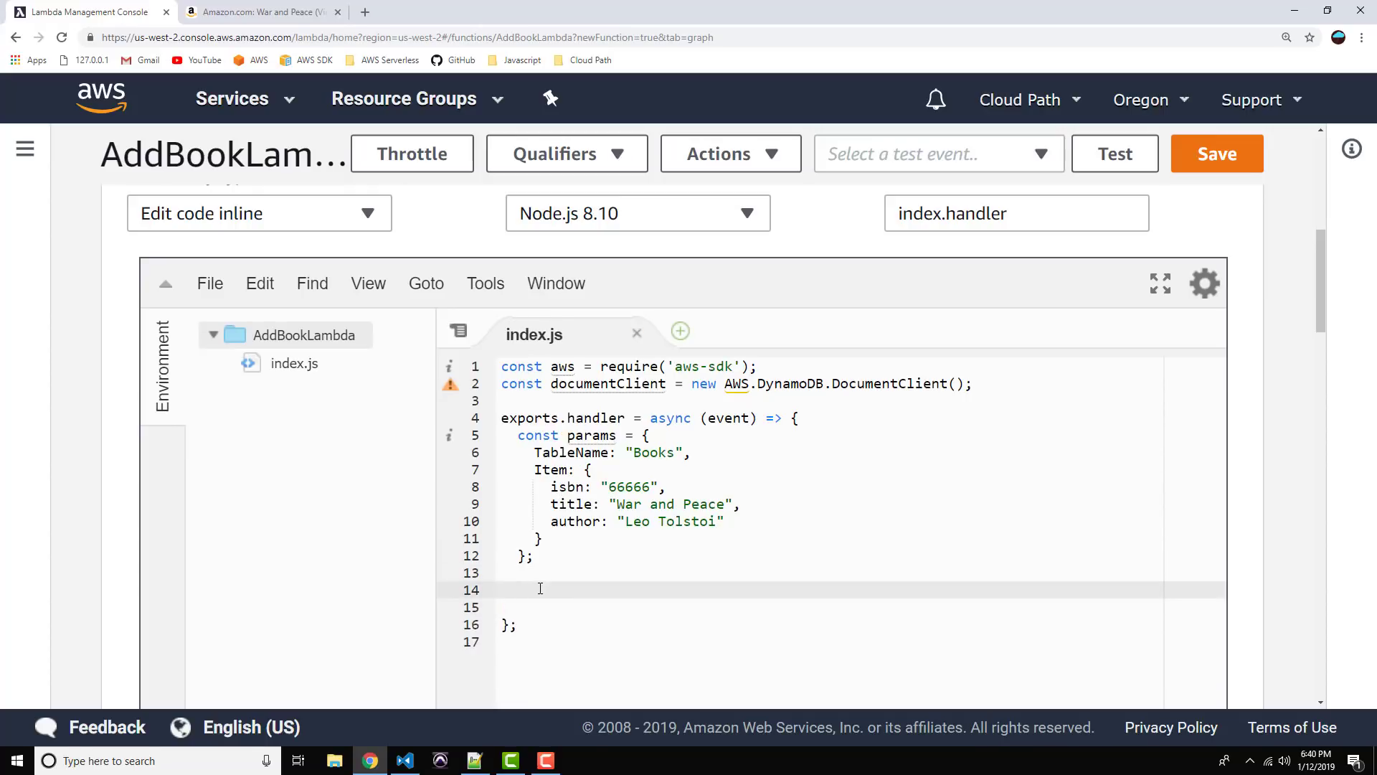
Step: Wrap the handler logic in a try/catch(err) block
type("try {")
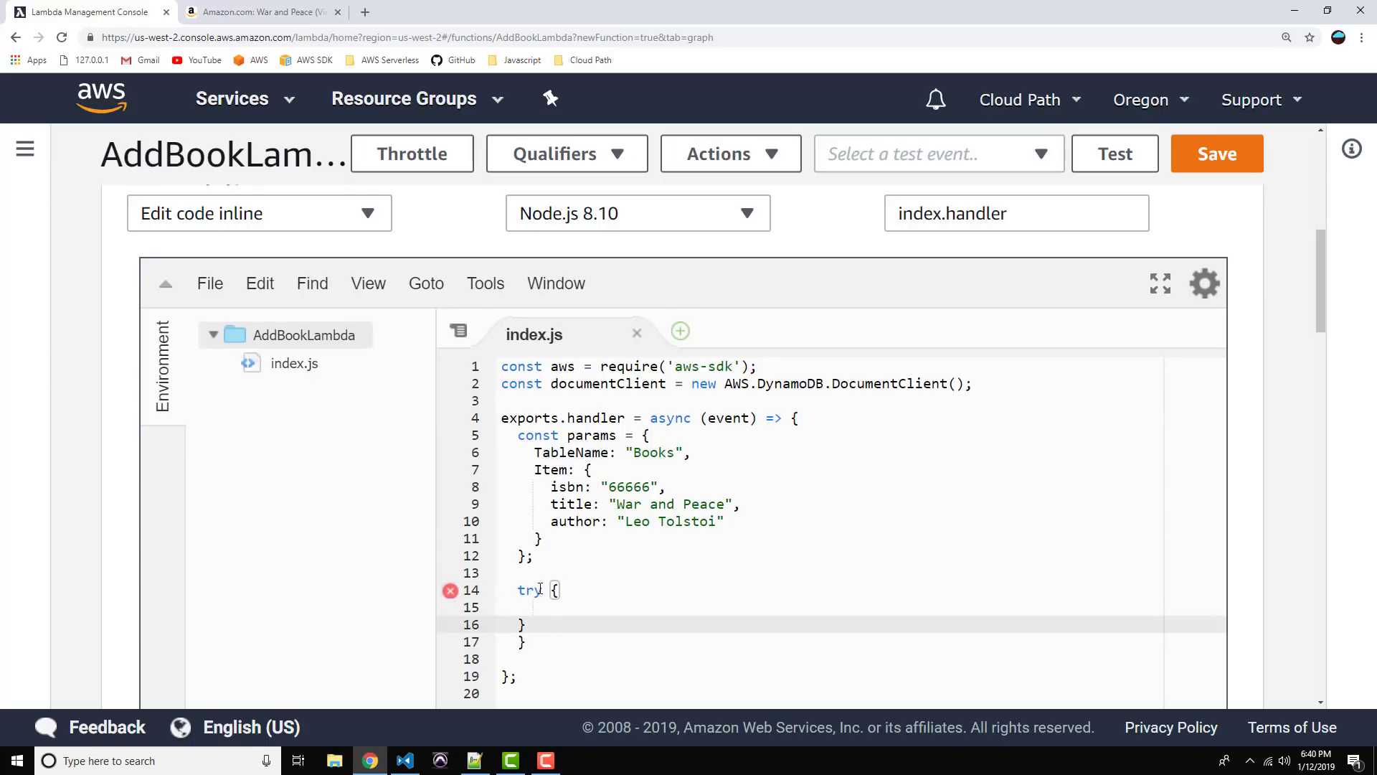
type("catch")
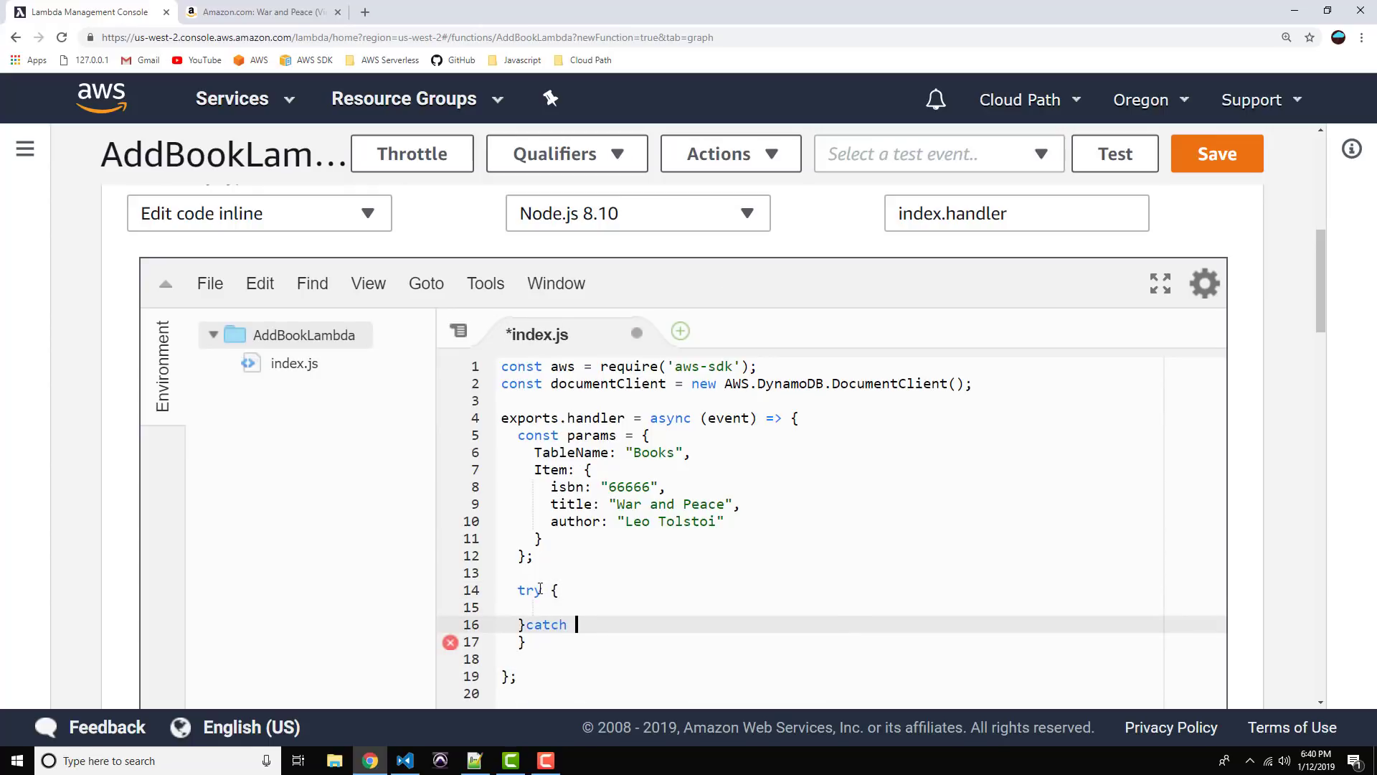
type("()")
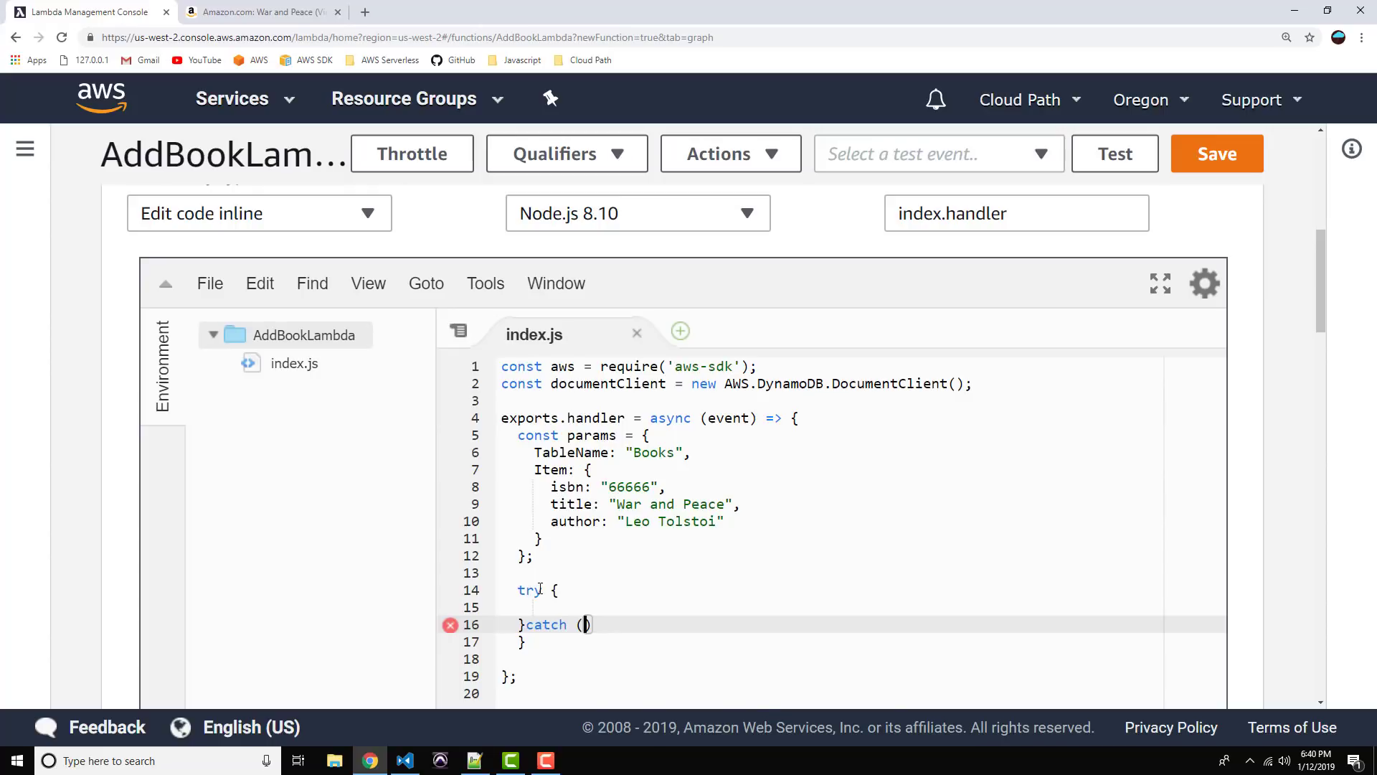
type("err")
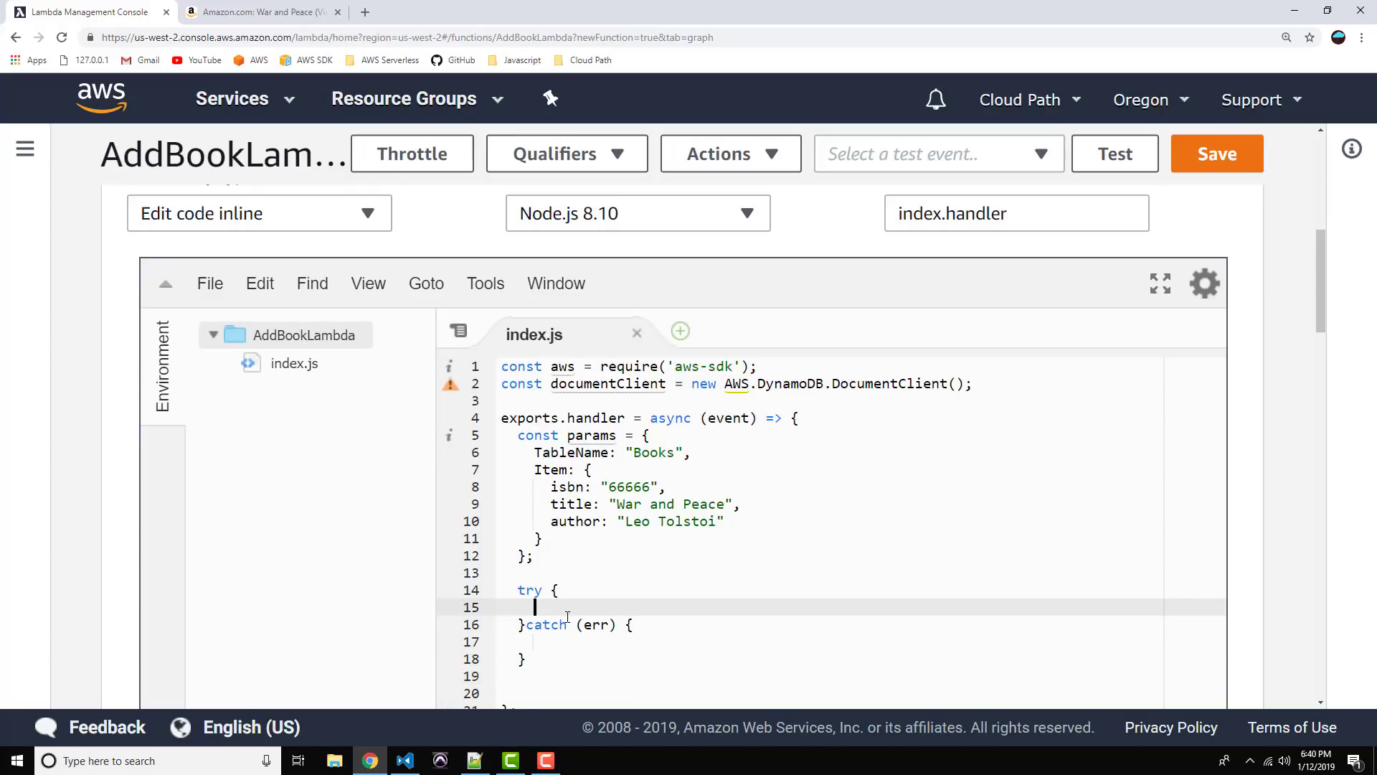
Step: Await documentClient.put(params).promise() into a response constant inside try
type("const data")
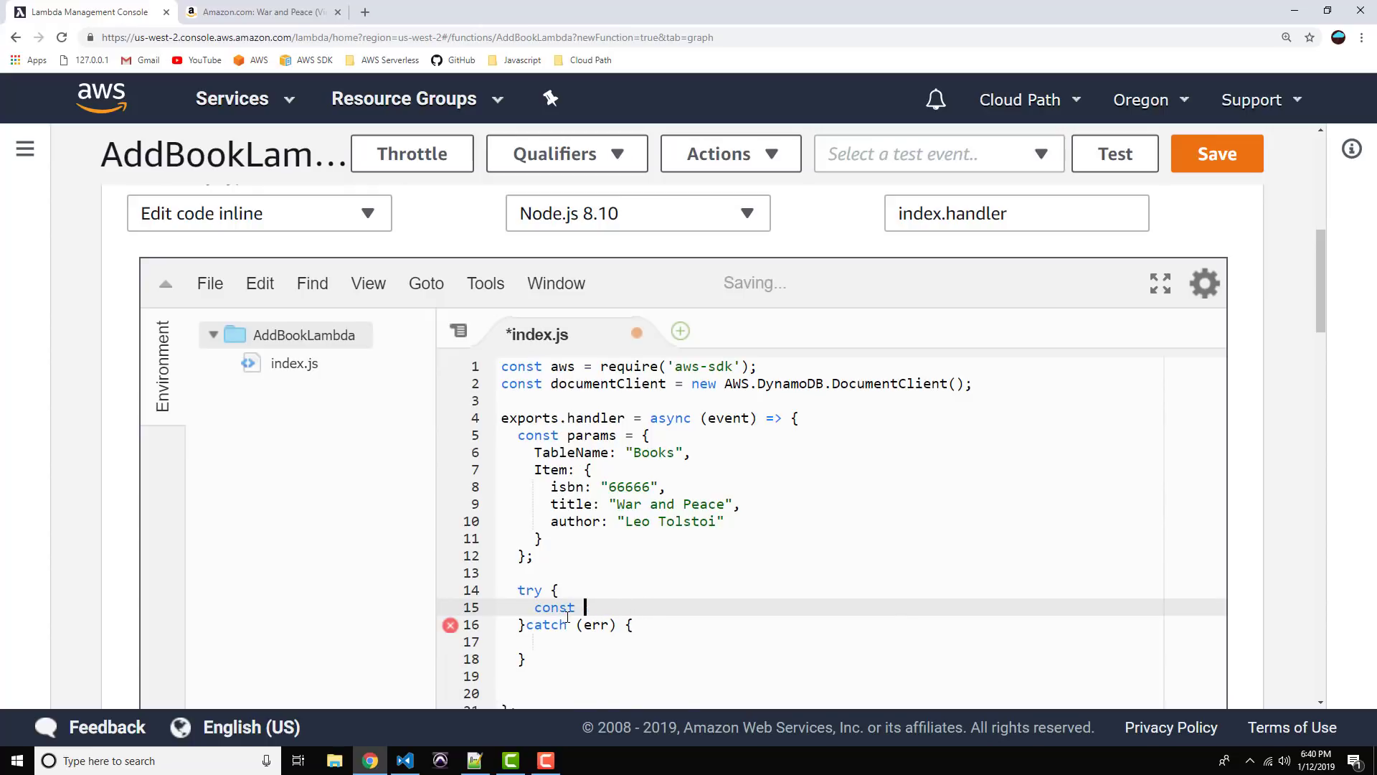
type("response =")
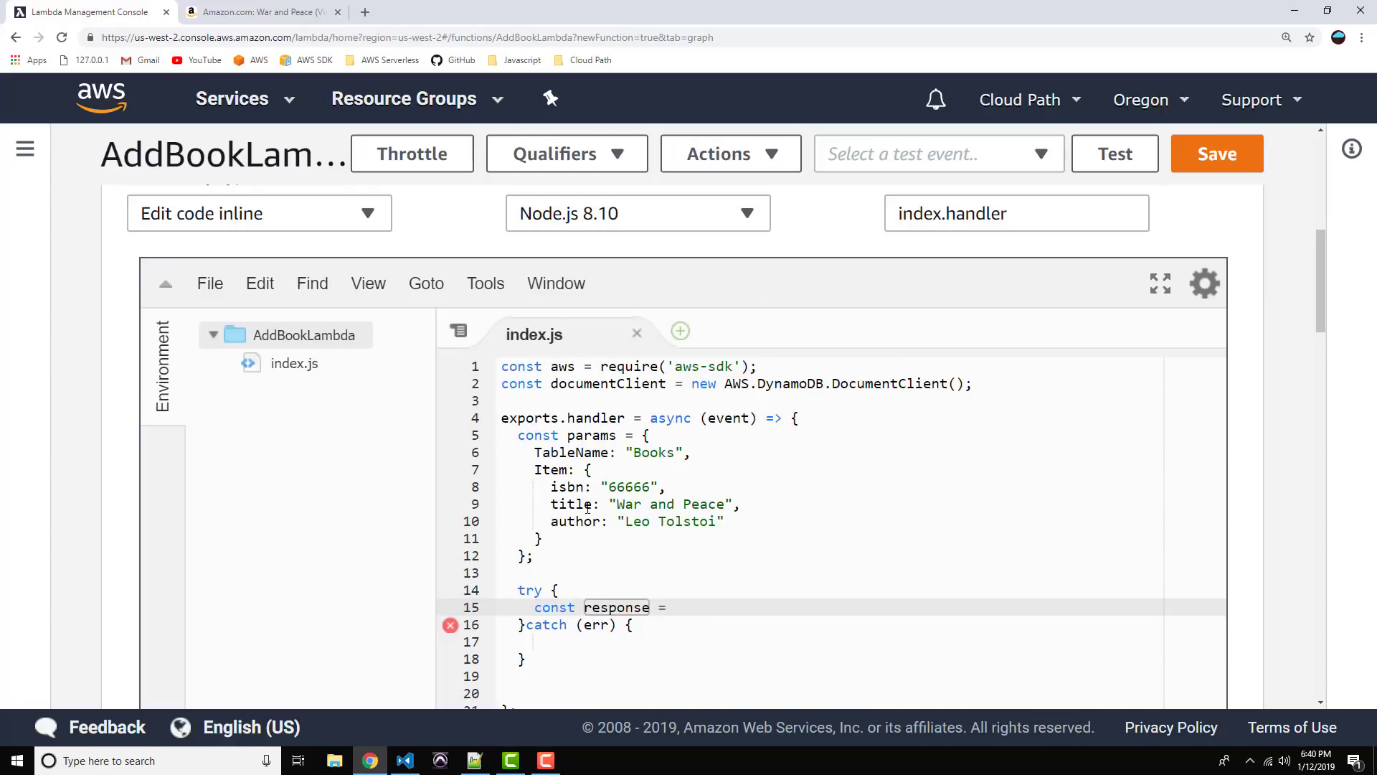
type("await")
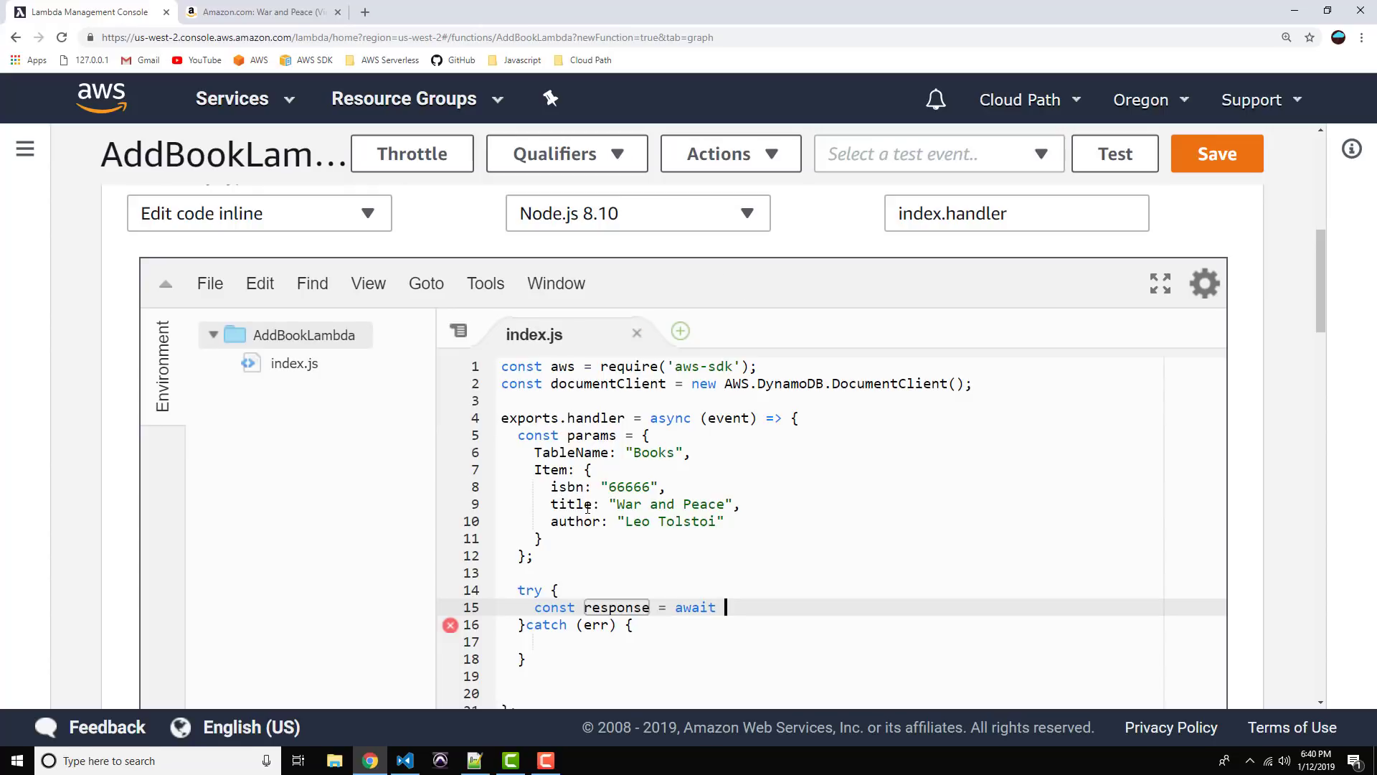
type("document")
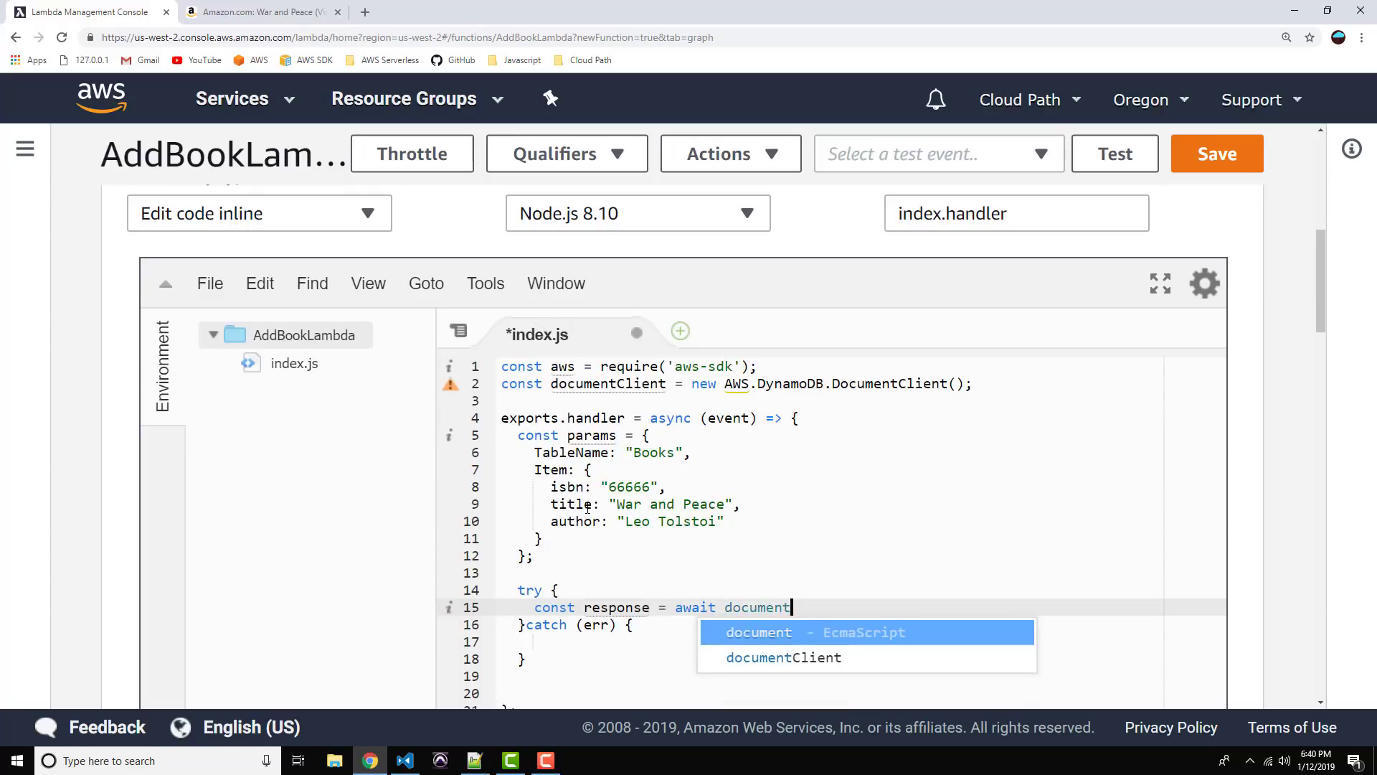
left_click(783, 657)
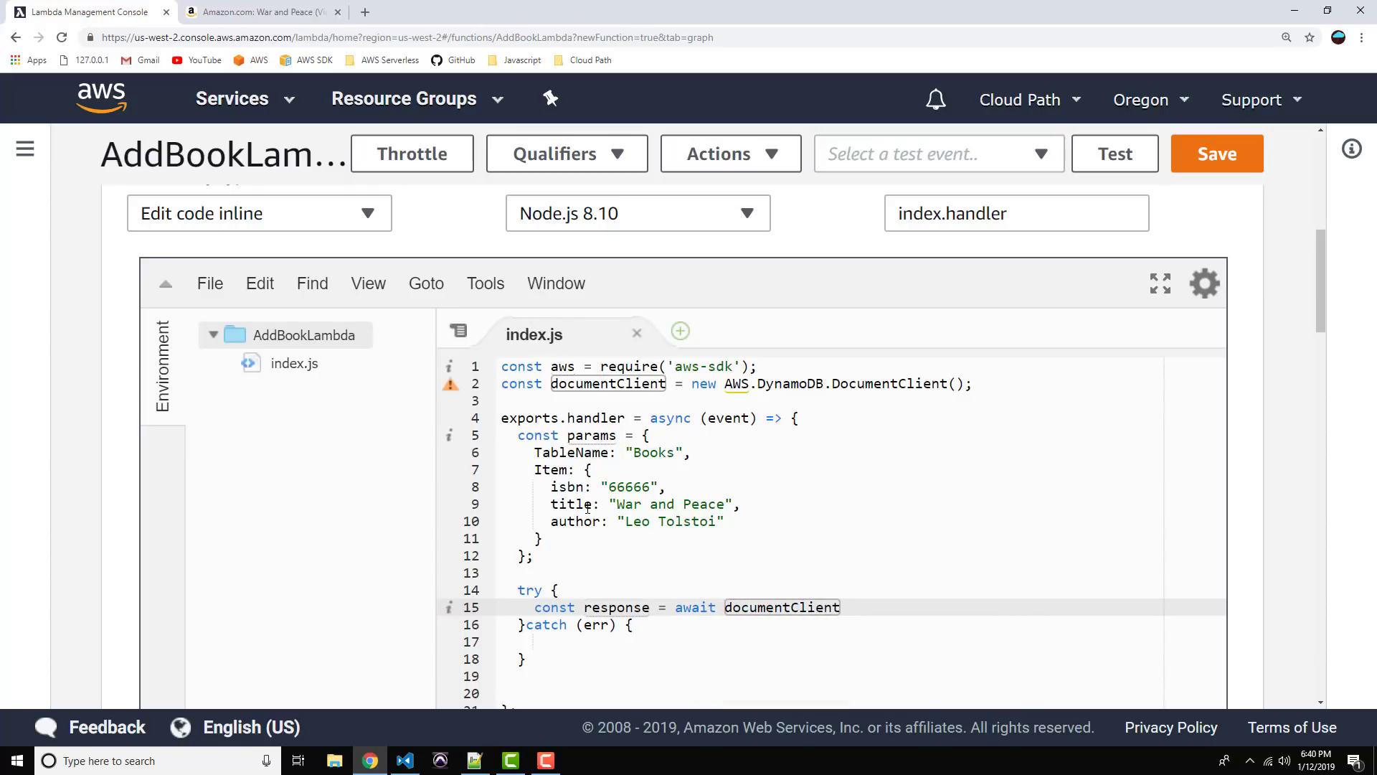
type(".put()")
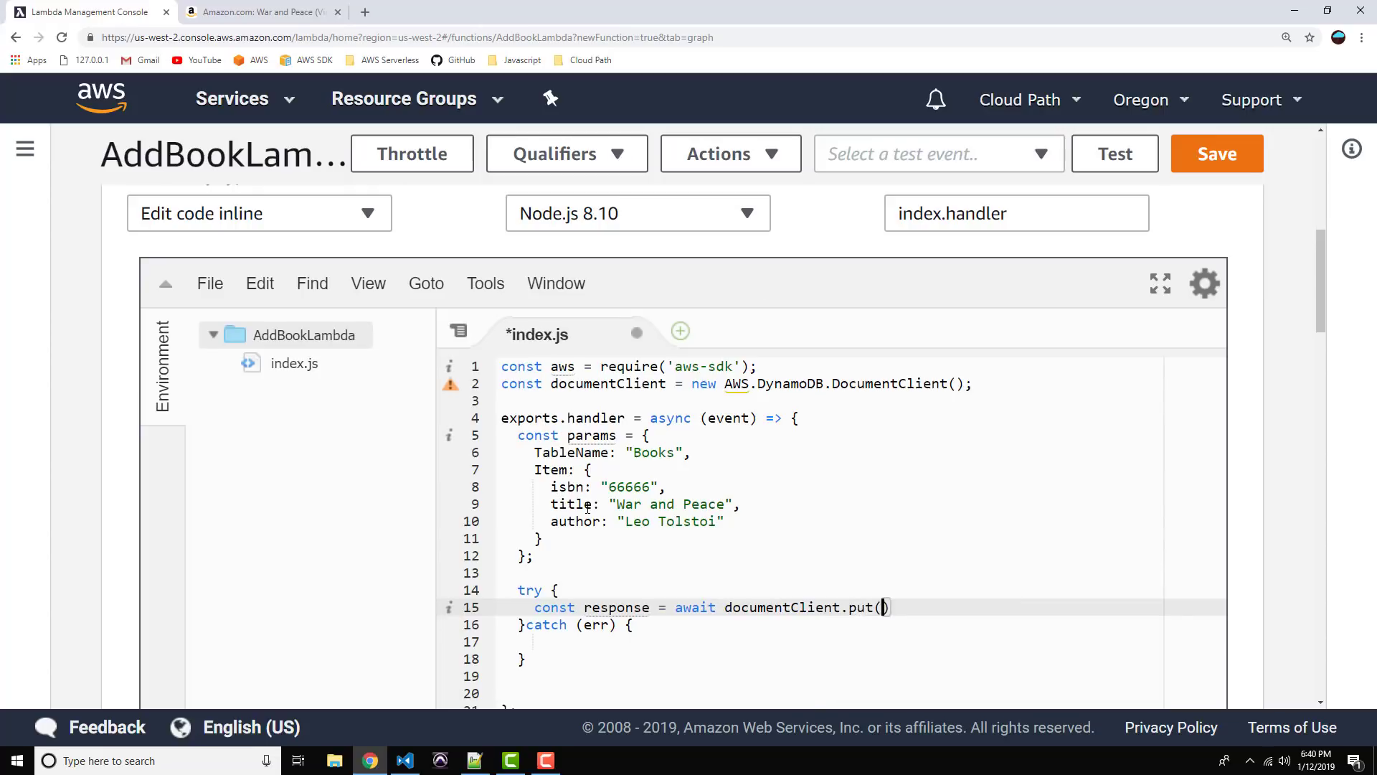
type("params")
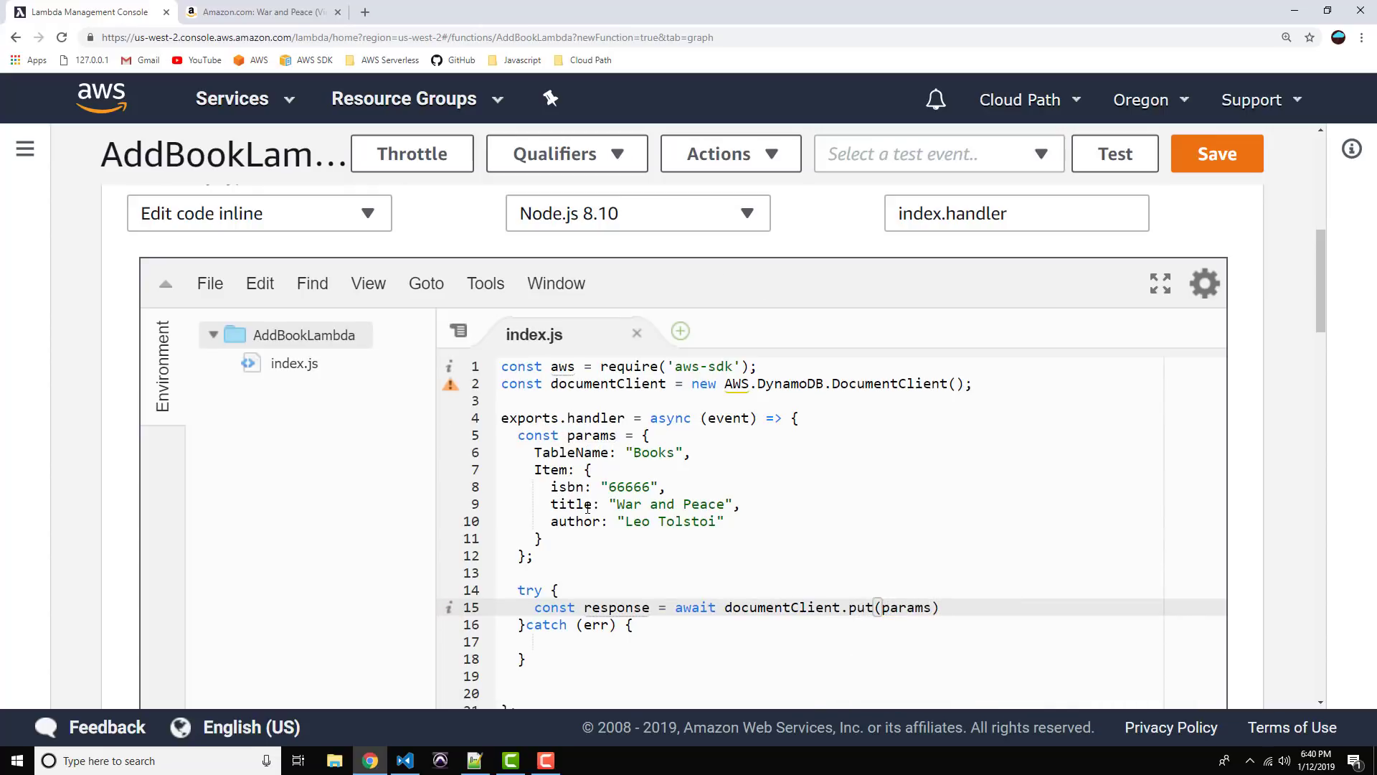
type(".")
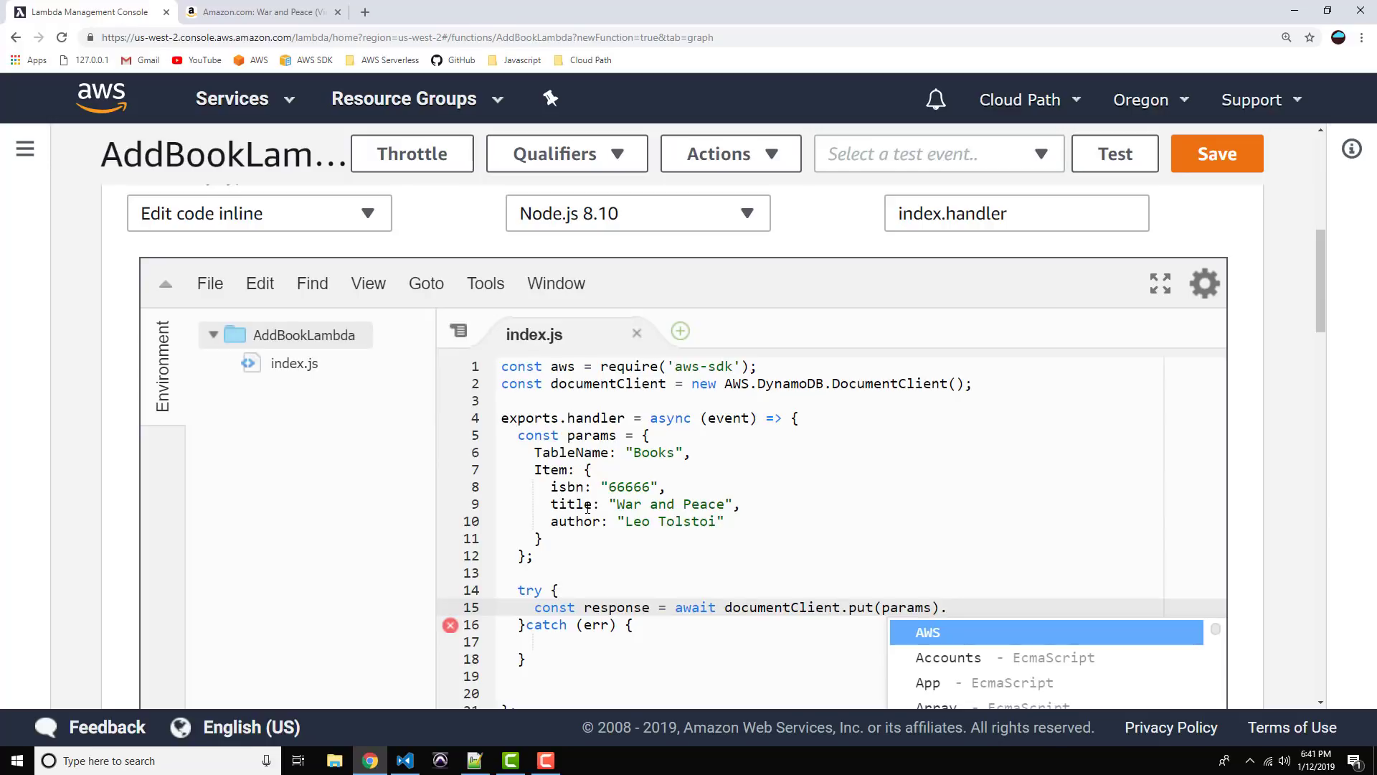
type(".promise();")
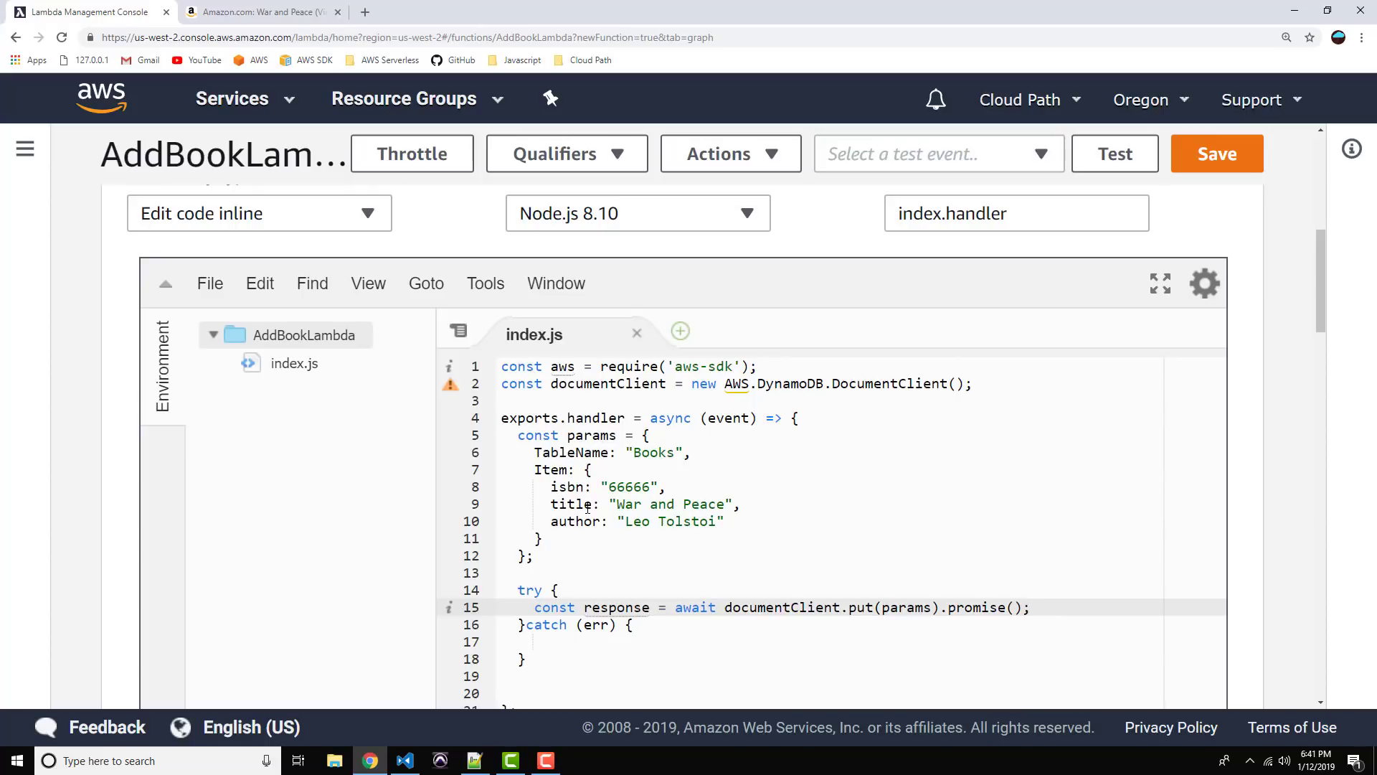
Step: Log the response in try and the err in catch with console.log
type("console.log(response);")
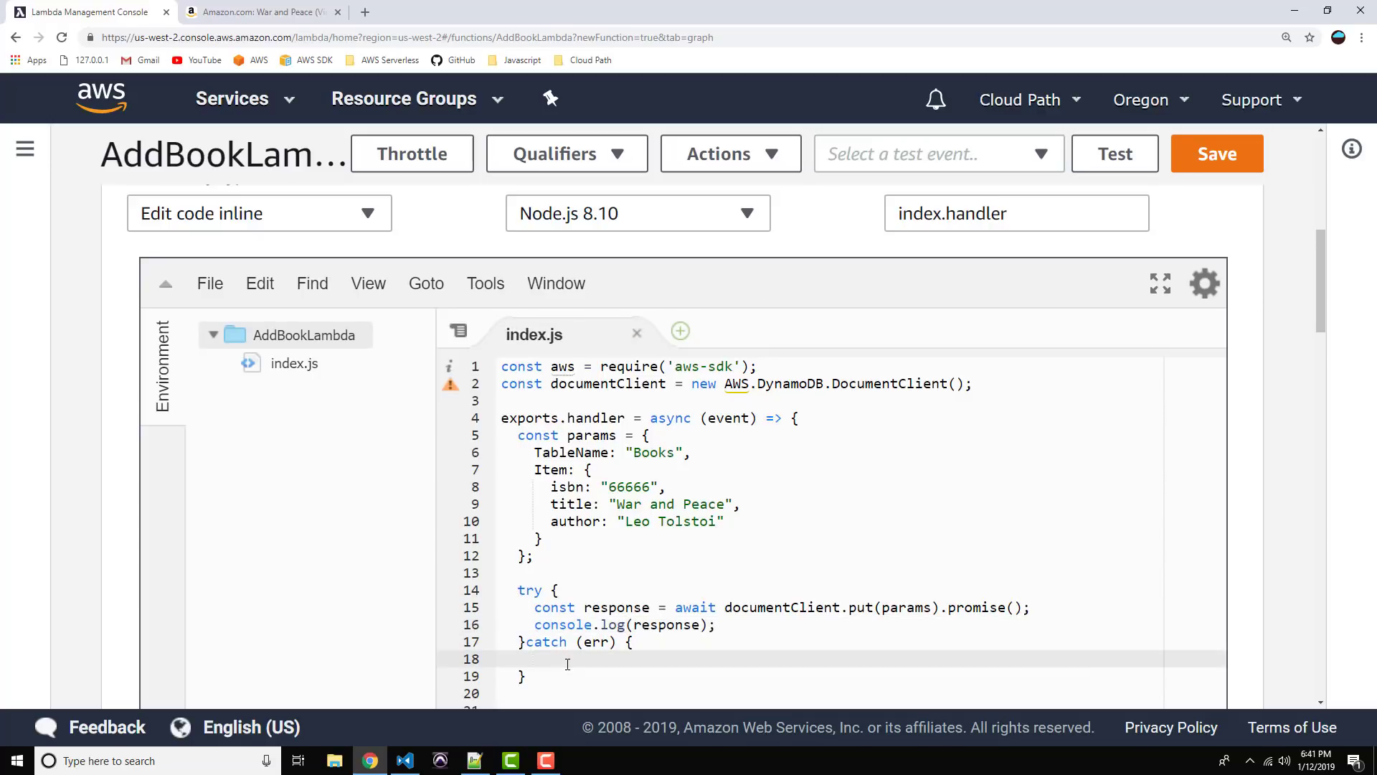
type("console.log(")
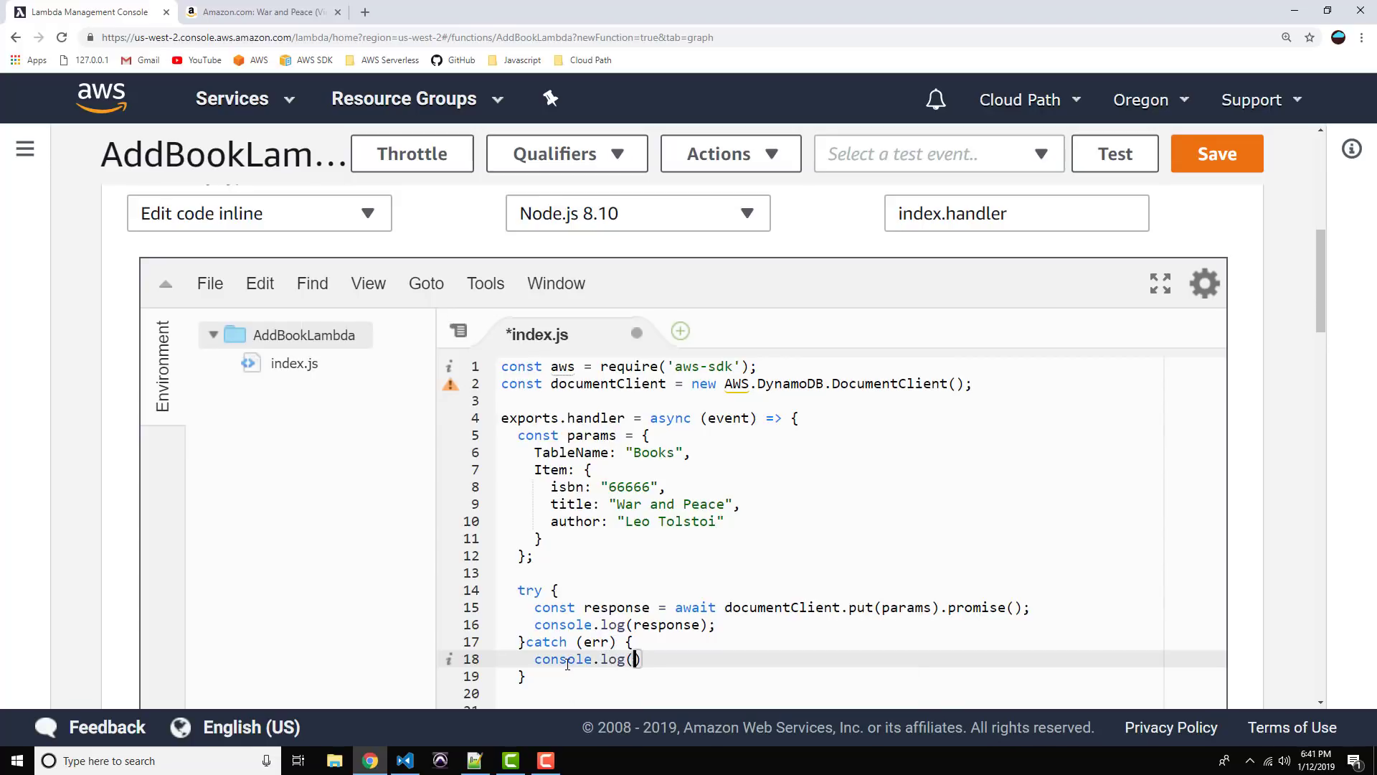
type("err")
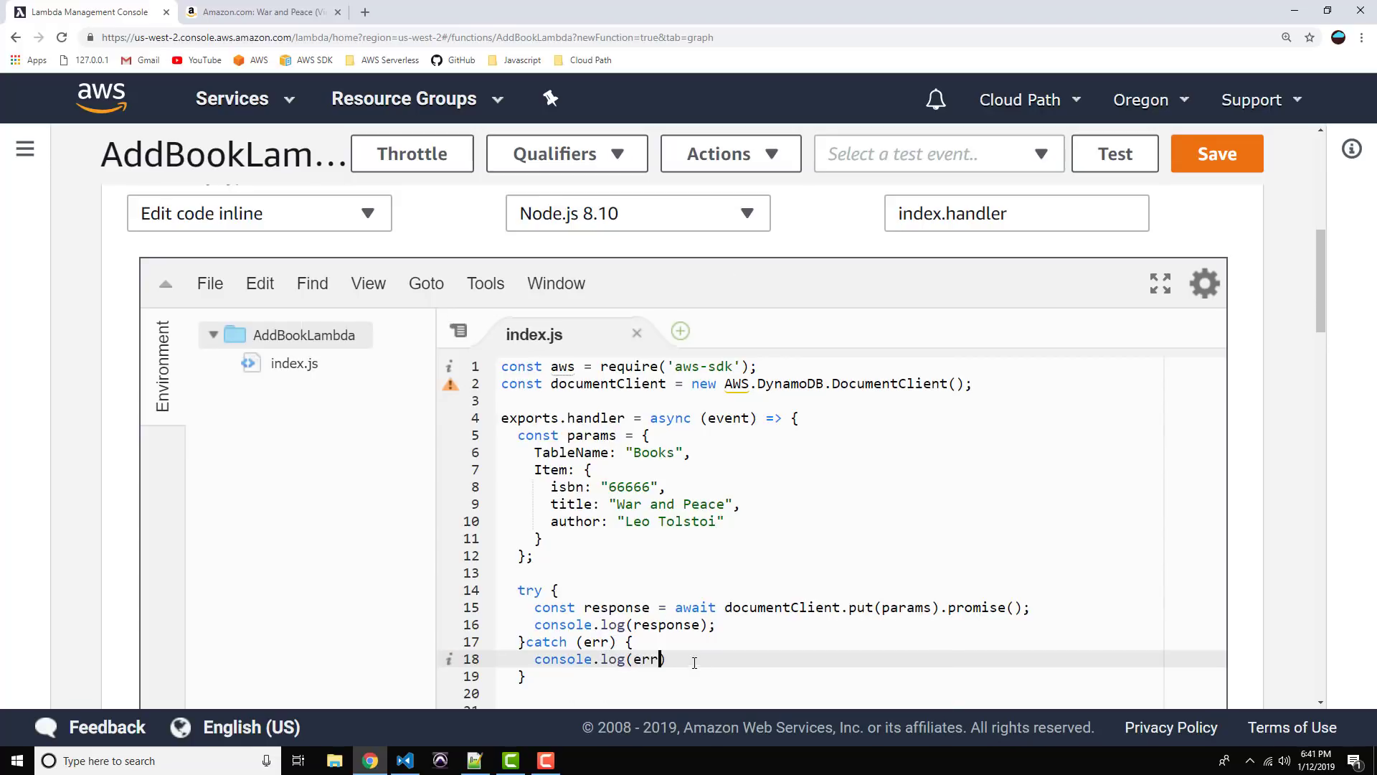
type(";")
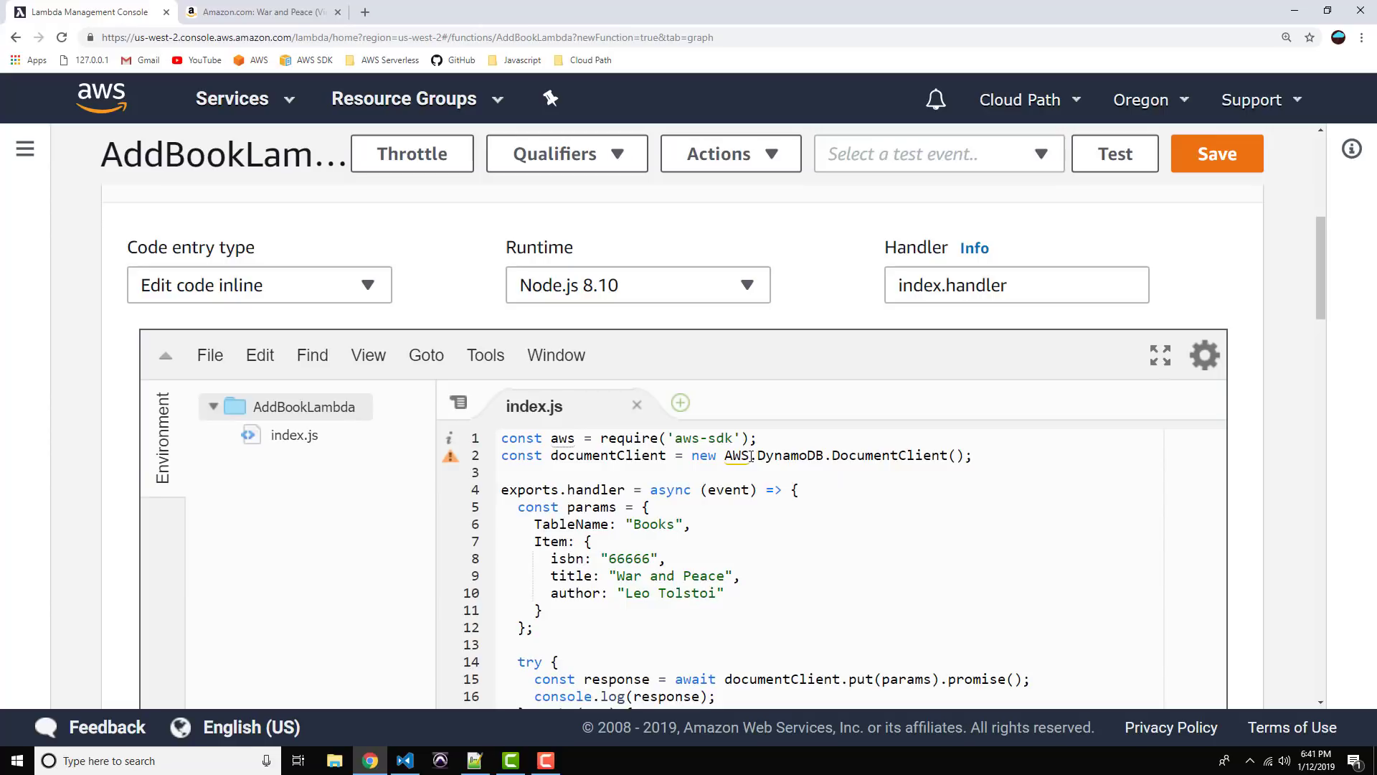
Step: Rename the imported SDK constant on line 1 to AWS and save the function code
double_click(562, 438)
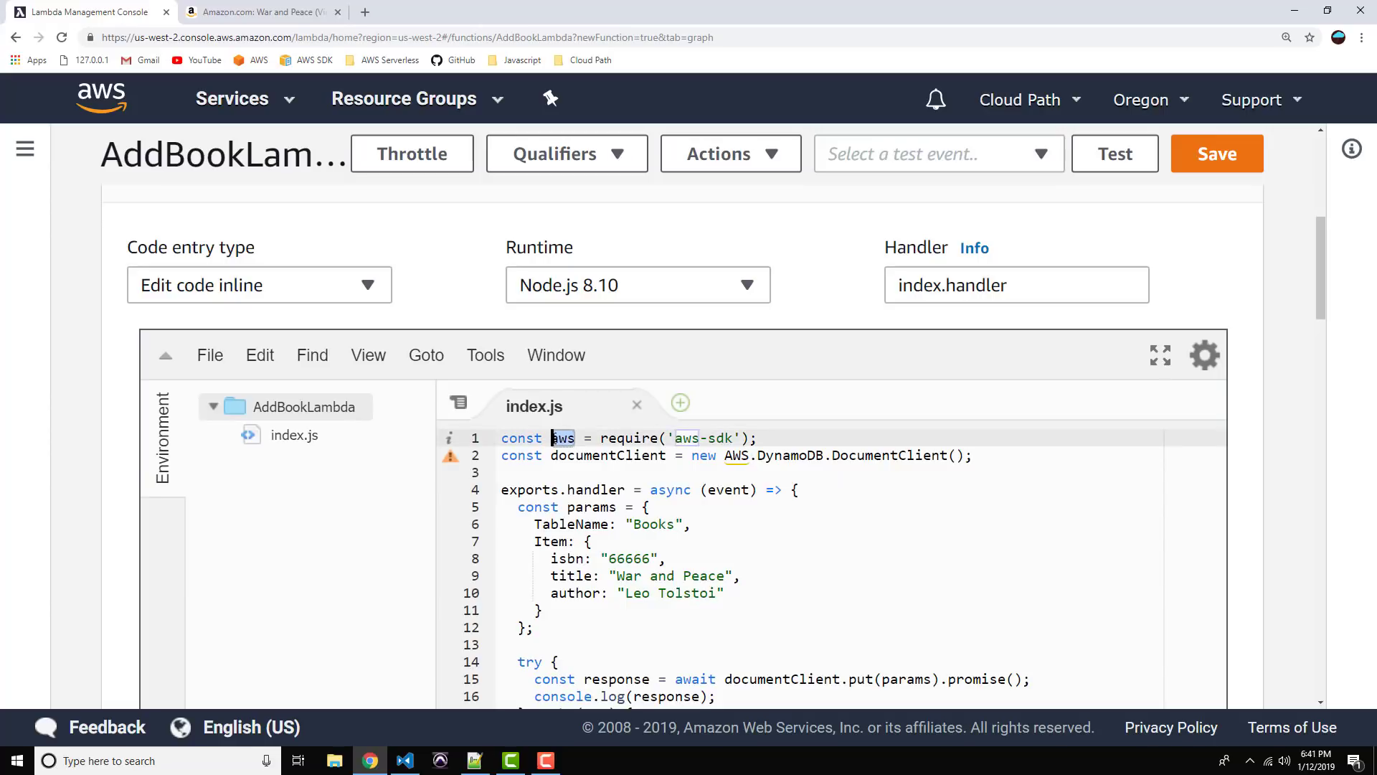
type("AWS")
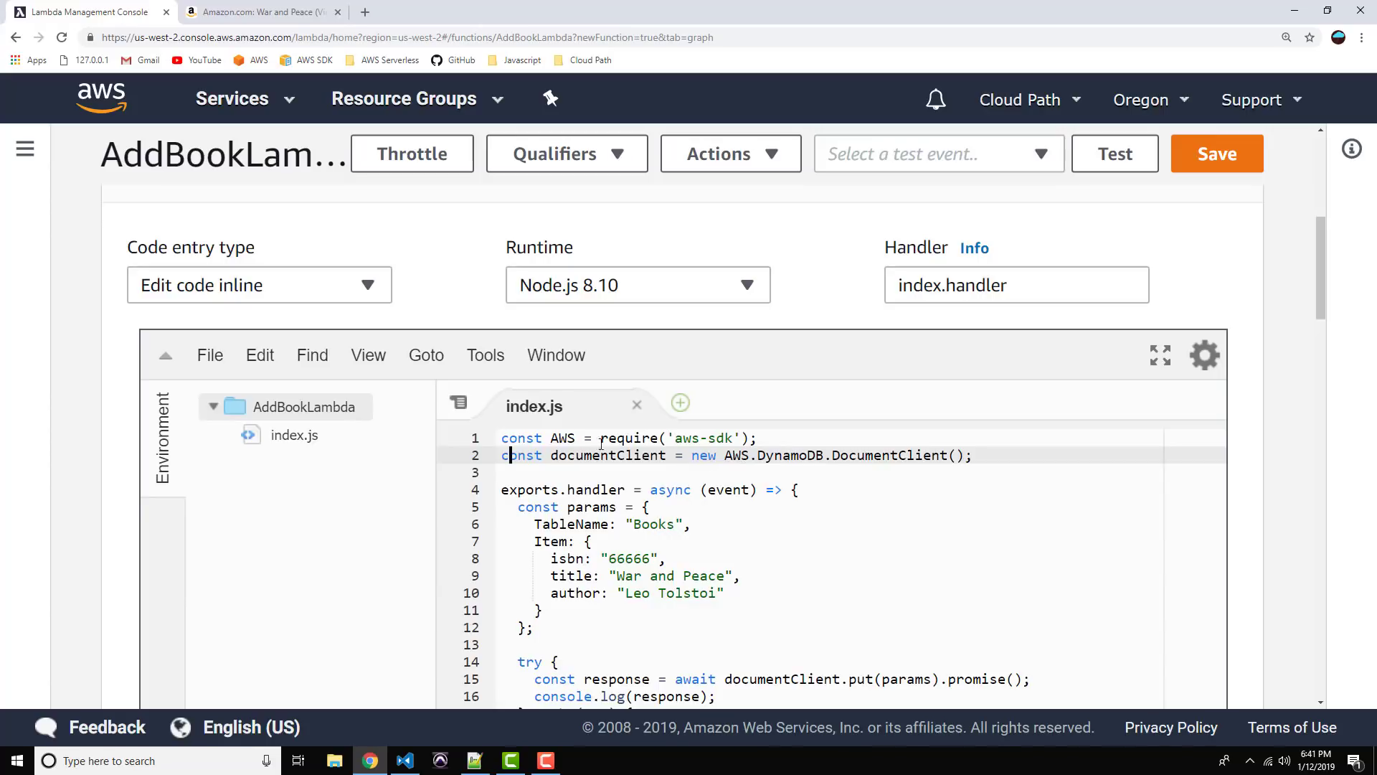
scroll("down", 3)
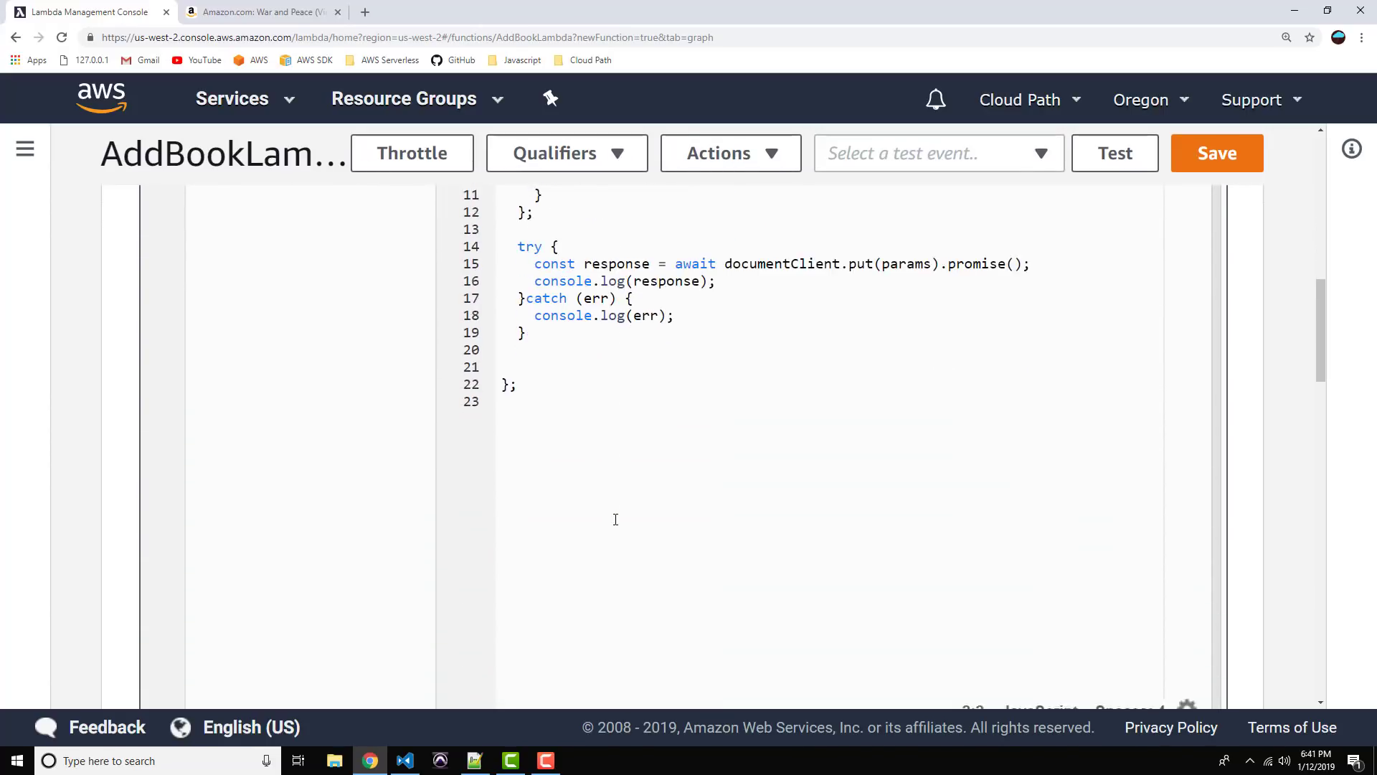
scroll("up", 3)
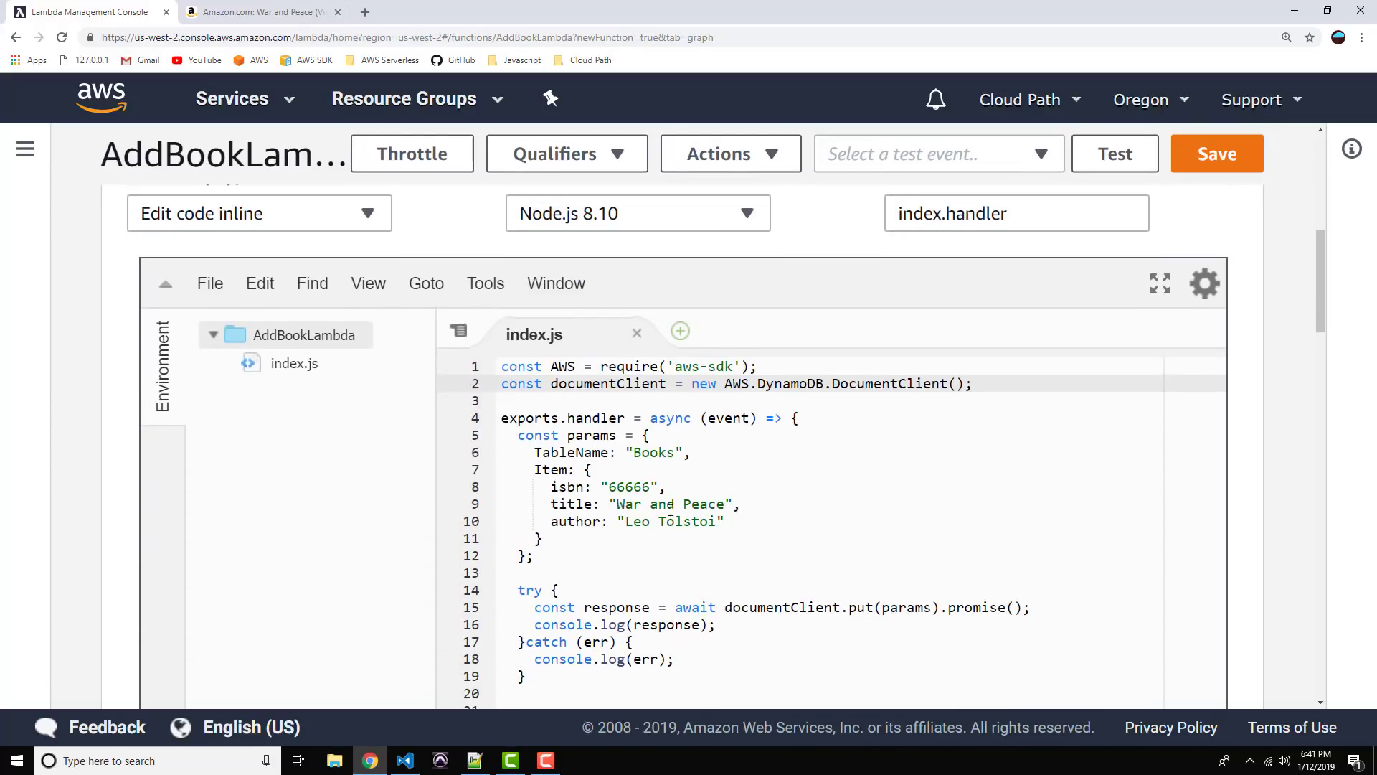
left_click(1218, 153)
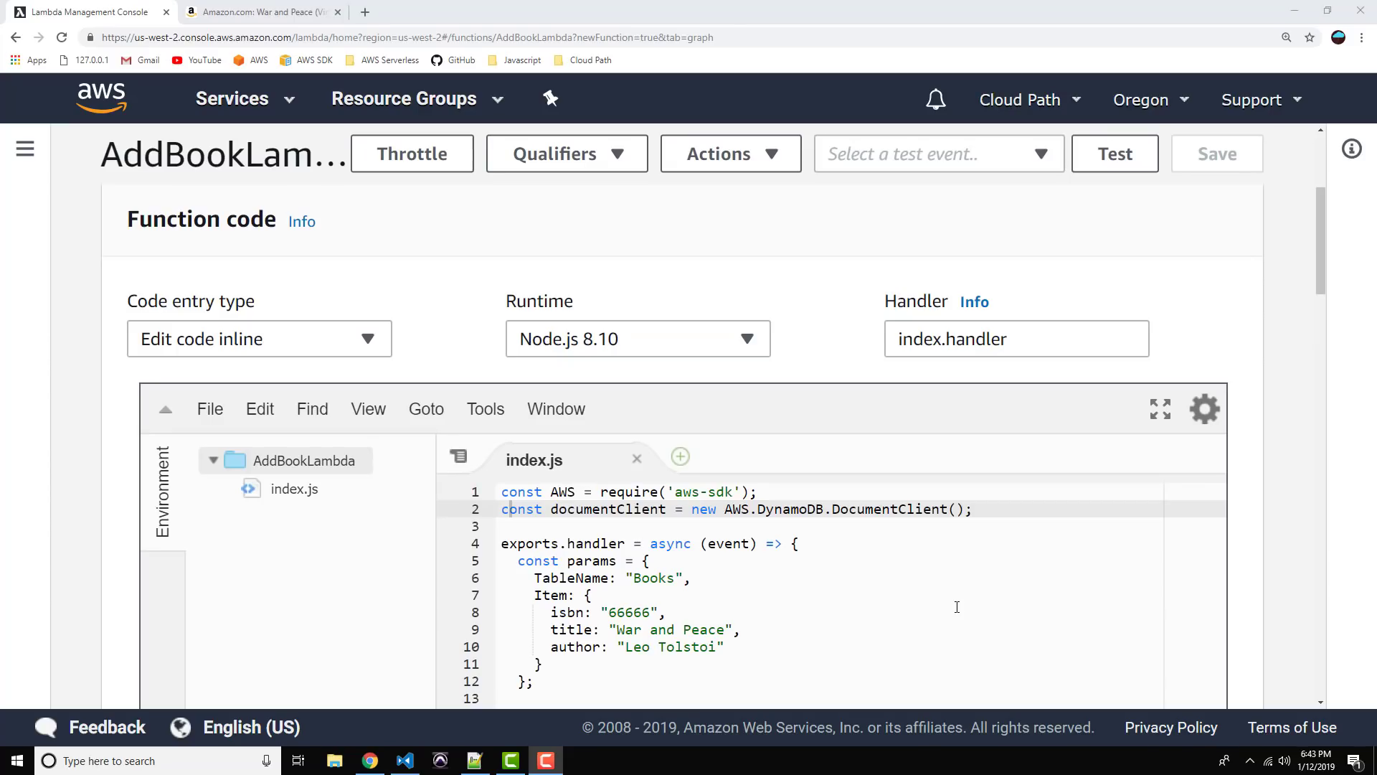
scroll("up", 3)
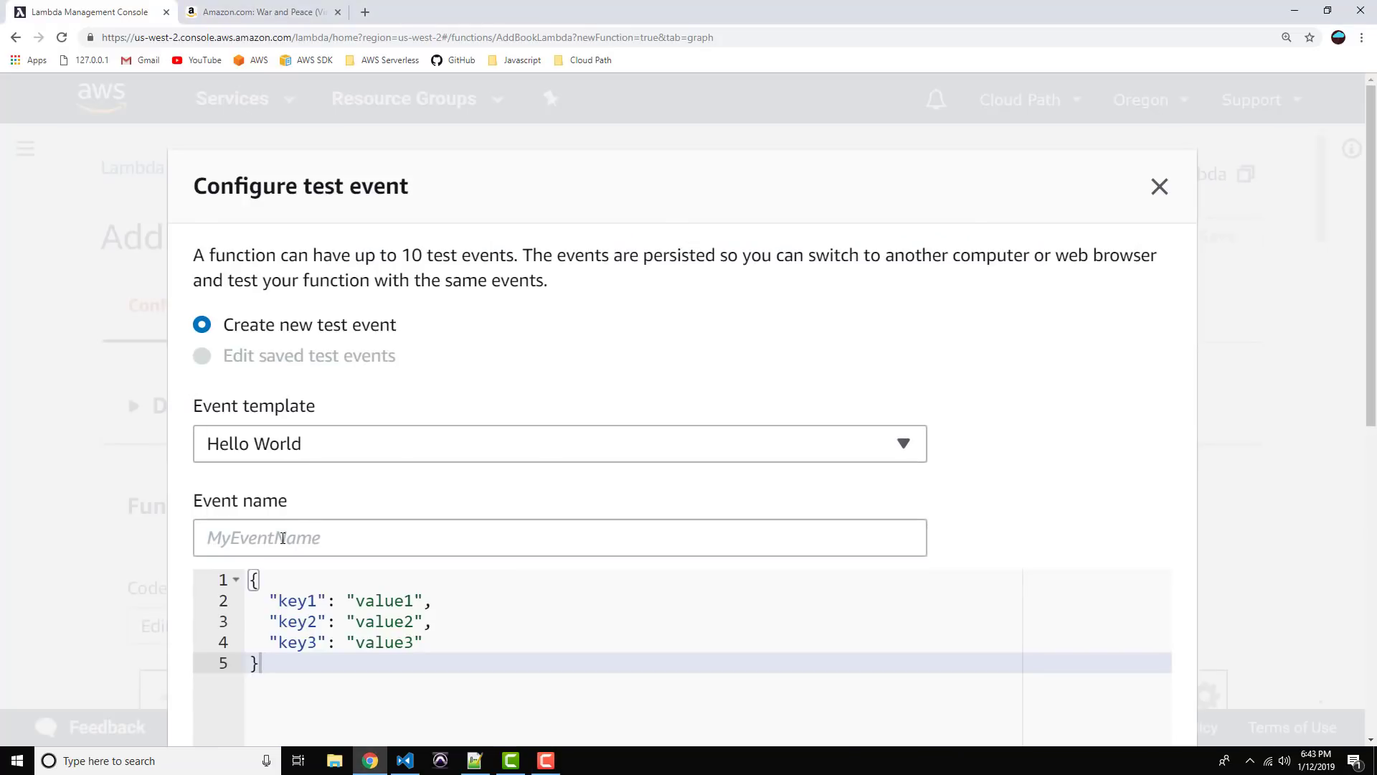
Step: Create the test event myTest and run AddBookLambda, getting a succeeded result
type("myT")
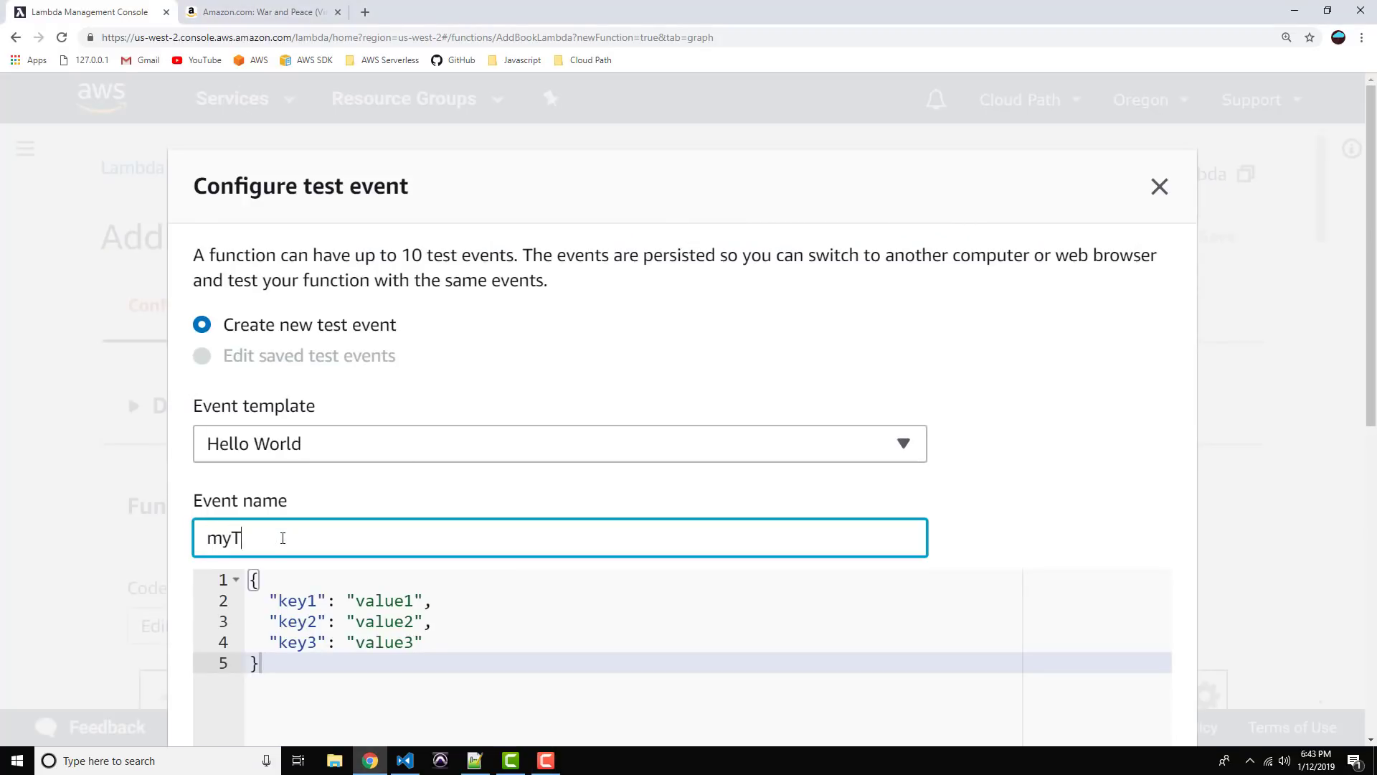
type("est")
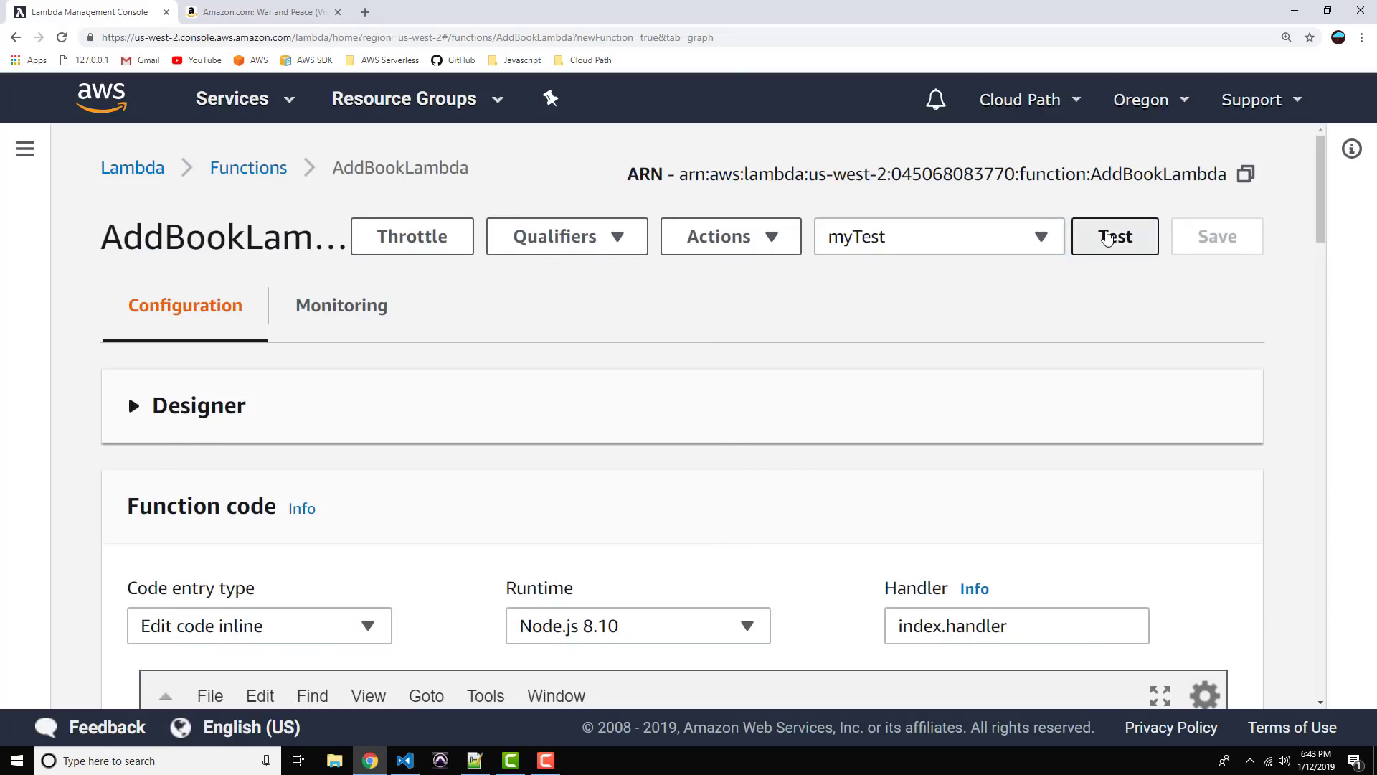
left_click(1113, 237)
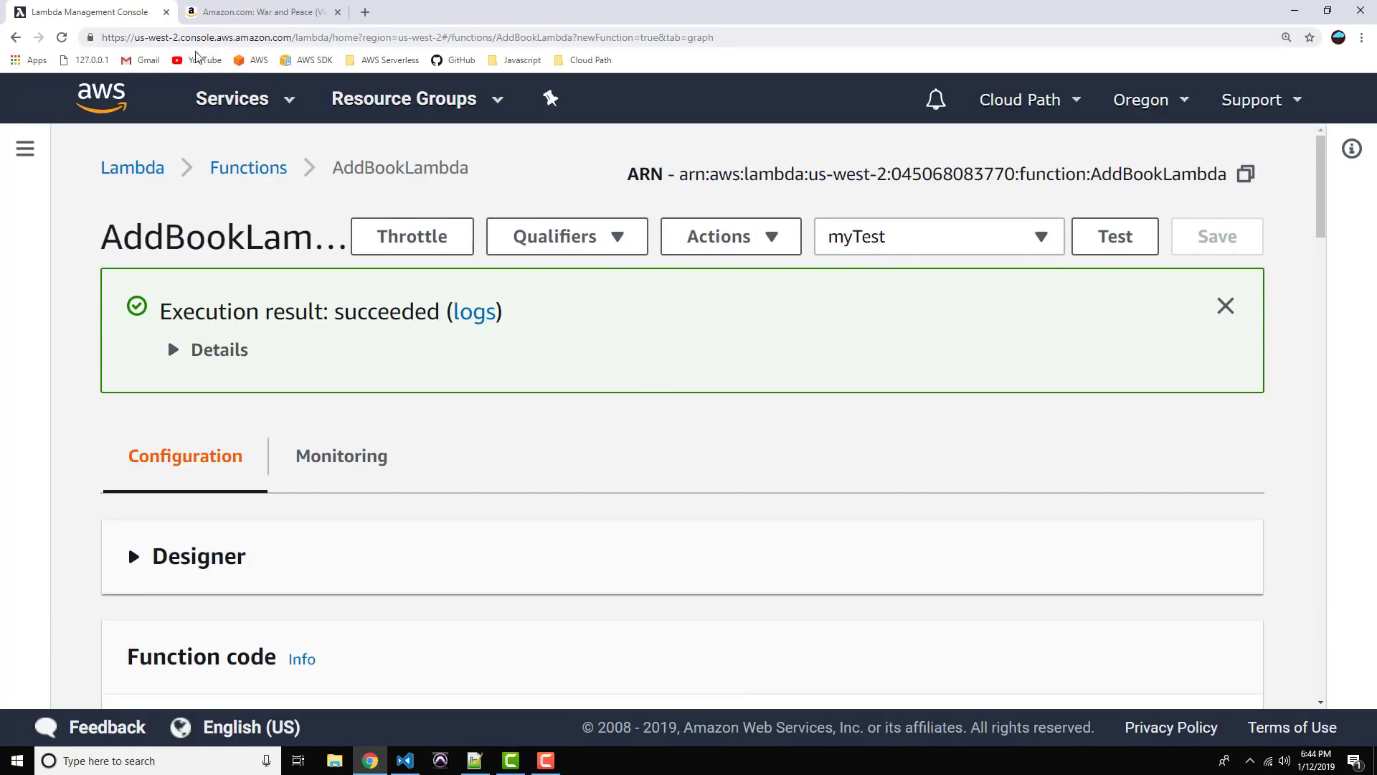
left_click(25, 148)
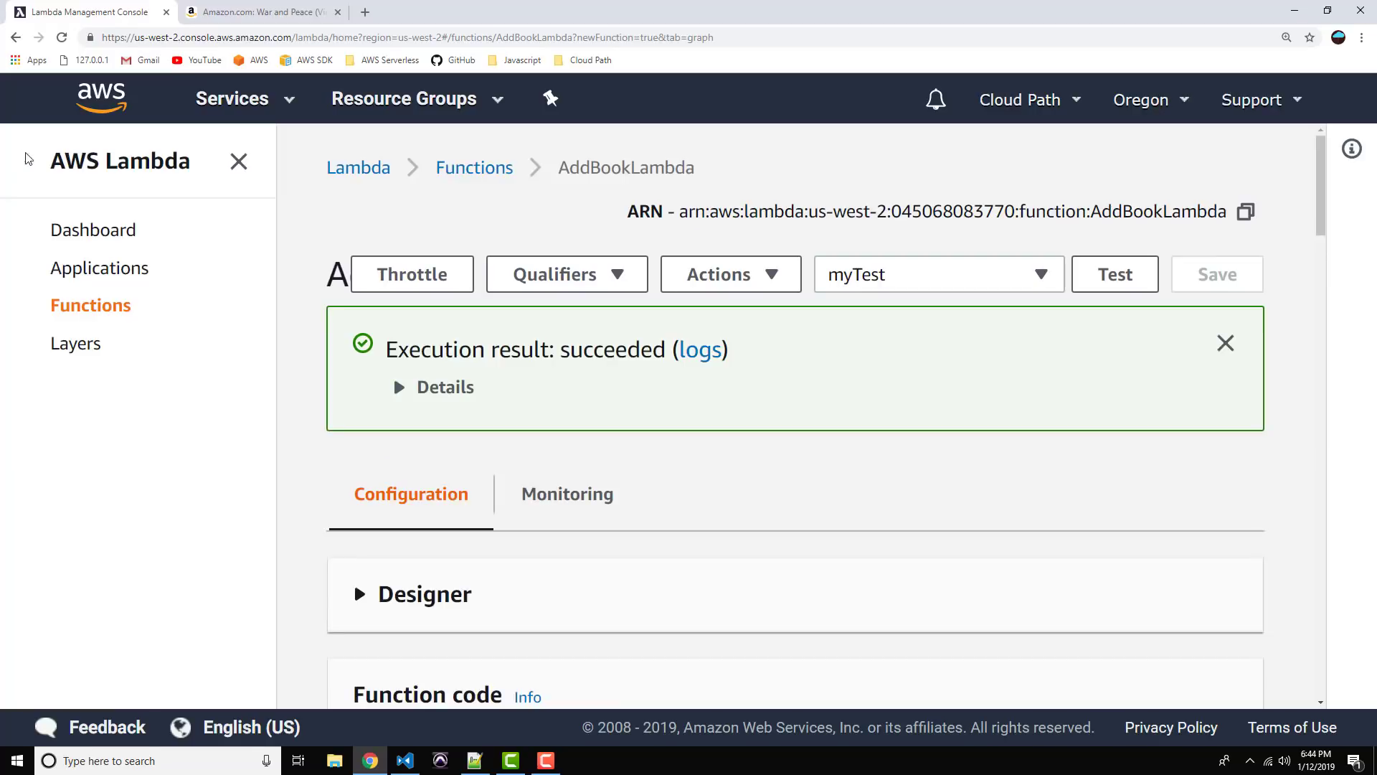
Step: Navigate to DynamoDB's Books table and view its items showing 66666 'War and Peace'
left_click(232, 99)
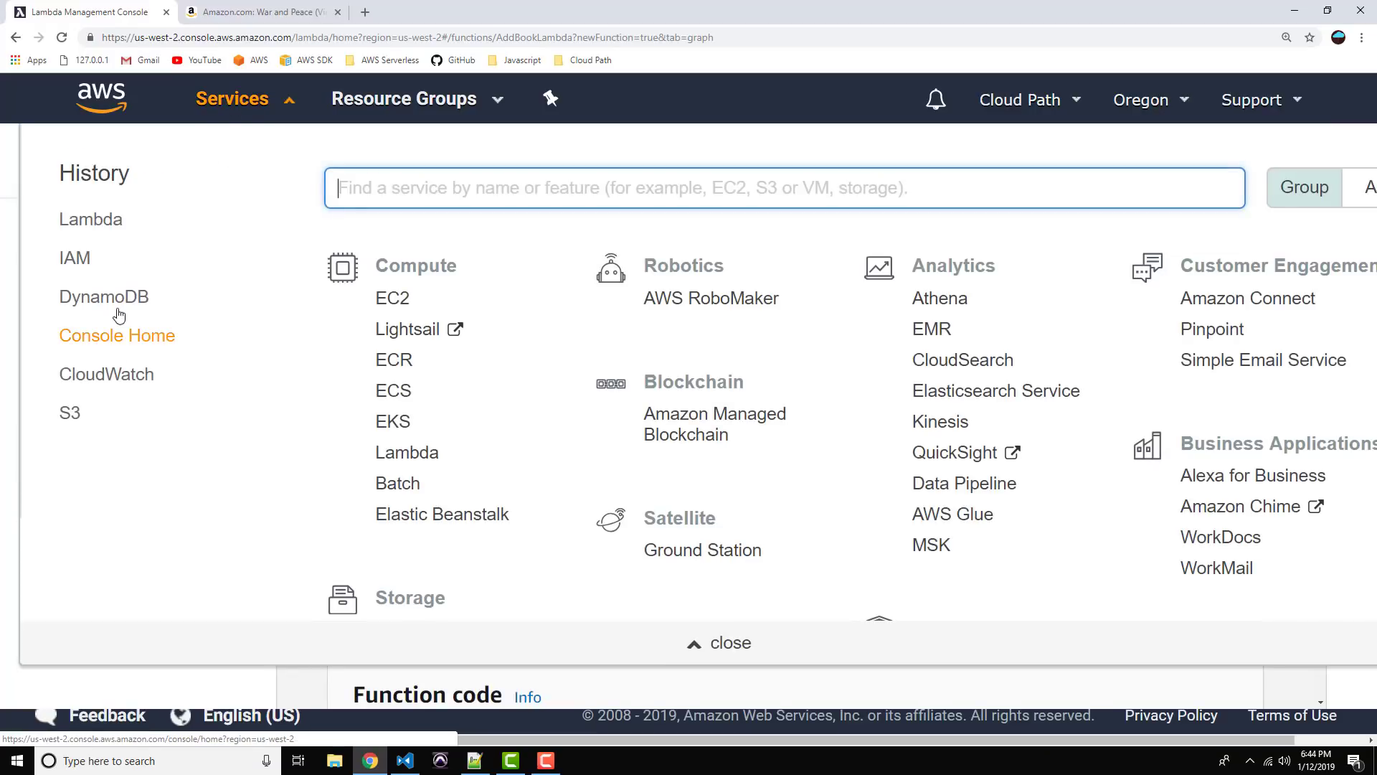
left_click(103, 296)
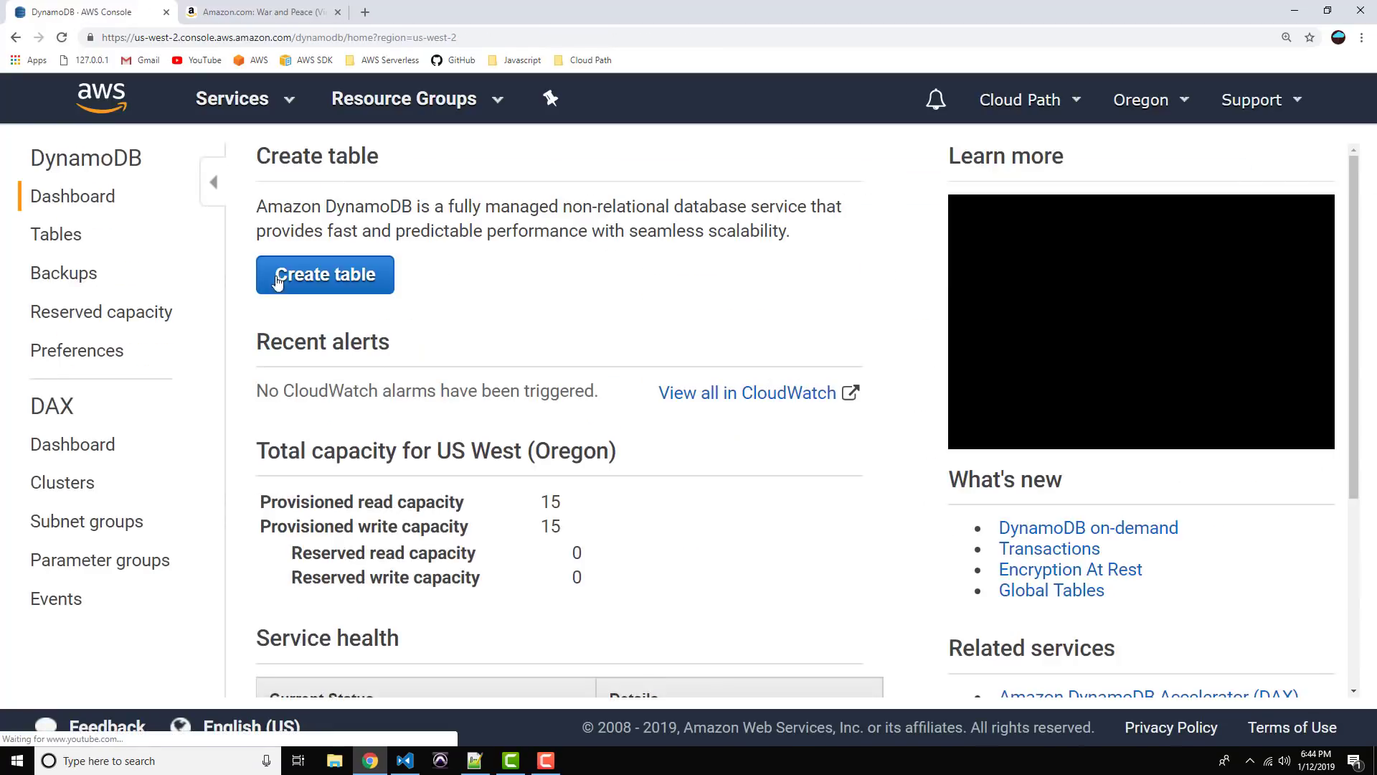
left_click(56, 234)
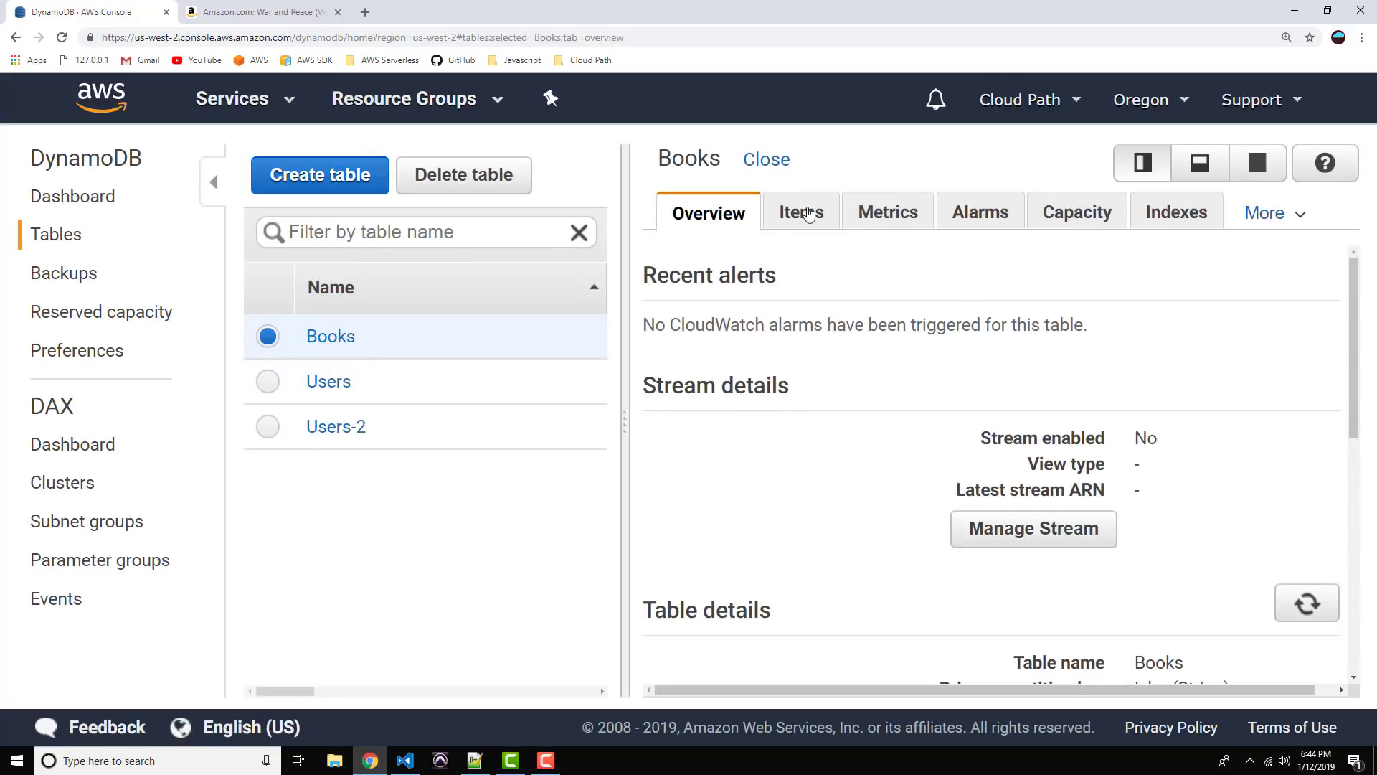
left_click(801, 212)
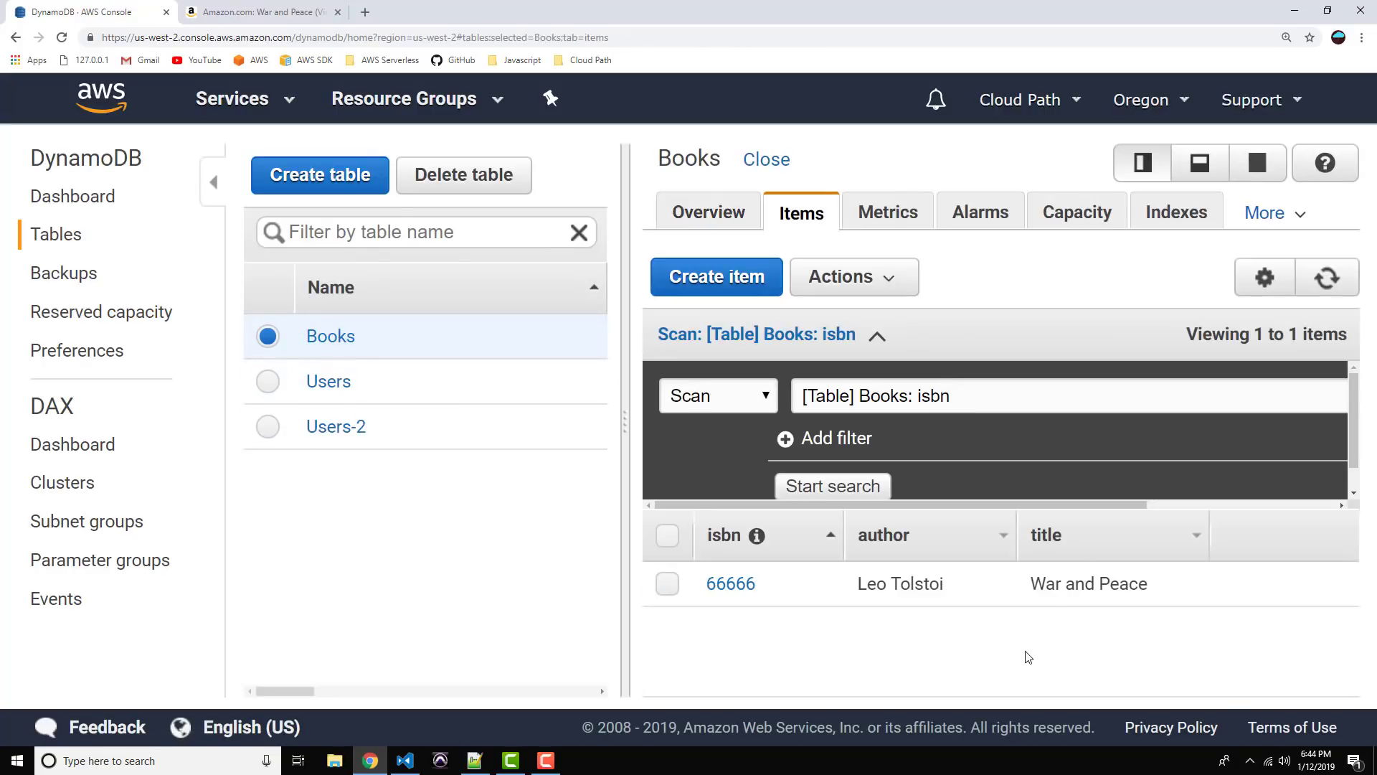
mouse_move(1013, 644)
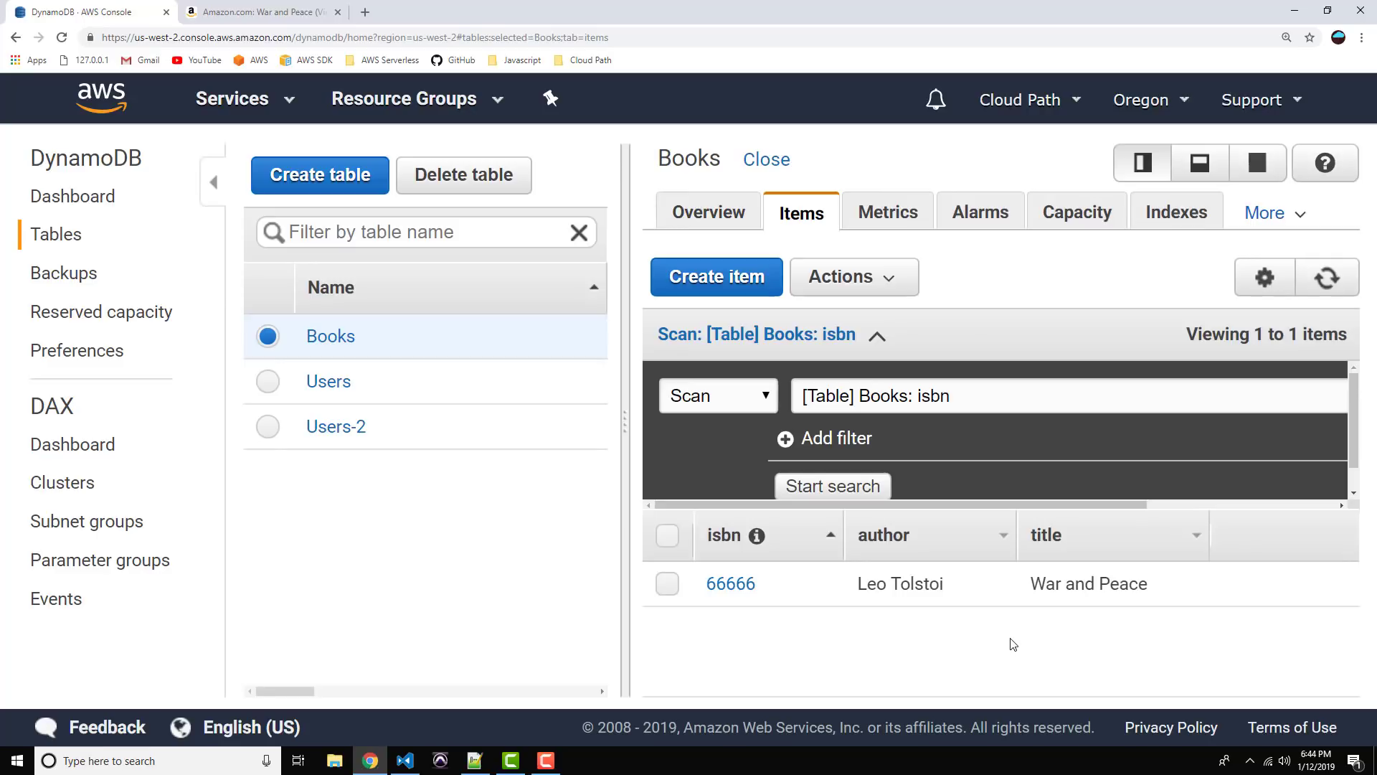